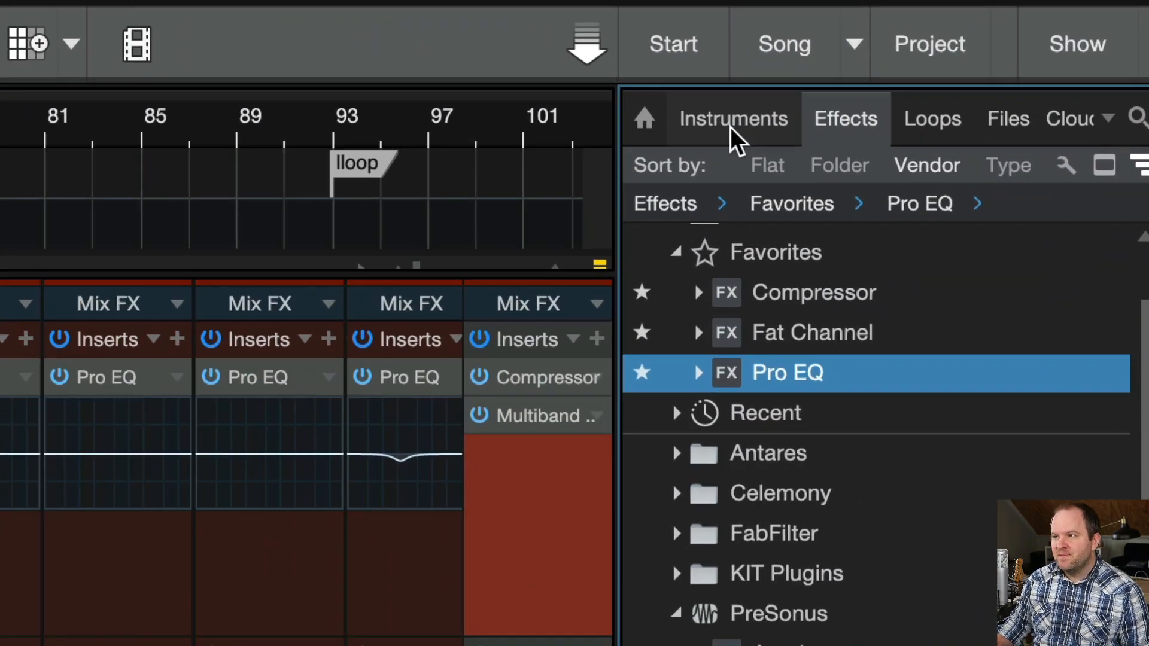
mouse_move(861, 142)
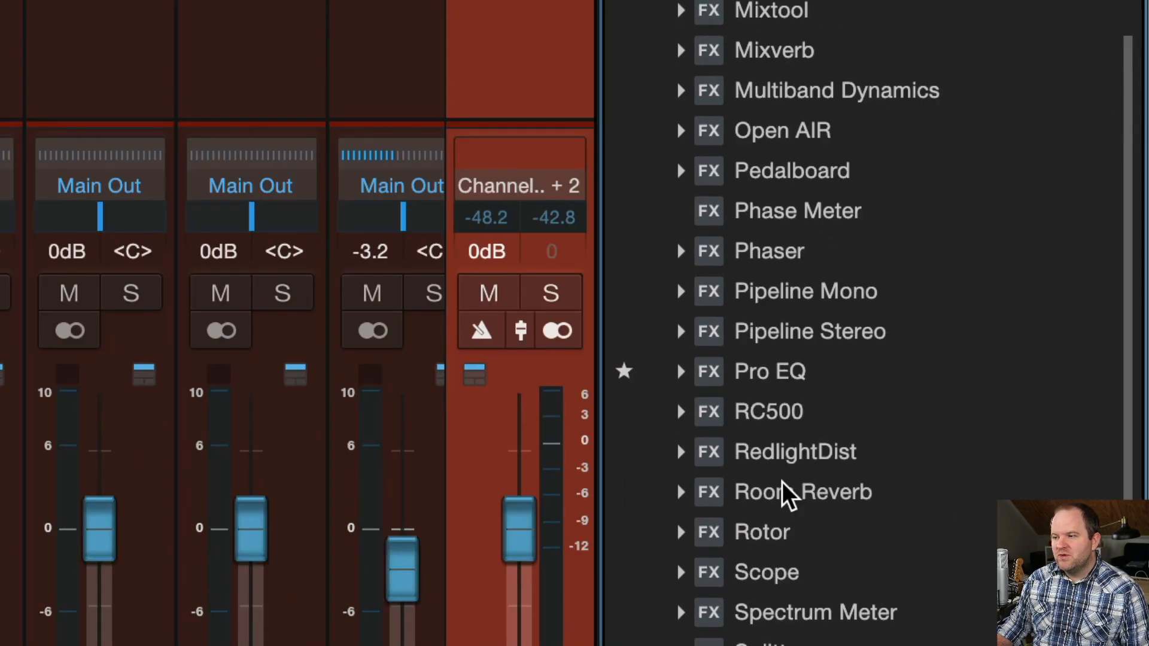
Load the default Pro EQ preset onto Main Out as its third insert.
left_click(680, 371)
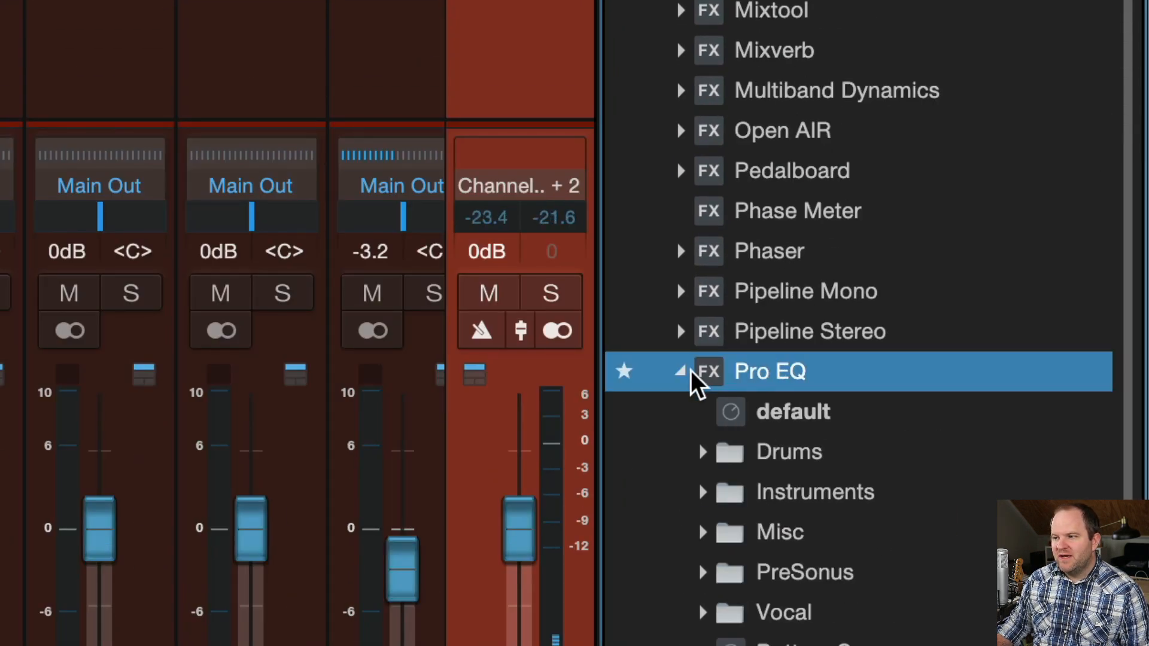
left_click(677, 371)
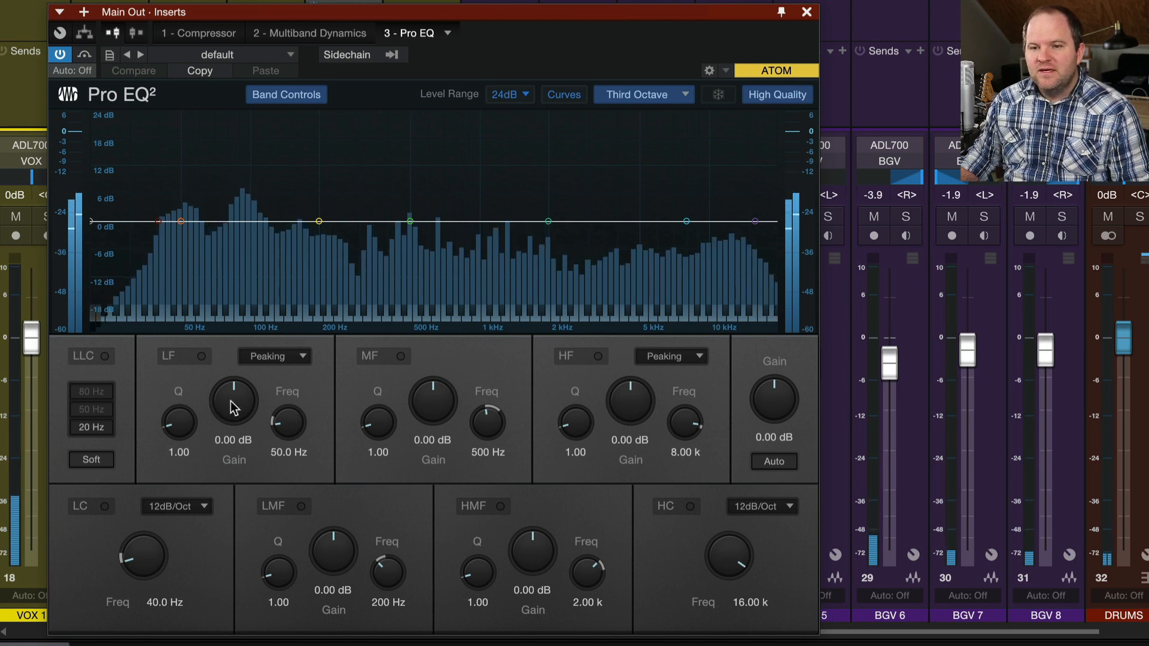
Drag the band nodes to extreme boosts and cuts across the low, mid and high bands.
left_click_drag(234, 402, 233, 381)
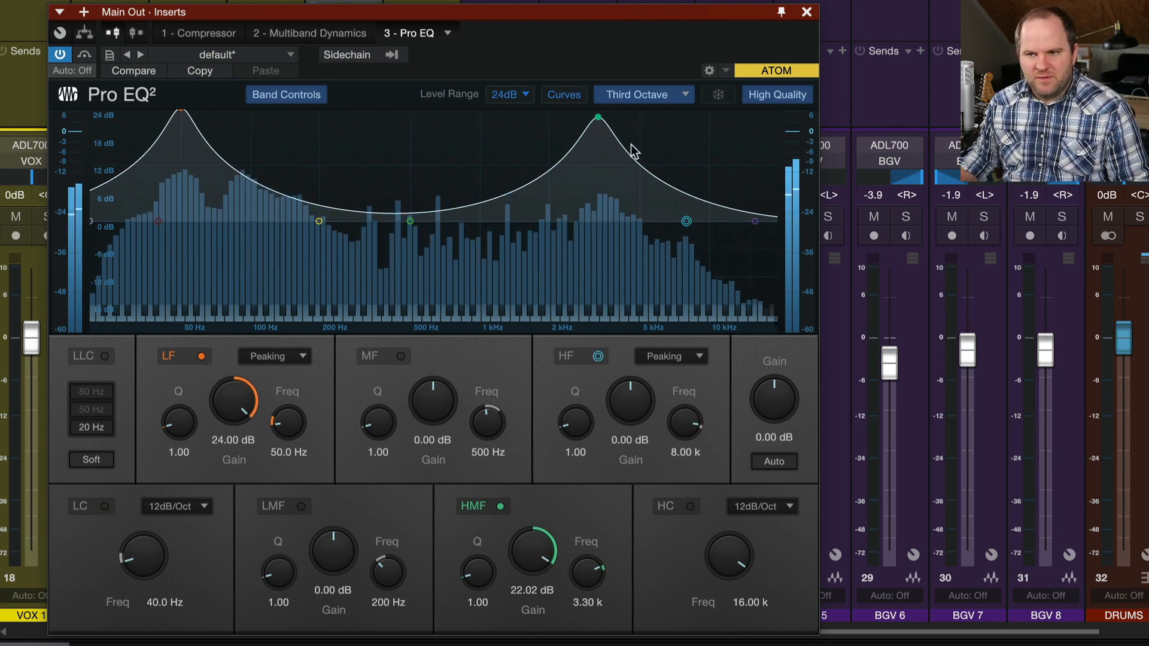
left_click_drag(598, 118, 591, 290)
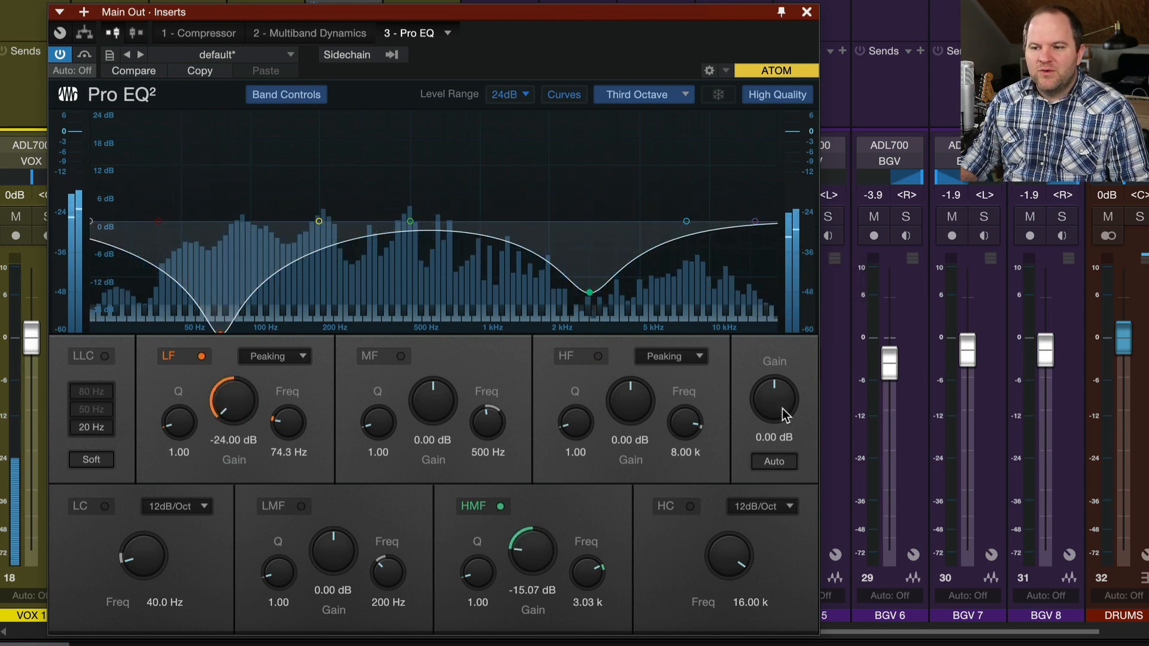
left_click_drag(774, 400, 779, 387)
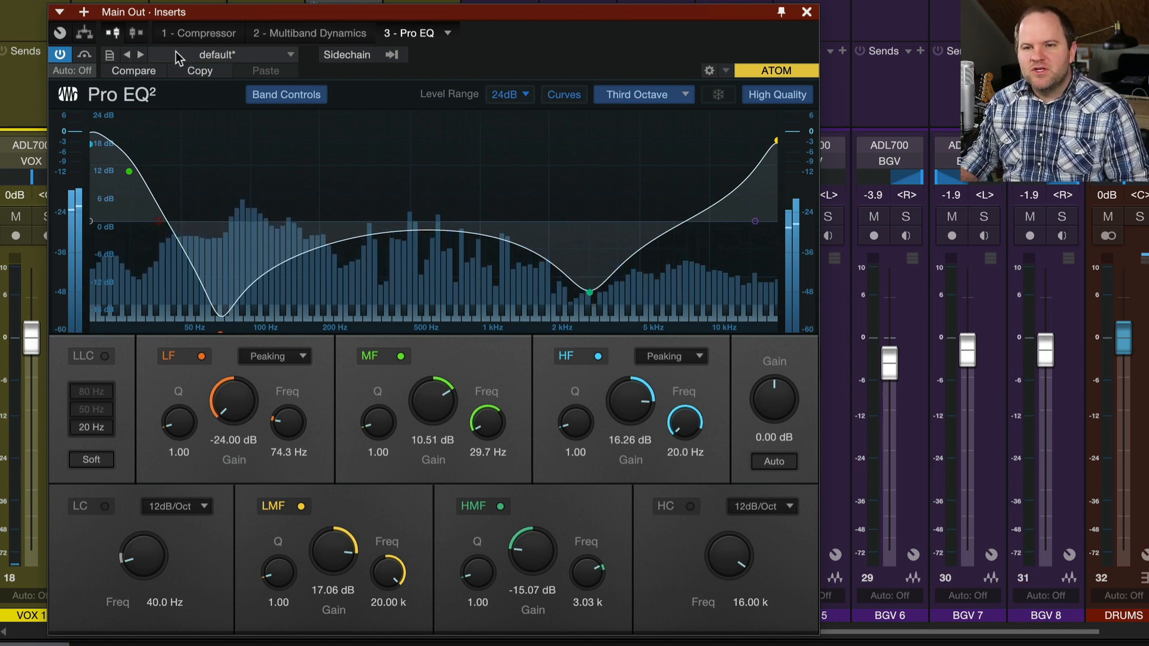
Reload the default preset so every band returns to a flat curve.
left_click(220, 54)
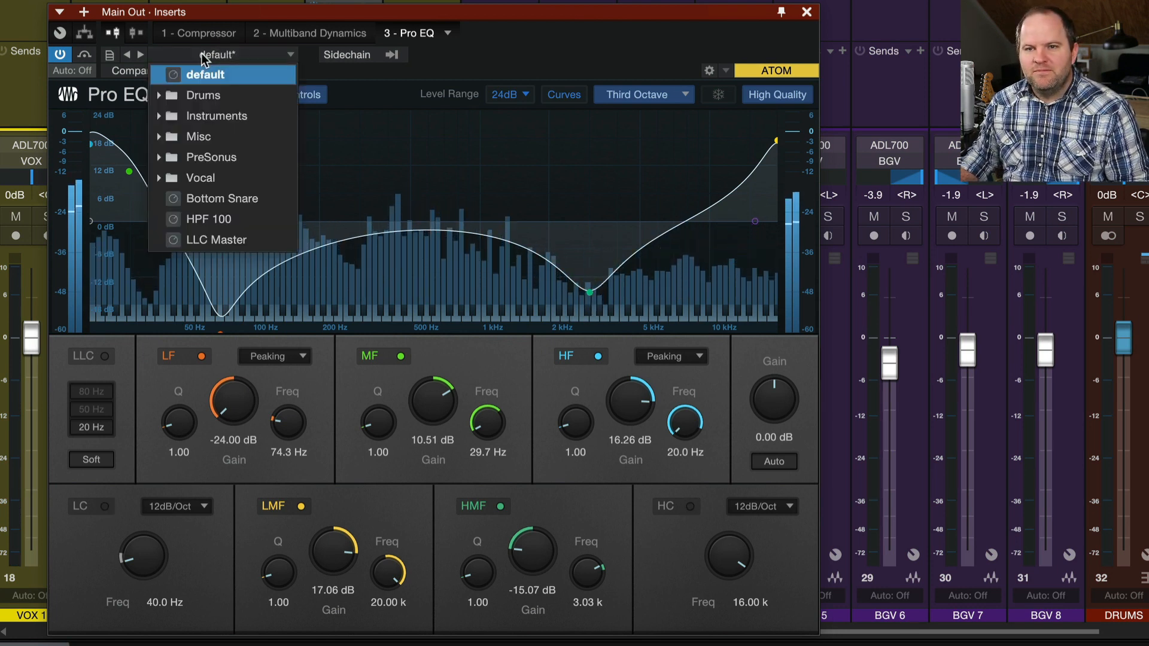
mouse_move(242, 95)
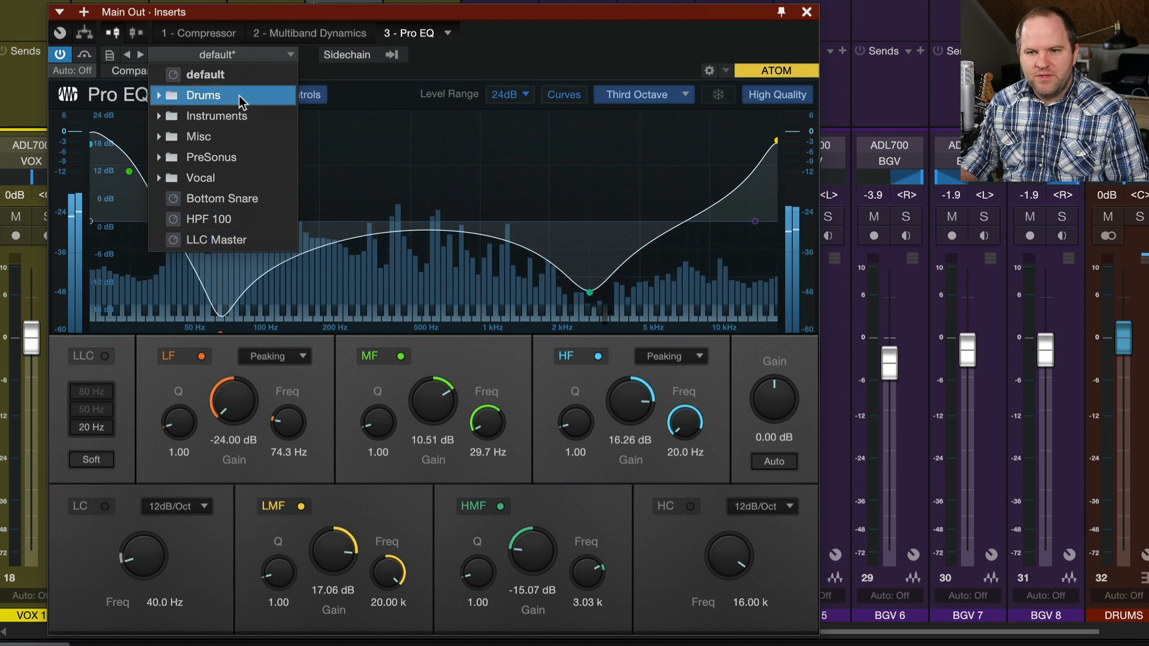
left_click(206, 74)
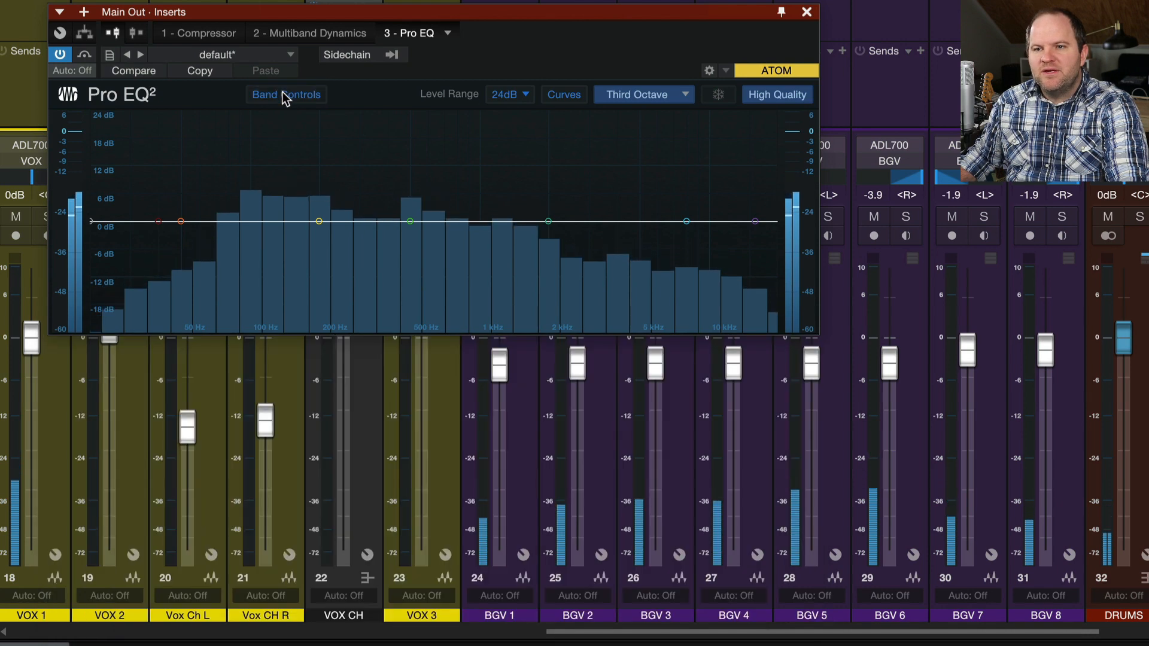
Activate the mid band at 544 Hz with 0 dB gain and restore the band controls panel.
left_click(286, 93)
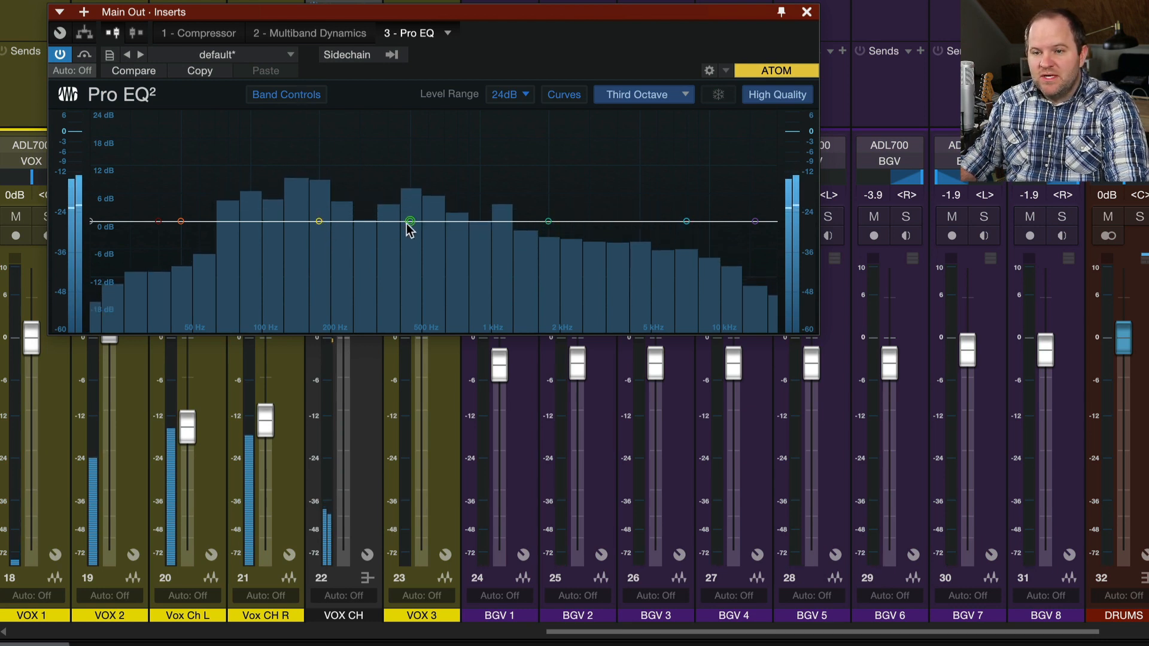
left_click_drag(410, 220, 418, 234)
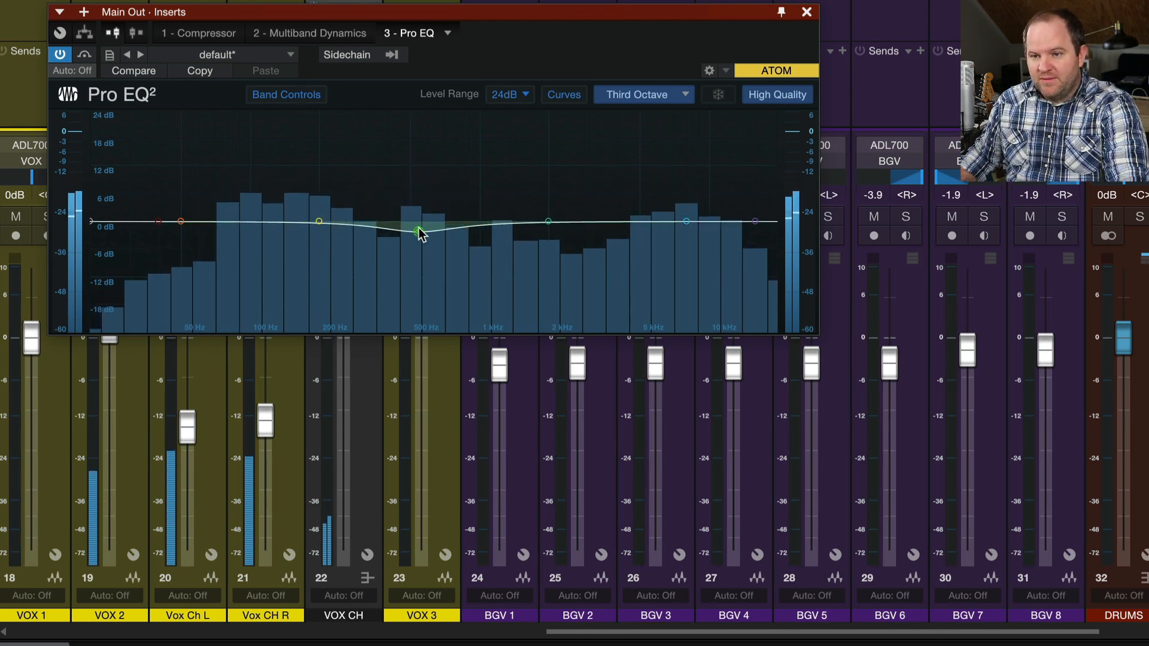
left_click(287, 93)
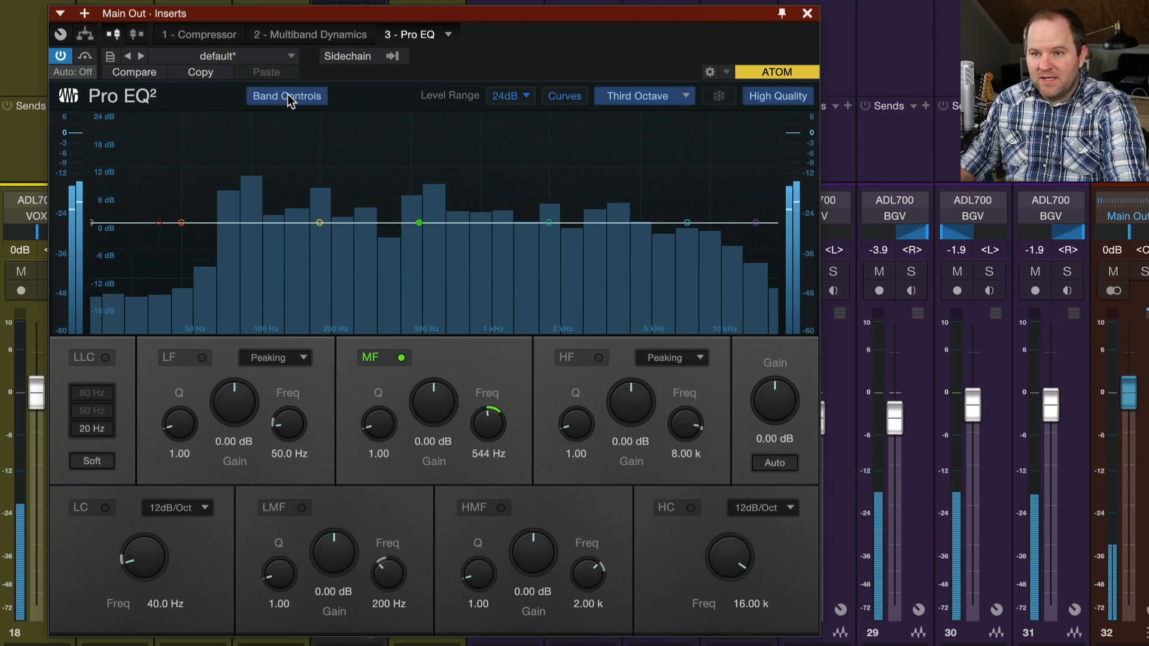
left_click(510, 96)
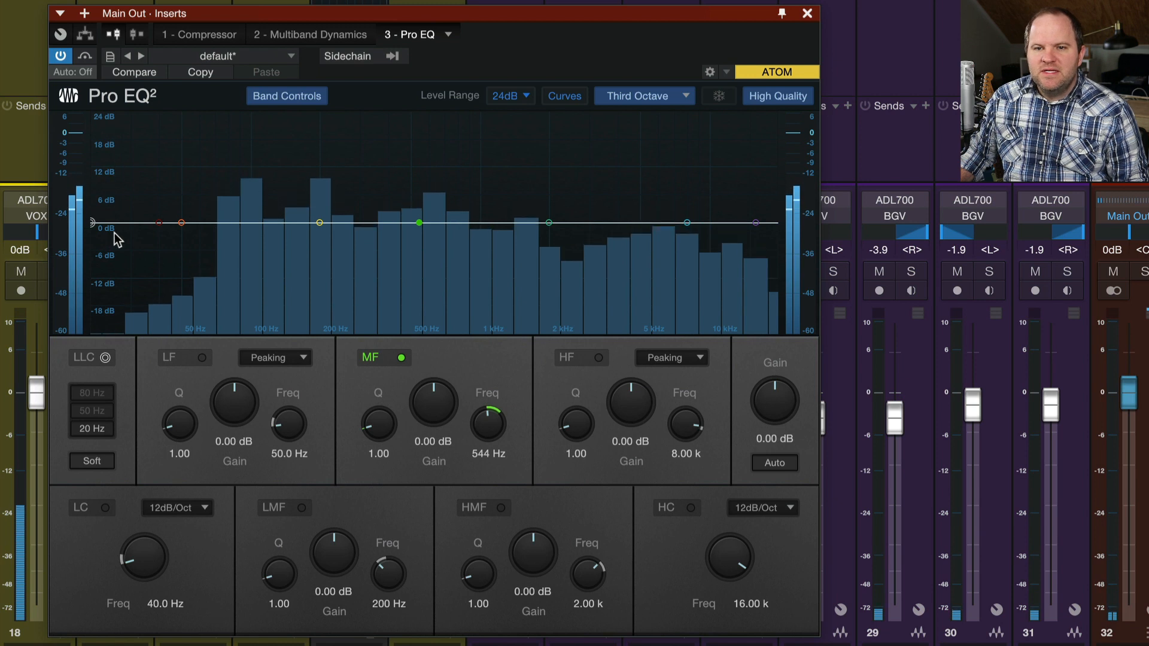
Raise the LMF node to the full +24 dB boost at about 184 Hz.
left_click(108, 508)
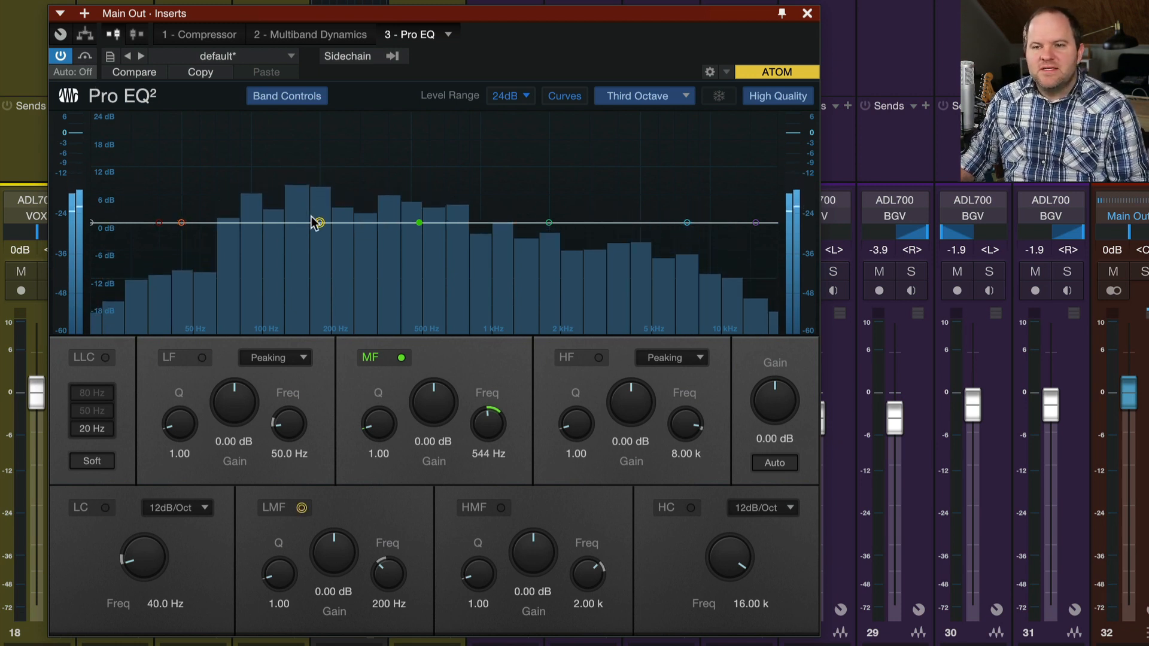
left_click_drag(315, 222, 315, 234)
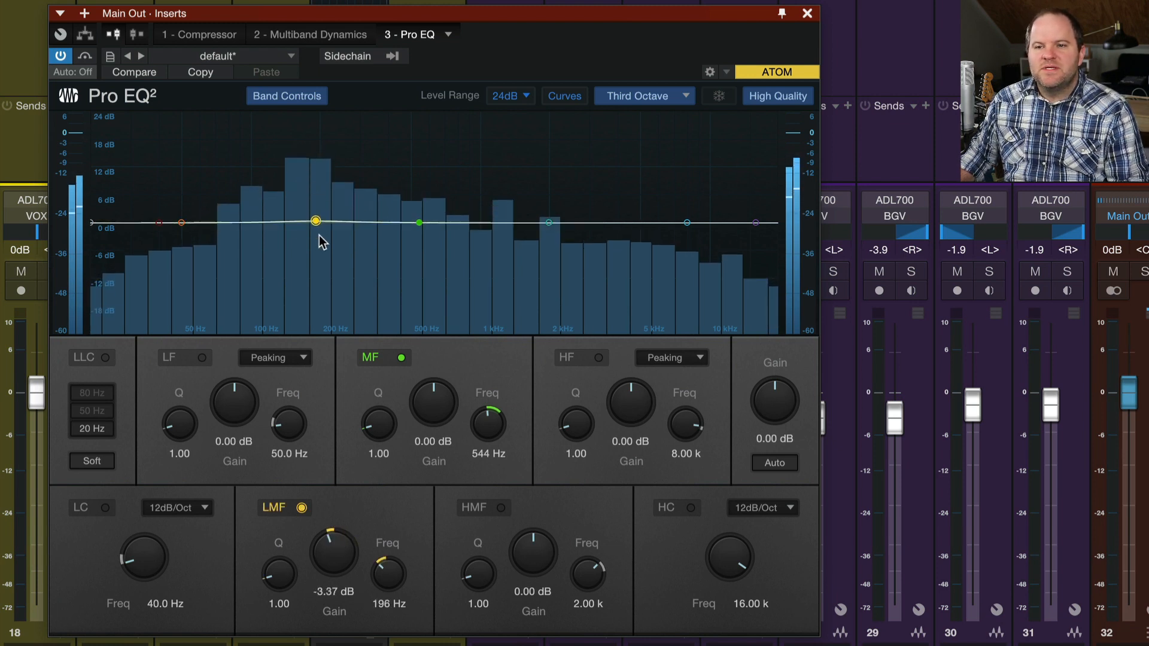
left_click_drag(316, 220, 316, 209)
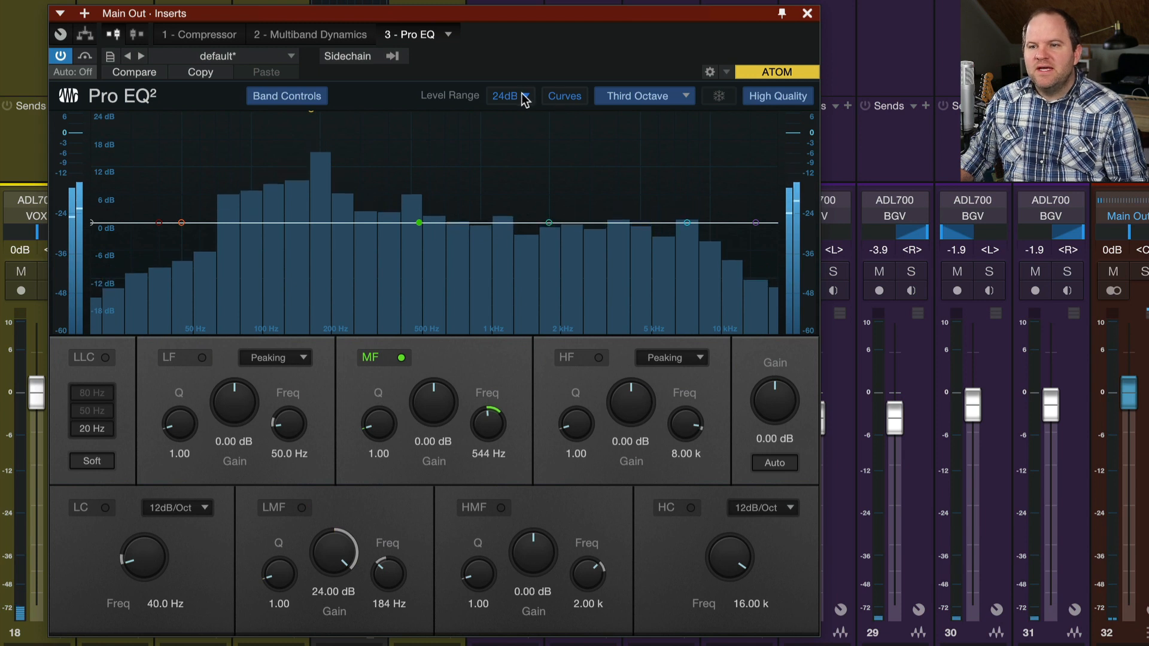
View the graph at 6 dB and 12 dB ranges while raising and lowering the low-mid boost.
left_click(510, 95)
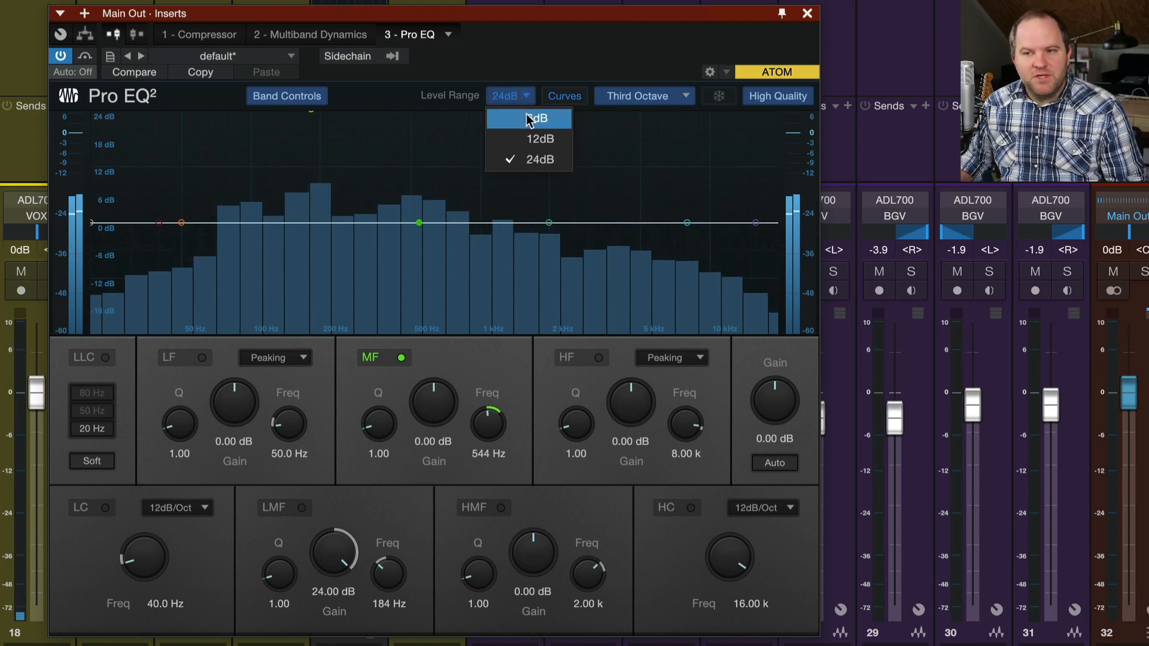
left_click(529, 119)
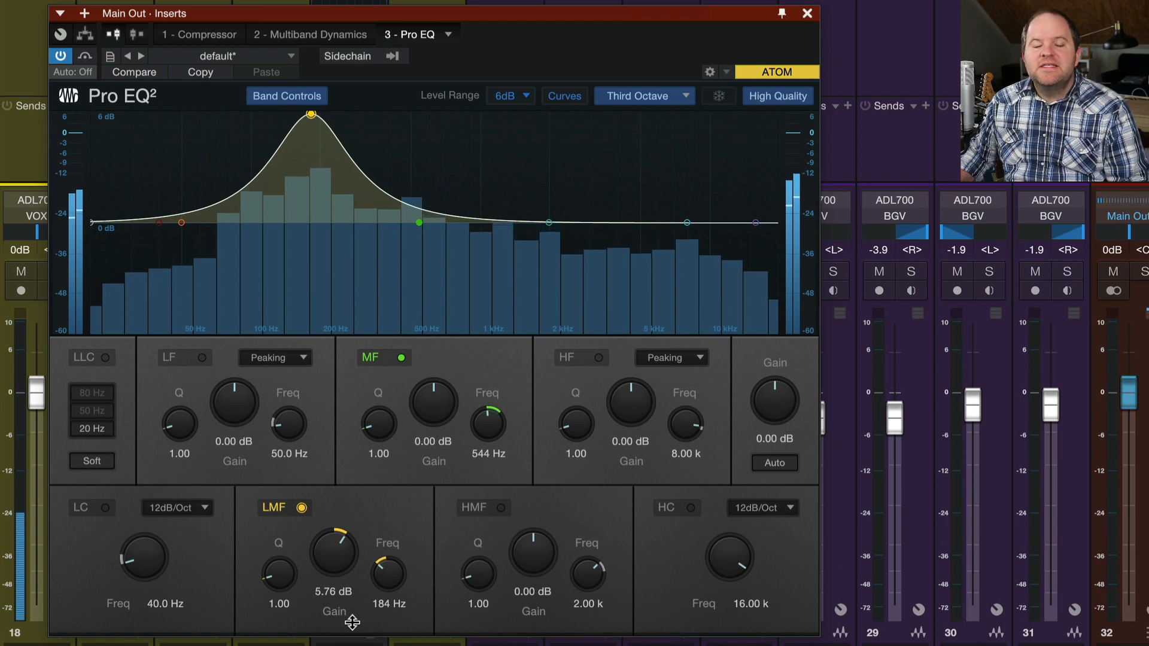
left_click(510, 96)
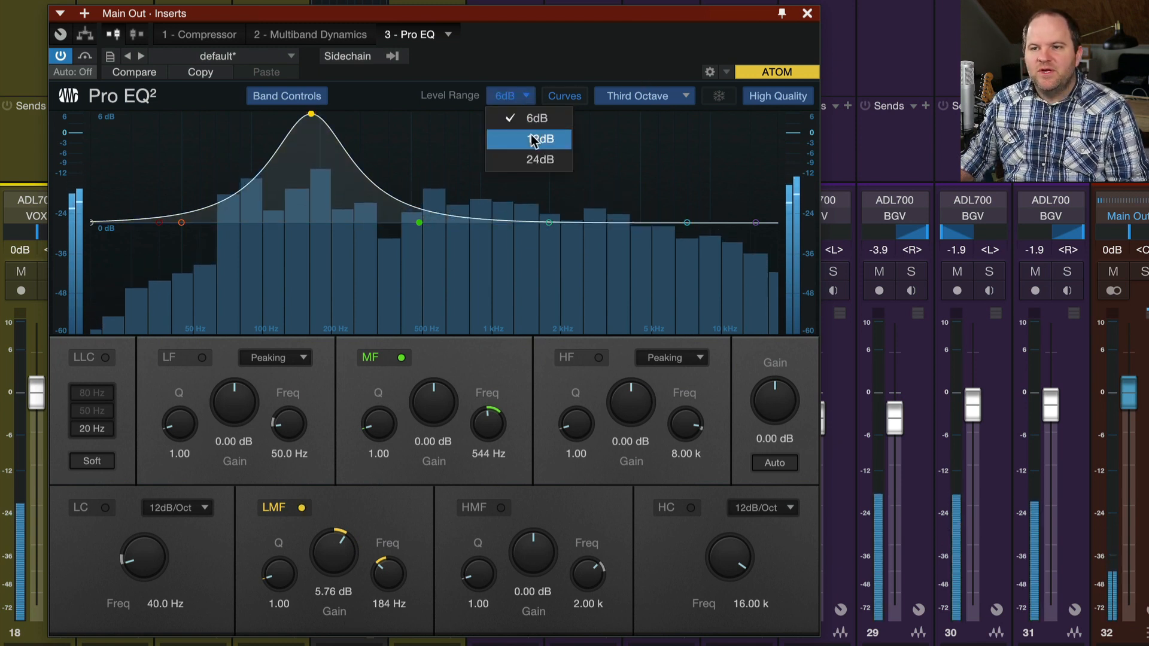
left_click(534, 138)
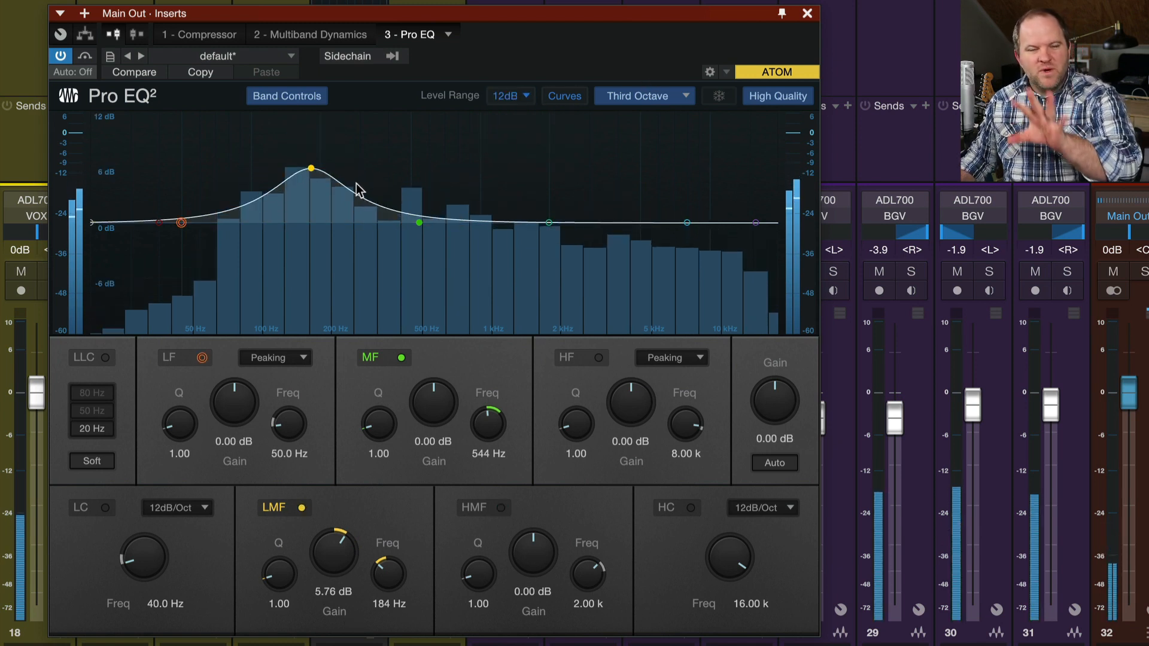
left_click_drag(312, 169, 310, 116)
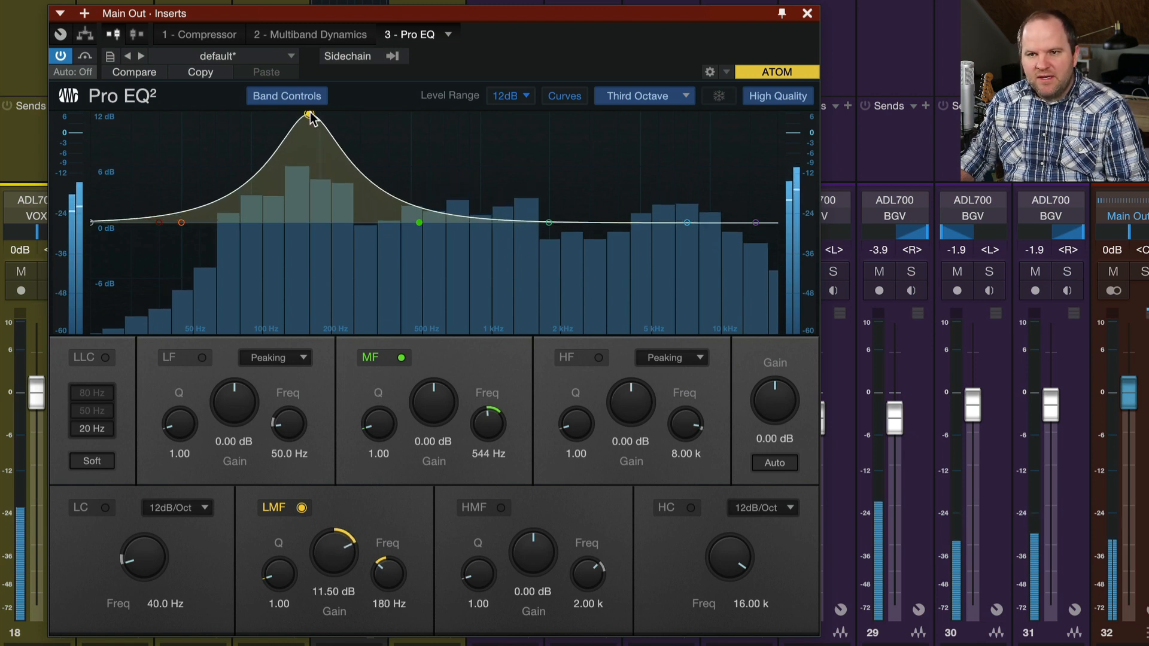
left_click_drag(307, 116, 302, 218)
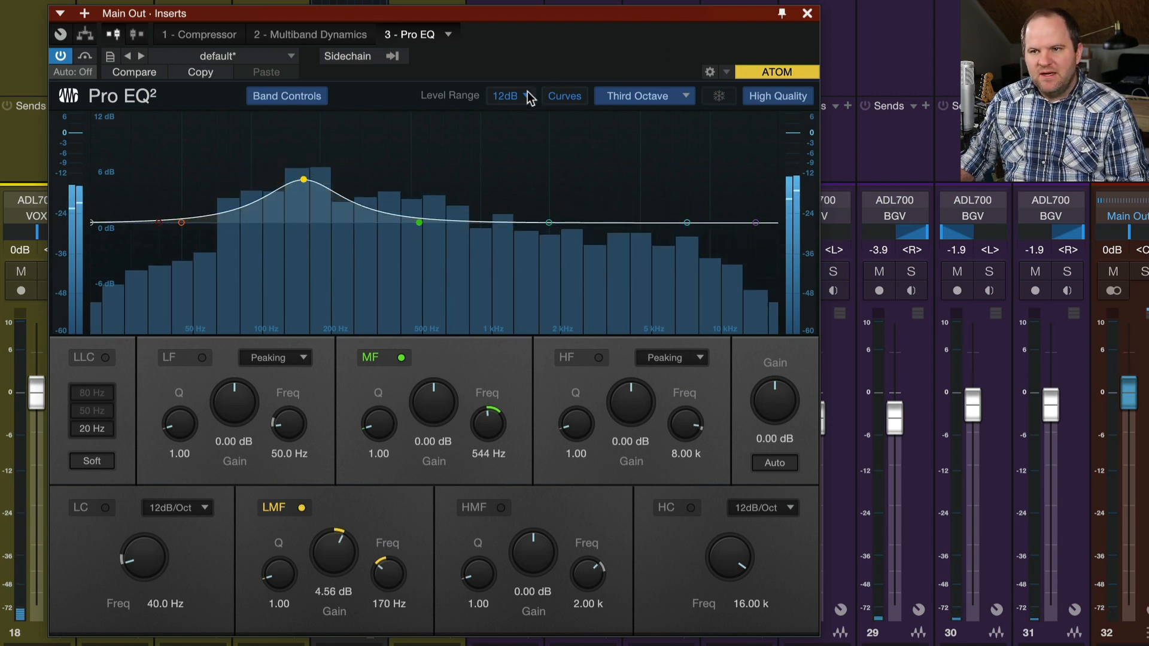
Return the low-mid band to 0 dB at 169 Hz and leave the level range at 24 dB.
left_click(512, 96)
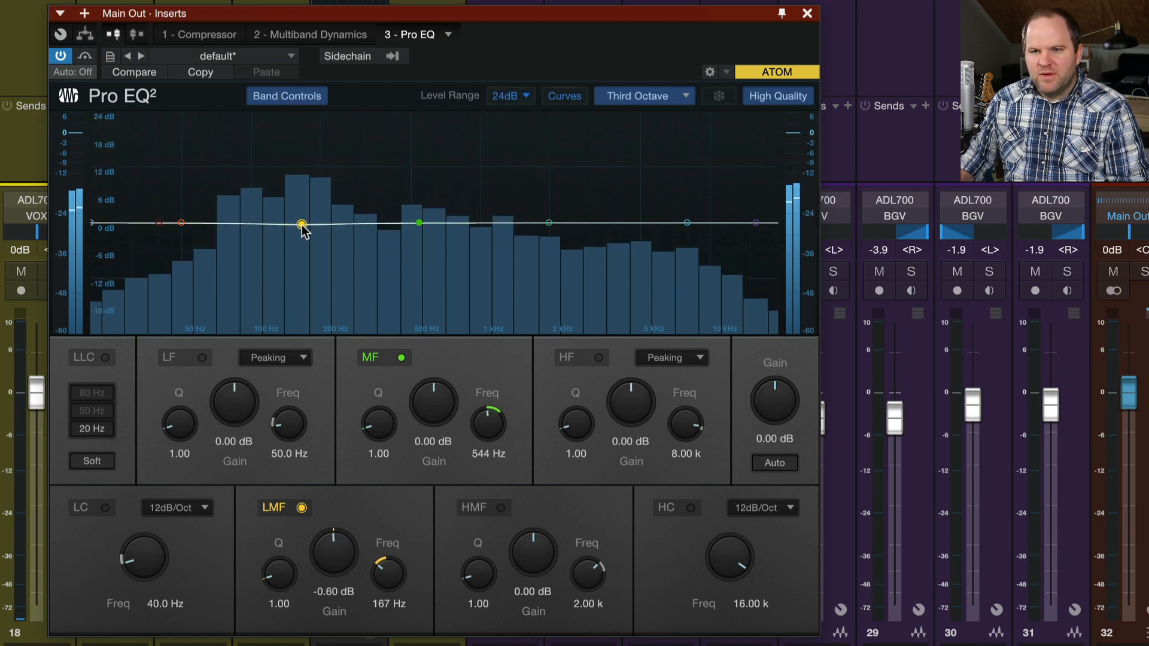
left_click_drag(302, 224, 304, 176)
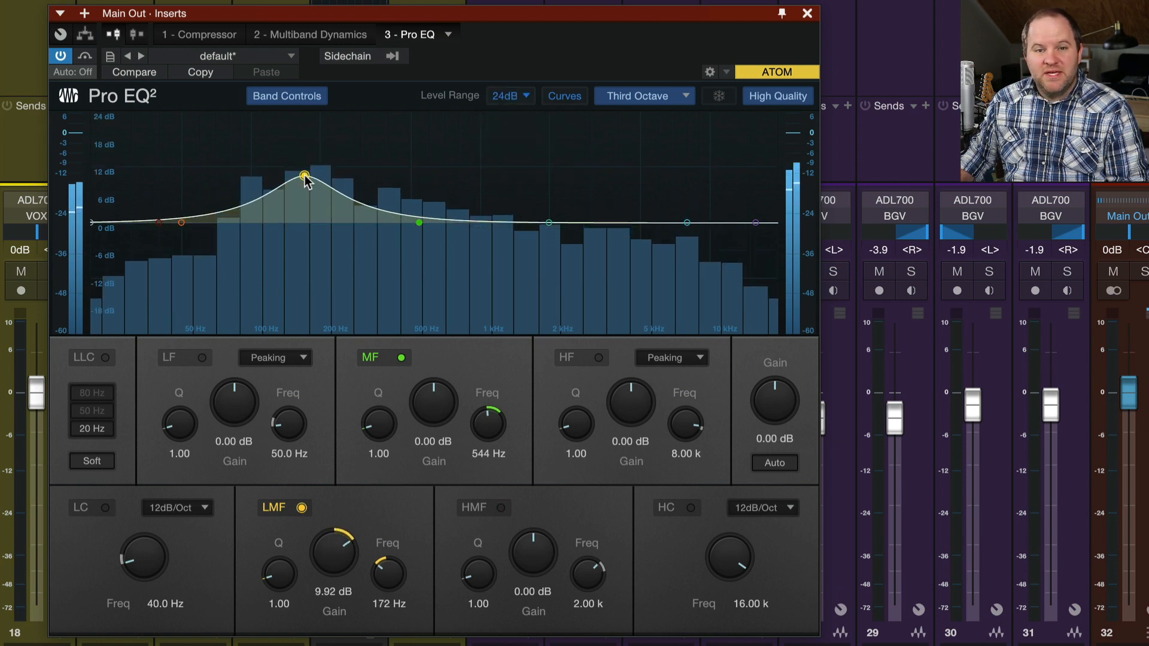
left_click(508, 95)
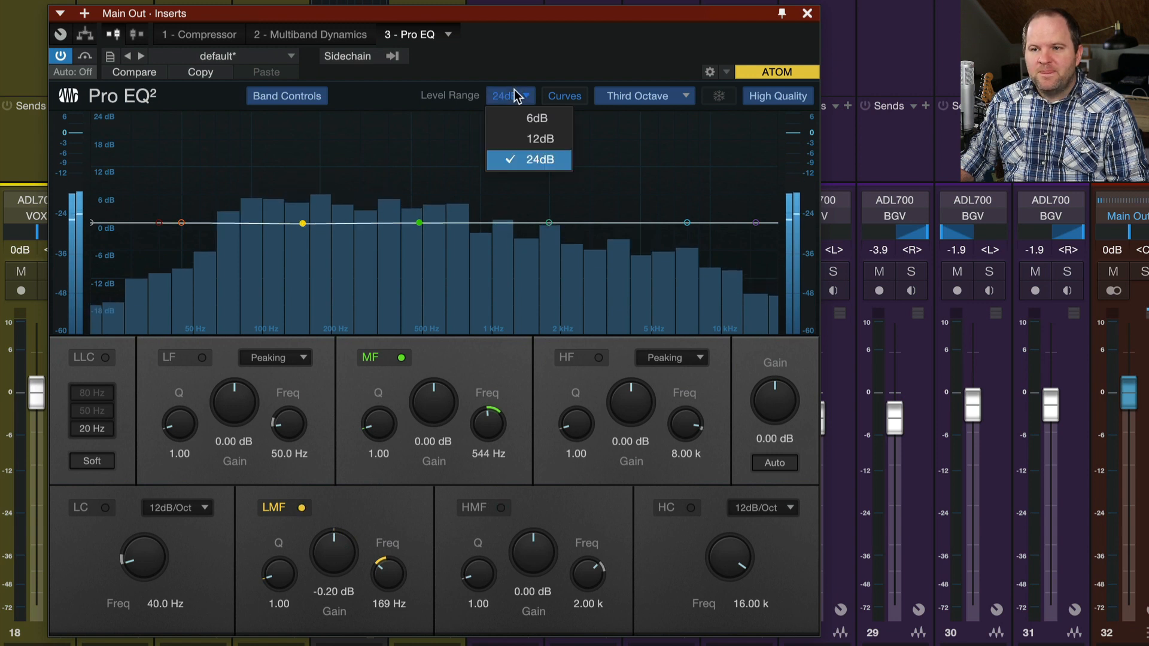
left_click(537, 139)
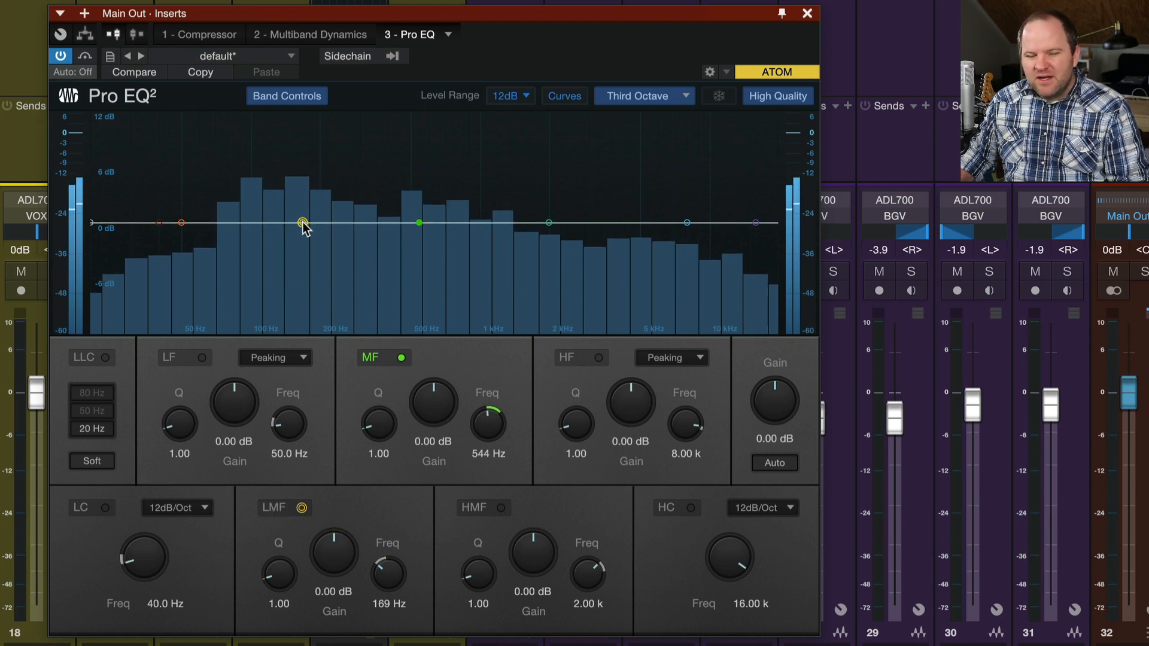
left_click(510, 96)
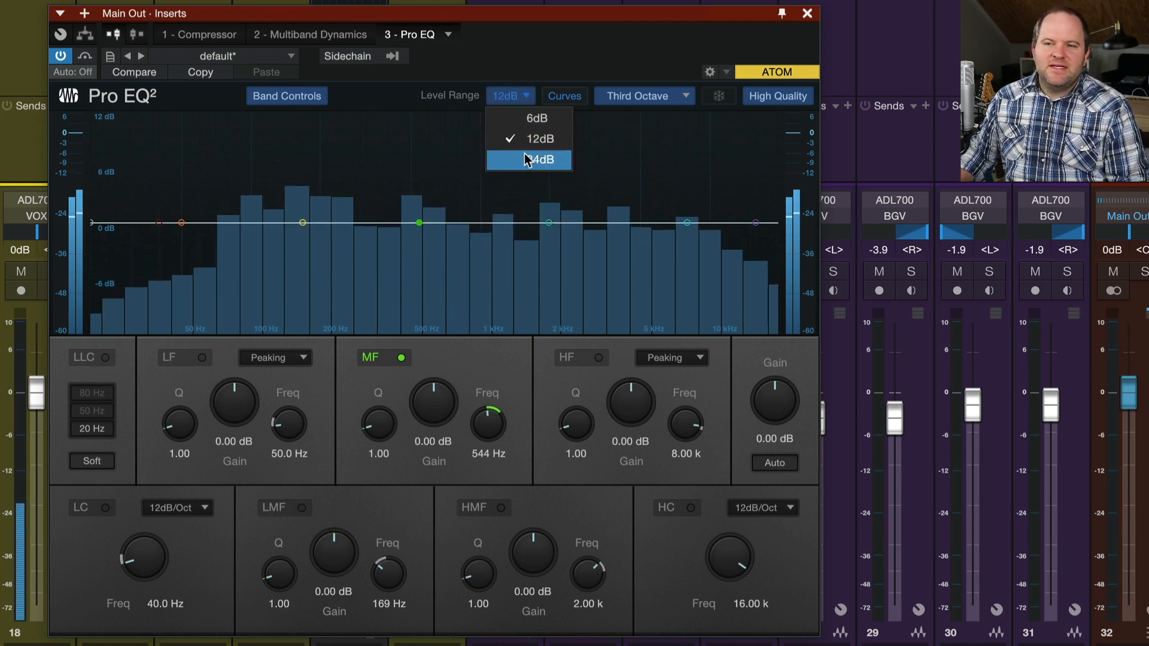
left_click(541, 159)
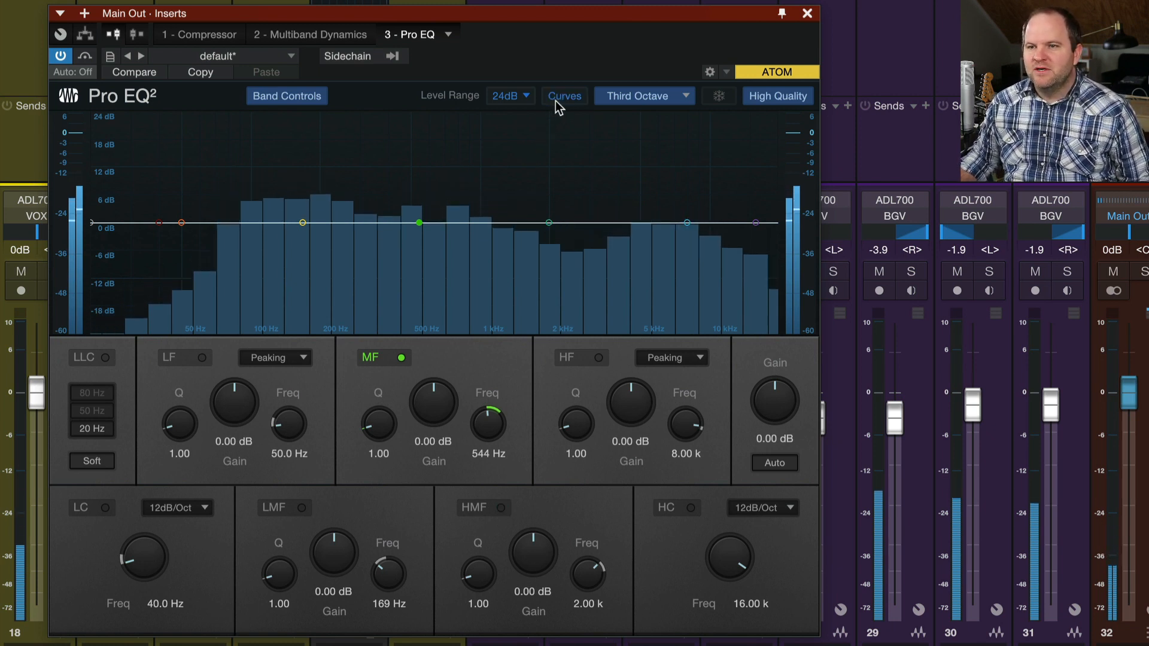
Boost the mid band about 9 dB at 529 Hz and cut high-mid 9 dB, toggling Curves.
left_click(564, 96)
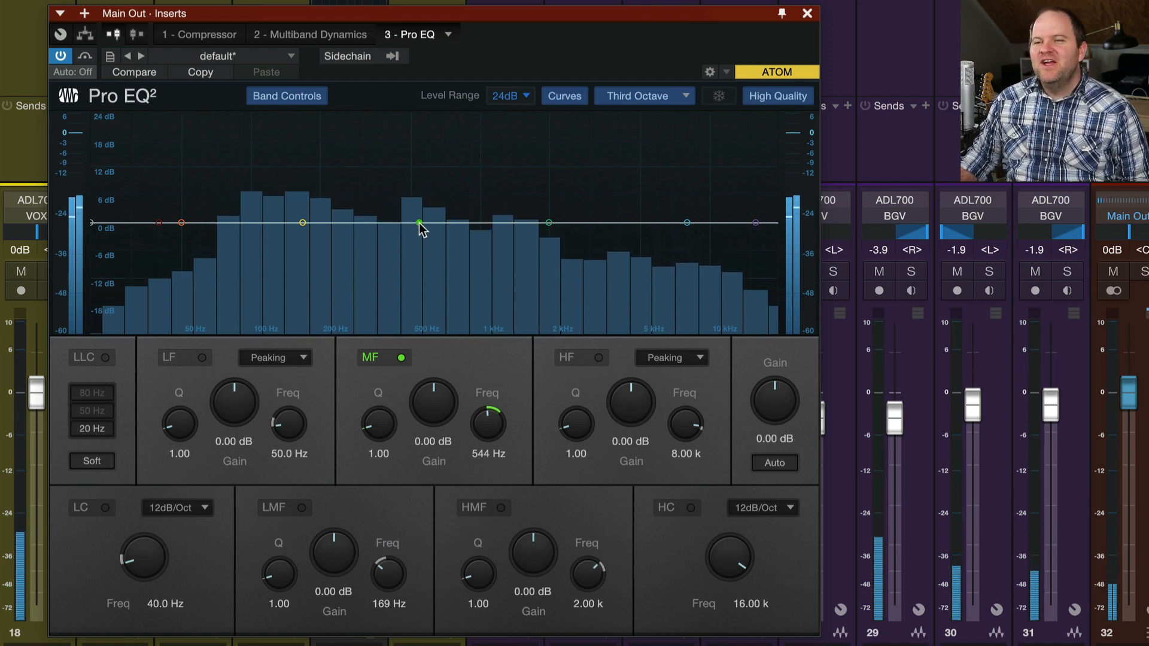
left_click_drag(418, 223, 417, 181)
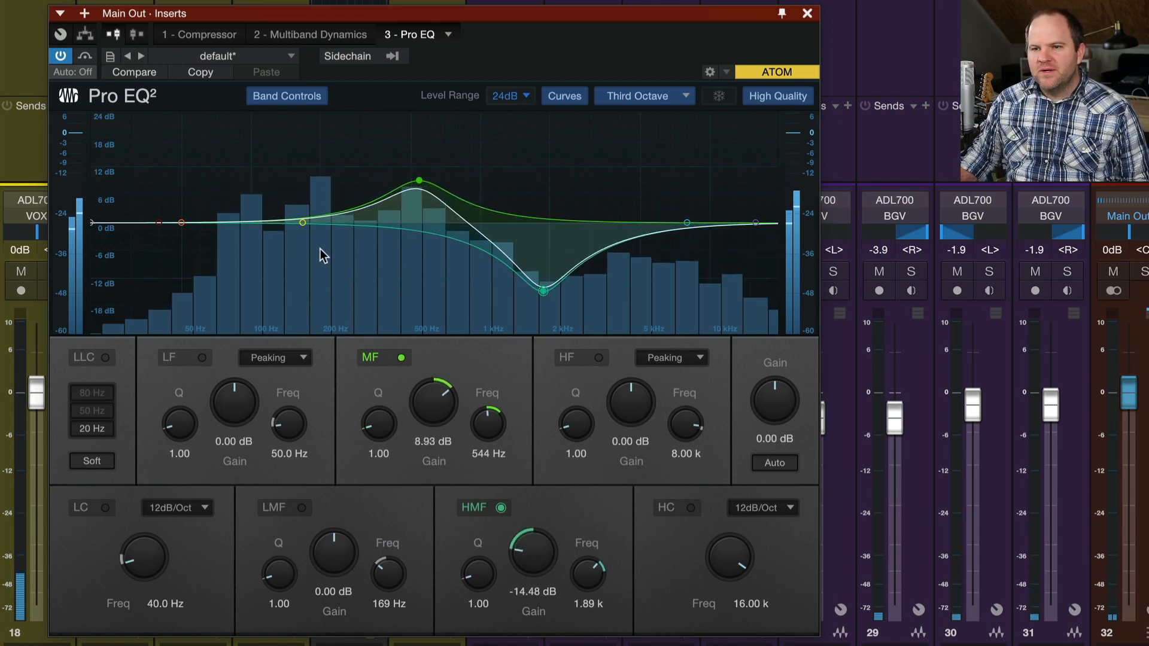
left_click_drag(300, 223, 241, 269)
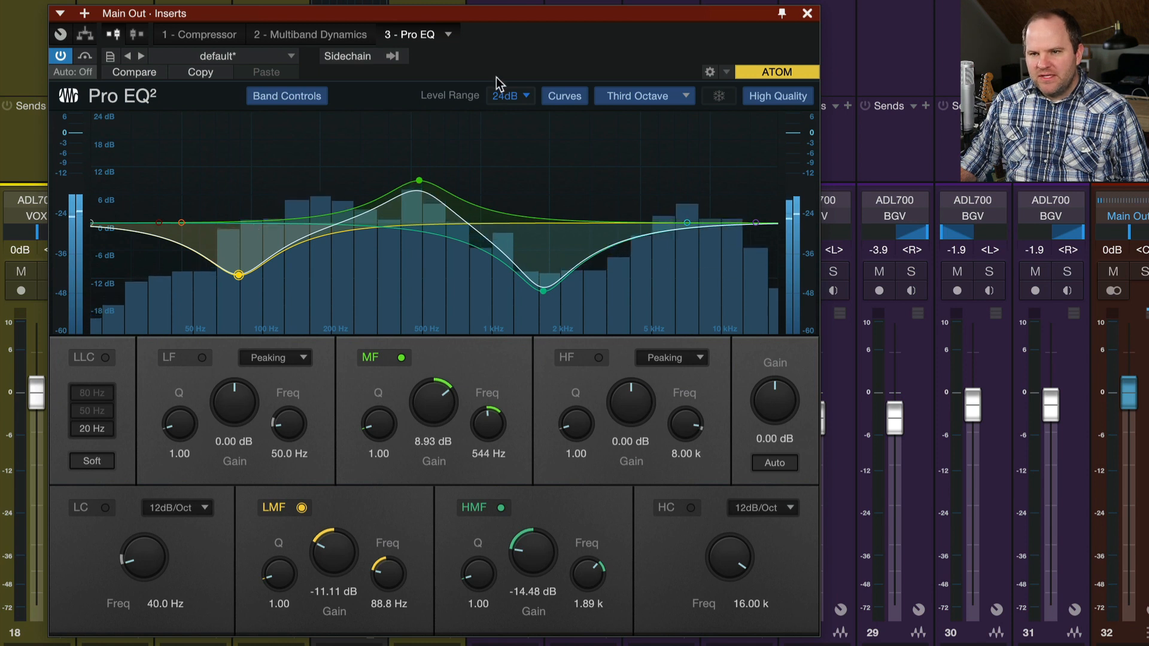
left_click(563, 95)
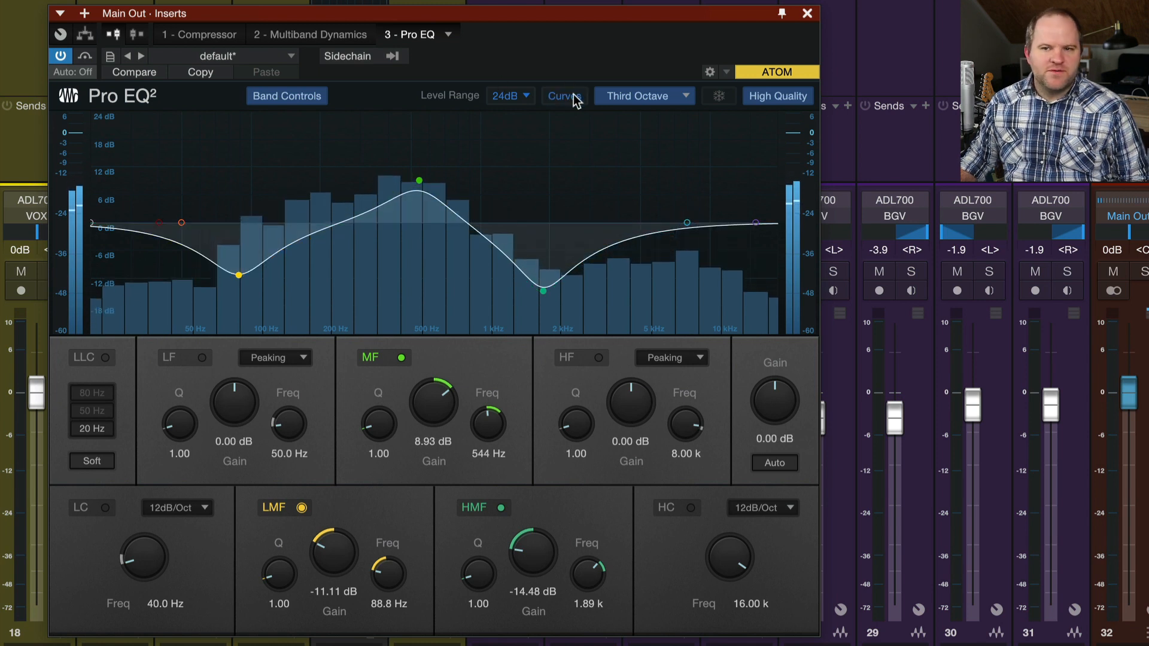
left_click(564, 96)
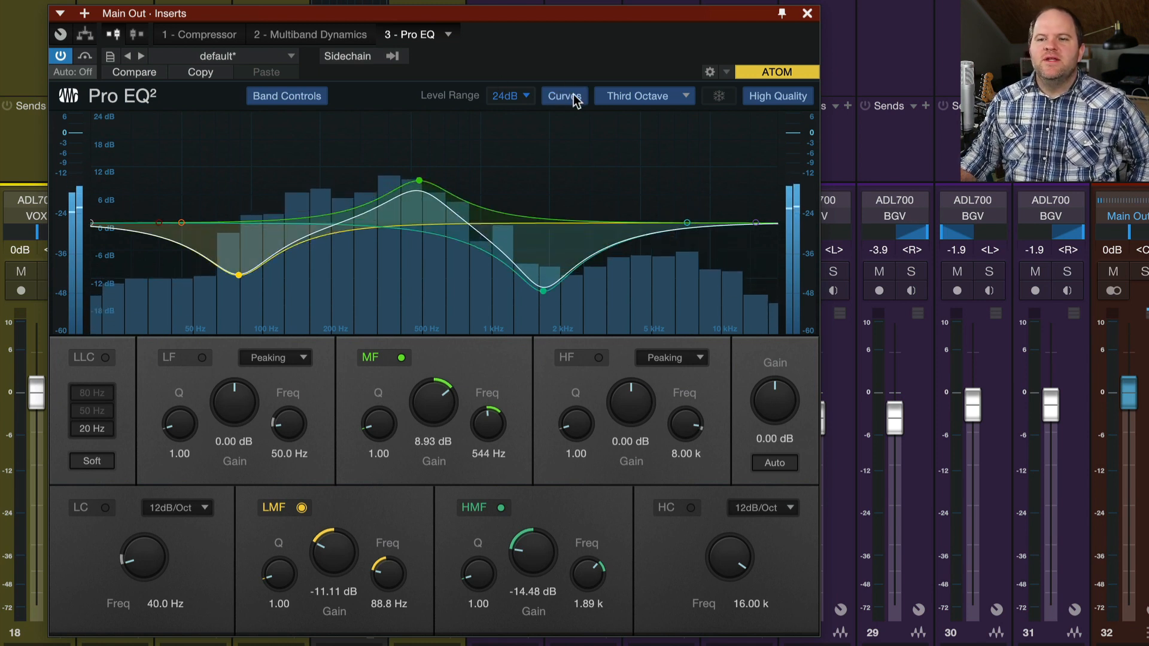
left_click(564, 96)
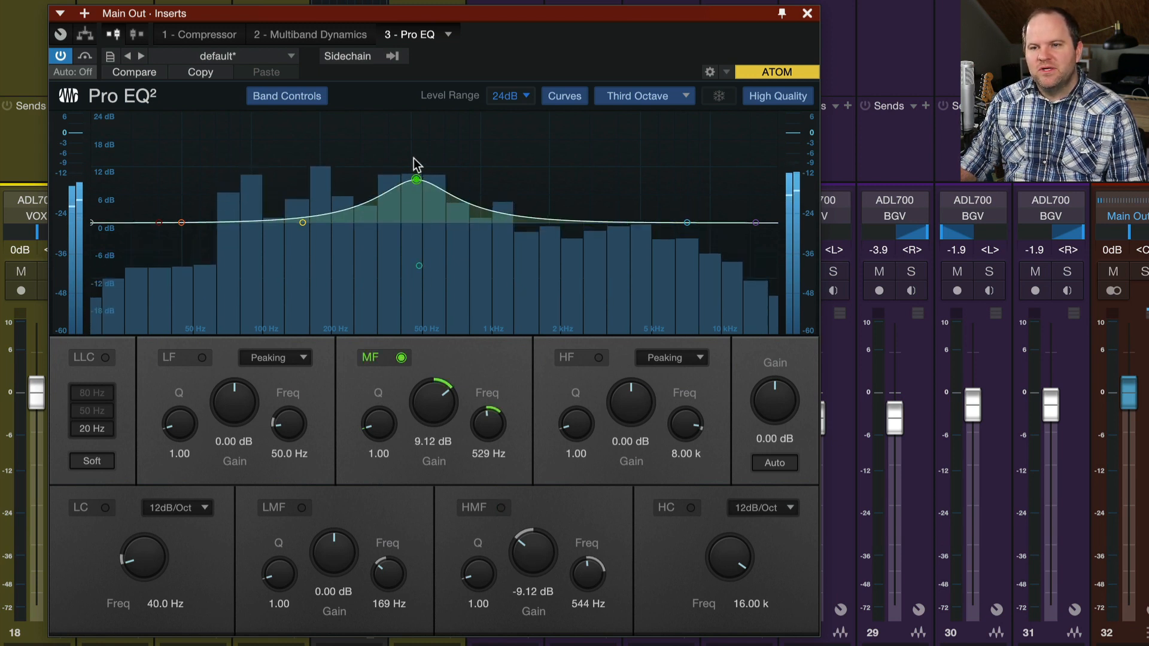
Sweep the mid band boost to 11.7 dB at 1.59 kHz and hide the band curves.
left_click_drag(416, 180, 419, 266)
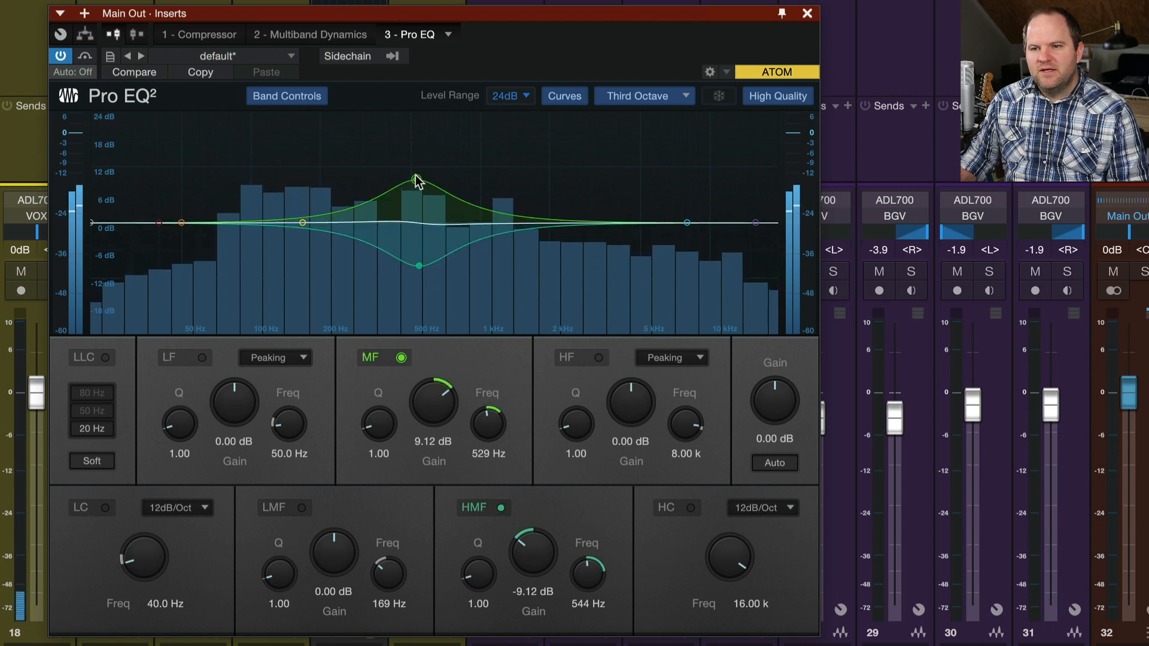
left_click_drag(416, 180, 445, 228)
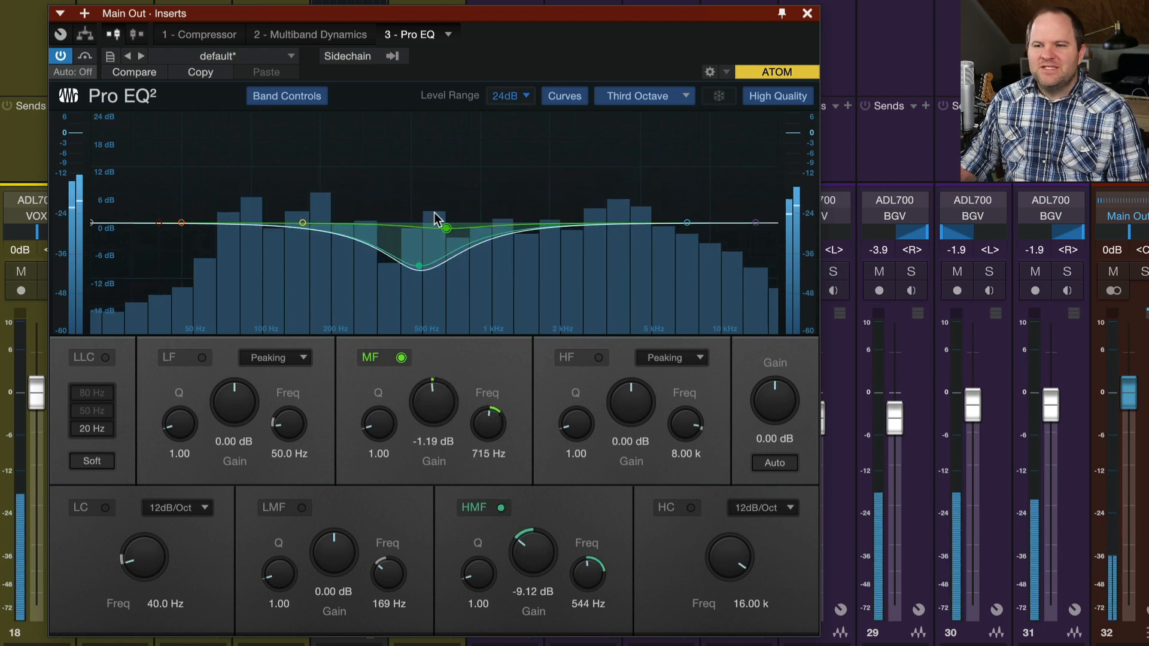
left_click_drag(443, 228, 527, 167)
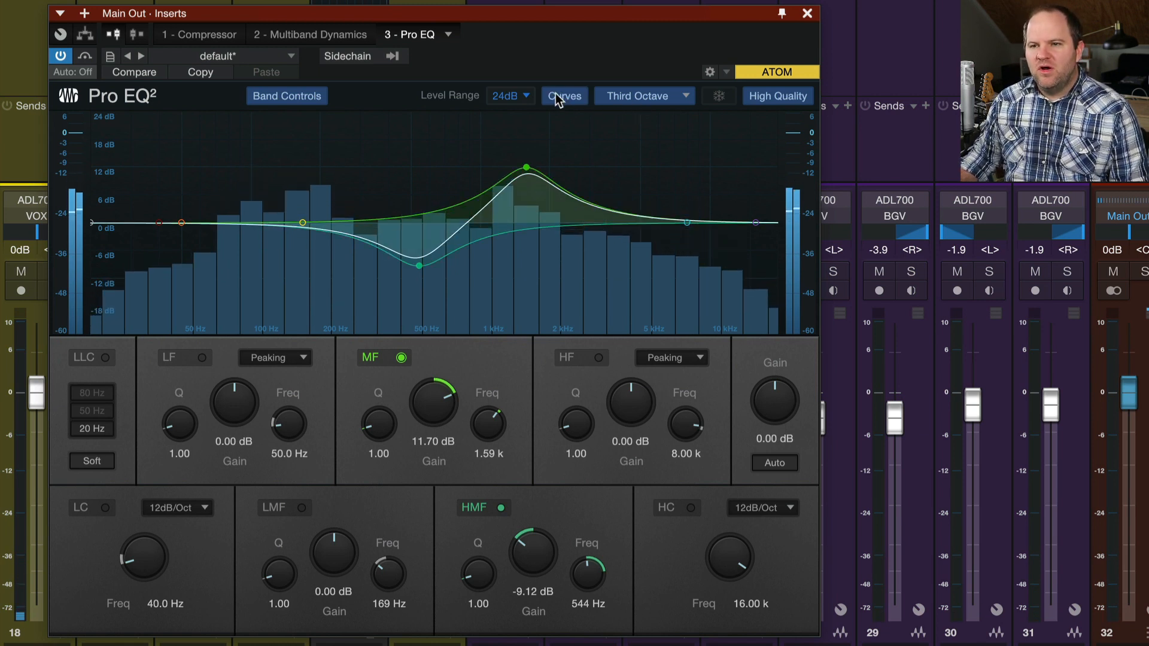
left_click(564, 96)
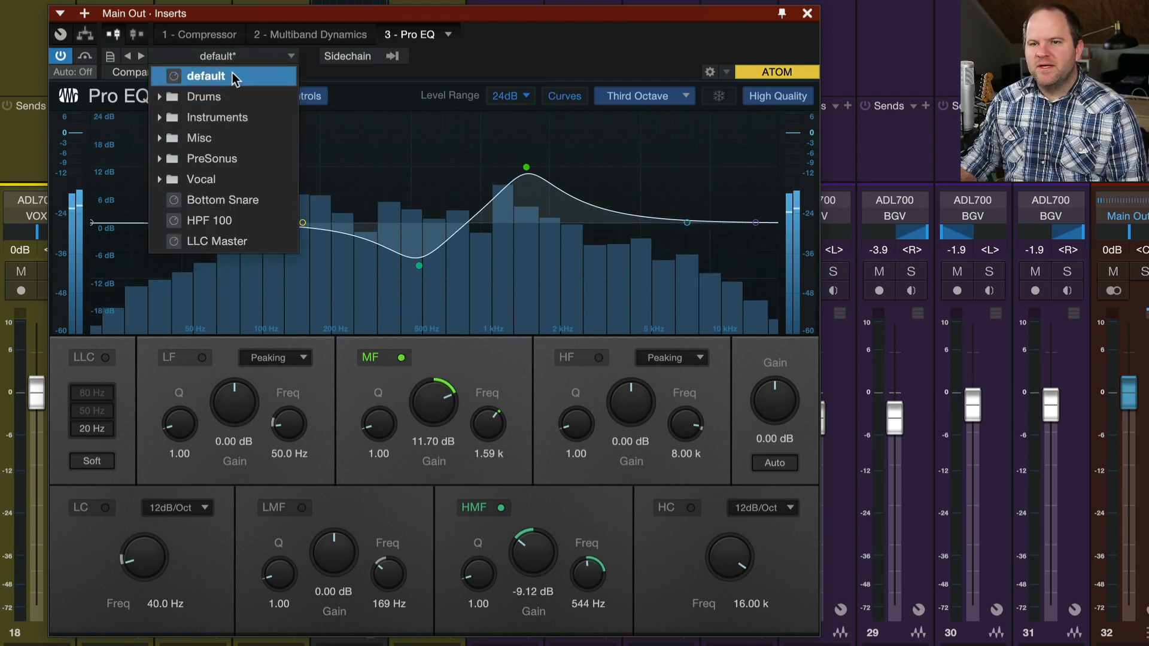
Reset to the default preset, then try the analyzer off and at third-octave.
left_click(207, 75)
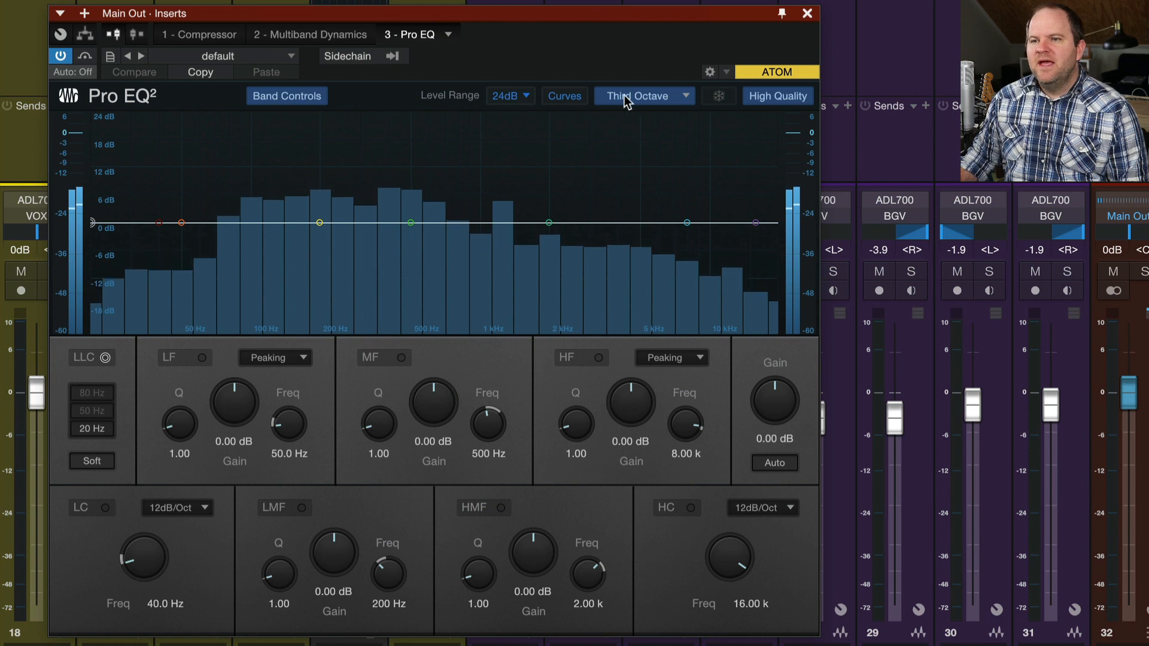
left_click(644, 96)
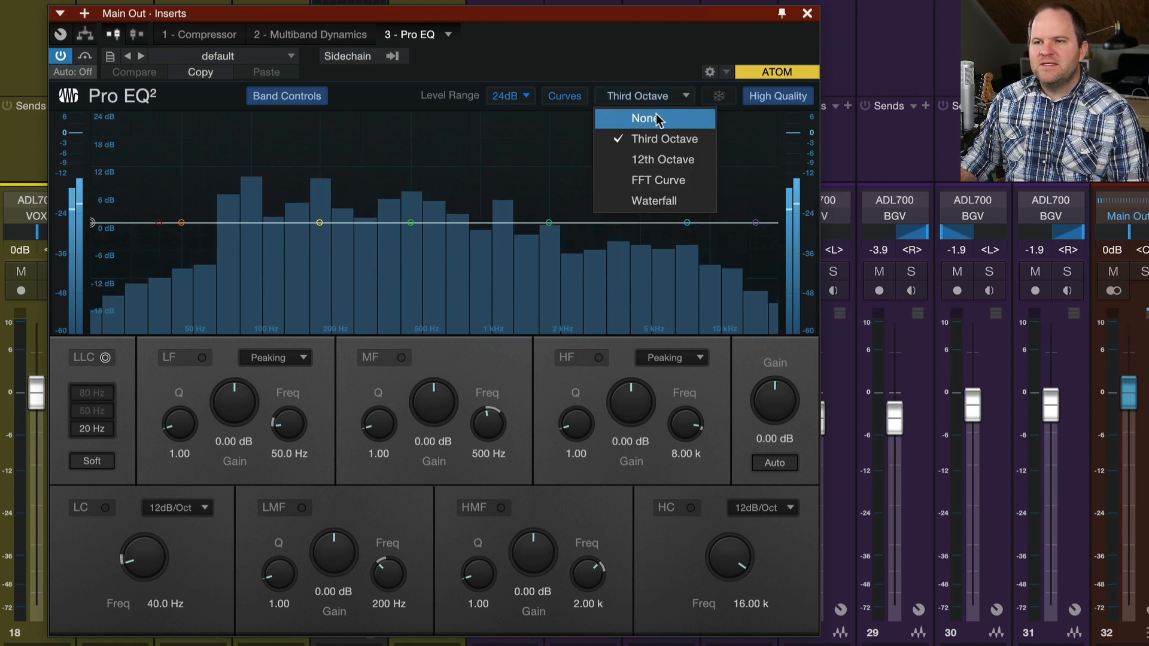
left_click(644, 118)
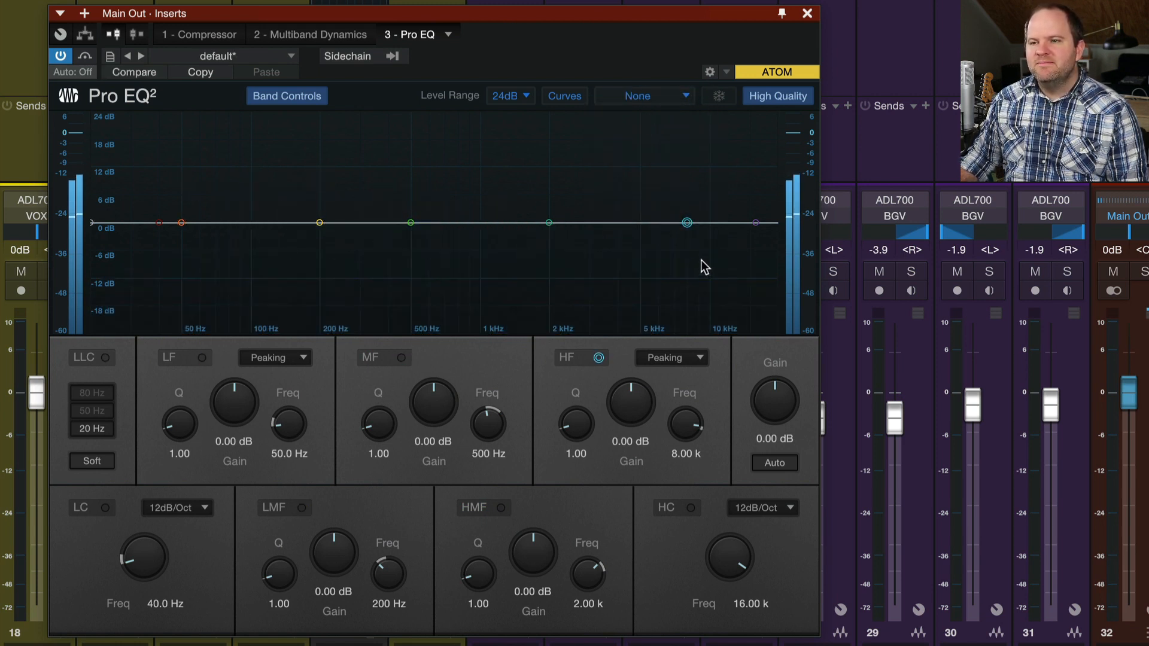
left_click(644, 96)
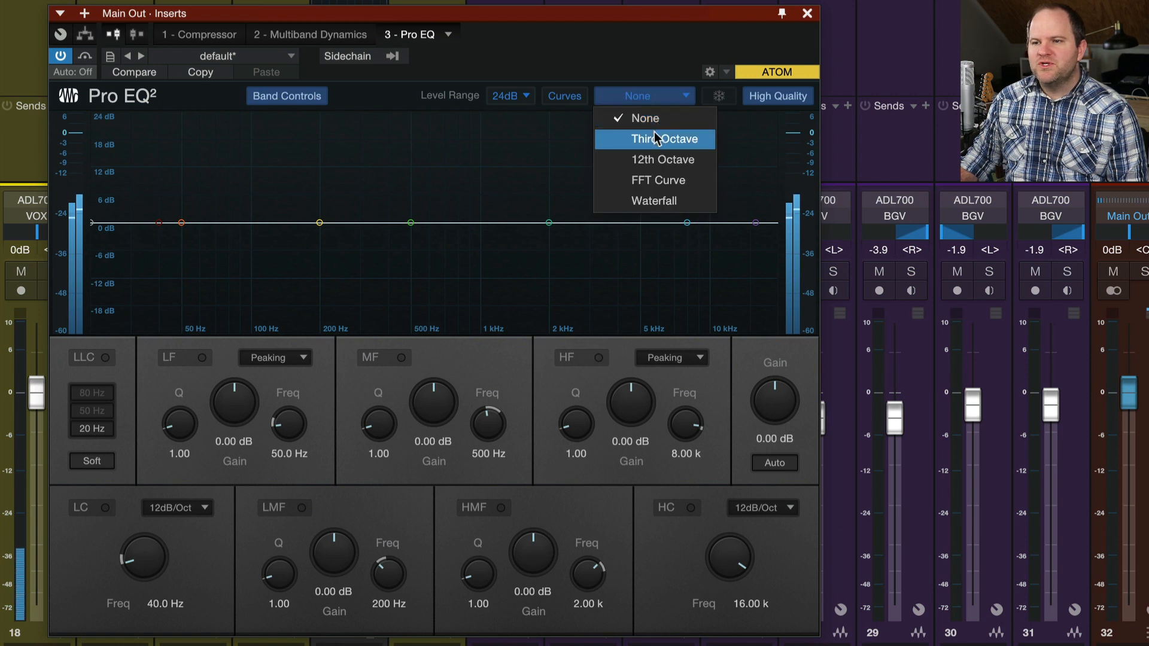
left_click(657, 138)
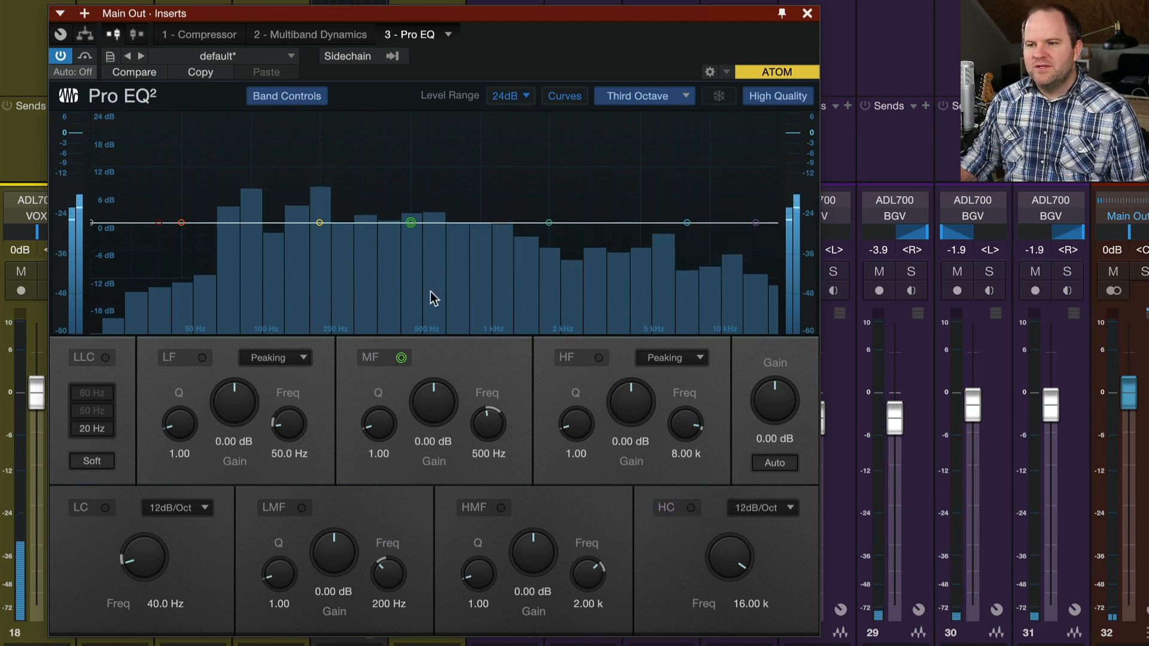
Set the spectrum analyzer to 12th-octave resolution.
left_click(644, 96)
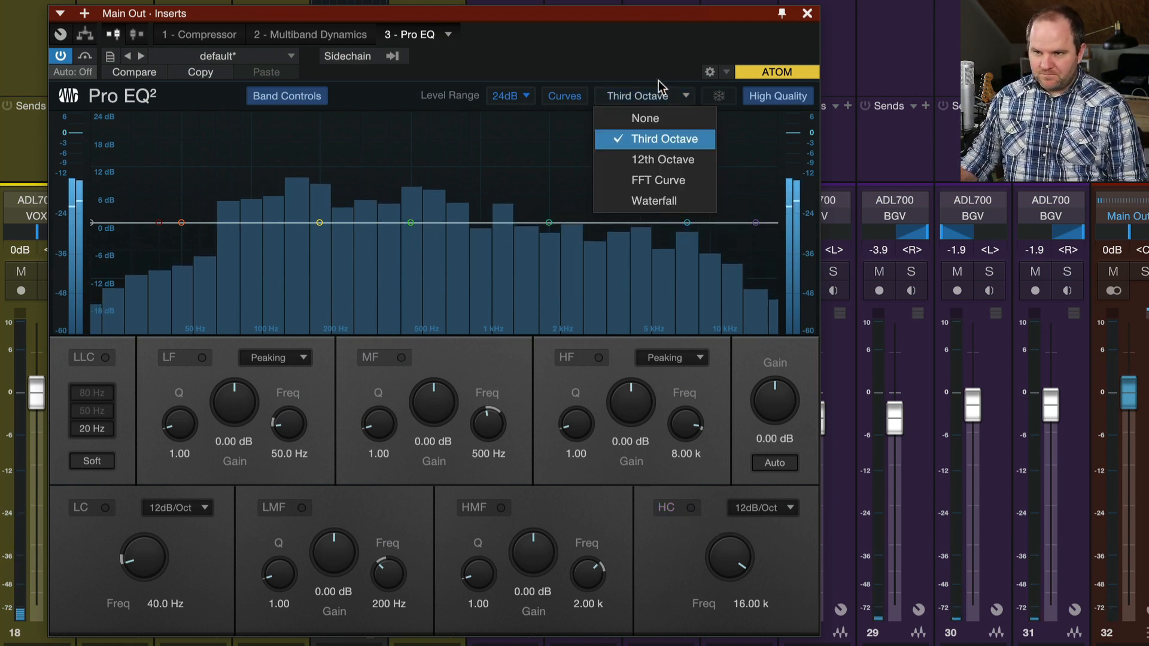
mouse_move(655, 119)
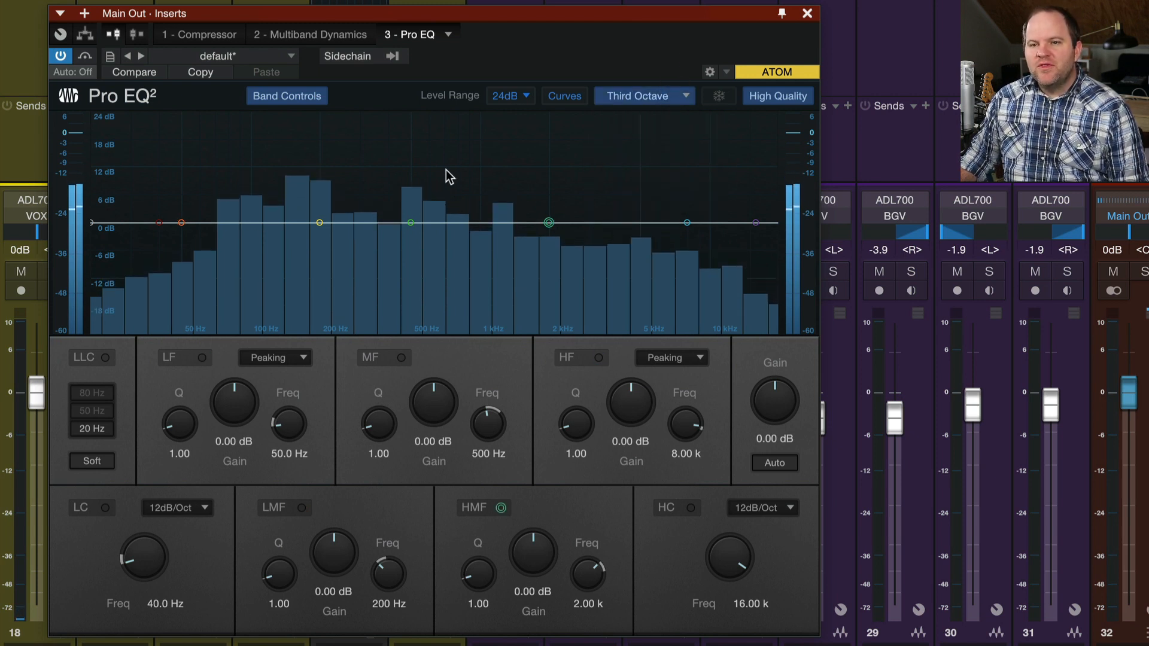
left_click(182, 223)
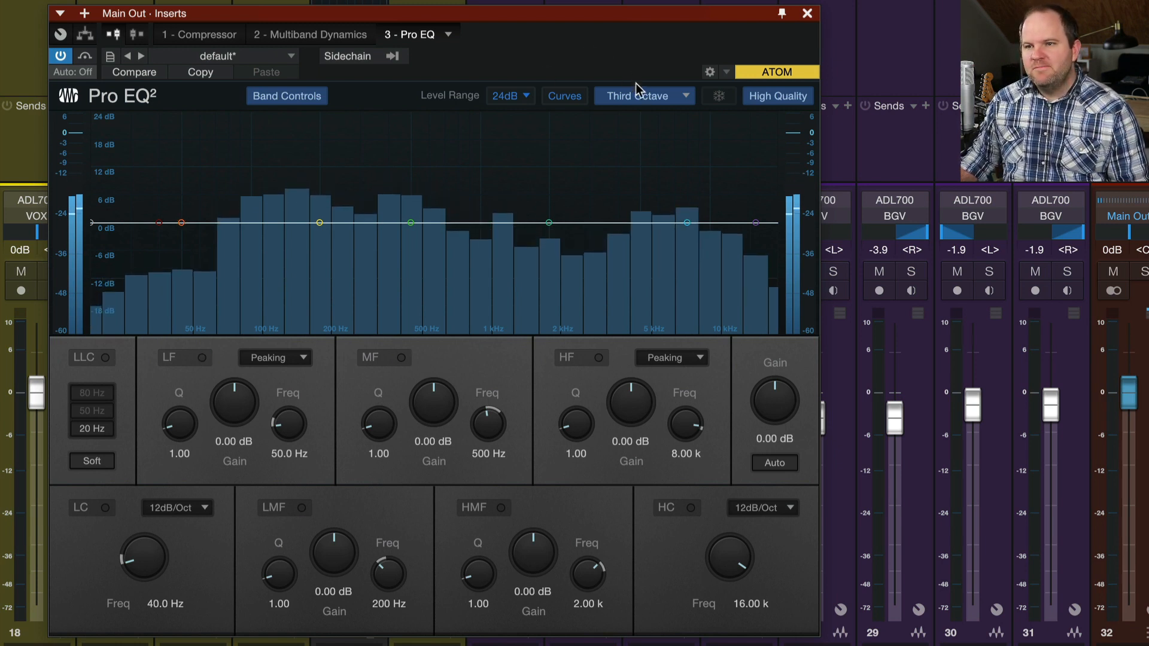
left_click(643, 95)
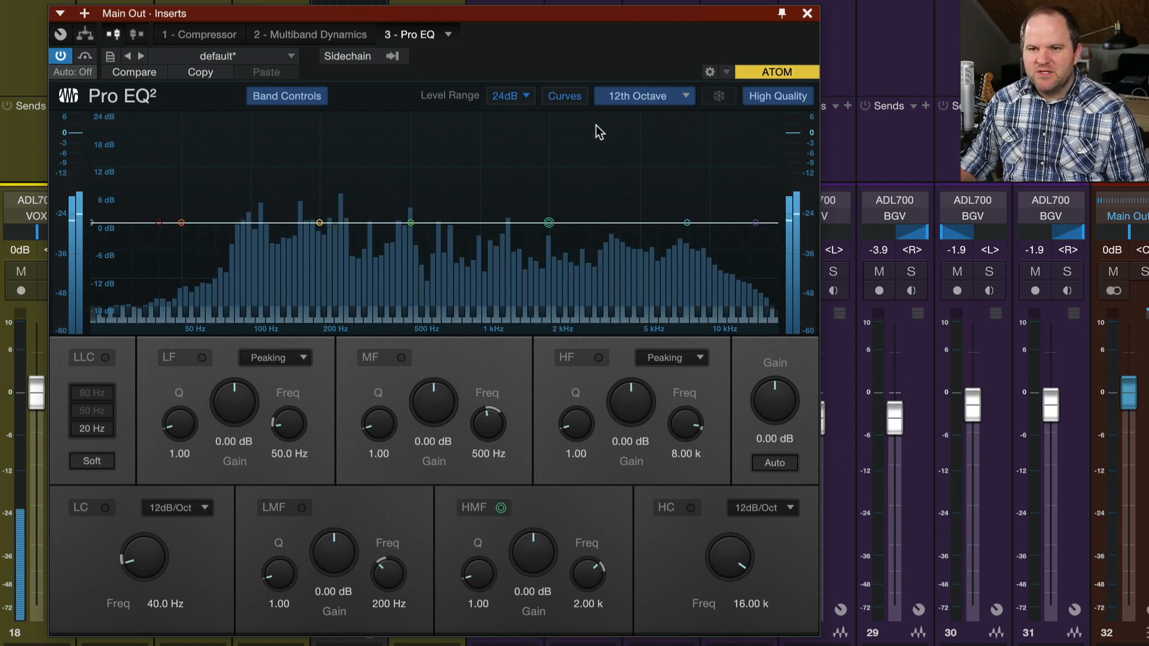
Switch the analyzer display to a continuous FFT curve.
left_click(181, 223)
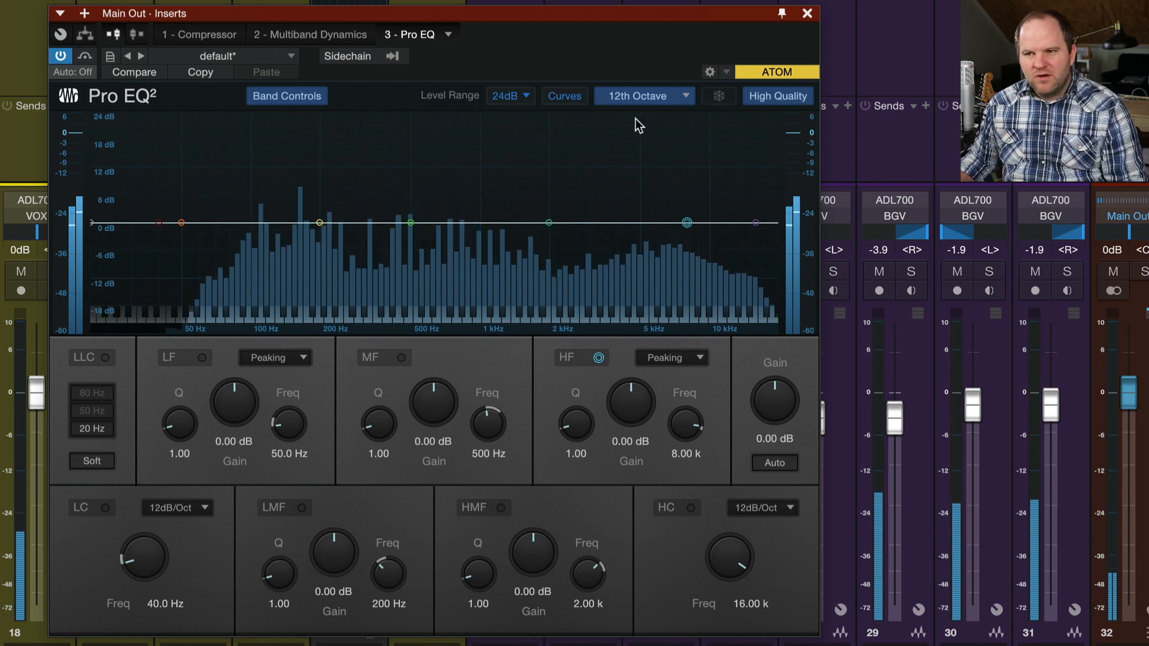
left_click(644, 95)
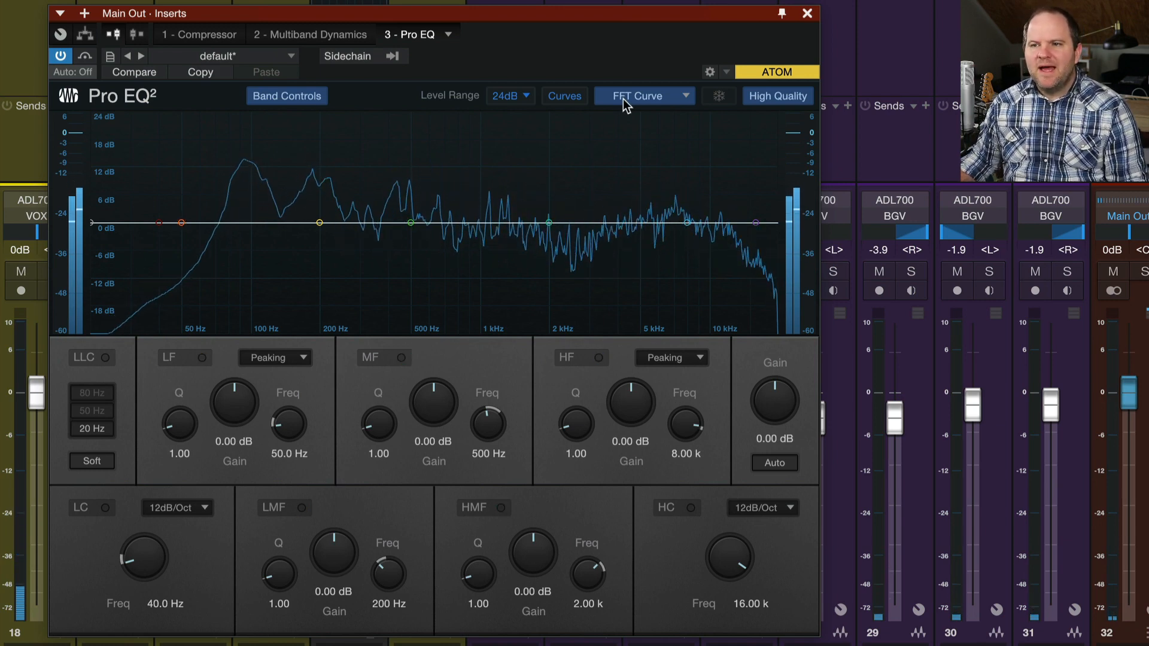
Switch the analyzer to Waterfall view, then back to Third Octave display.
left_click(643, 96)
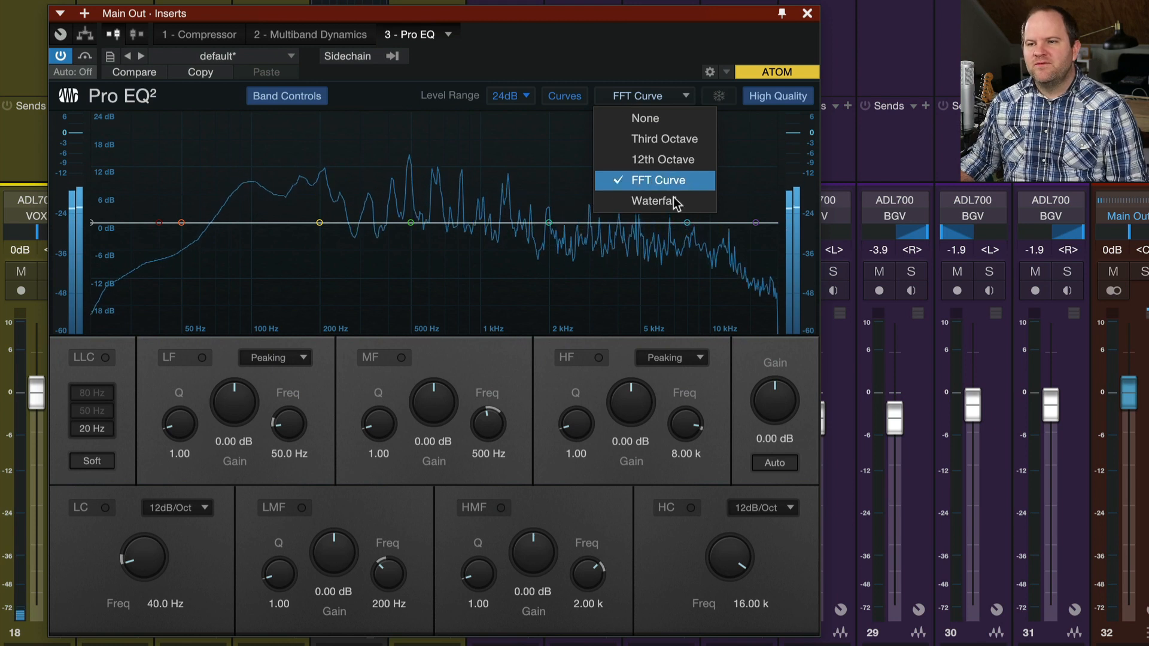
left_click(652, 201)
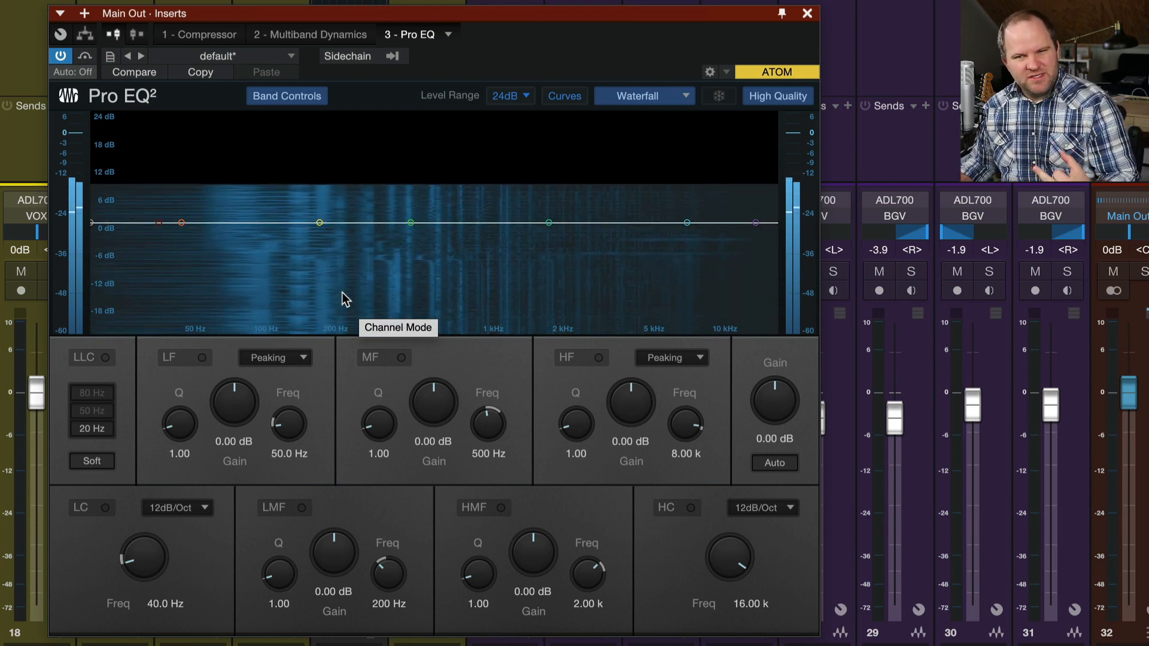
left_click(548, 223)
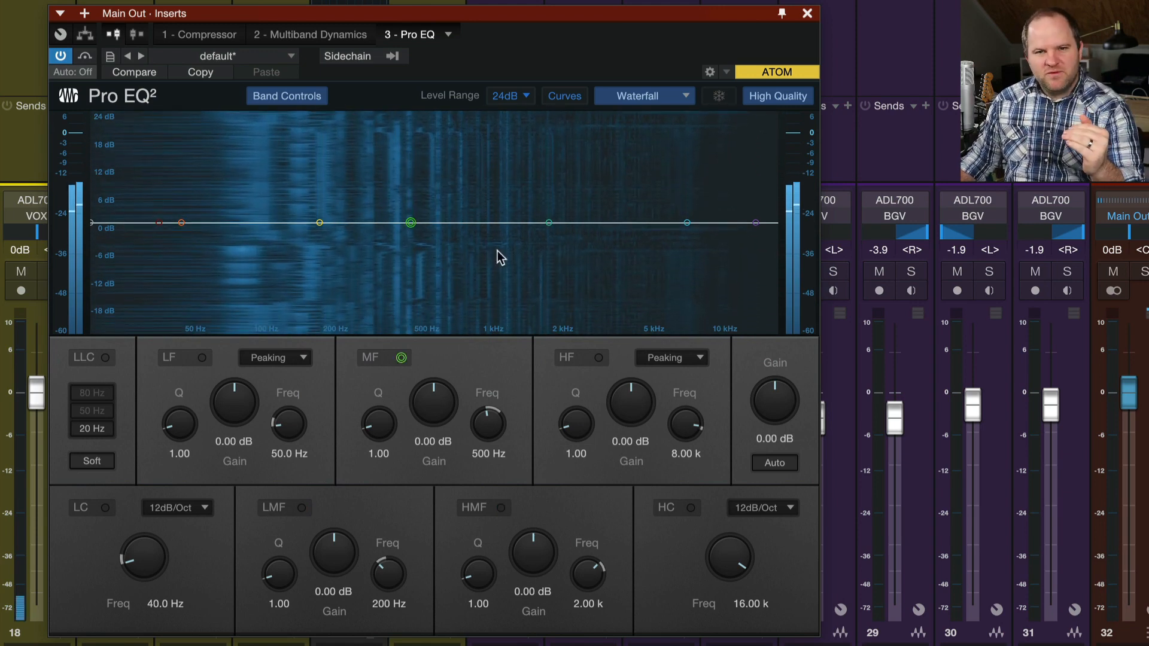
left_click(644, 96)
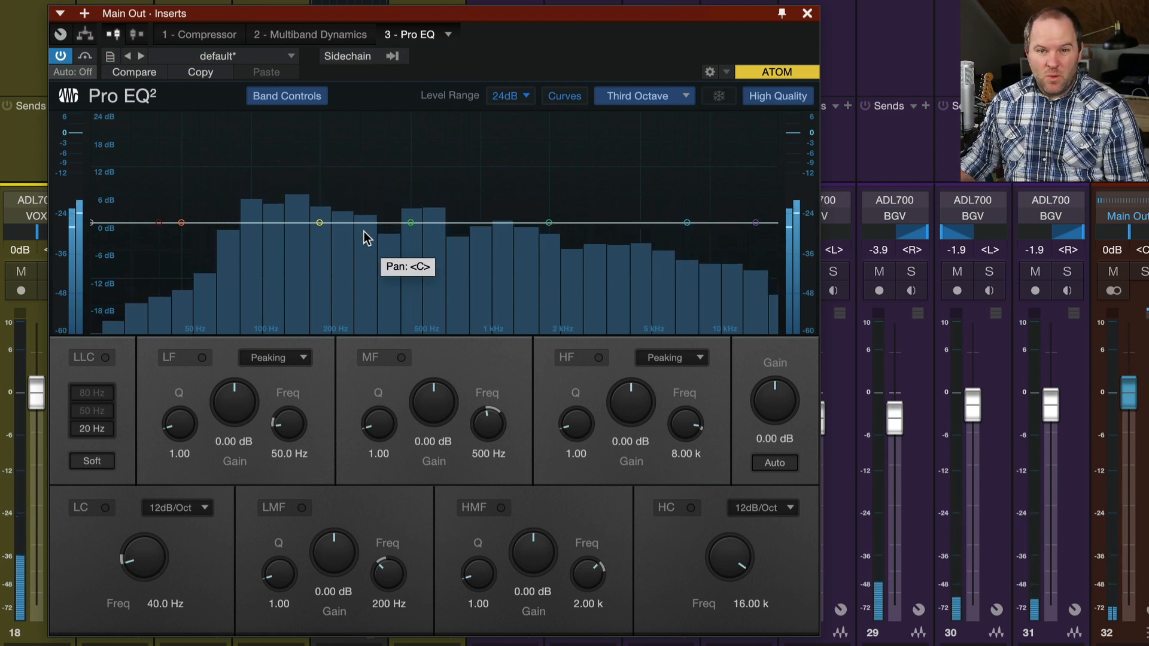
left_click_drag(318, 223, 308, 272)
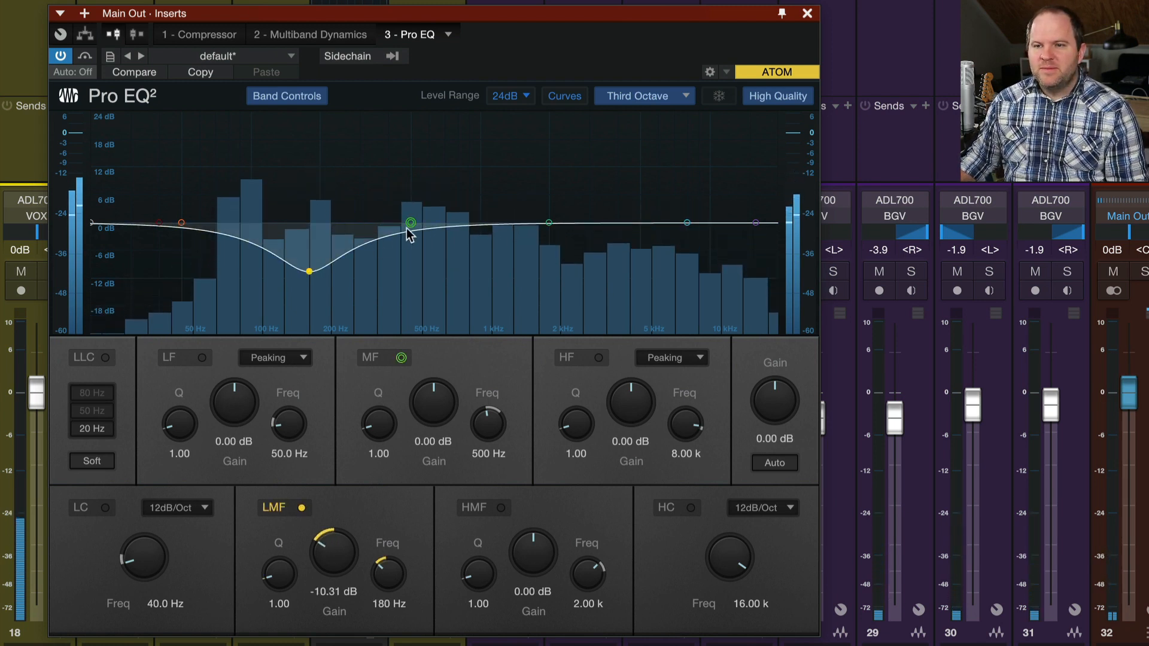
left_click_drag(411, 222, 423, 305)
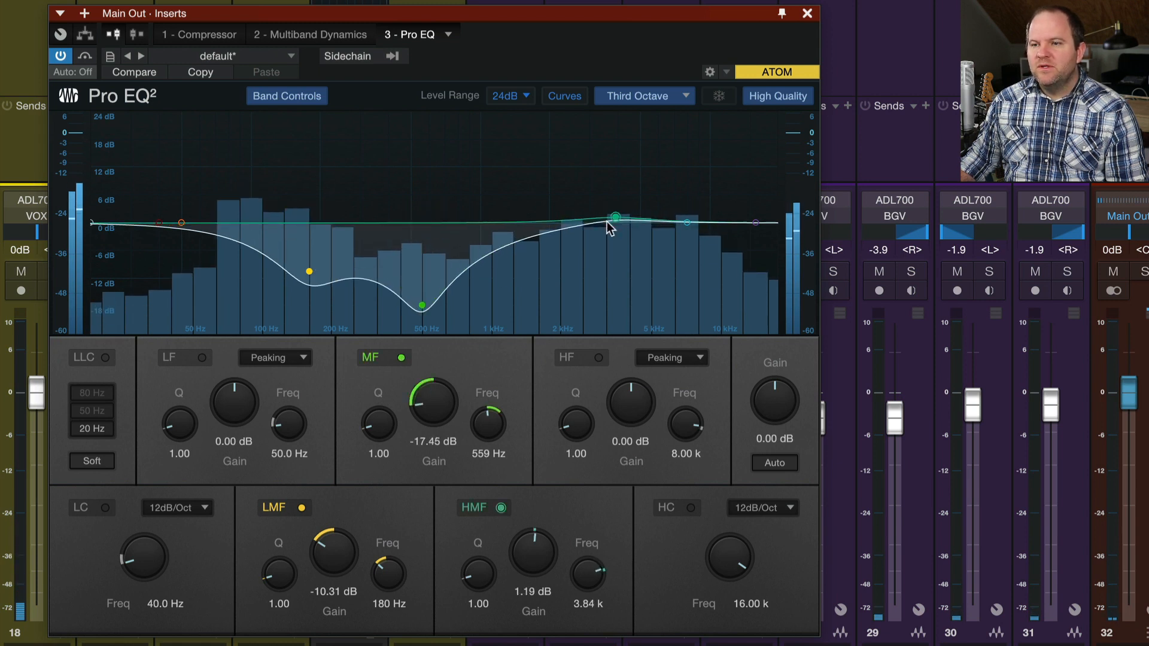
left_click(228, 56)
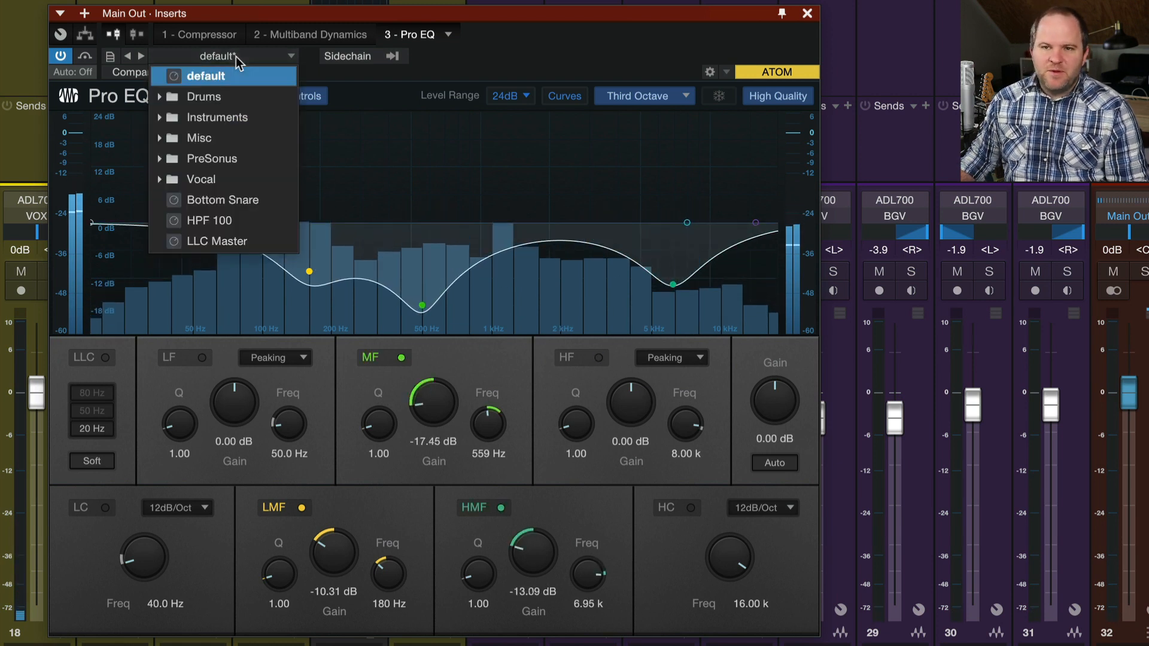
left_click(208, 75)
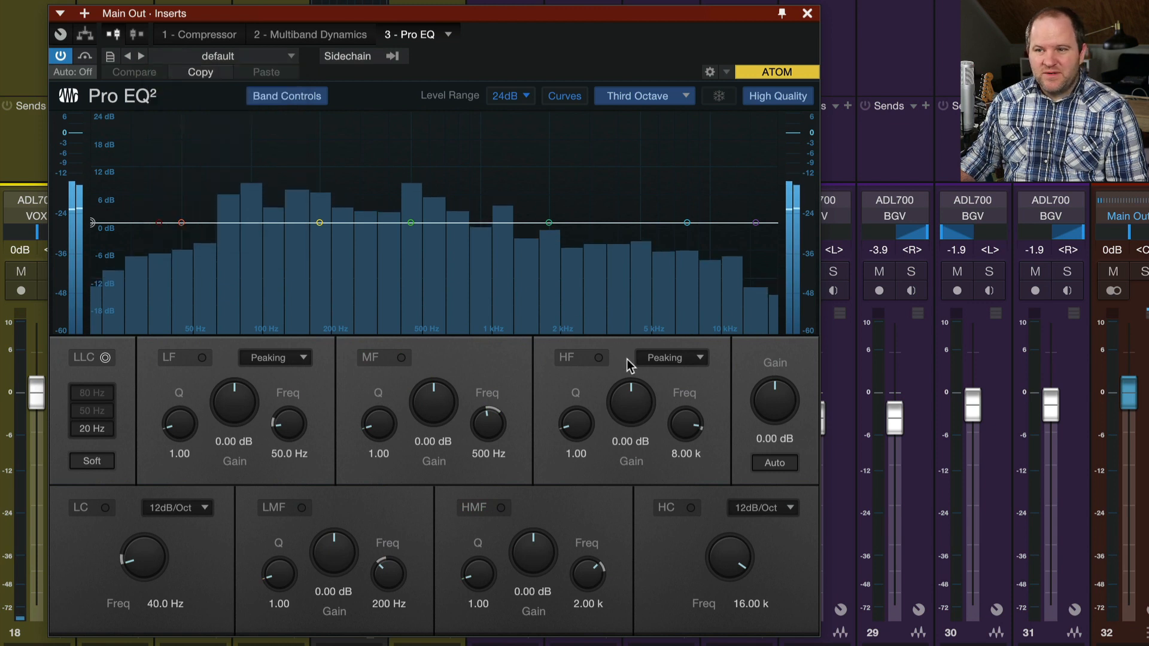
left_click(643, 96)
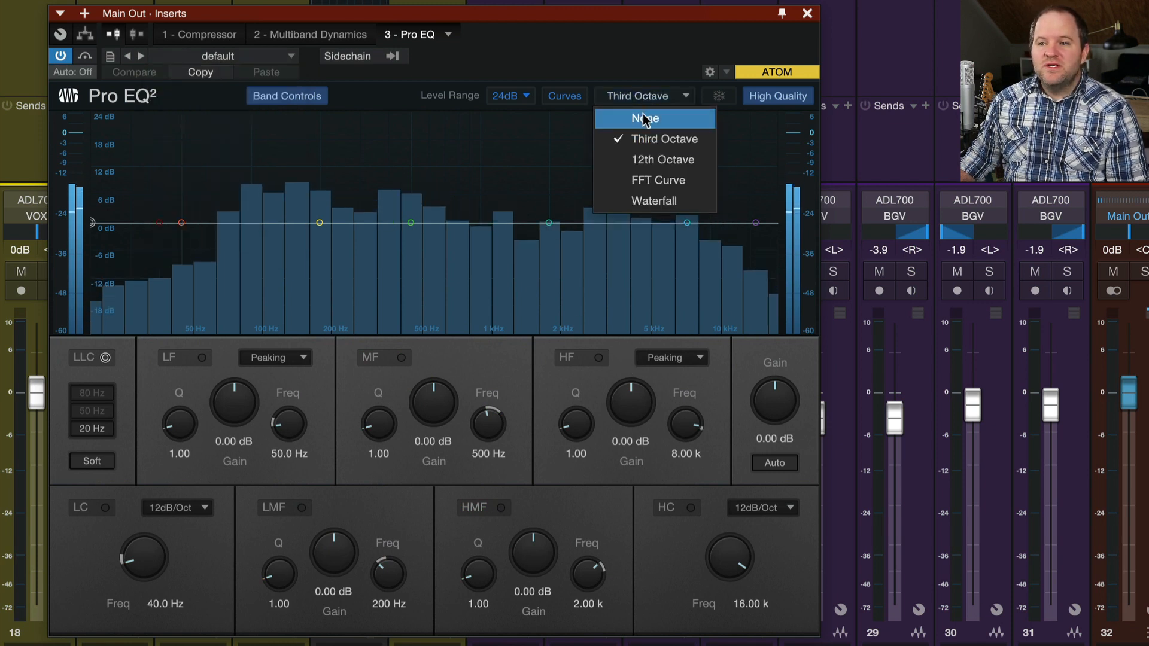
left_click(645, 118)
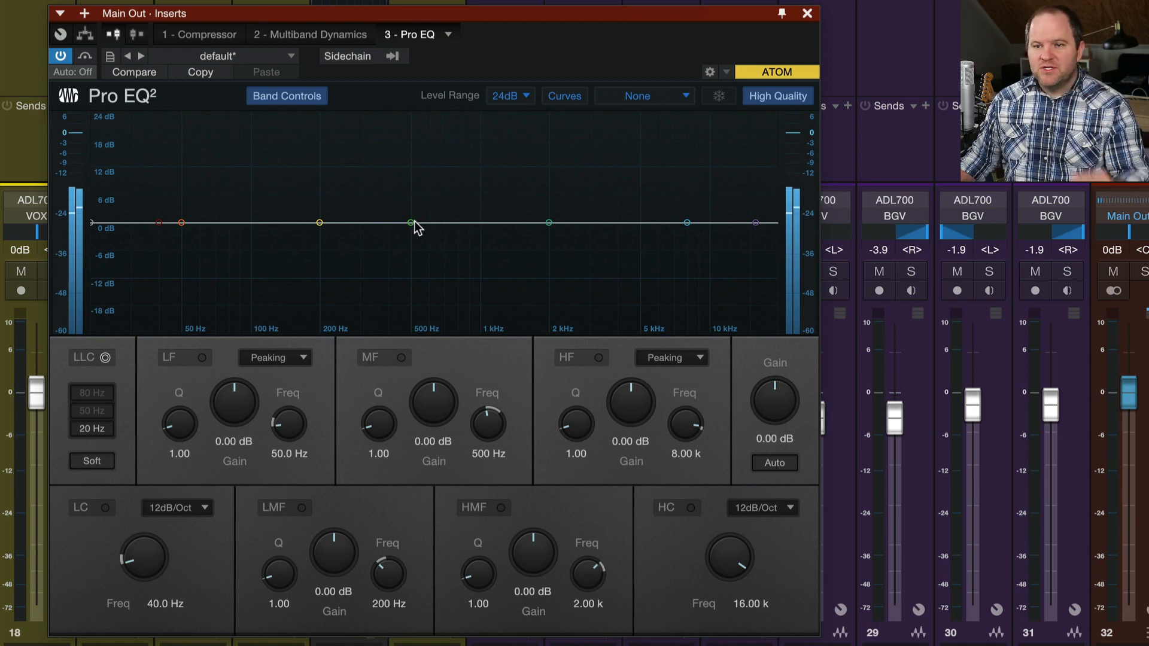
left_click_drag(411, 222, 420, 175)
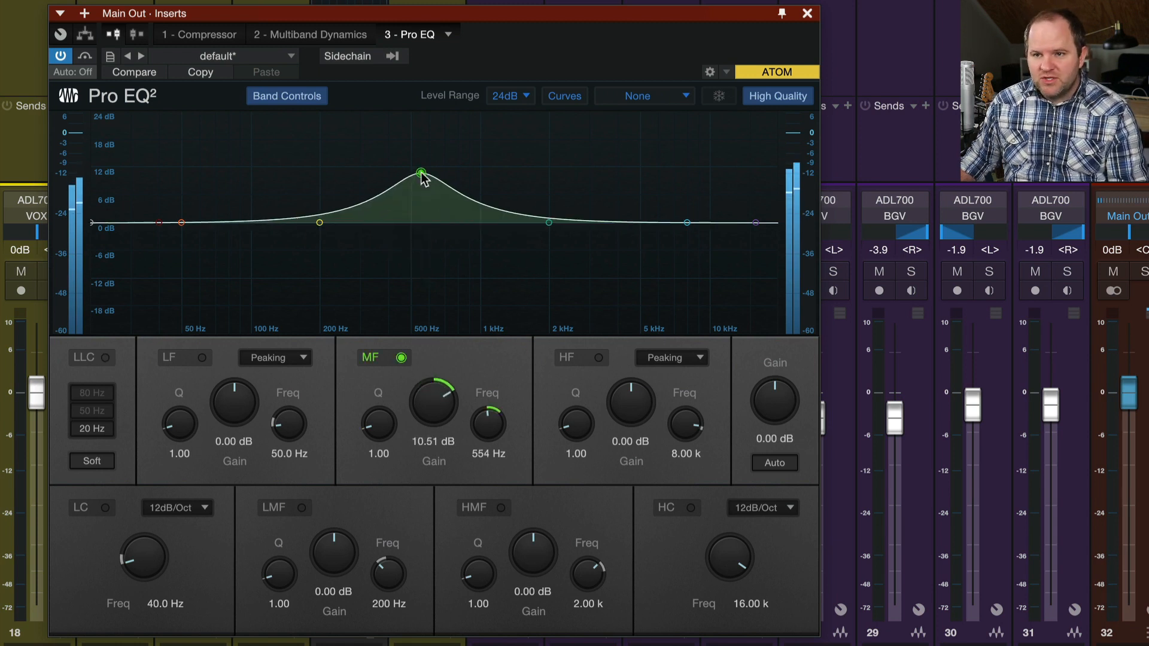
left_click(224, 57)
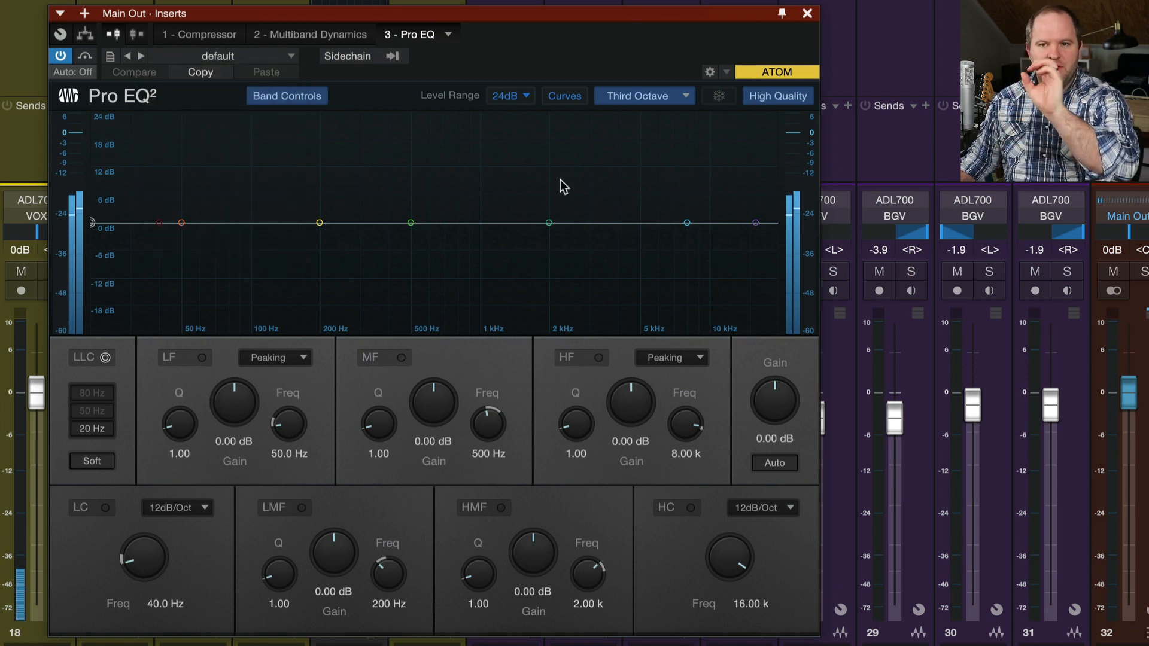
left_click(644, 96)
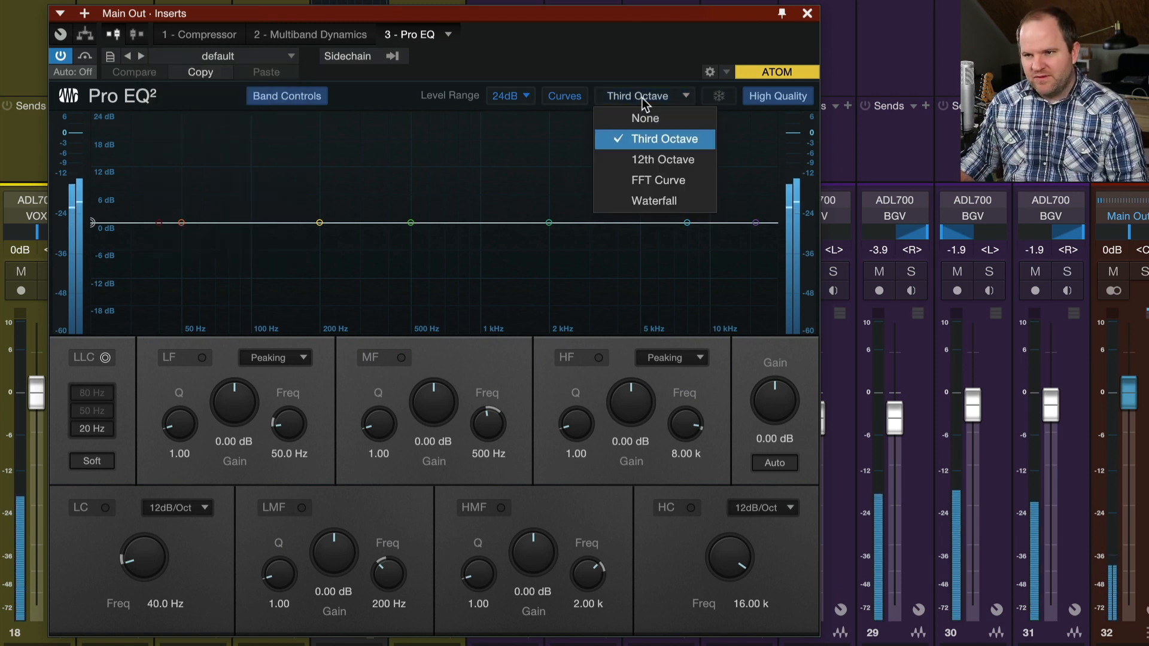
mouse_move(646, 118)
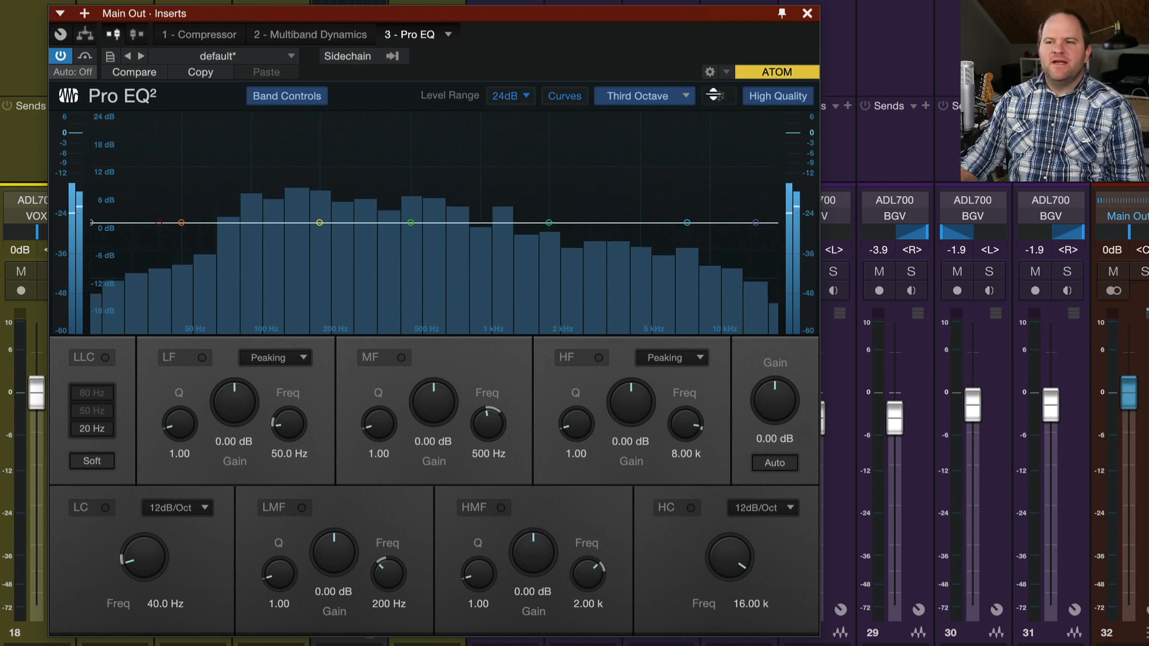
mouse_move(717, 96)
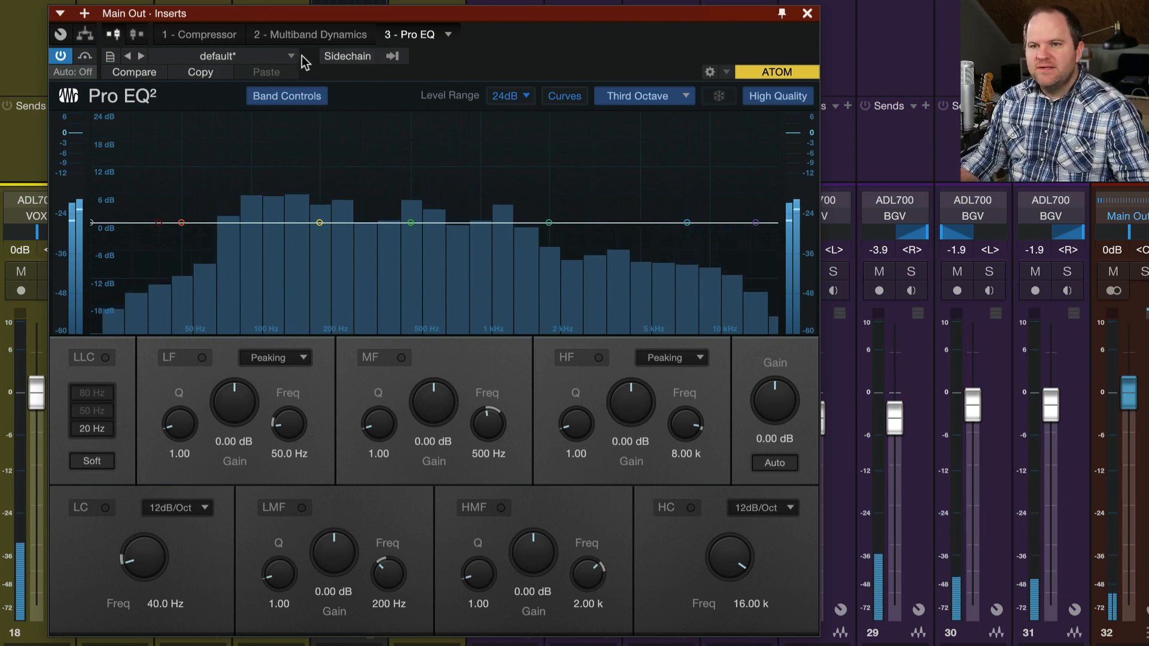
left_click(309, 34)
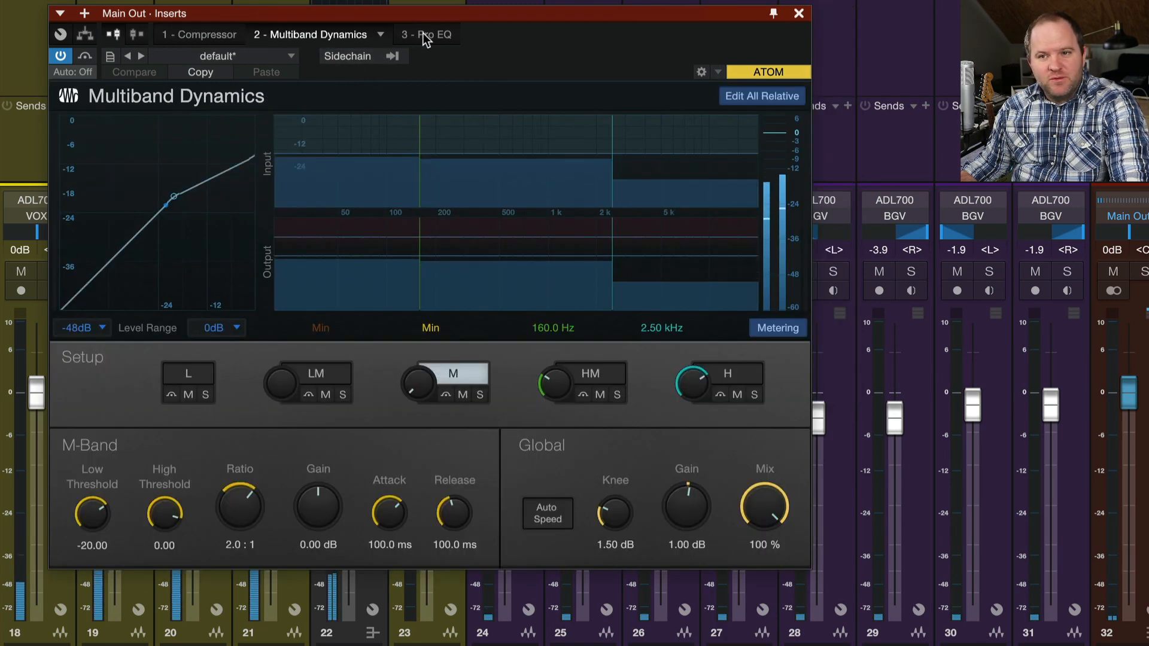
left_click(428, 35)
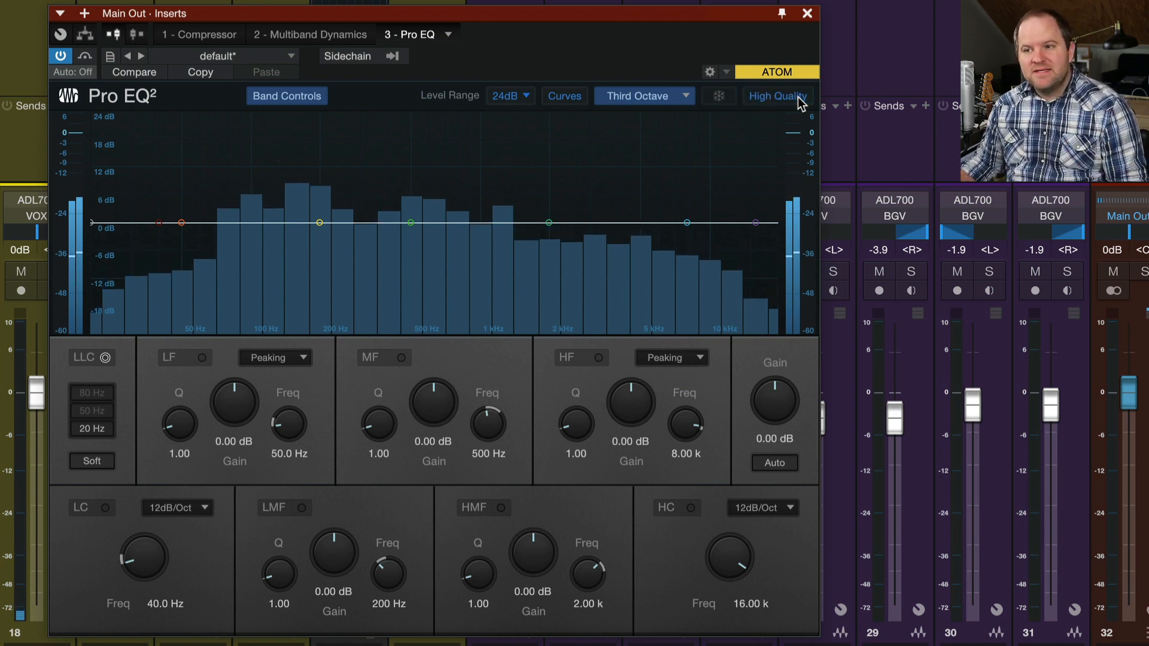
left_click(776, 96)
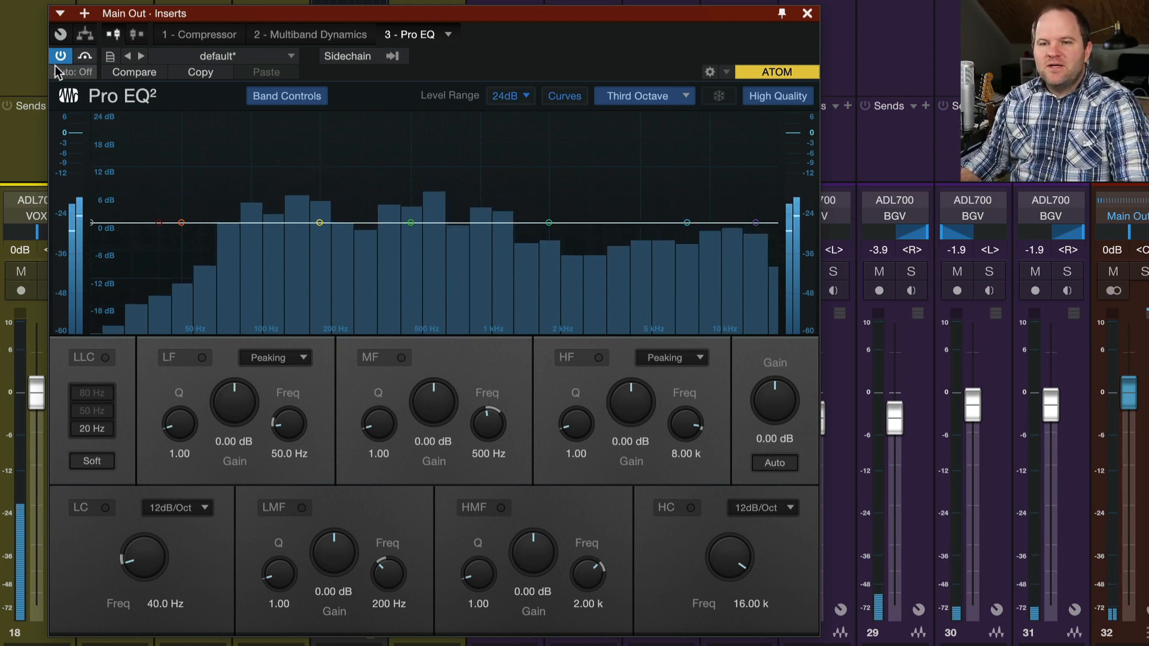
Hide the per-band control panel and show it again.
left_click(286, 95)
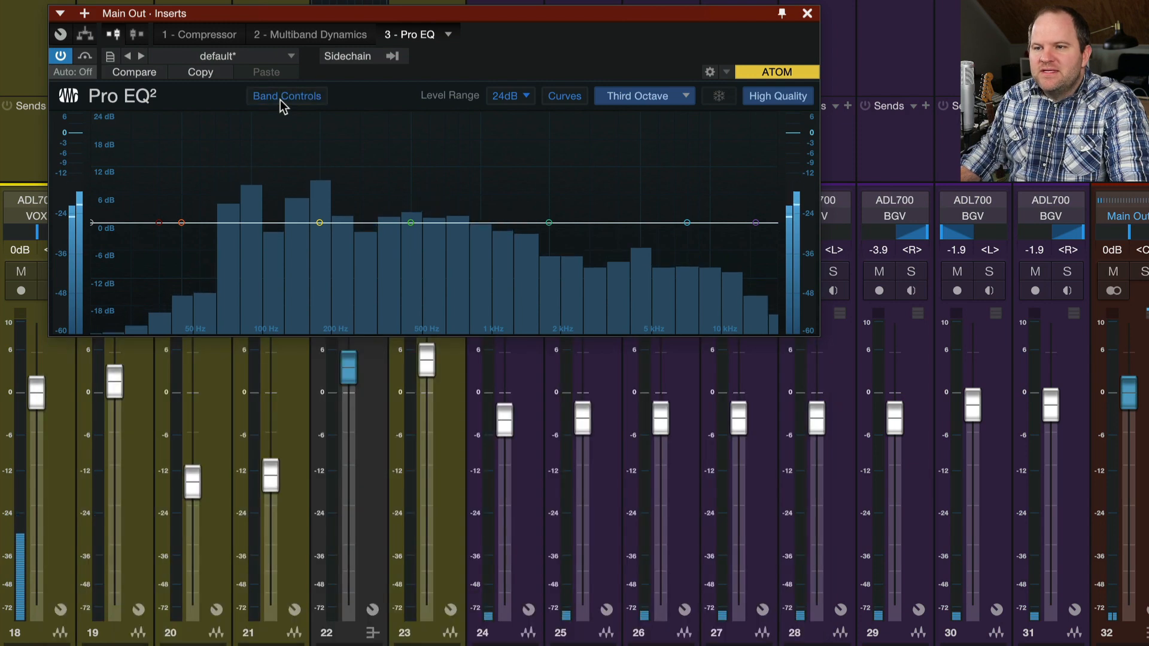
left_click(286, 96)
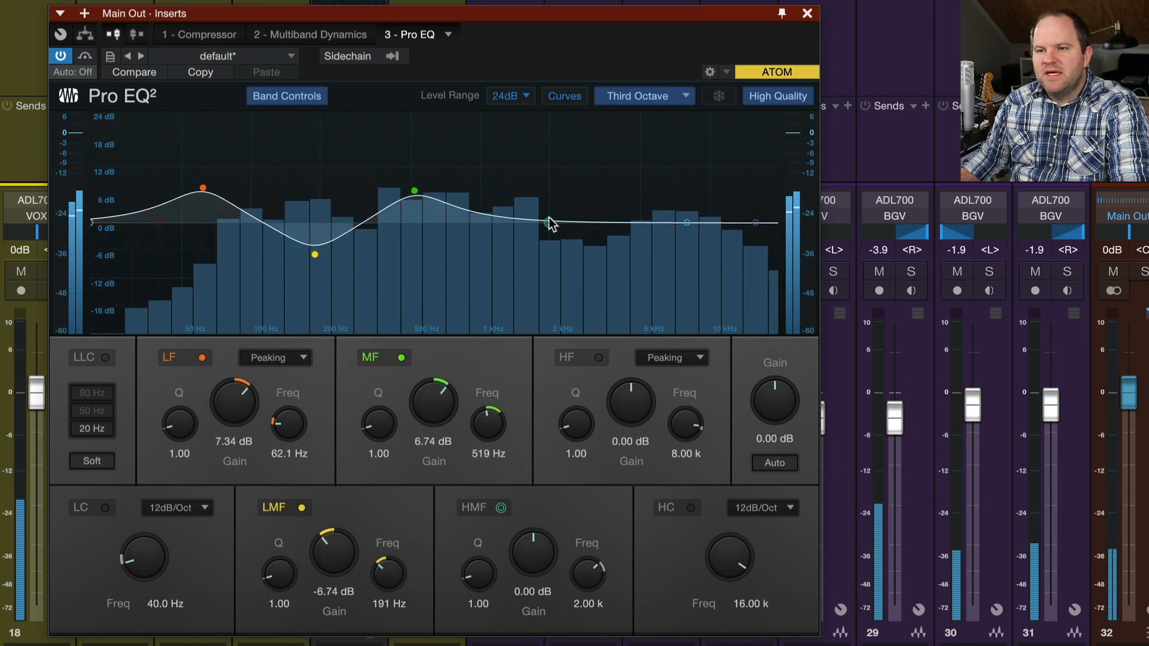
Cut about 6 dB at 2 kHz, boost 8.5 dB at 8.8 kHz, and raise LF to about 15 dB near 98 Hz.
left_click_drag(685, 223, 694, 183)
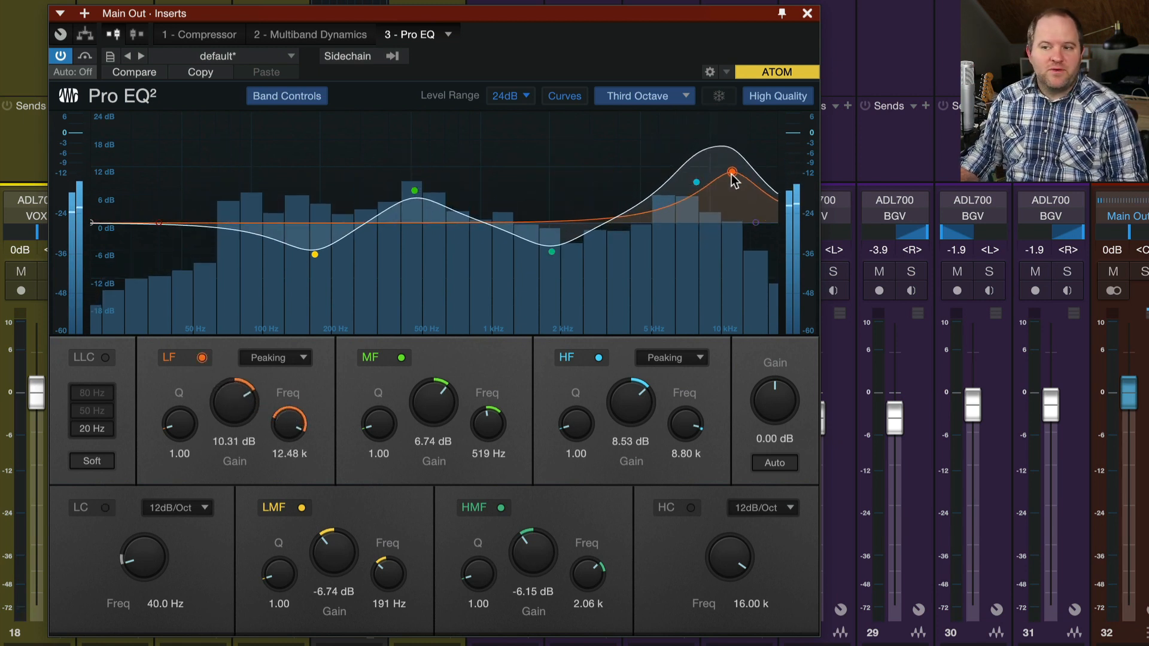
left_click_drag(732, 174, 776, 167)
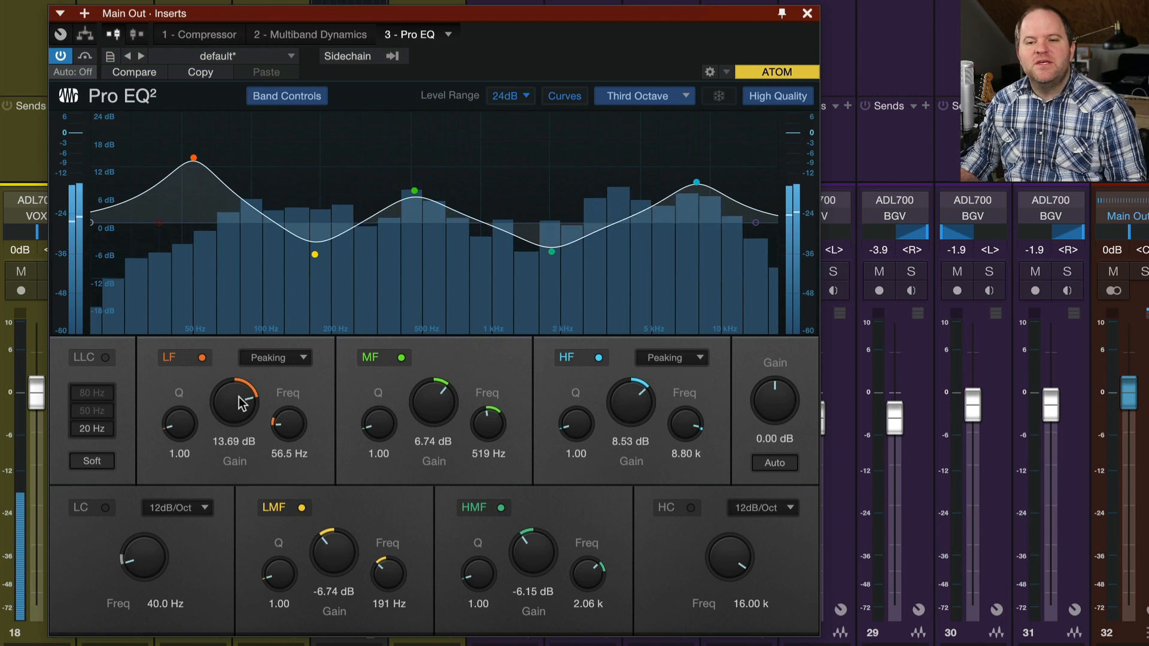
left_click_drag(233, 400, 234, 455)
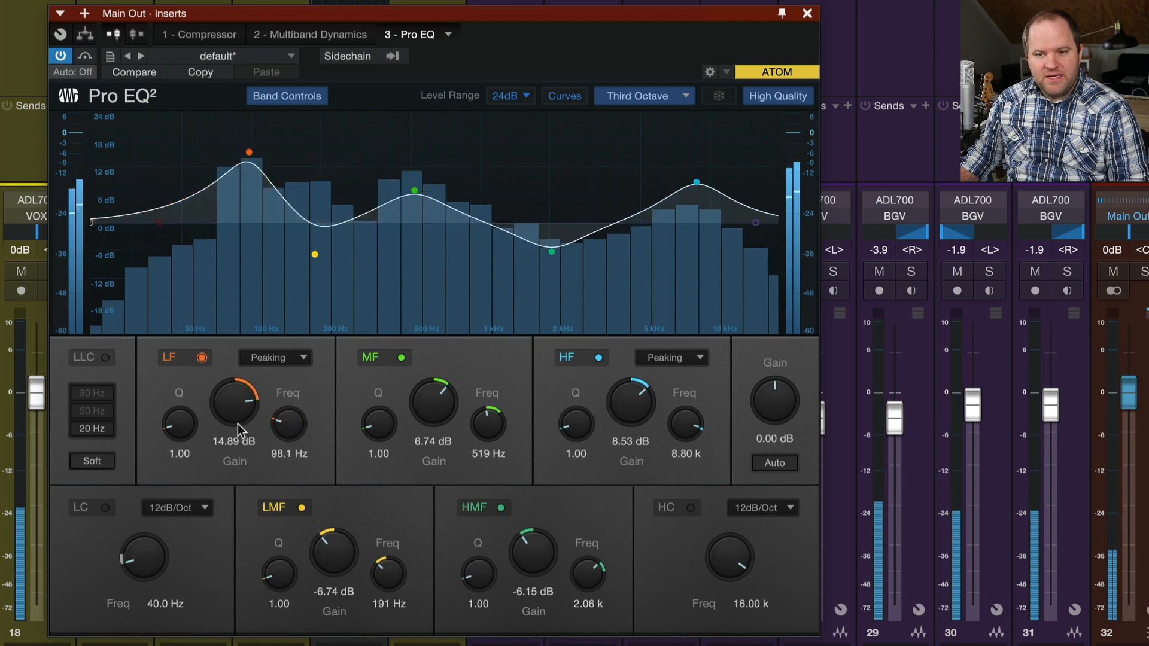
Turn the LF band into a narrow cut of about -15 dB with Q near 20.
left_click_drag(178, 423, 179, 440)
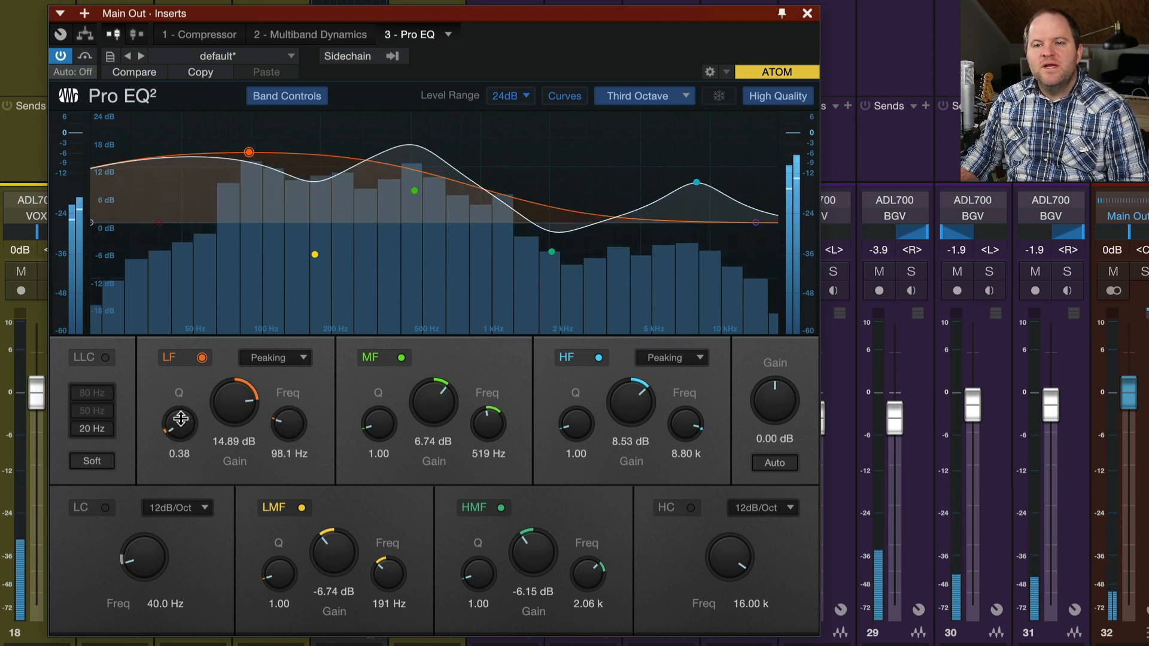
left_click_drag(178, 422, 179, 410)
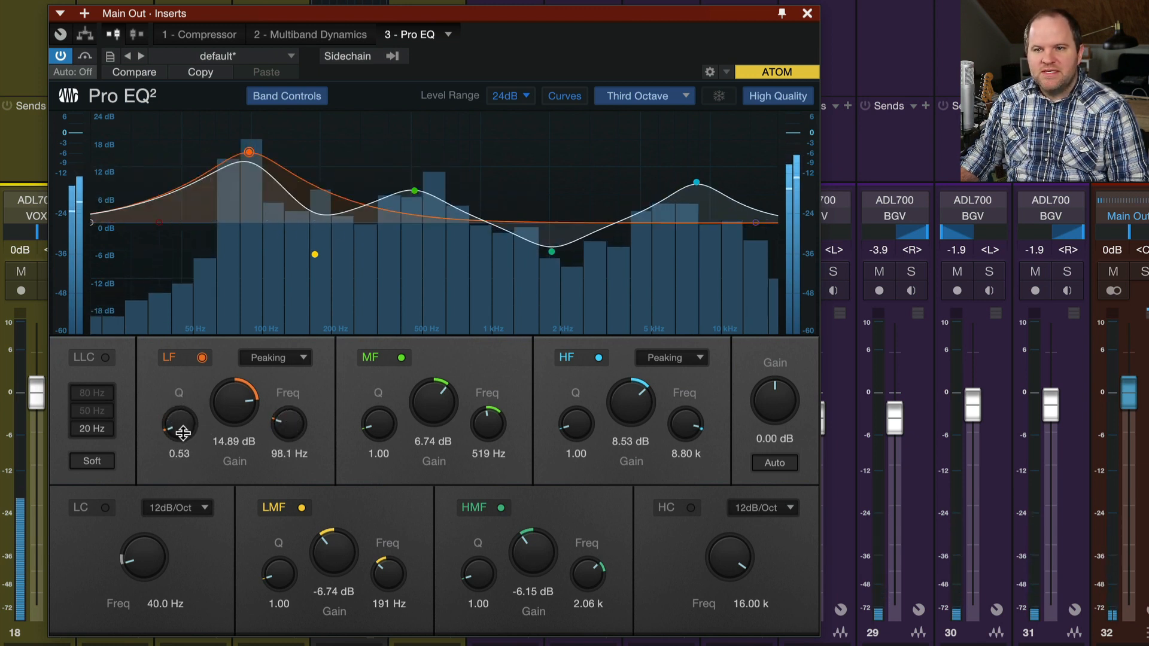
left_click_drag(180, 415, 180, 432)
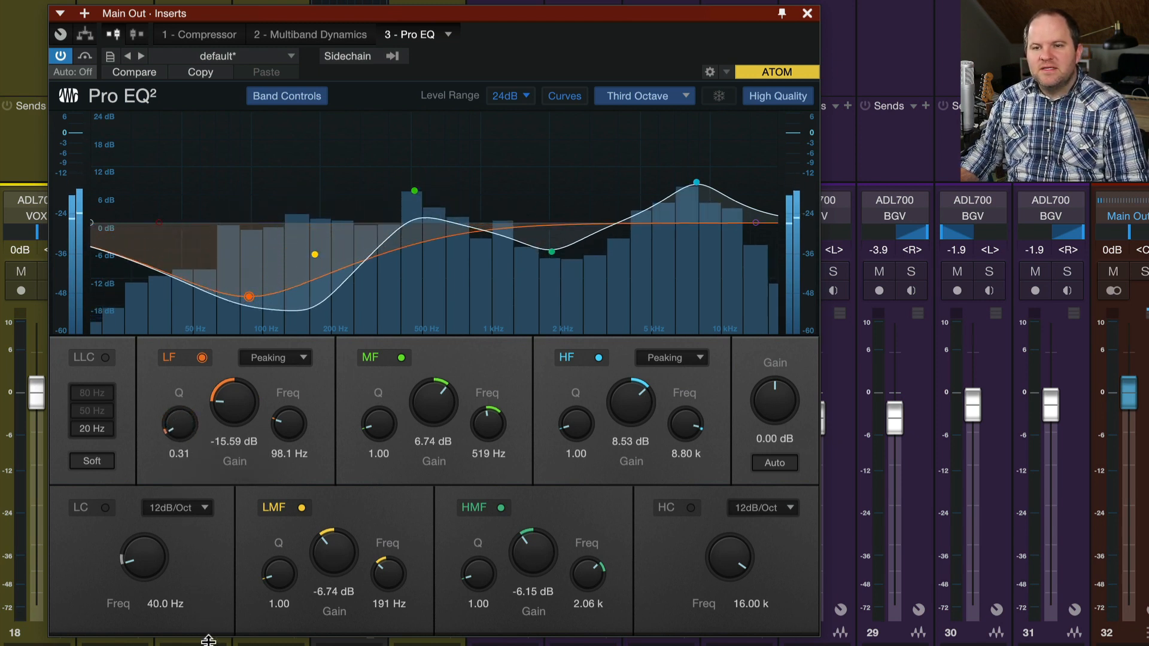
left_click_drag(179, 421, 179, 411)
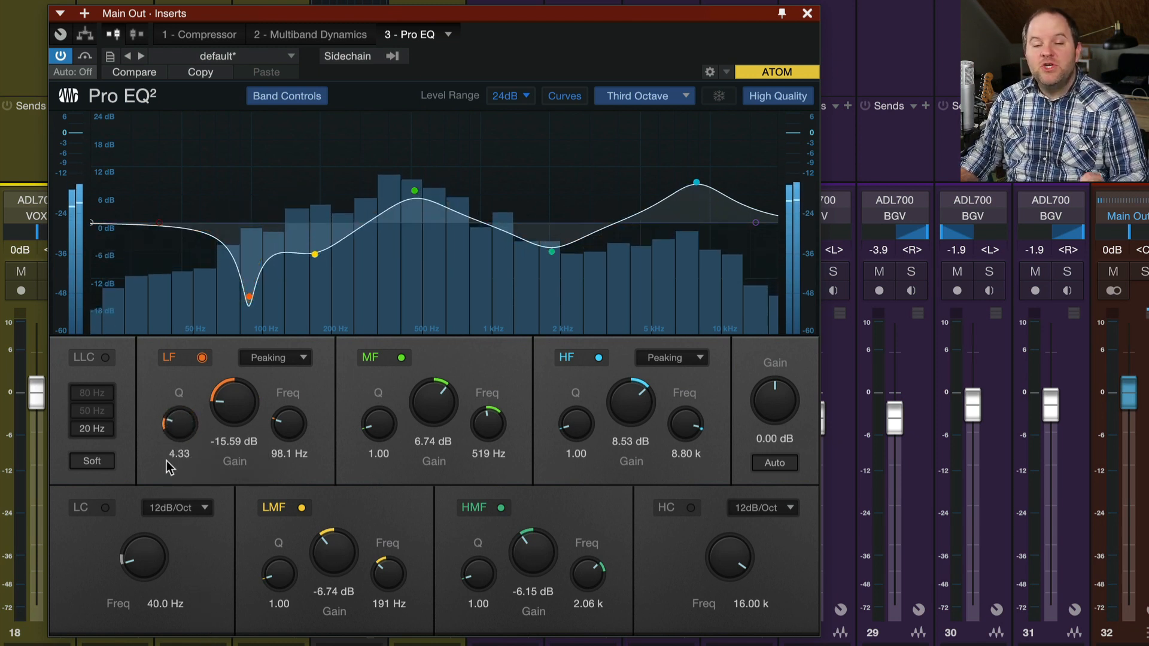
mouse_move(181, 426)
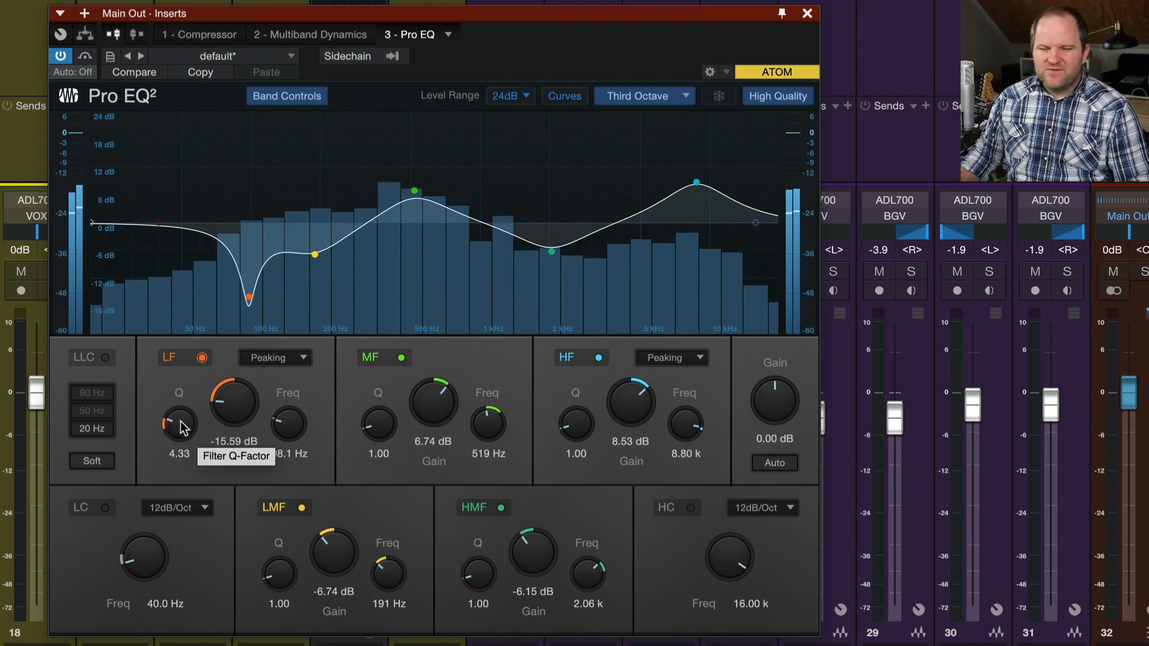
left_click_drag(179, 425, 181, 401)
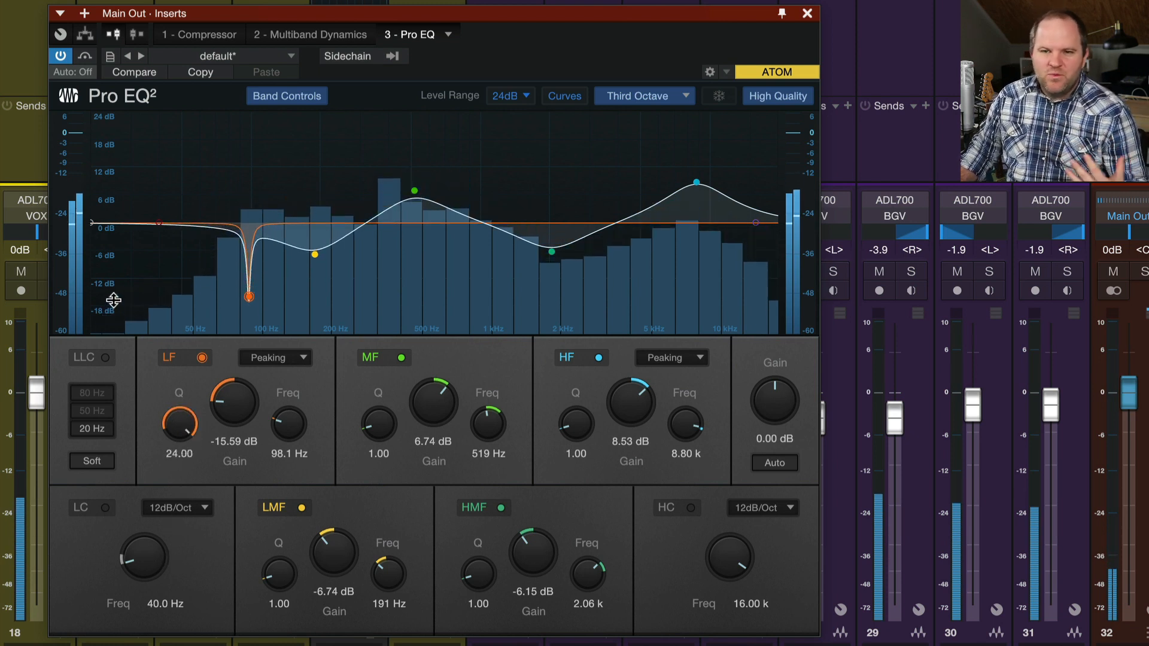
left_click_drag(178, 424, 178, 433)
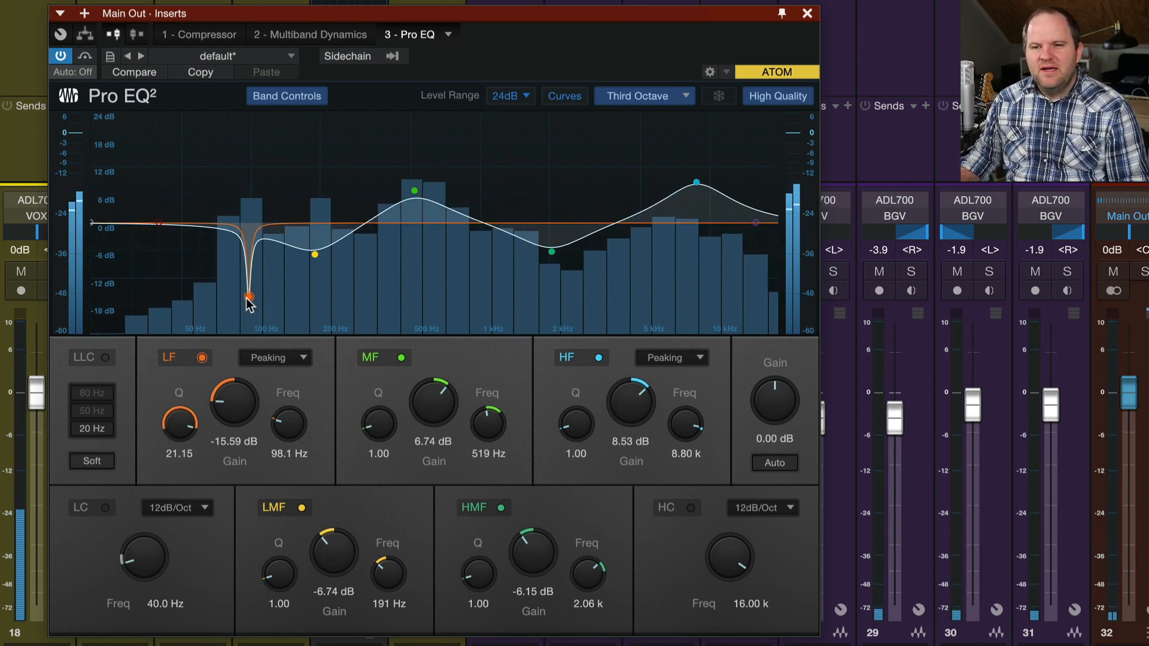
Sweep the notch between about 29 Hz and 346 Hz, settling it at 58.6 Hz.
left_click_drag(248, 297, 589, 316)
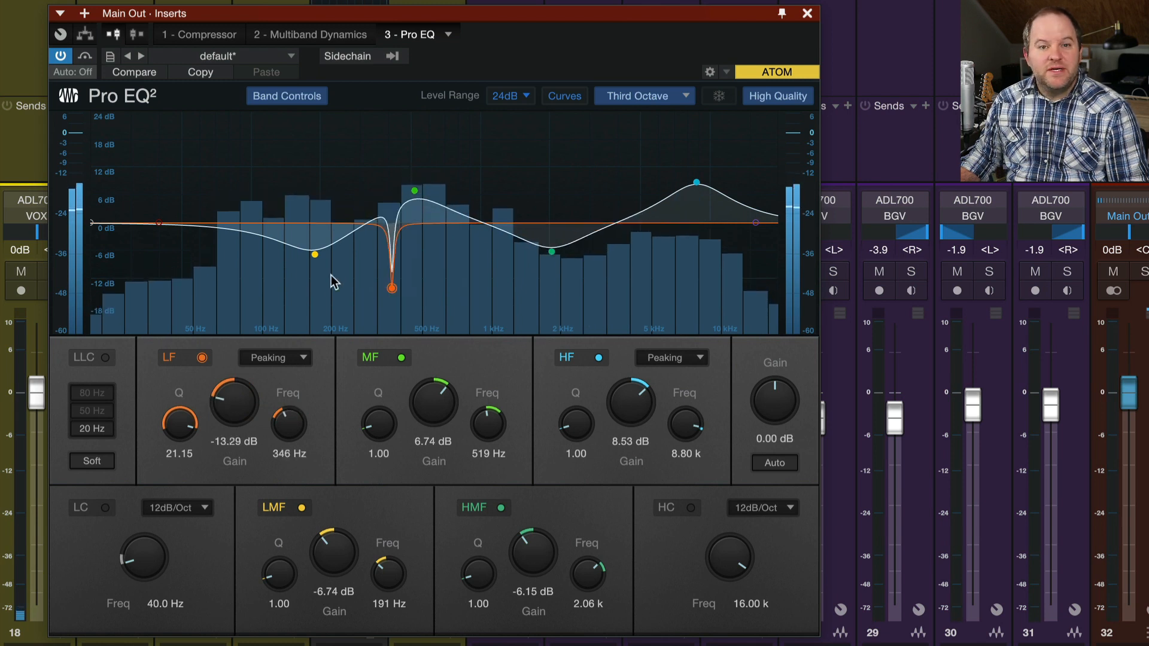
left_click_drag(393, 286, 188, 293)
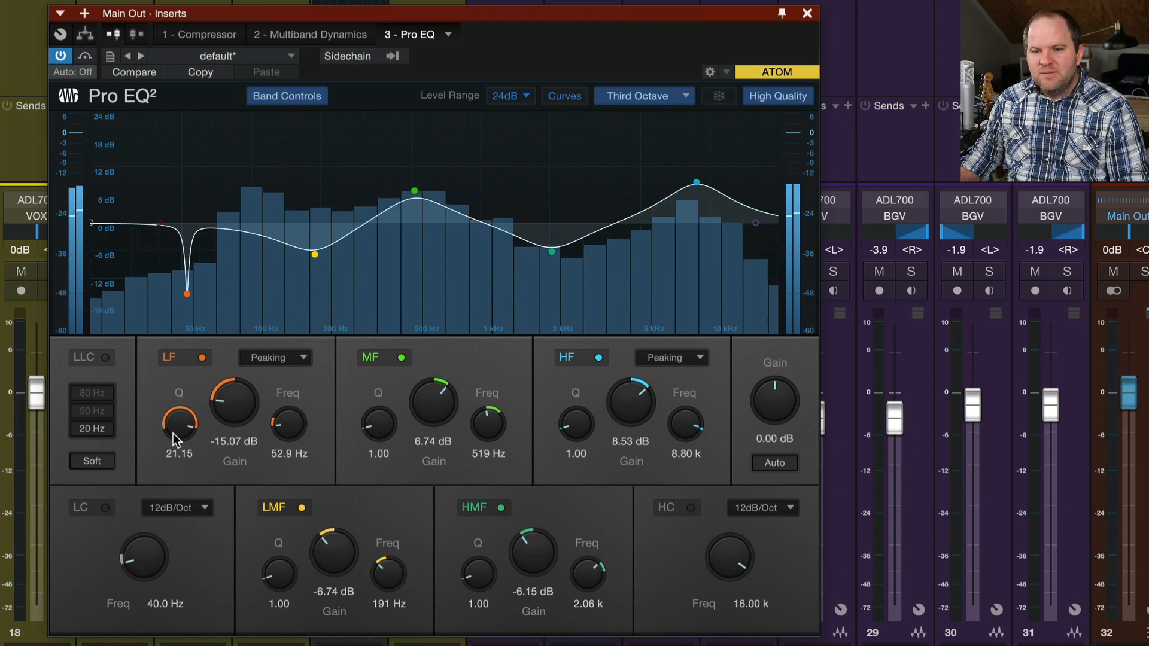
left_click_drag(180, 429, 179, 439)
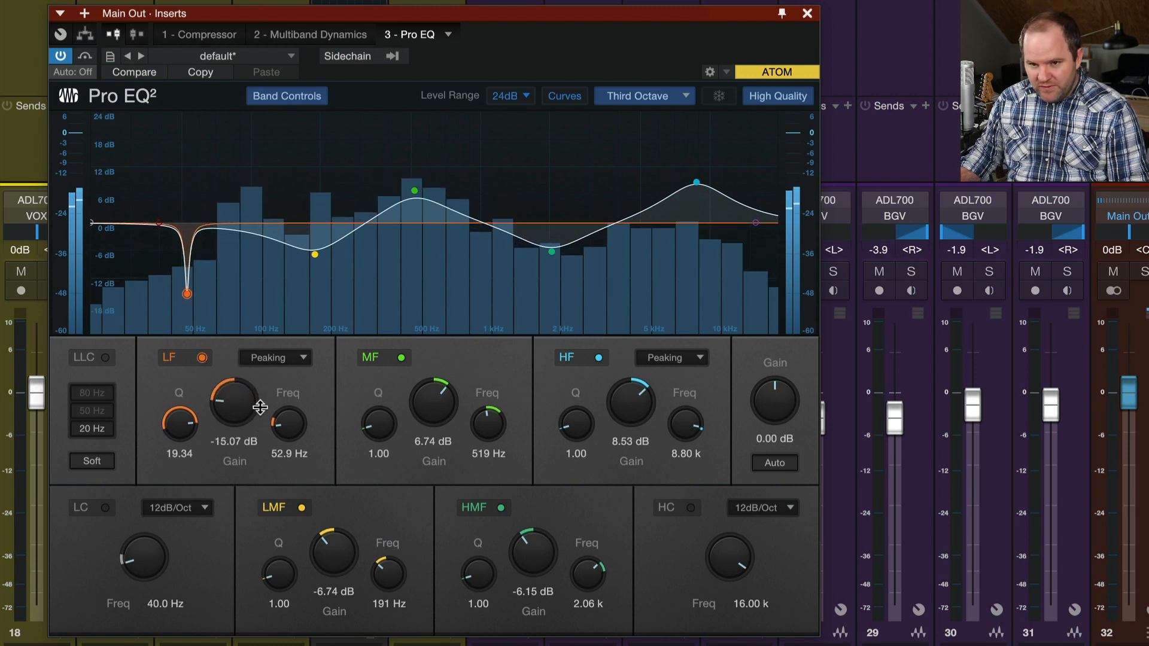
left_click_drag(289, 428, 284, 440)
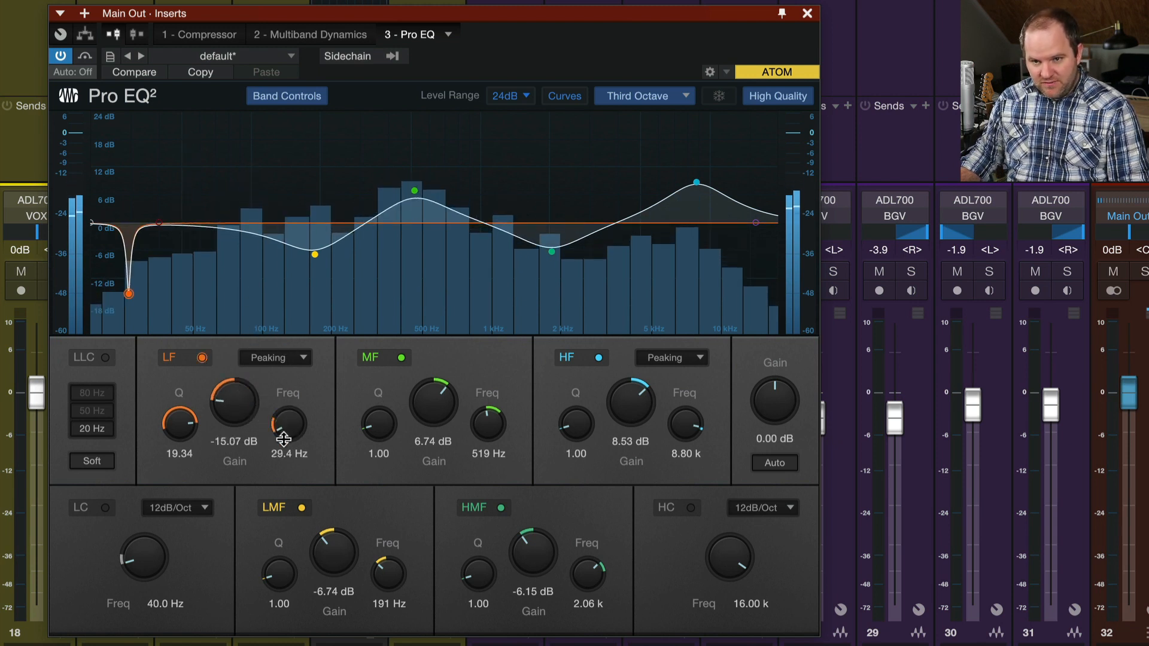
left_click_drag(128, 295, 197, 295)
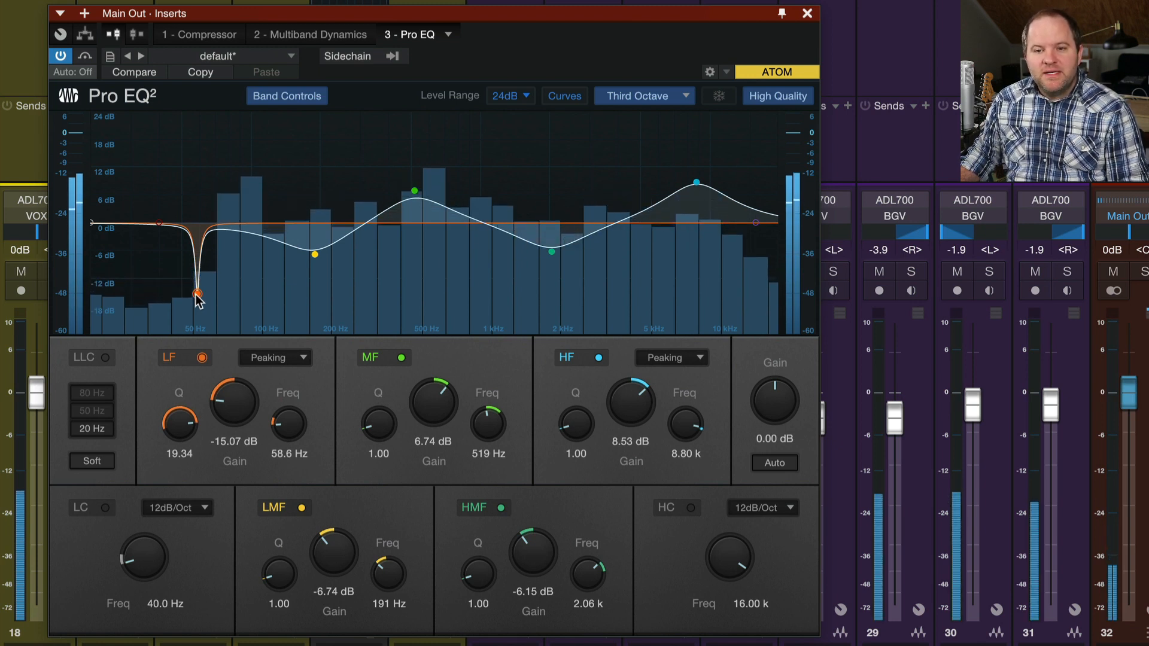
Reshape the LF band into a narrow 7.54 dB peak at 61.5 Hz with Q 8.50.
left_click_drag(200, 297, 424, 115)
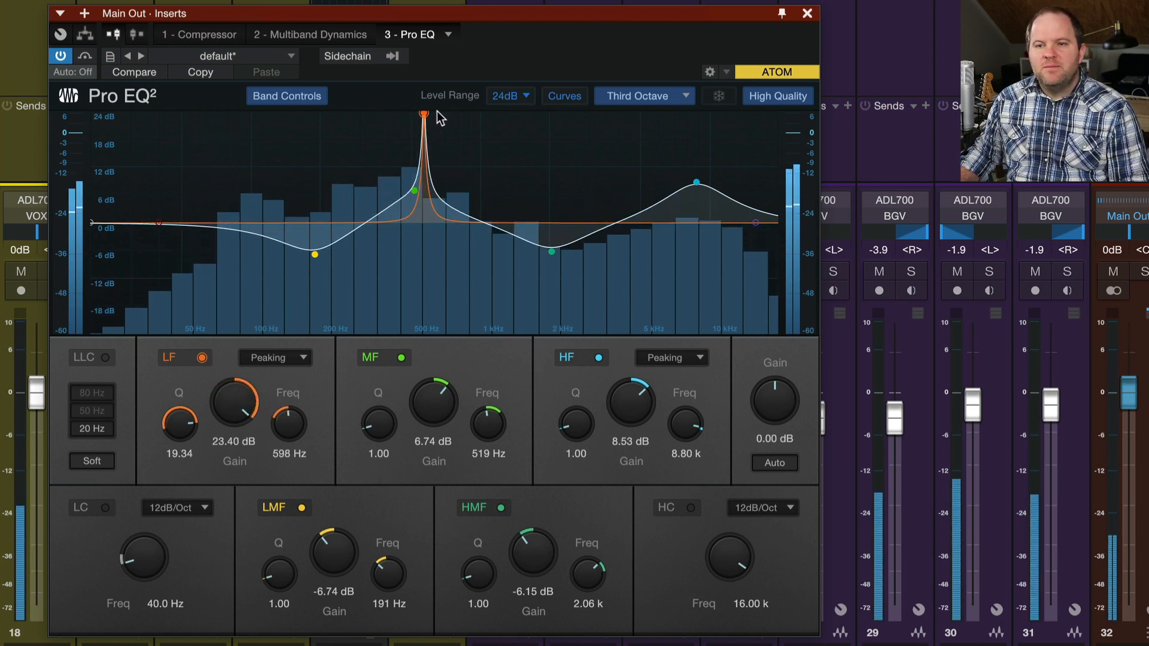
left_click_drag(424, 114, 213, 155)
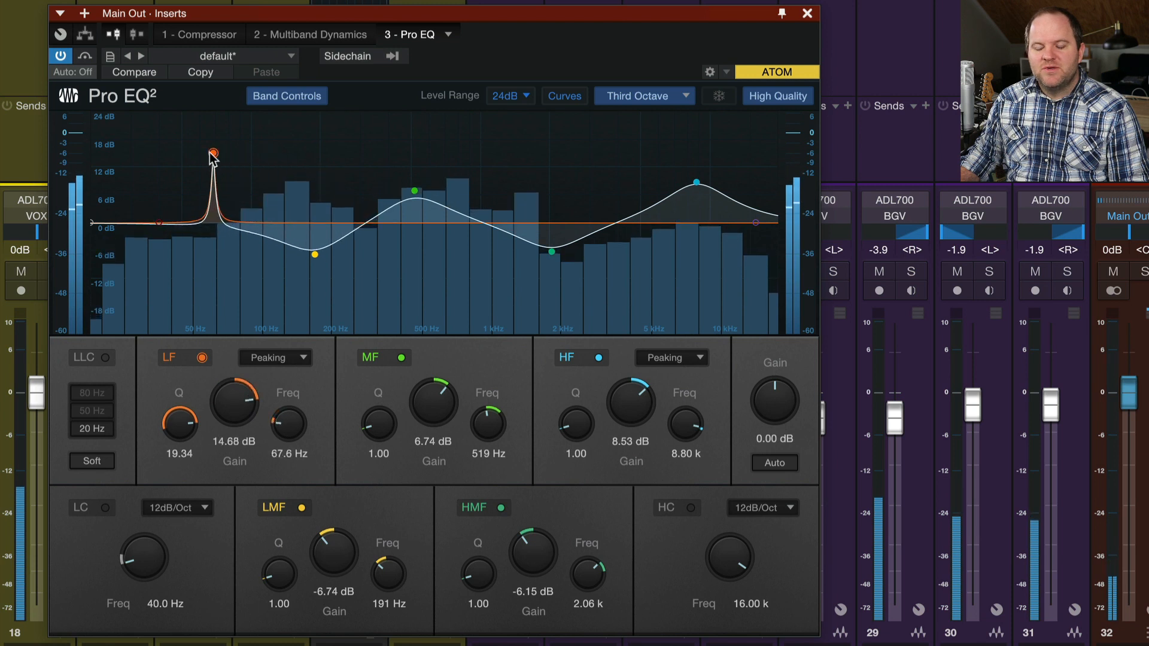
left_click_drag(213, 153, 230, 160)
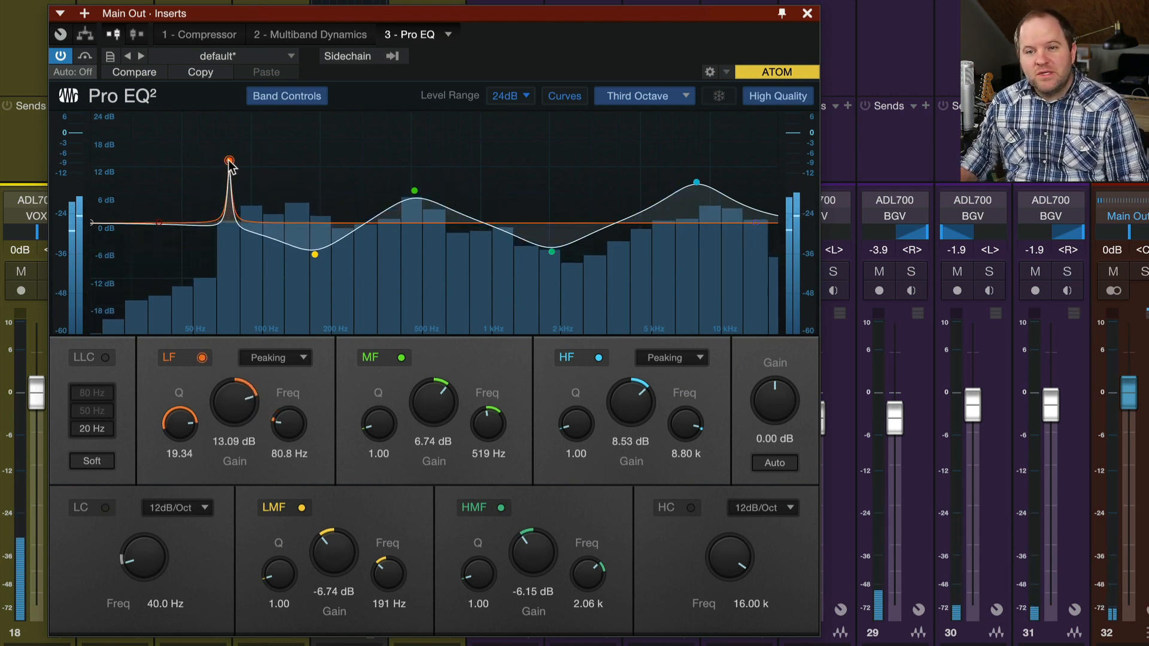
left_click_drag(178, 421, 168, 440)
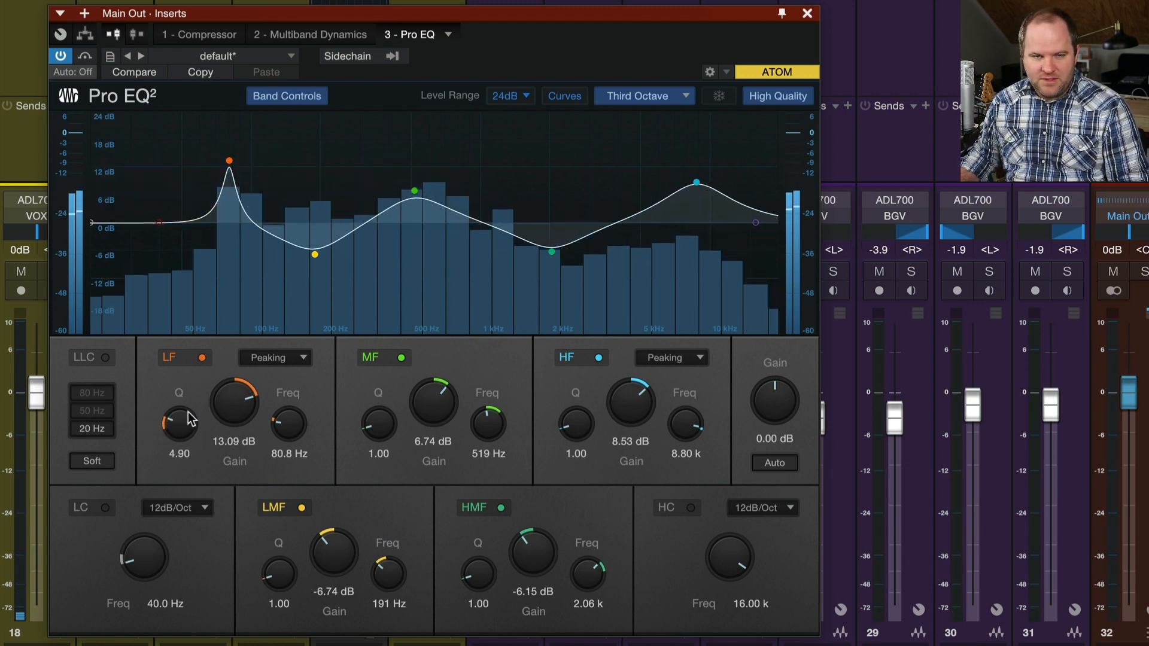
mouse_move(178, 421)
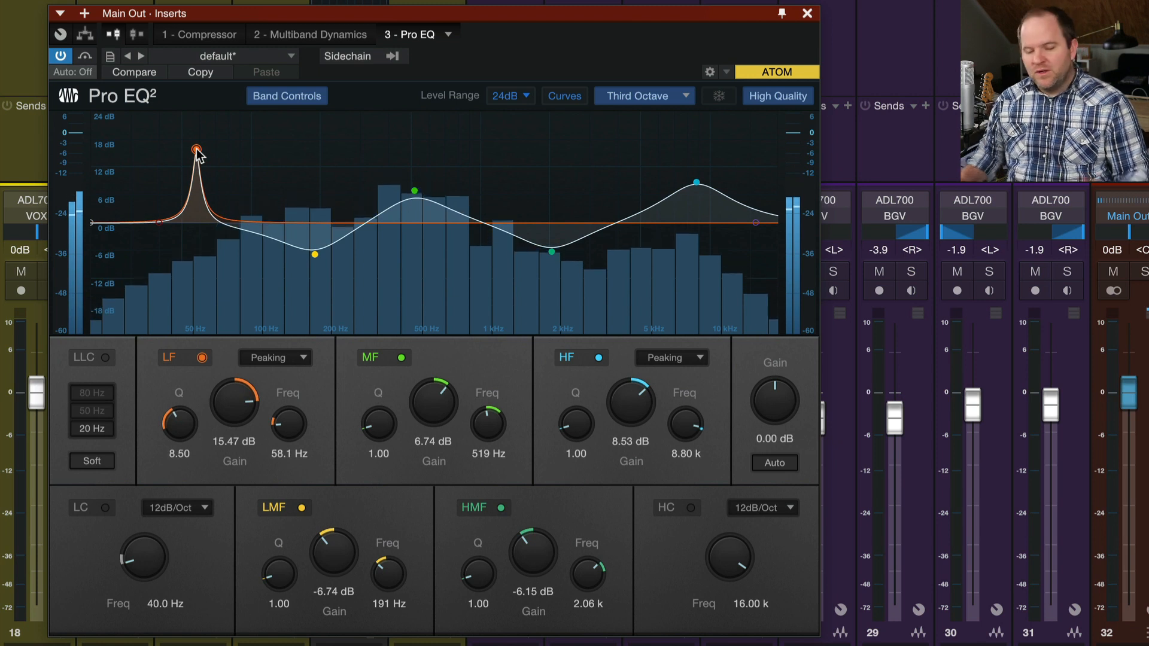
left_click_drag(197, 151, 207, 194)
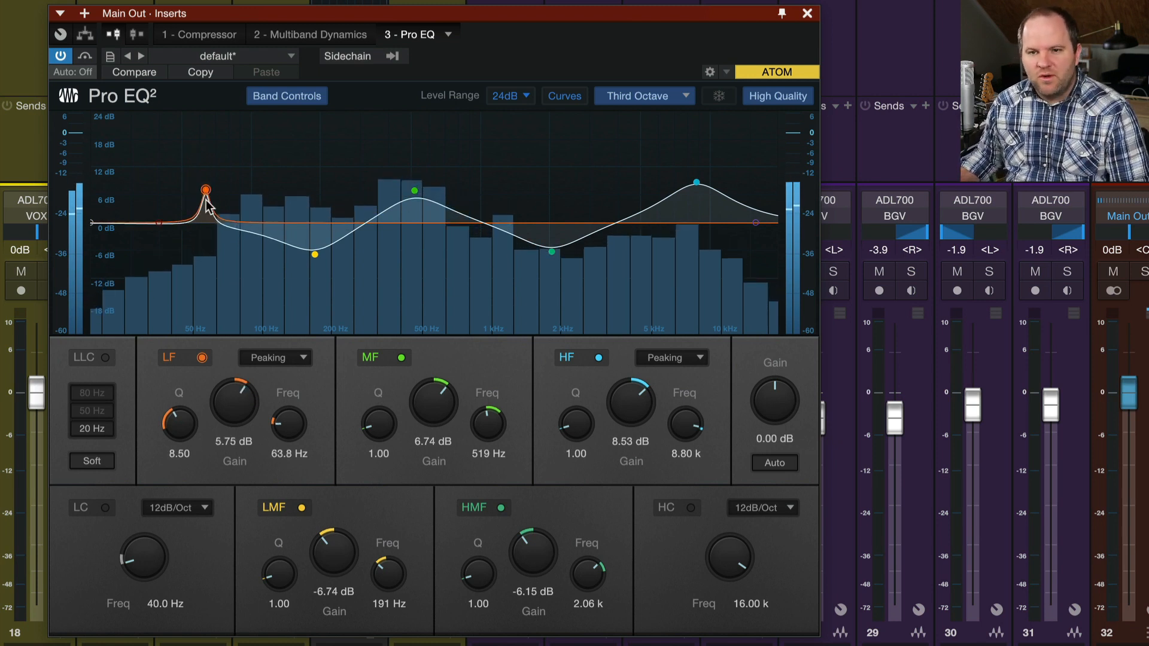
left_click_drag(207, 197, 203, 187)
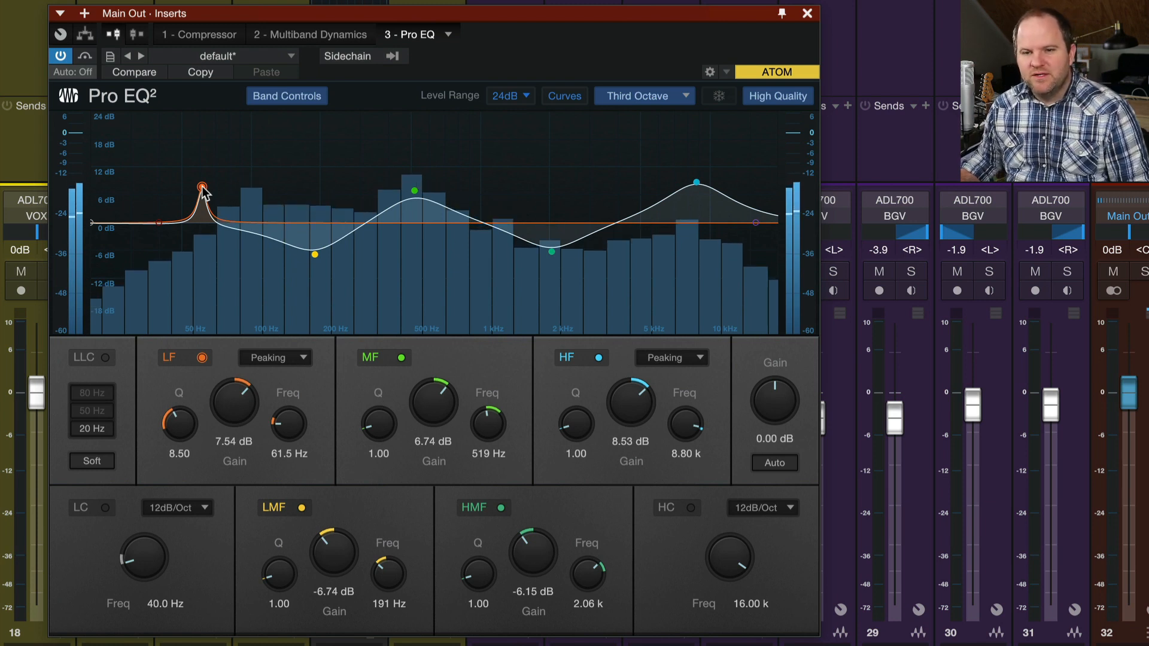
Compare by toggling the LF band and the EQ bypass, then switch the MF band off.
left_click(200, 358)
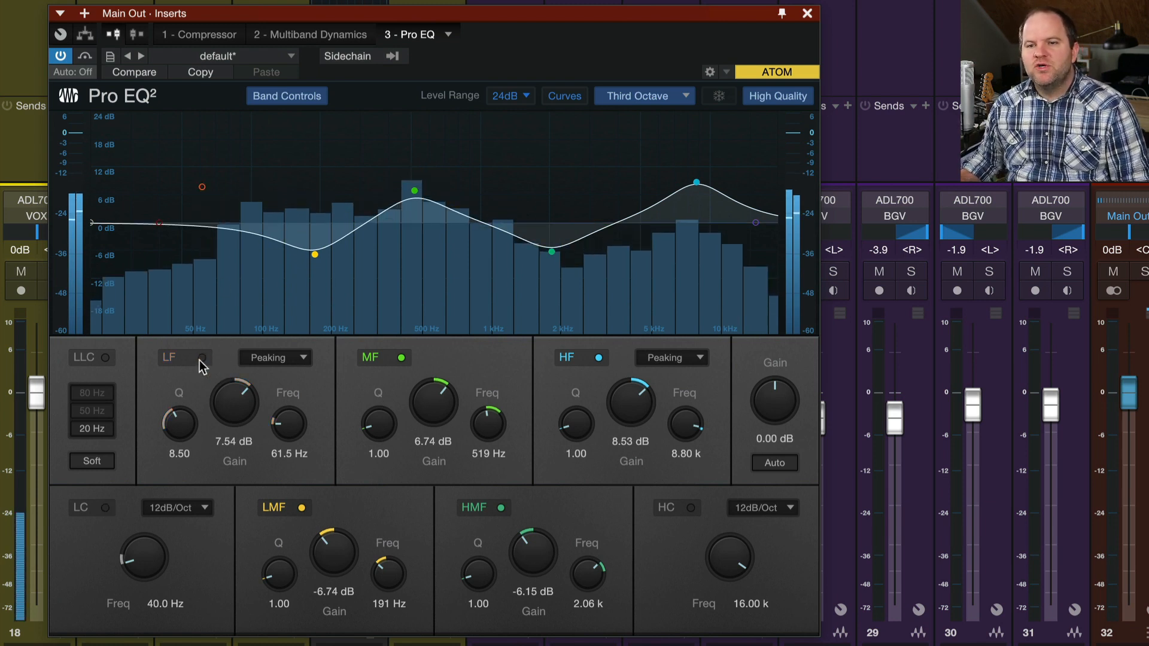
left_click(204, 358)
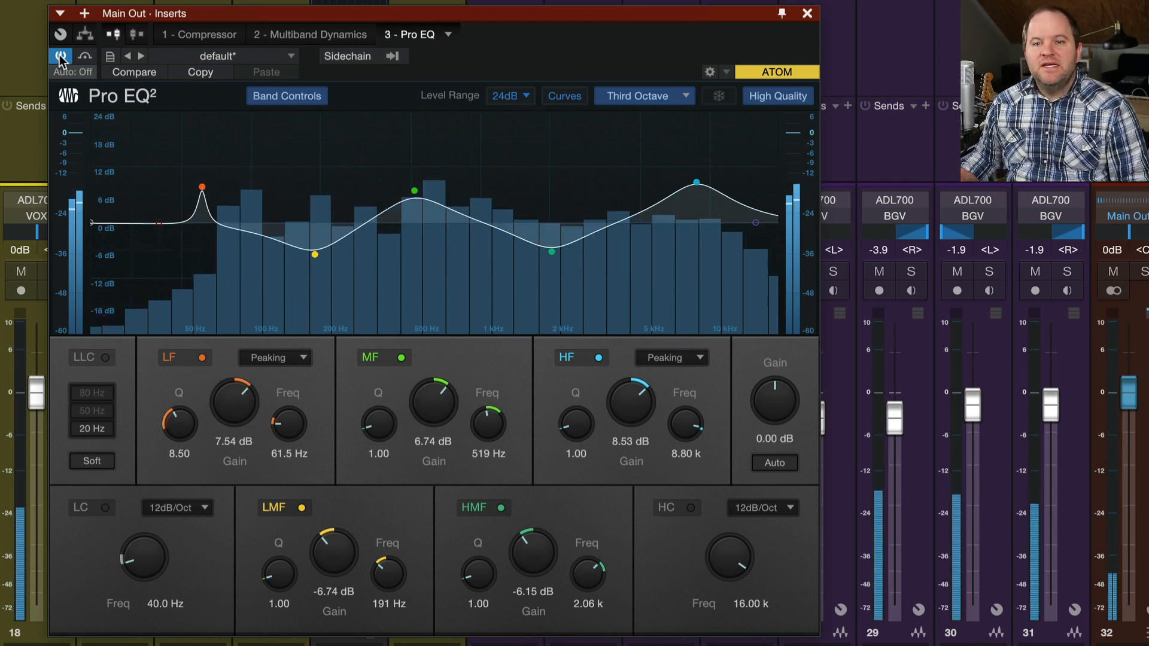
left_click(60, 56)
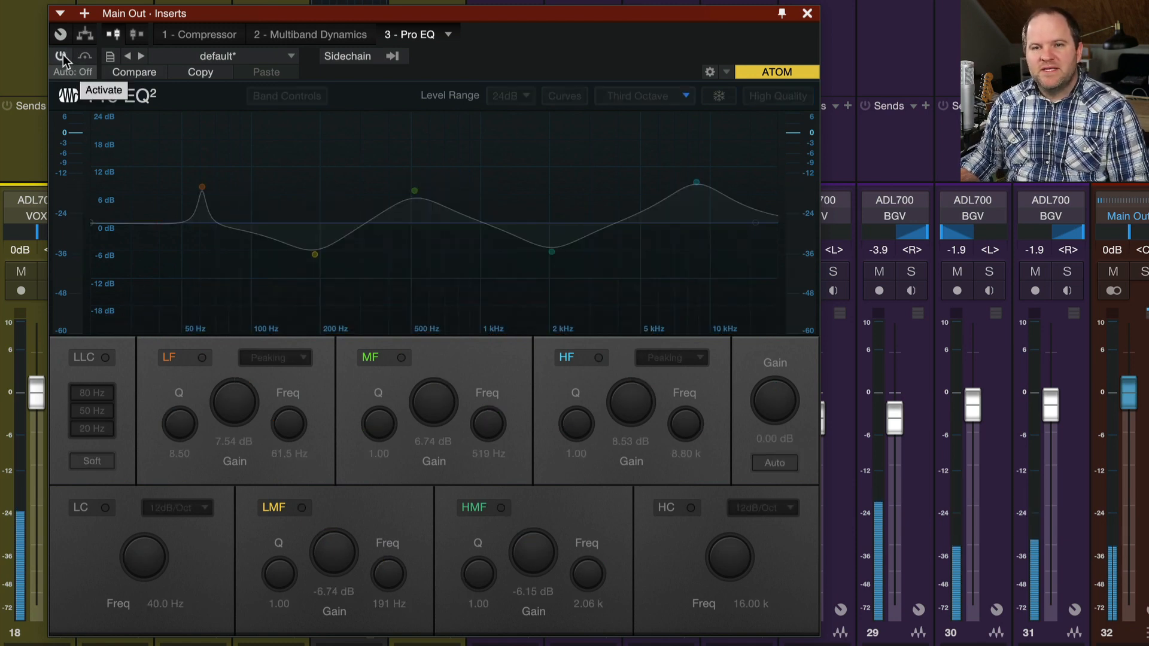
left_click(61, 57)
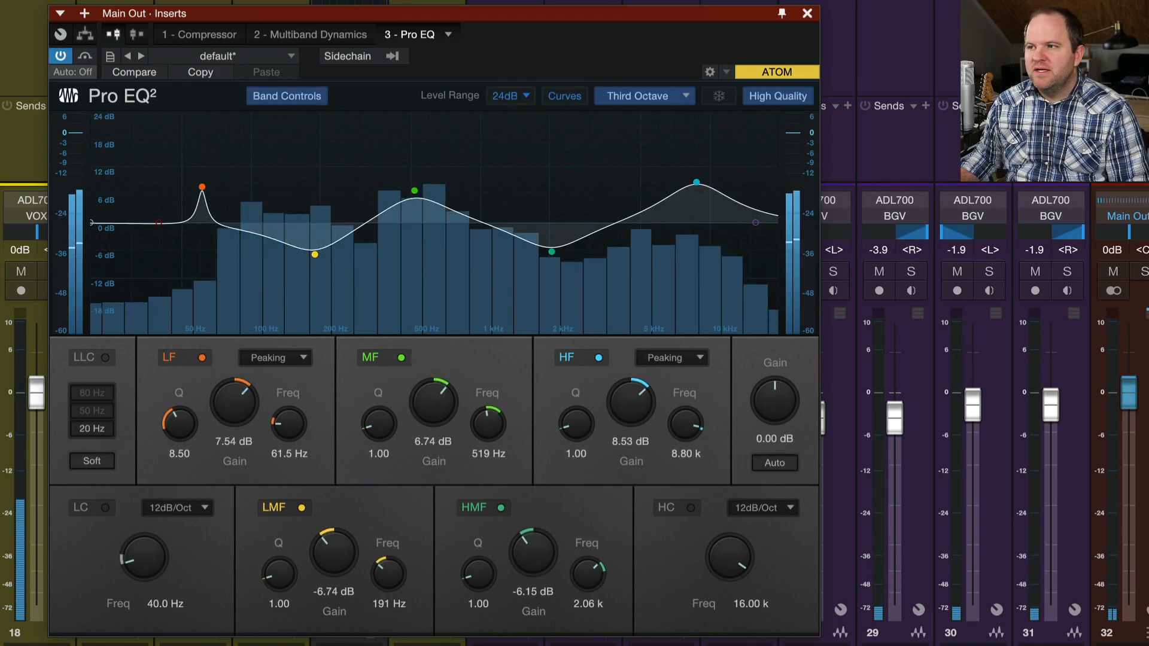
left_click(59, 56)
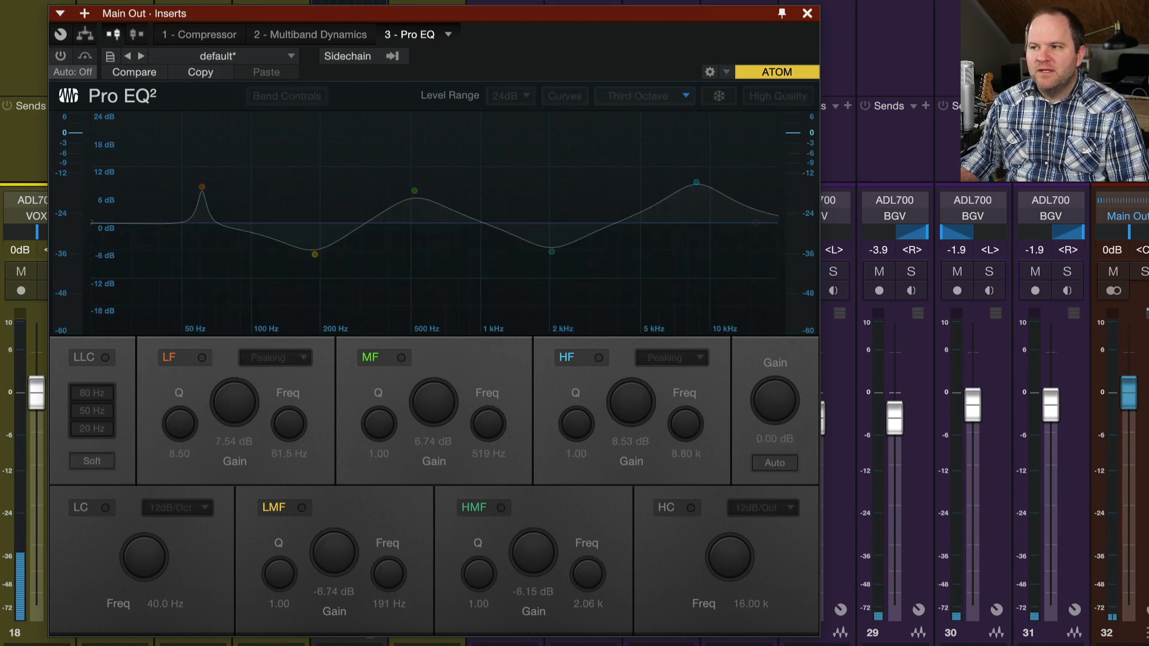
left_click(60, 57)
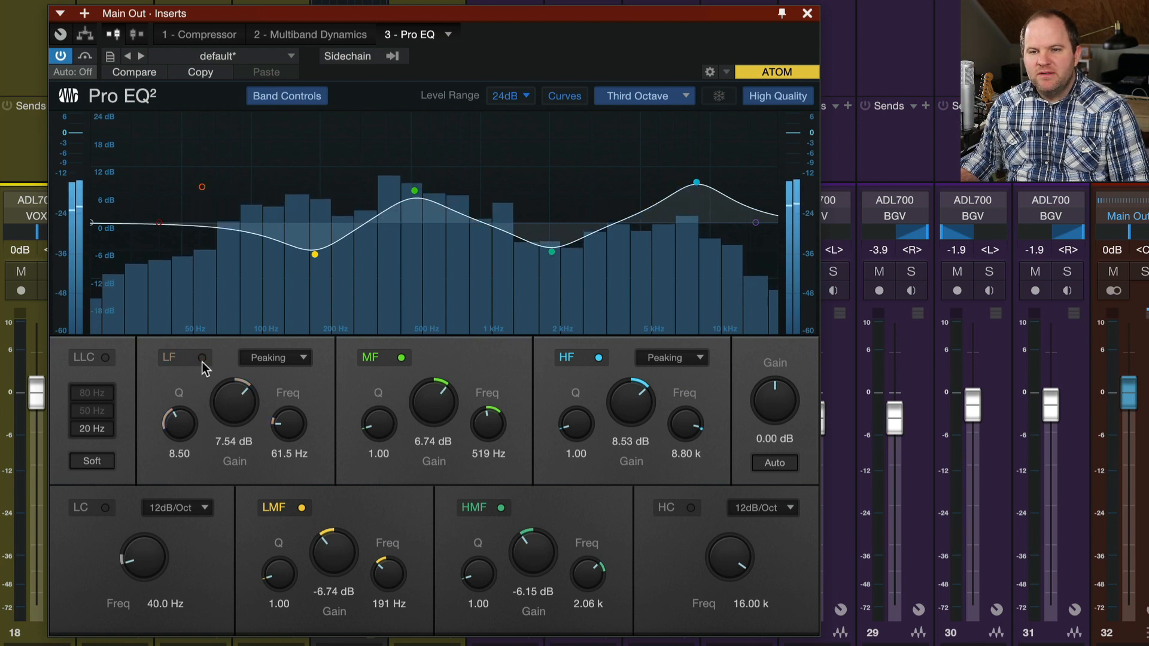
left_click(203, 358)
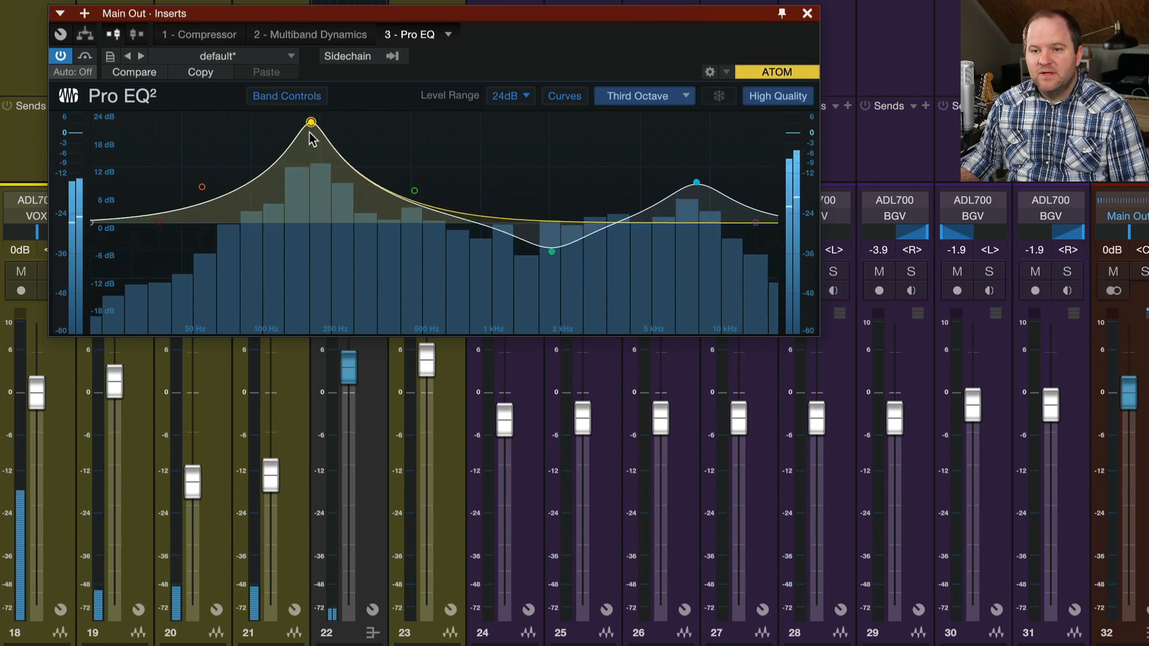
left_click(286, 96)
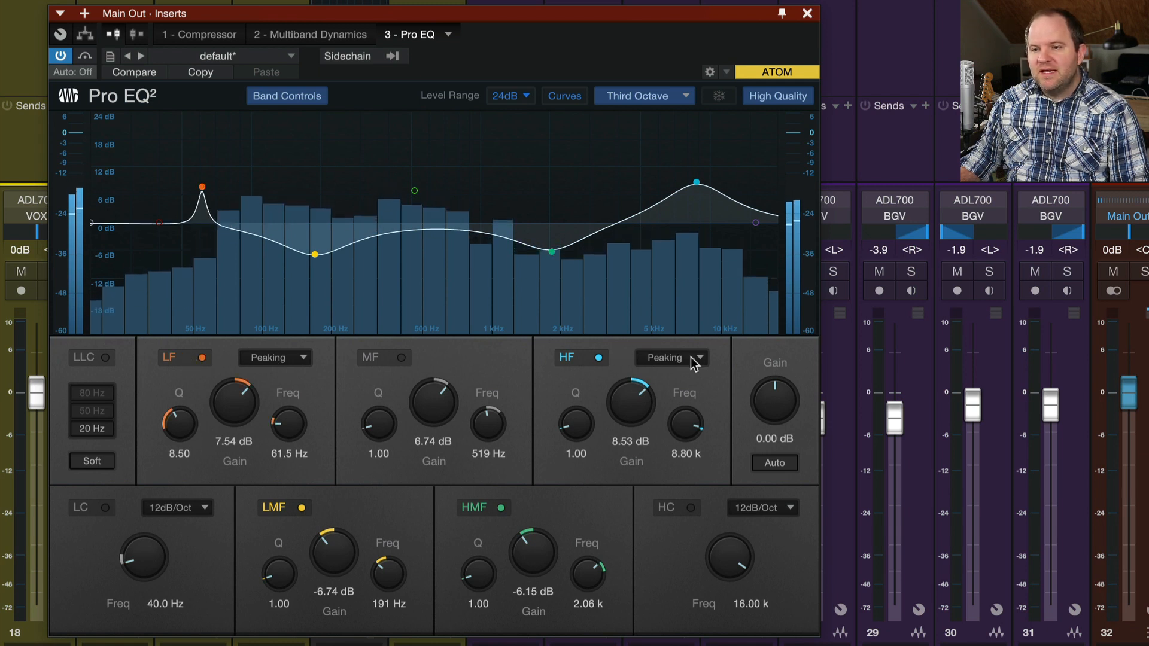
Keep the LF band peaking and make the HF band a 12 dB shelf.
left_click(276, 358)
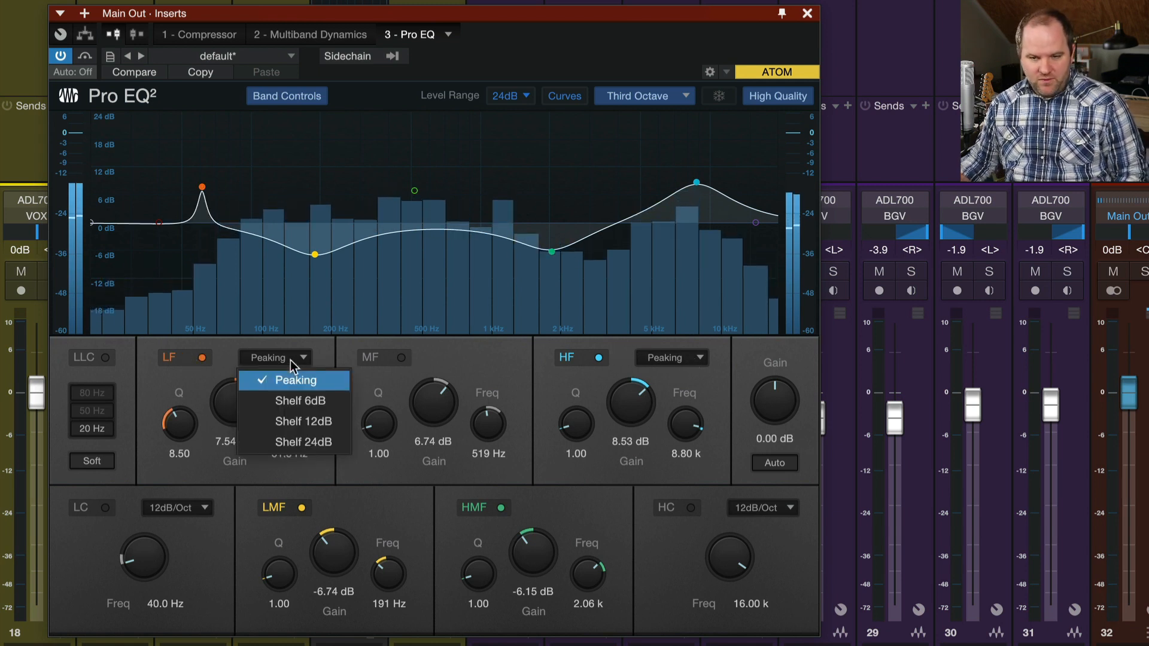
left_click(295, 381)
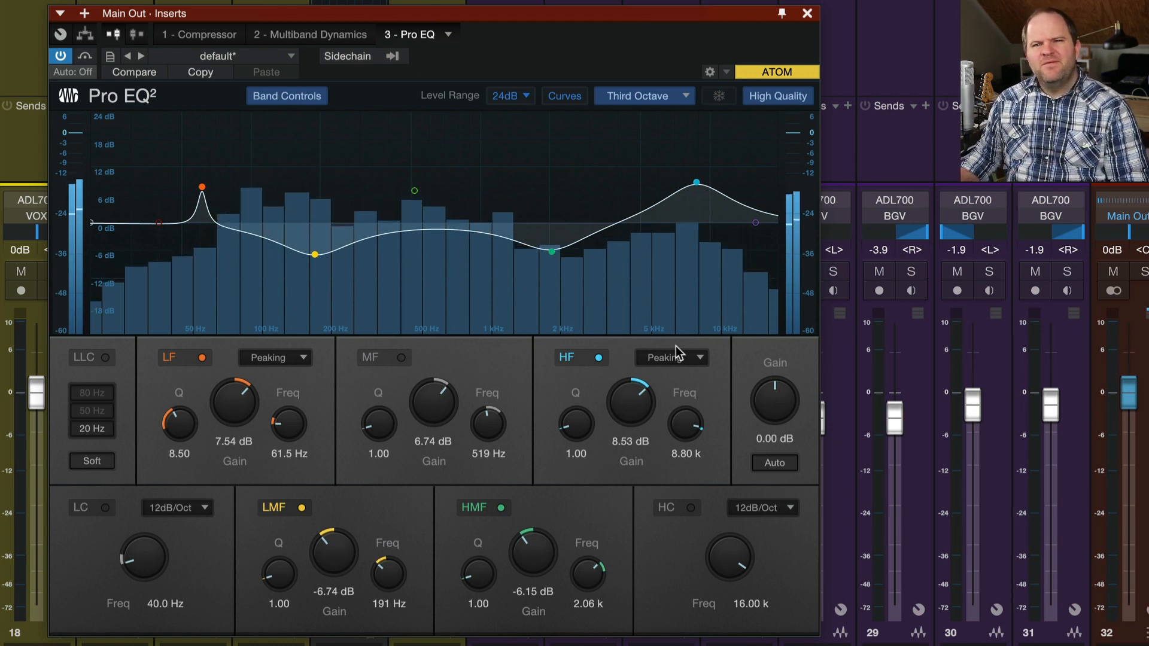
left_click(670, 358)
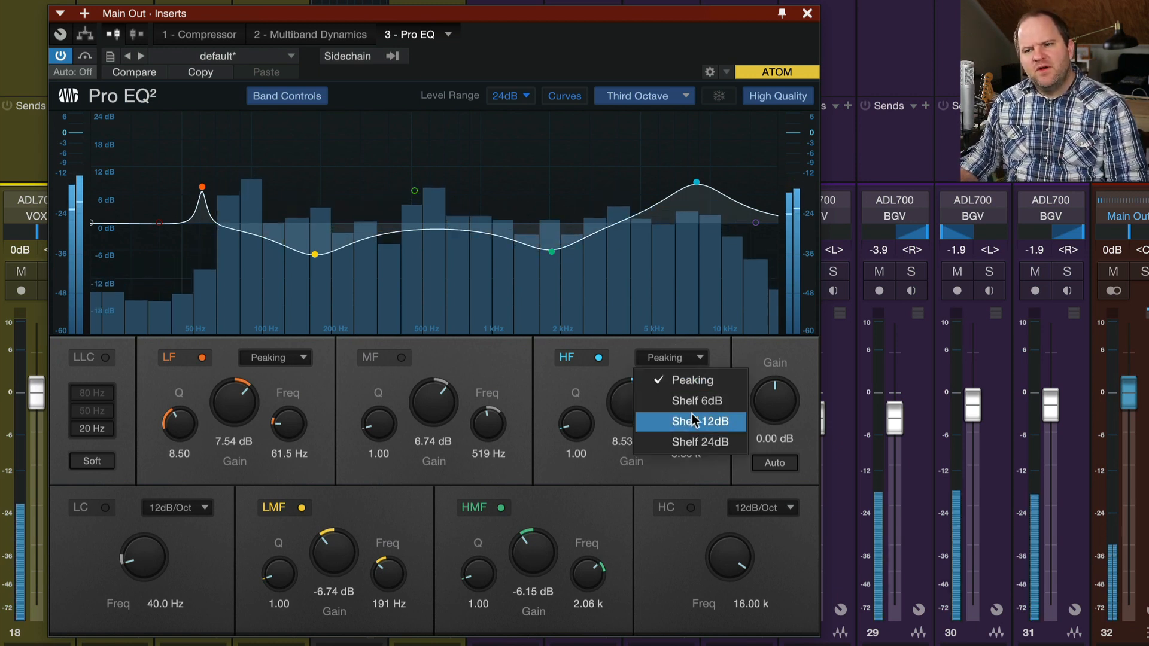
left_click(691, 400)
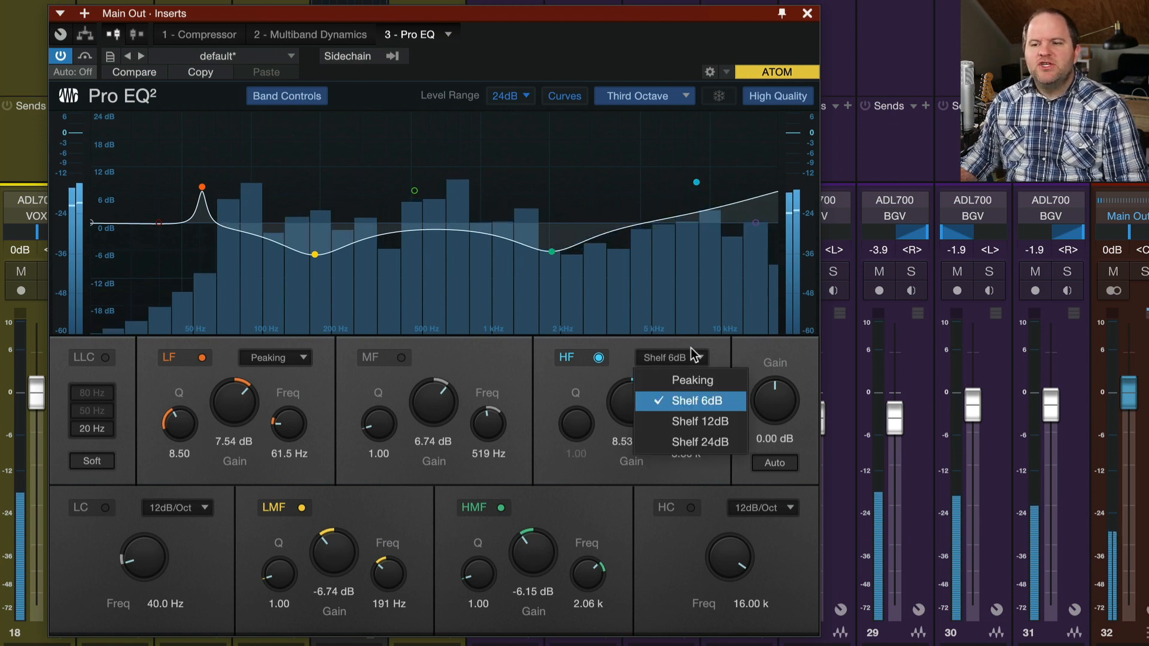
left_click(690, 420)
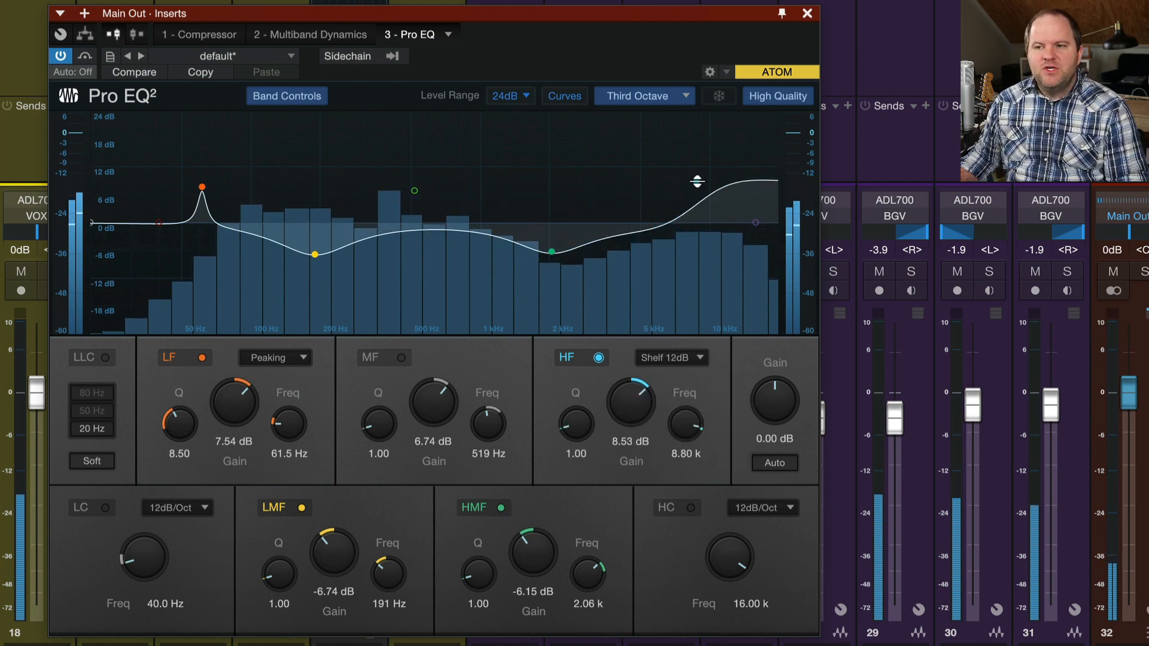
Set the high shelf to boost about 11.1 dB with its corner at 4.81 kHz.
left_click_drag(697, 181, 604, 178)
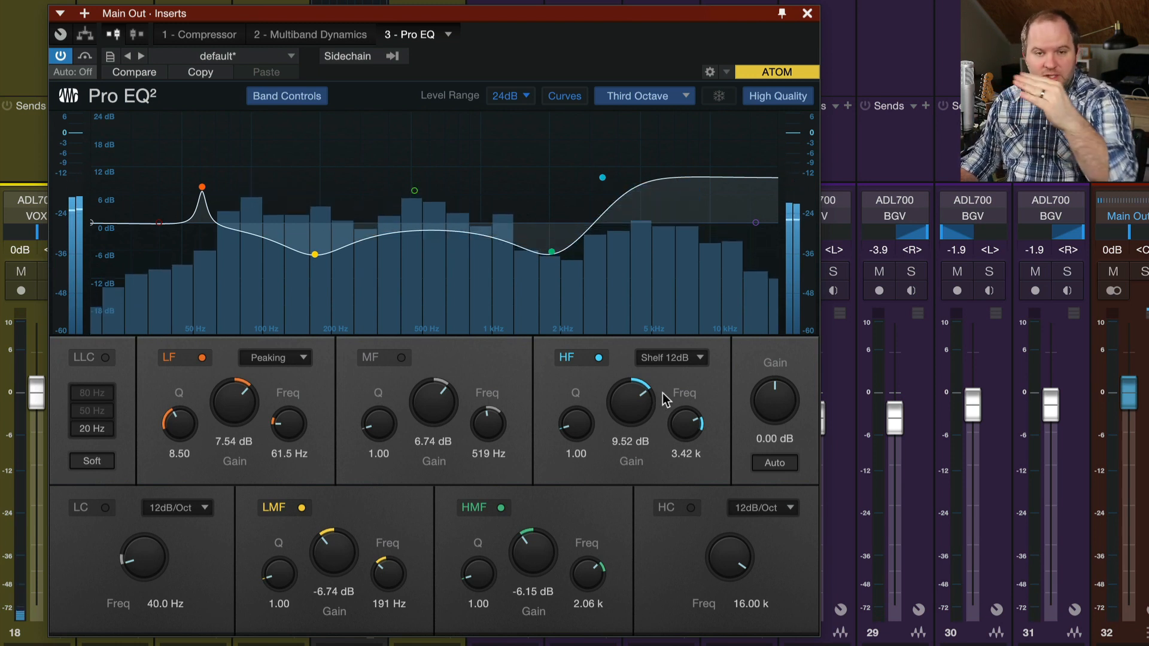
left_click_drag(602, 177, 626, 178)
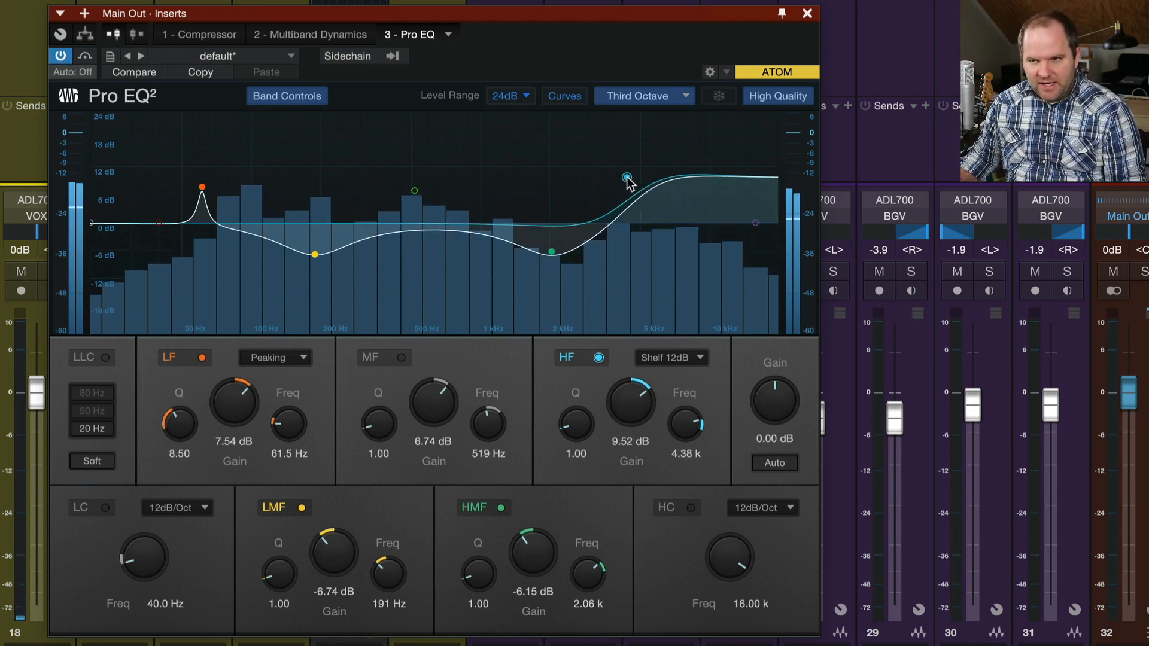
left_click_drag(626, 178, 629, 168)
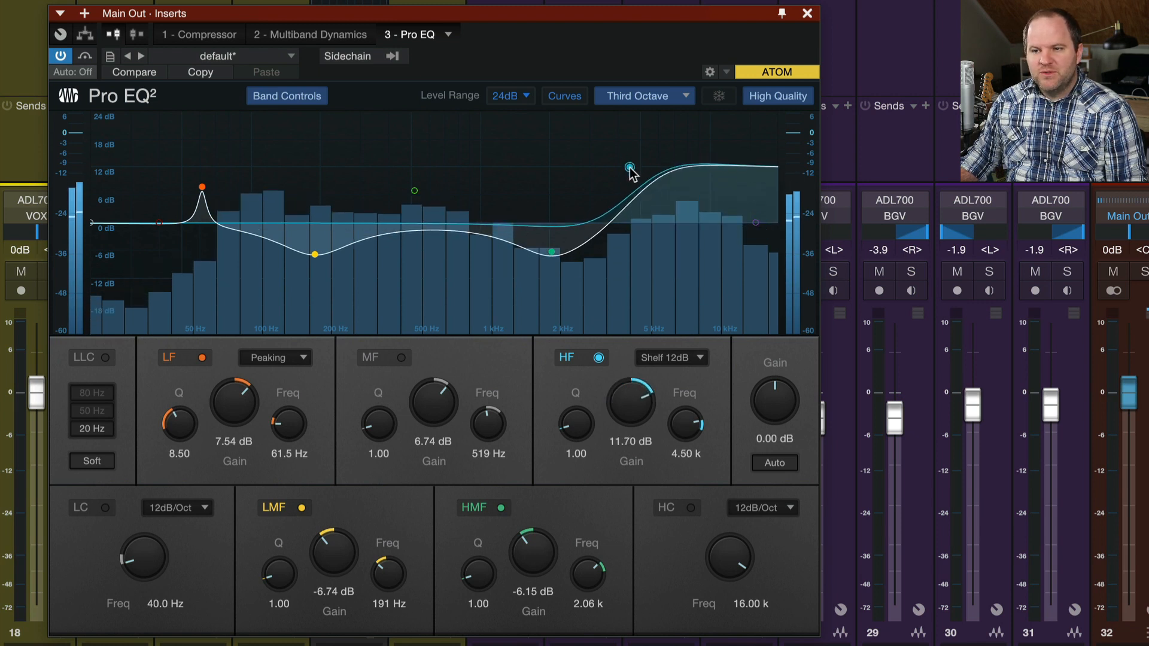
left_click_drag(631, 167, 632, 179)
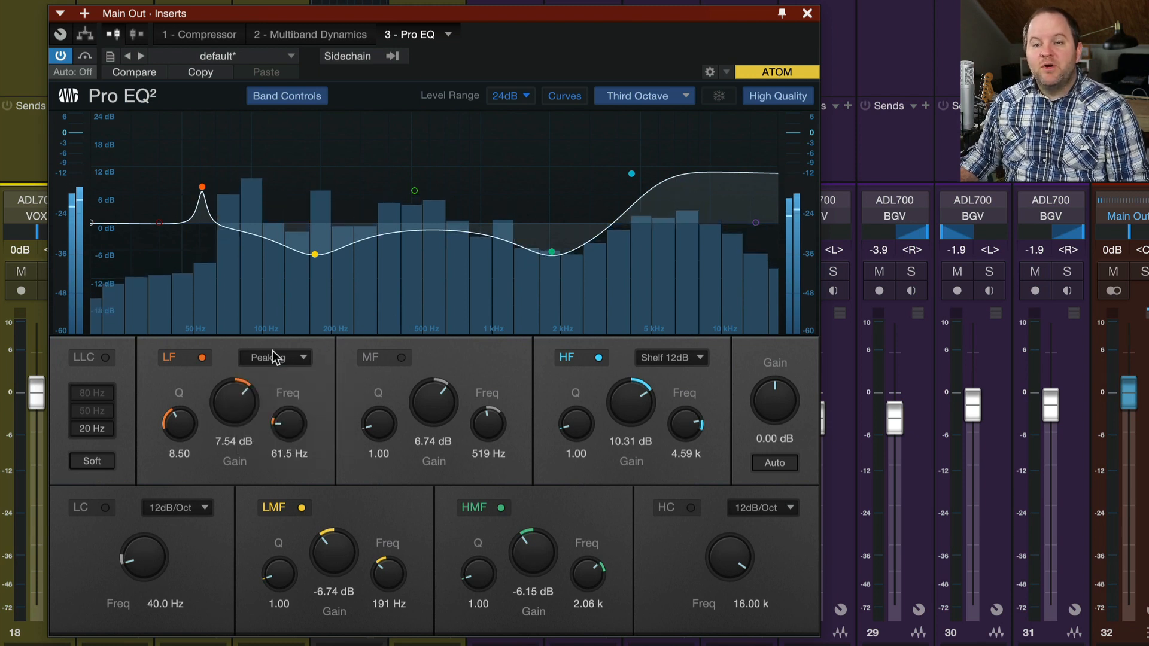
Compare the HF band as peaking, return it to a 12 dB shelf, and make LF a 12 dB shelf too.
left_click(668, 358)
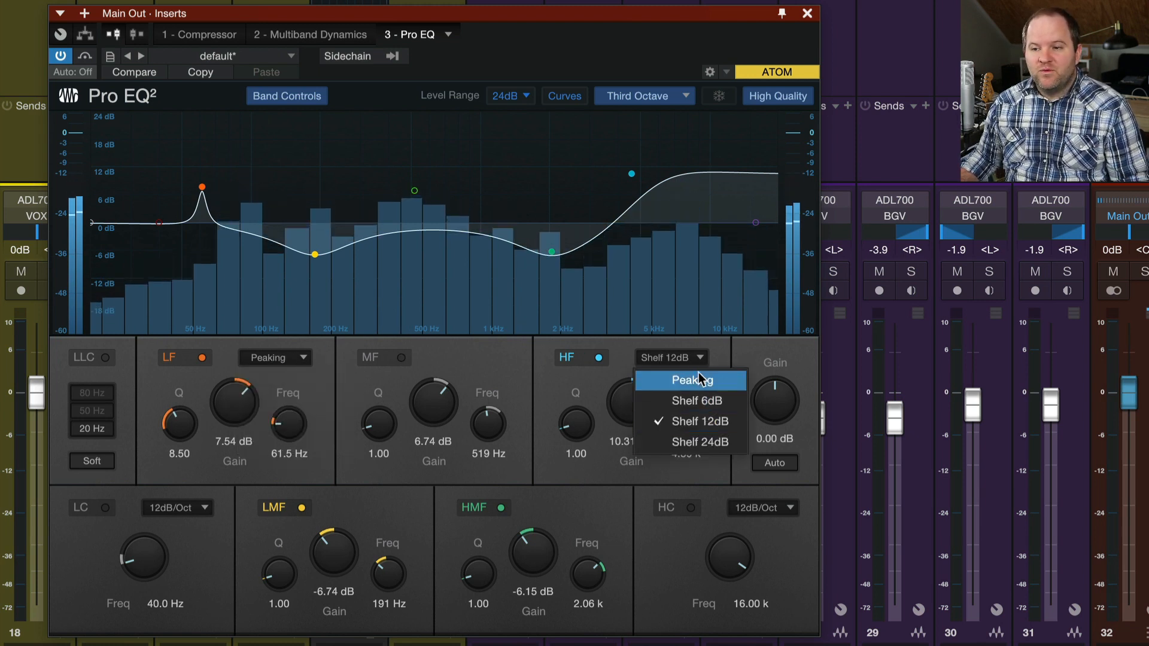
left_click(689, 381)
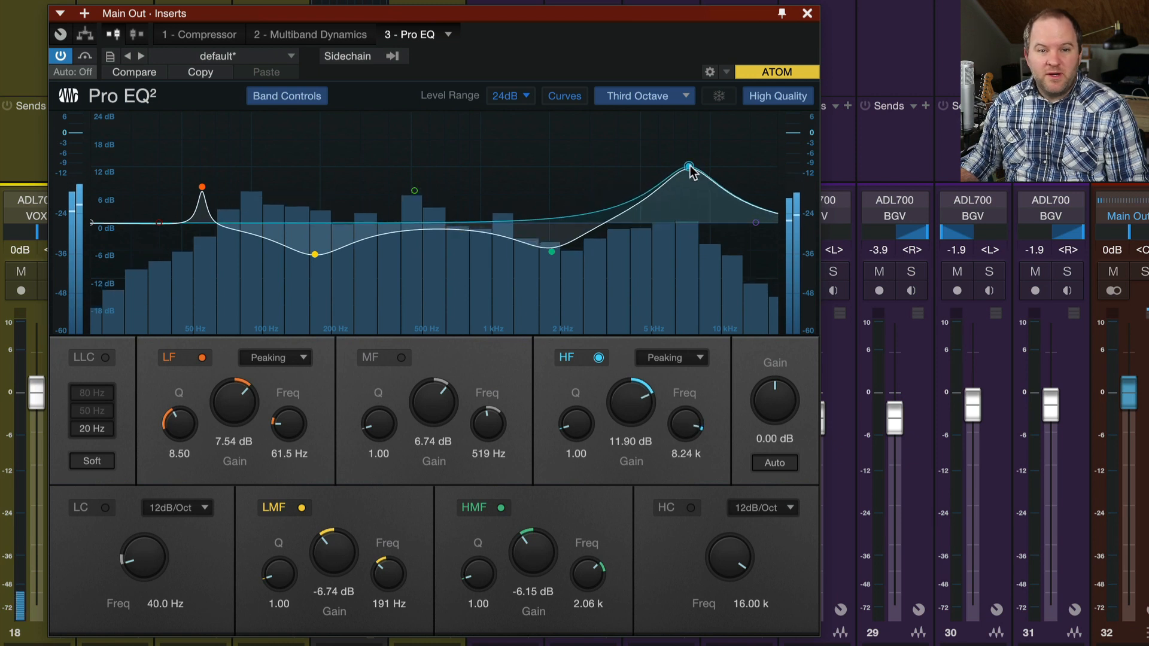
left_click_drag(687, 164, 693, 170)
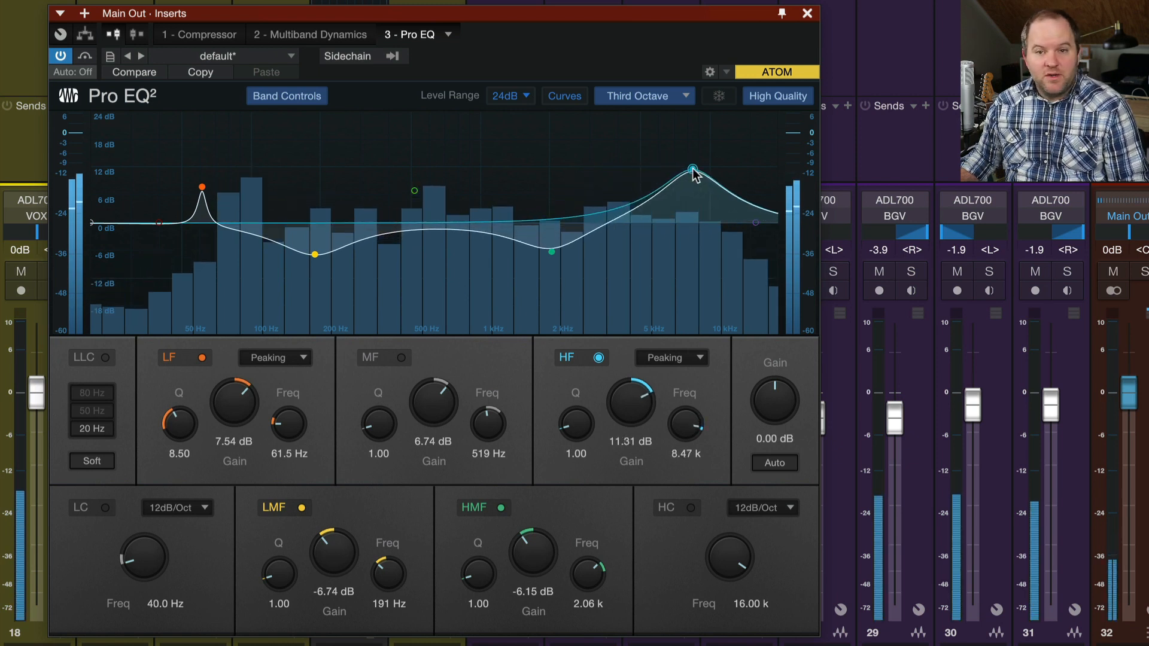
left_click_drag(693, 168, 701, 185)
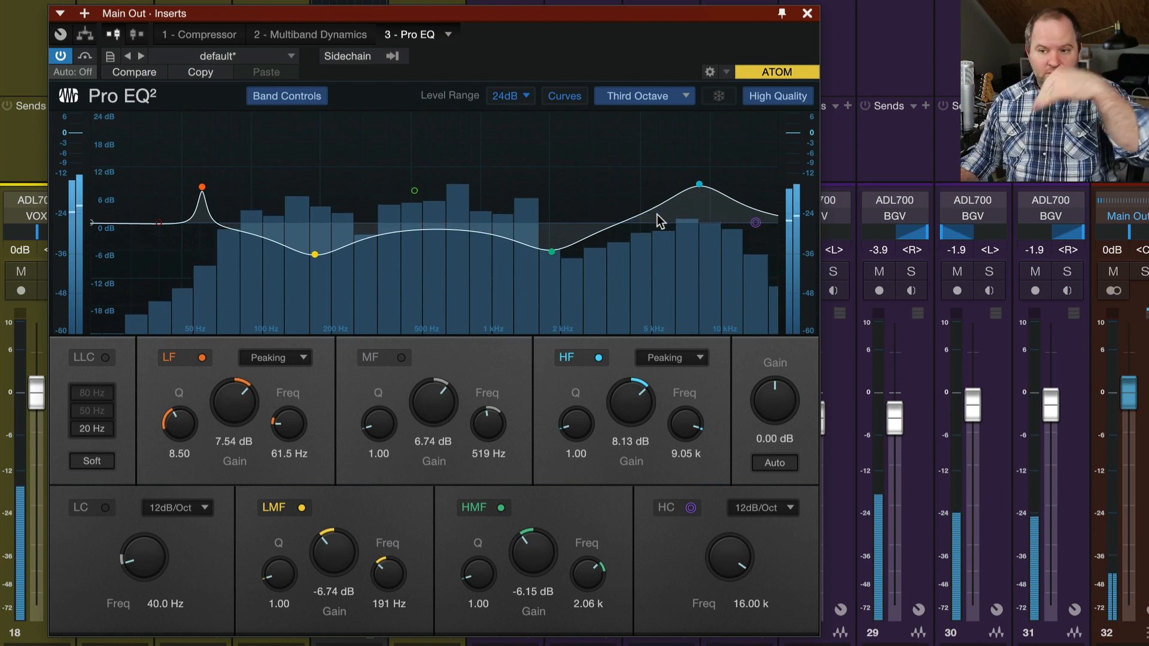
left_click(671, 358)
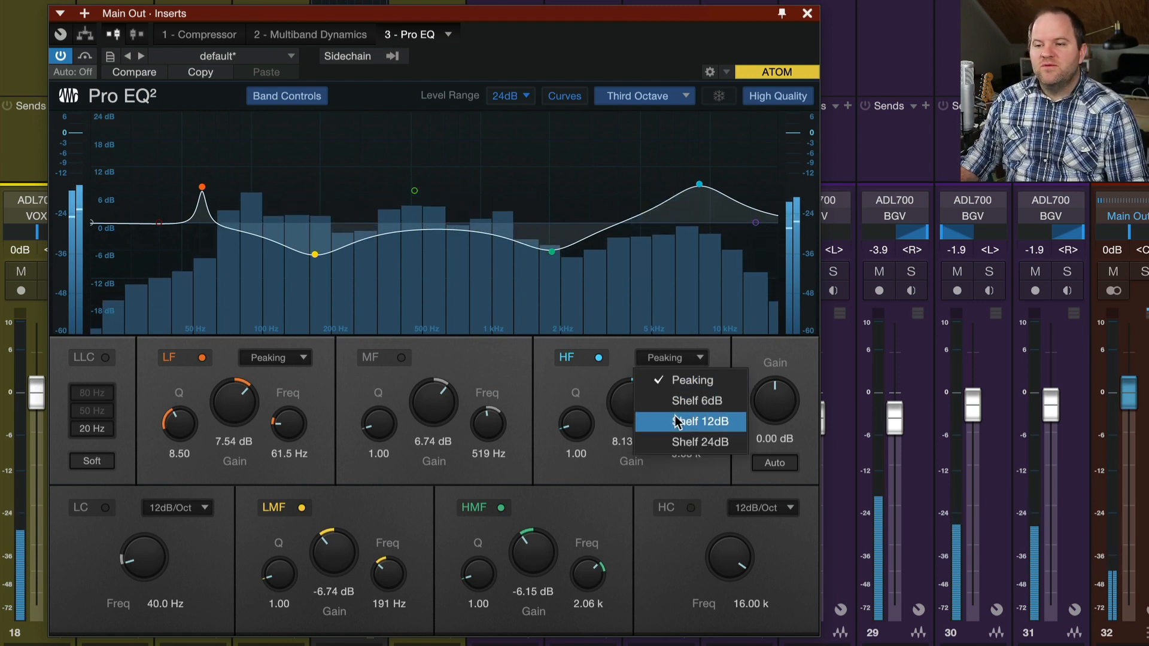
left_click(690, 421)
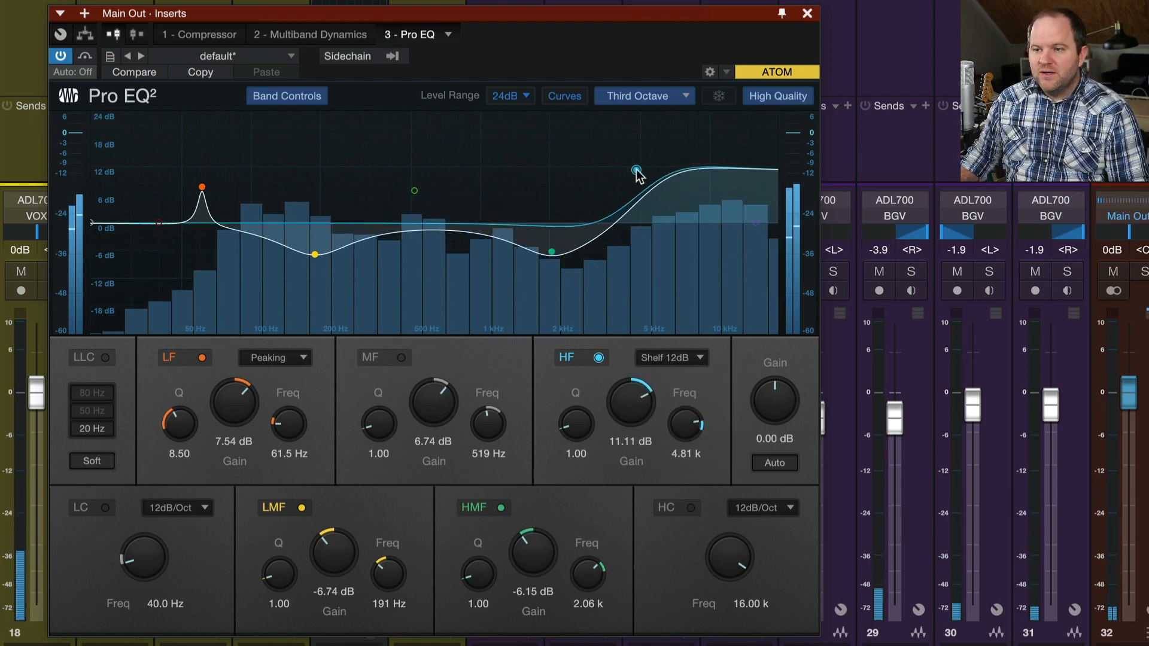
left_click(275, 357)
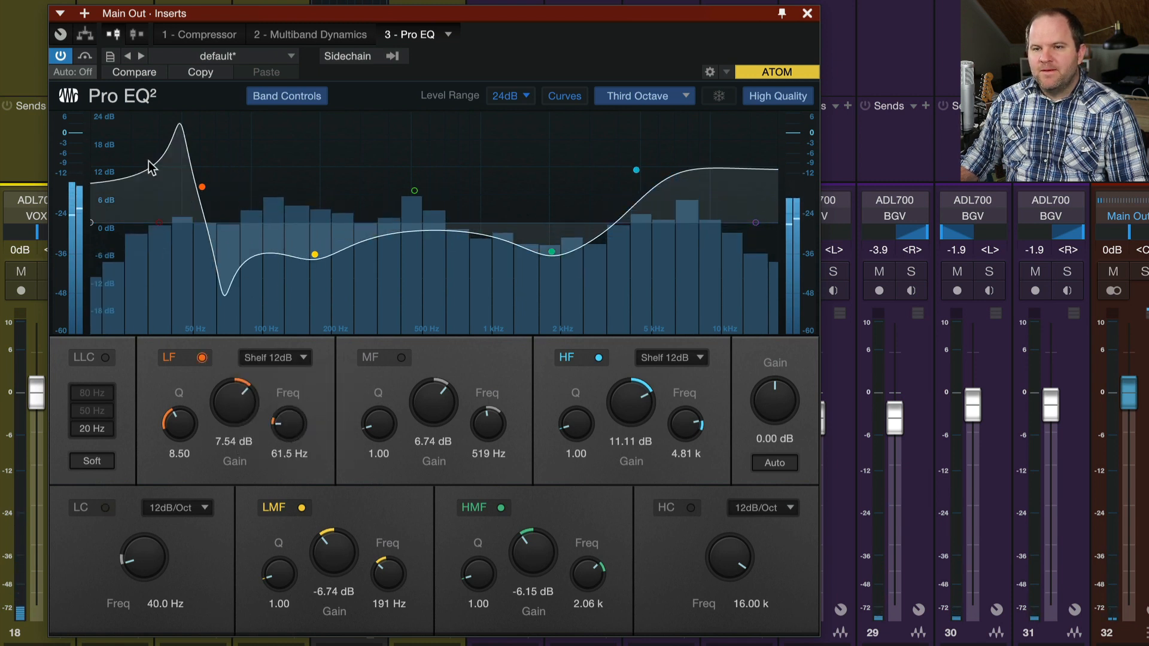
Move the low shelf to 114 Hz at 5.16 dB and bring its Q down to 0.97 after trying 6.56 and 24.
left_click_drag(201, 187, 262, 190)
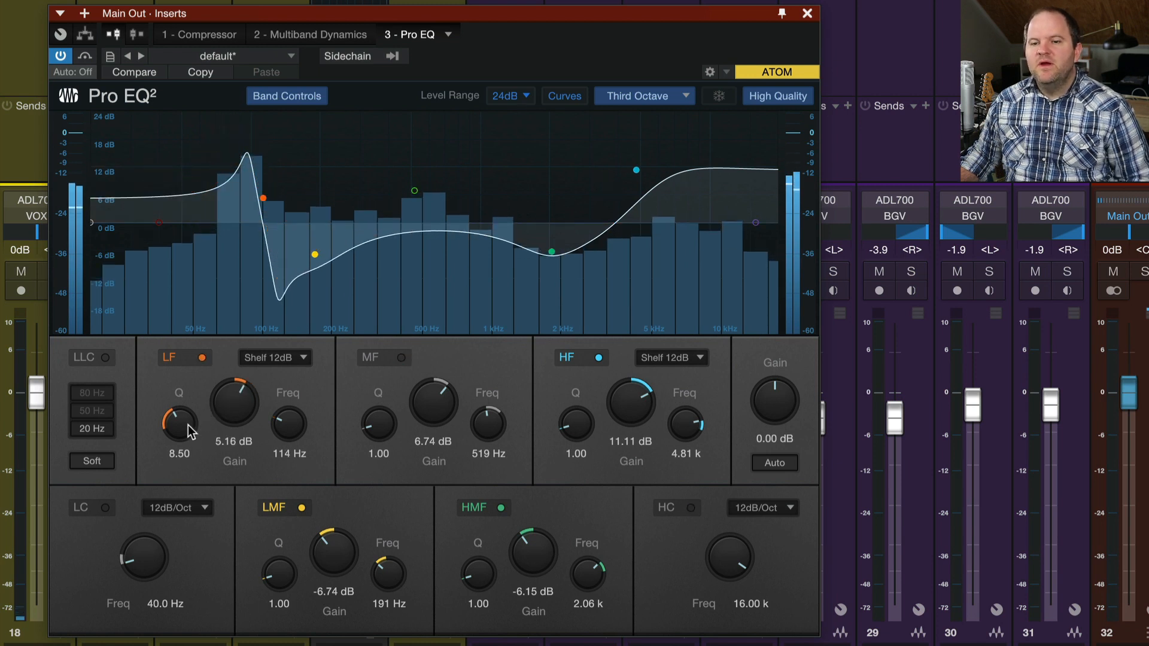
left_click_drag(178, 424, 189, 439)
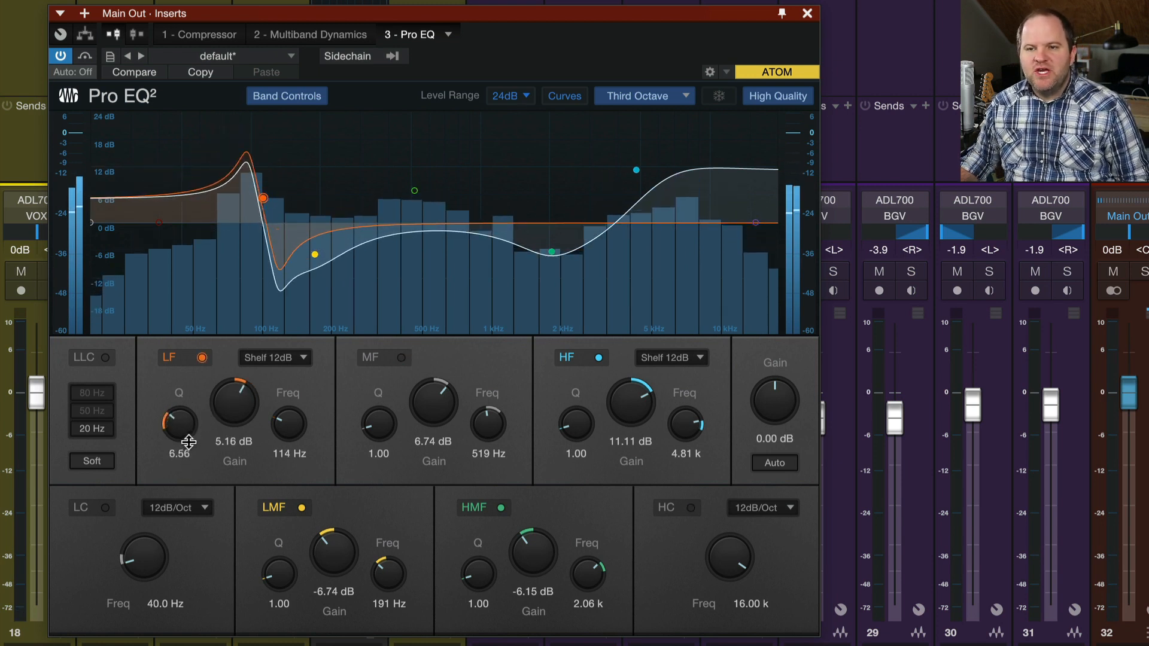
left_click_drag(179, 425, 187, 410)
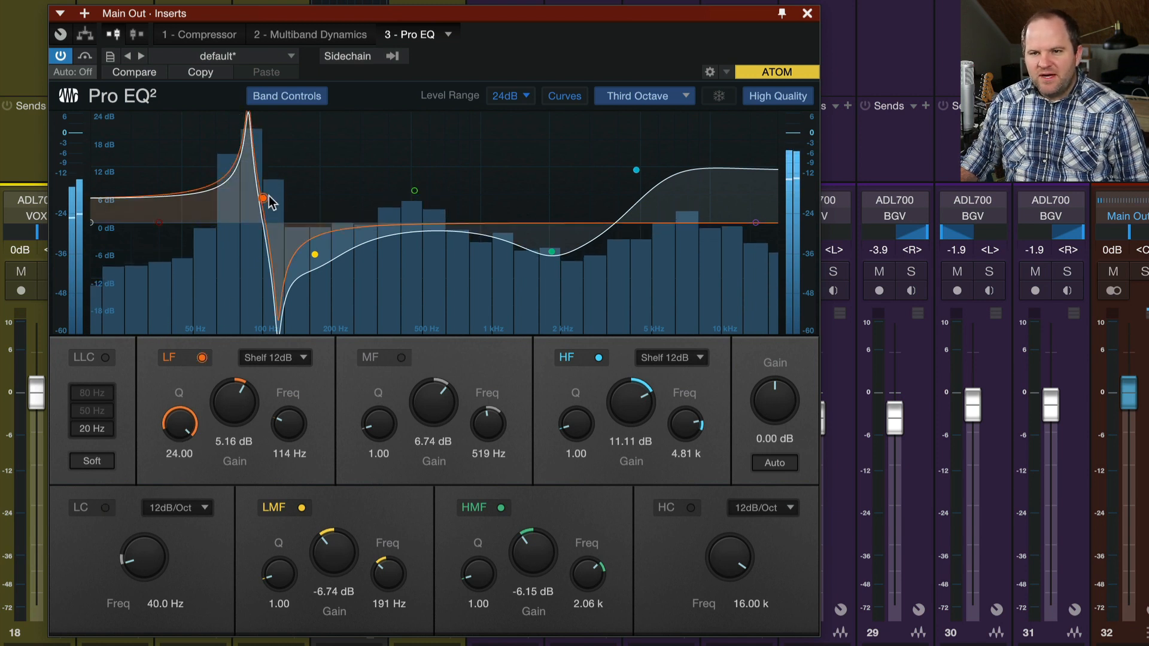
left_click_drag(178, 422, 178, 439)
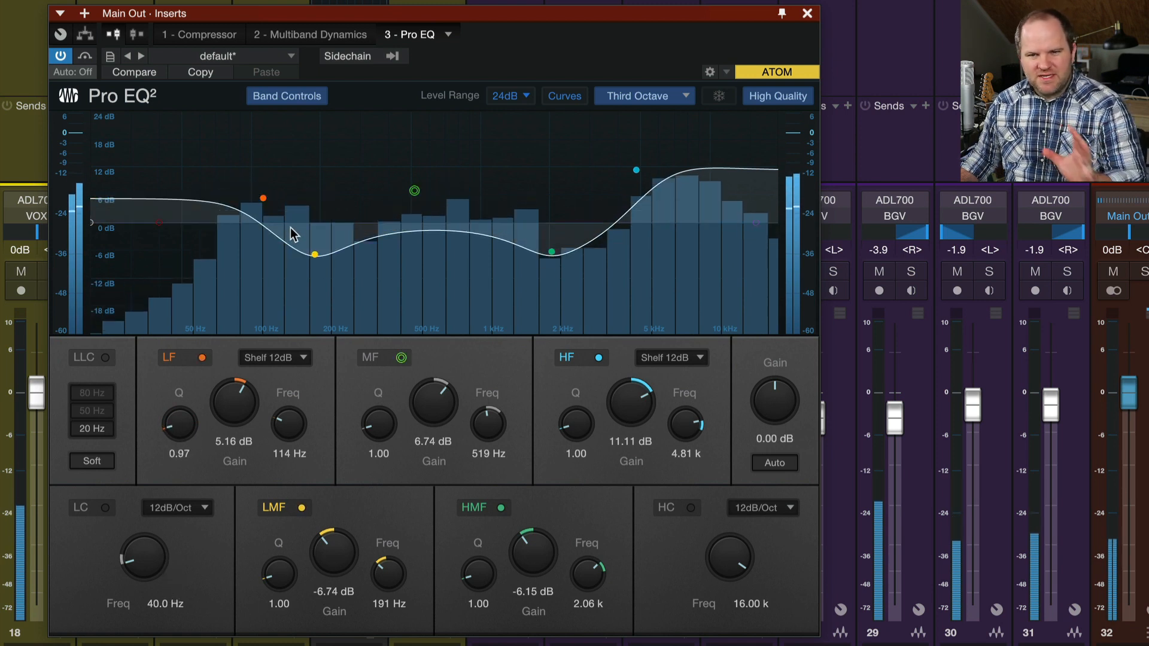
Cycle the LF band through 6, 12 and 24 dB shelves, ending on Shelf 6dB.
left_click(307, 358)
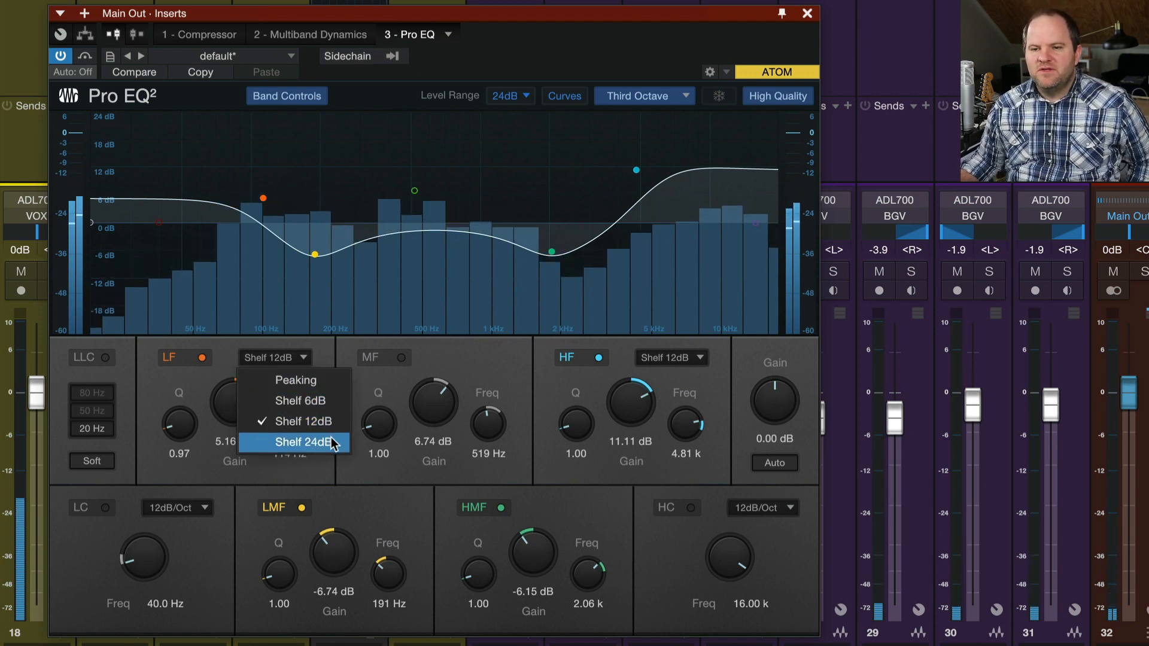
mouse_move(295, 401)
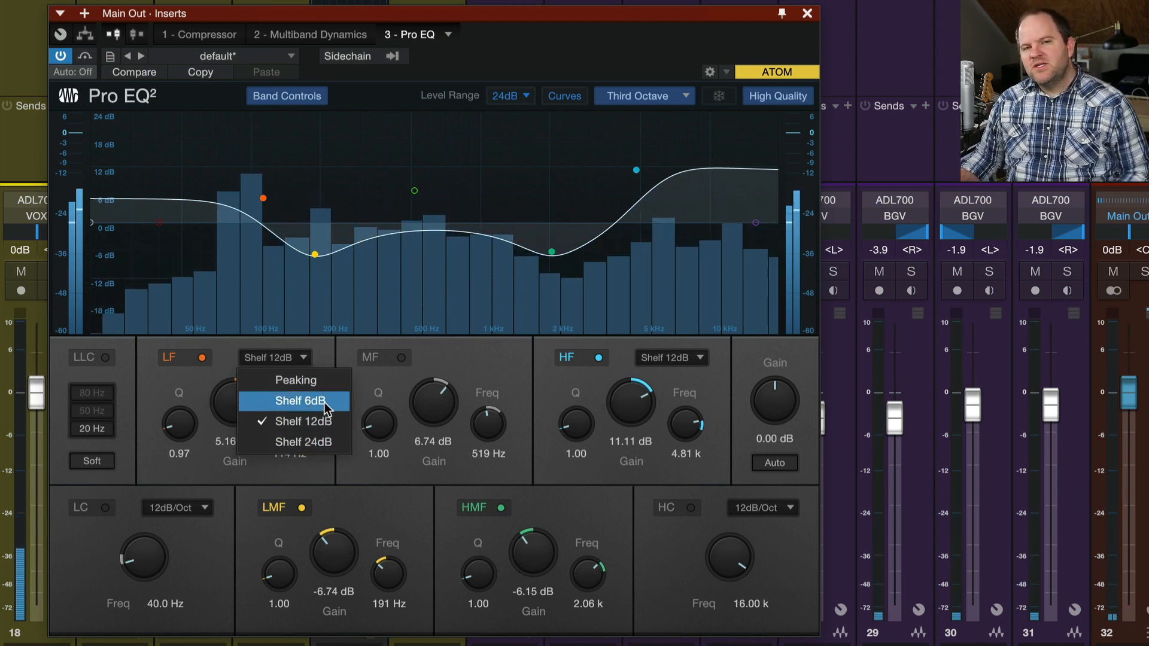
left_click(294, 401)
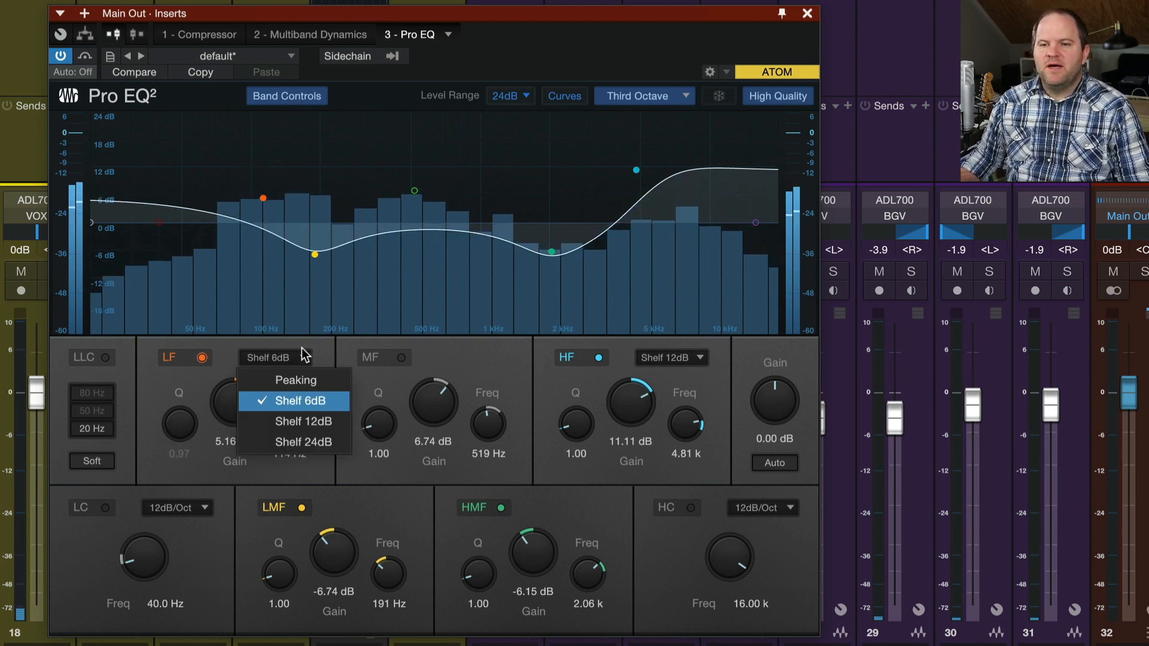
left_click(302, 422)
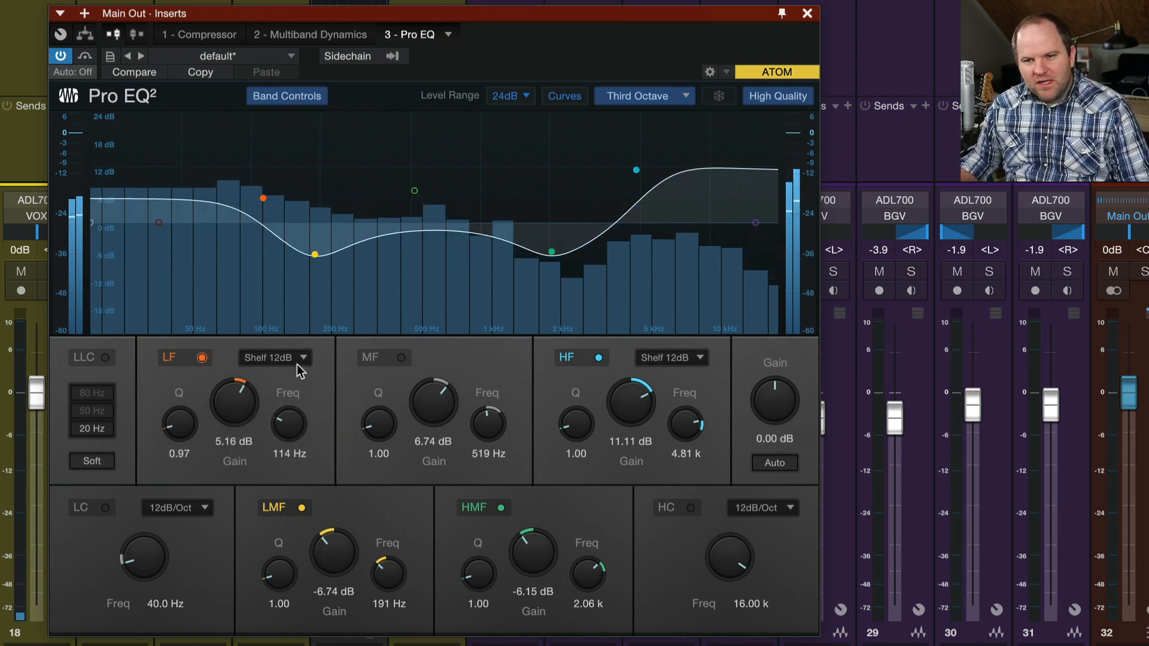
left_click(275, 358)
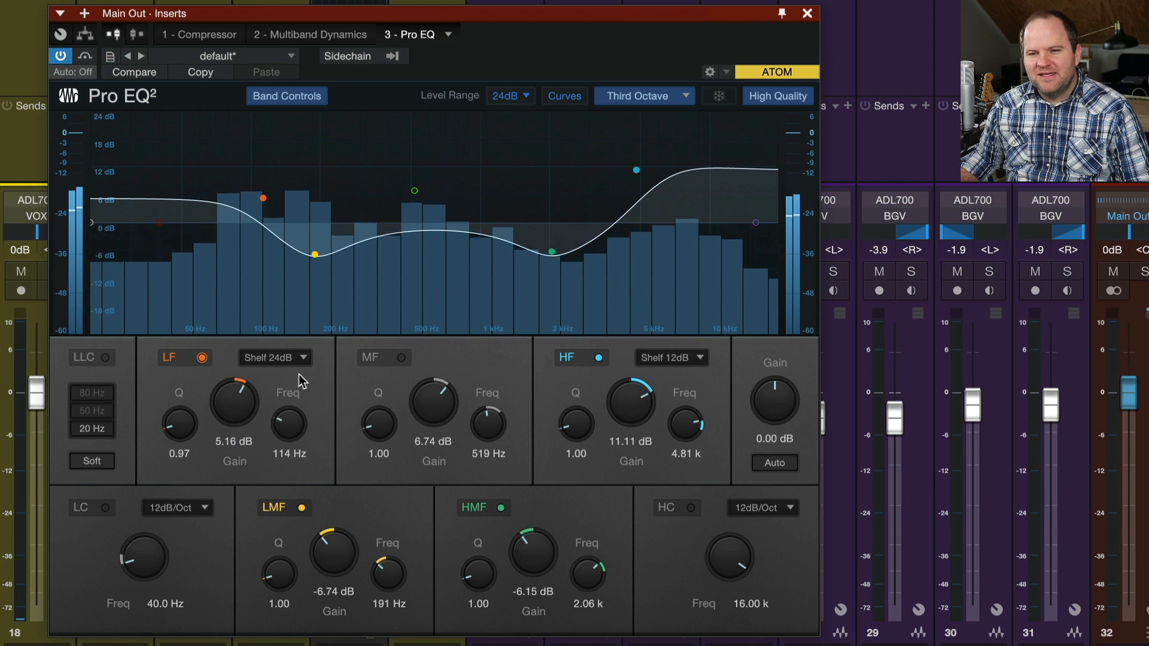
left_click(274, 358)
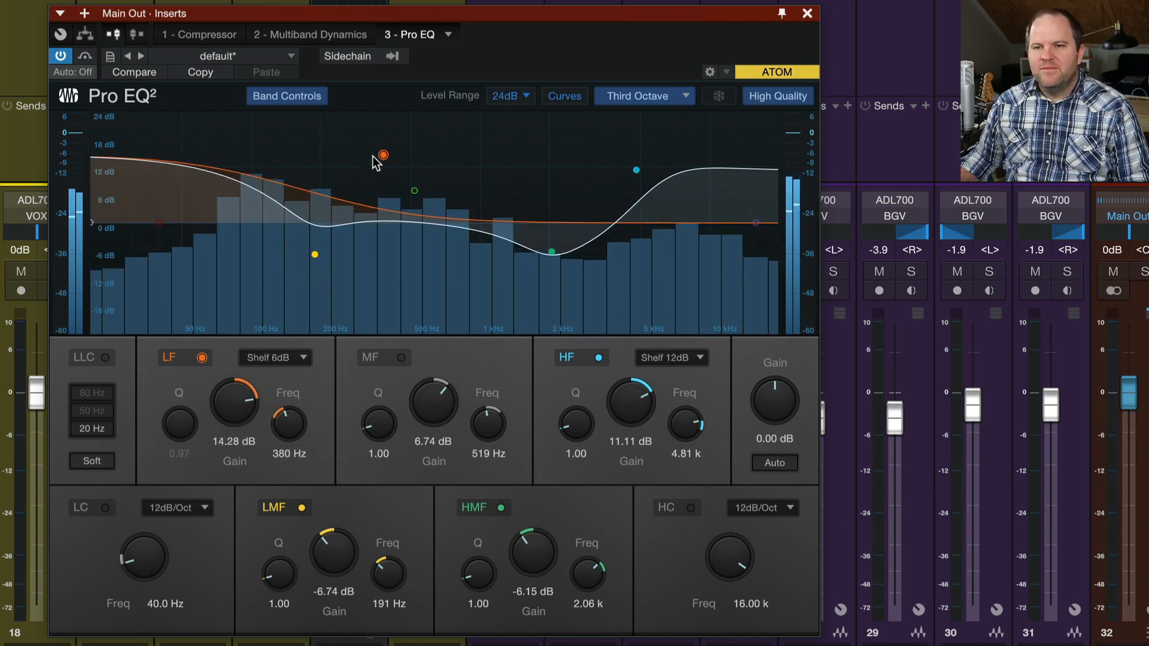
Set the low shelf to boost about 8.9 dB with its corner at 1.26 kHz.
left_click_drag(381, 156, 334, 194)
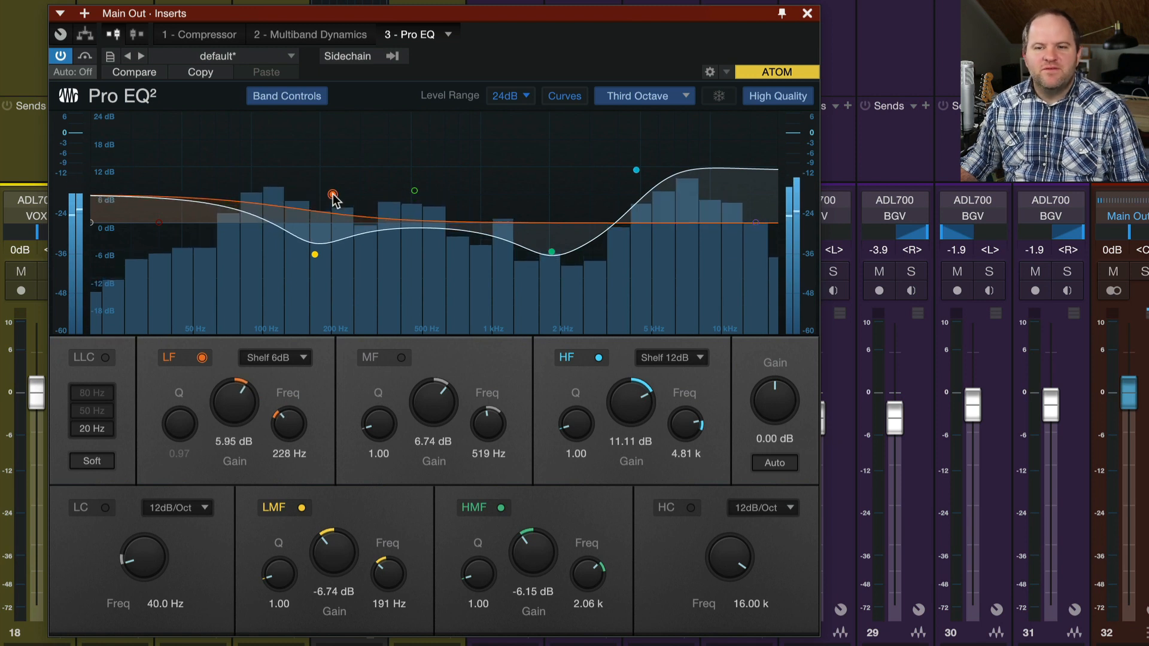
left_click_drag(334, 197, 502, 182)
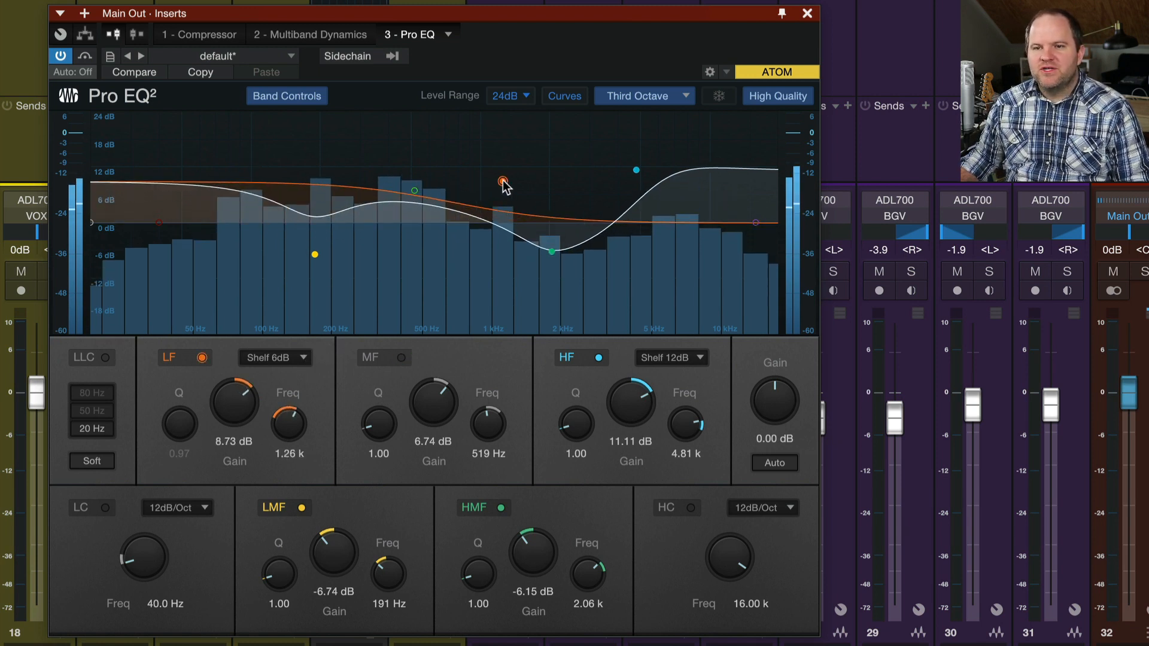
left_click(225, 56)
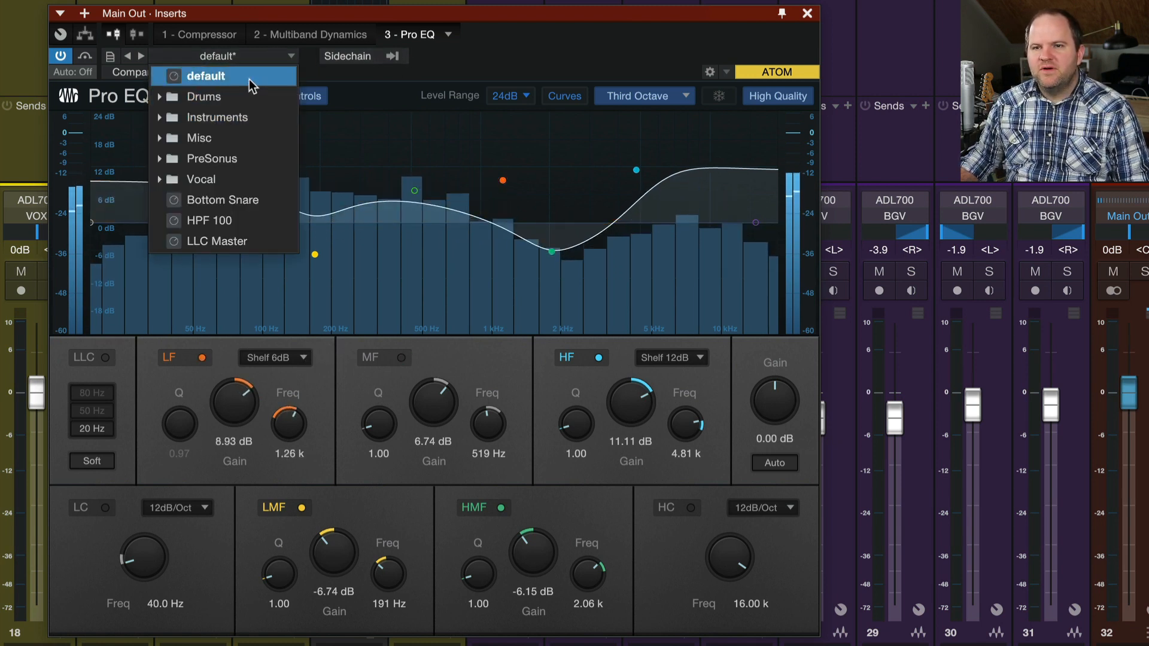
Reload the default preset, then make LF a 6 dB shelf boosting about 12.7 dB.
left_click(209, 76)
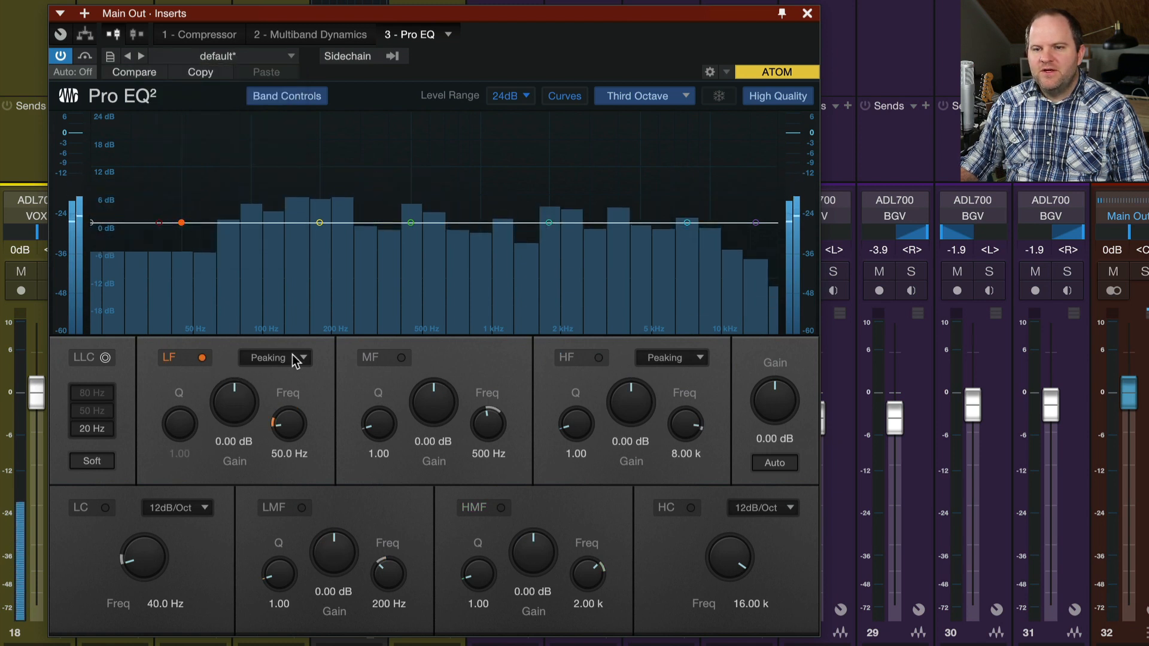
left_click(276, 358)
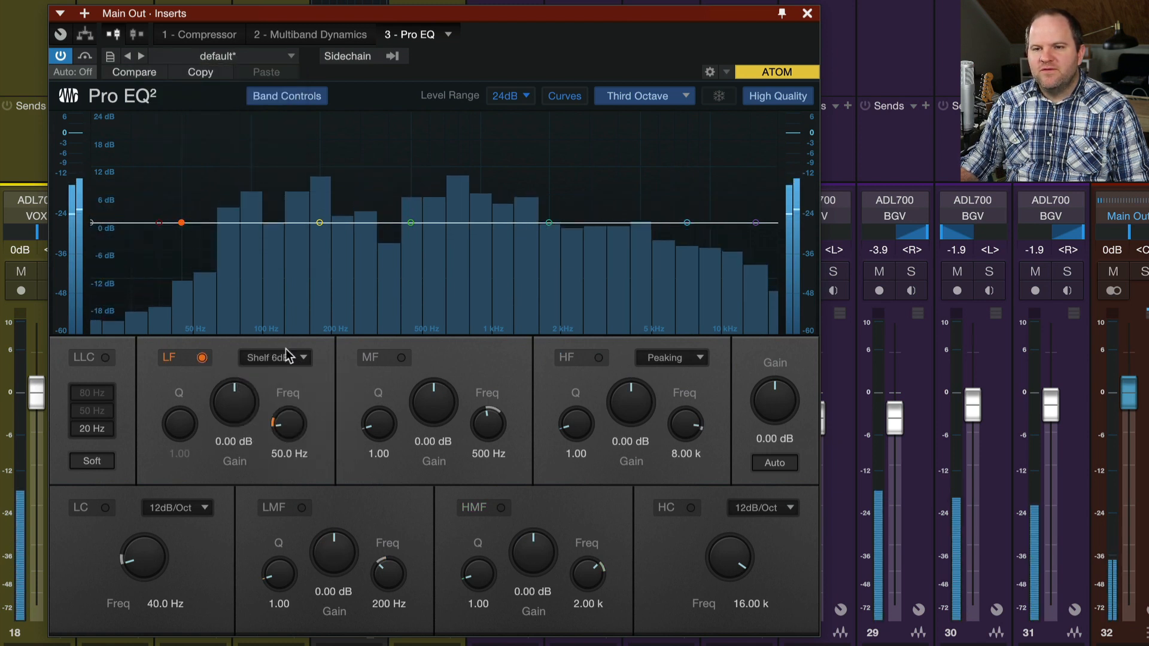
left_click_drag(182, 223, 480, 173)
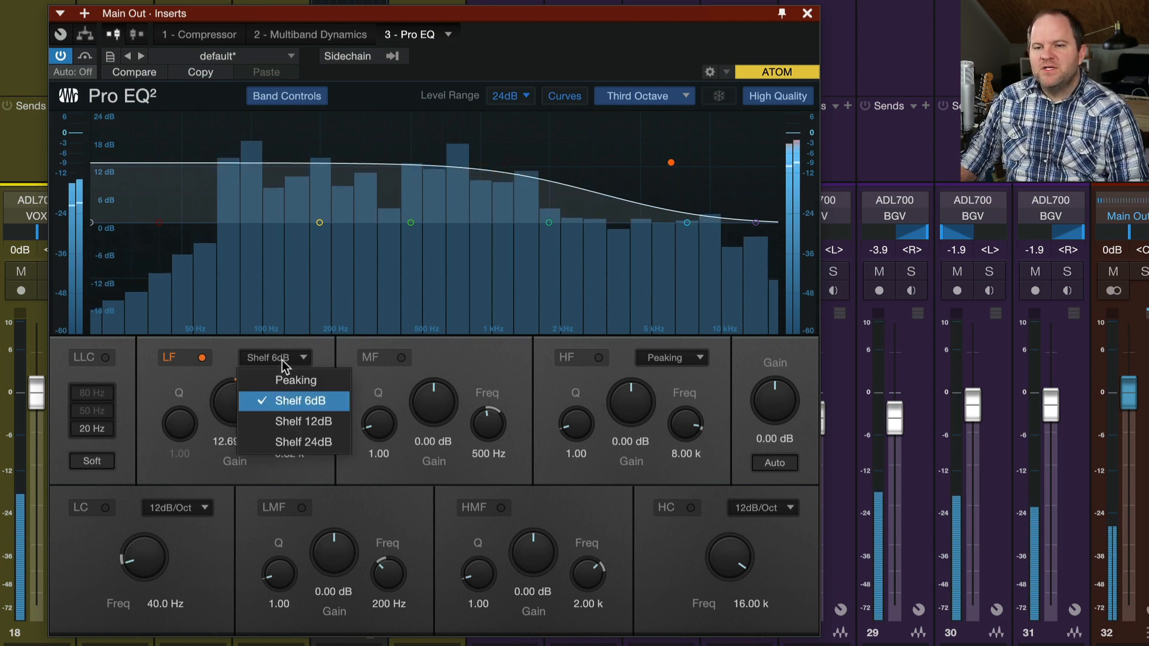
Try 24 dB and 6 dB low-shelf slopes while dragging the shelf, settling on a 12 dB slope.
left_click(303, 442)
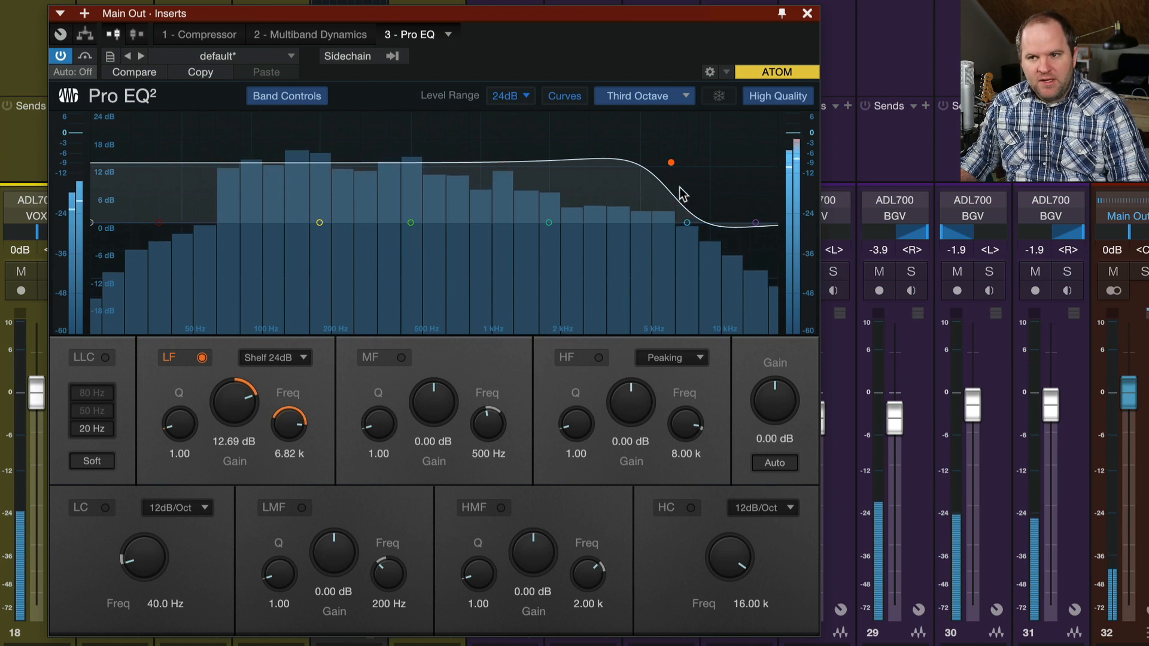
left_click_drag(670, 162, 608, 159)
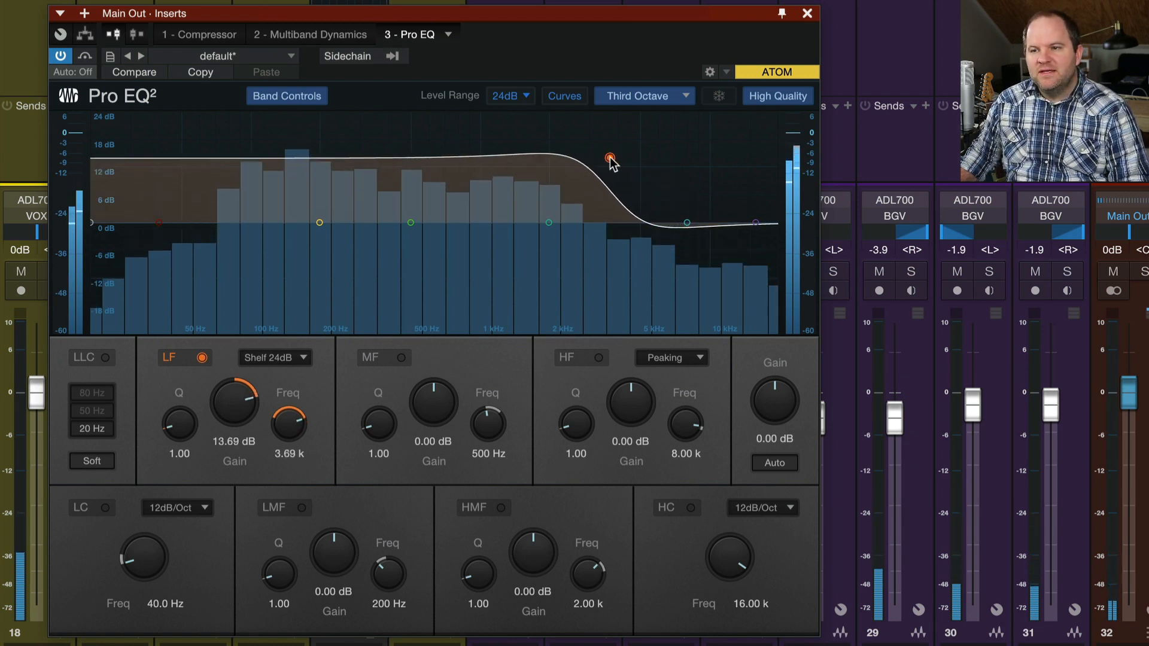
left_click_drag(612, 159, 601, 337)
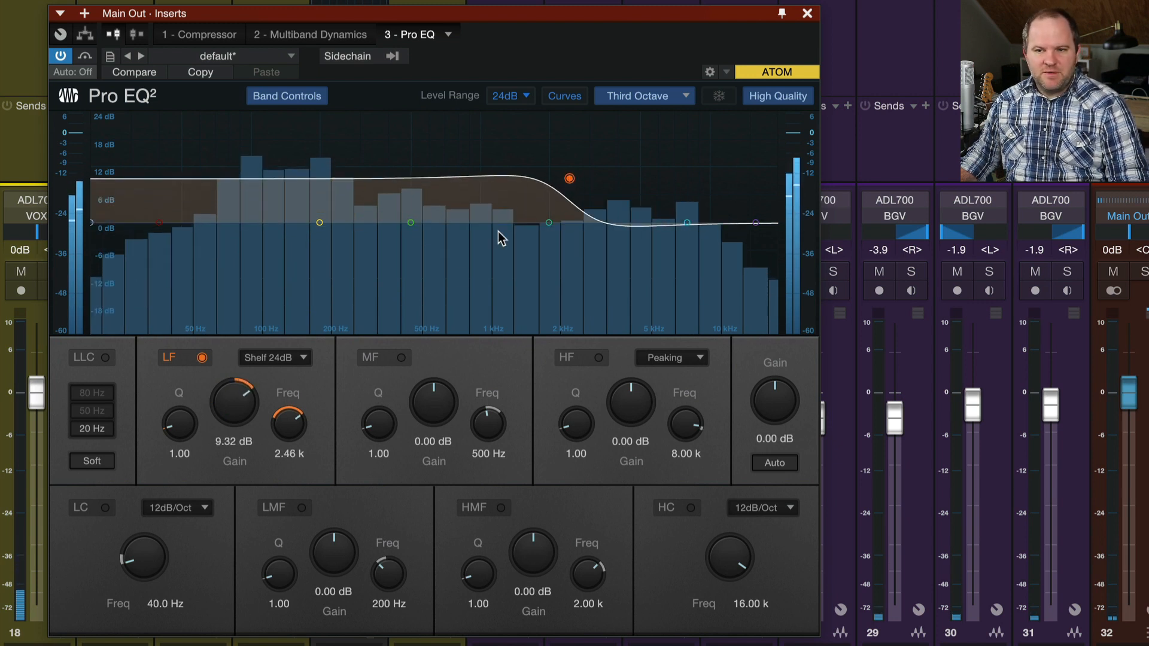
left_click(275, 358)
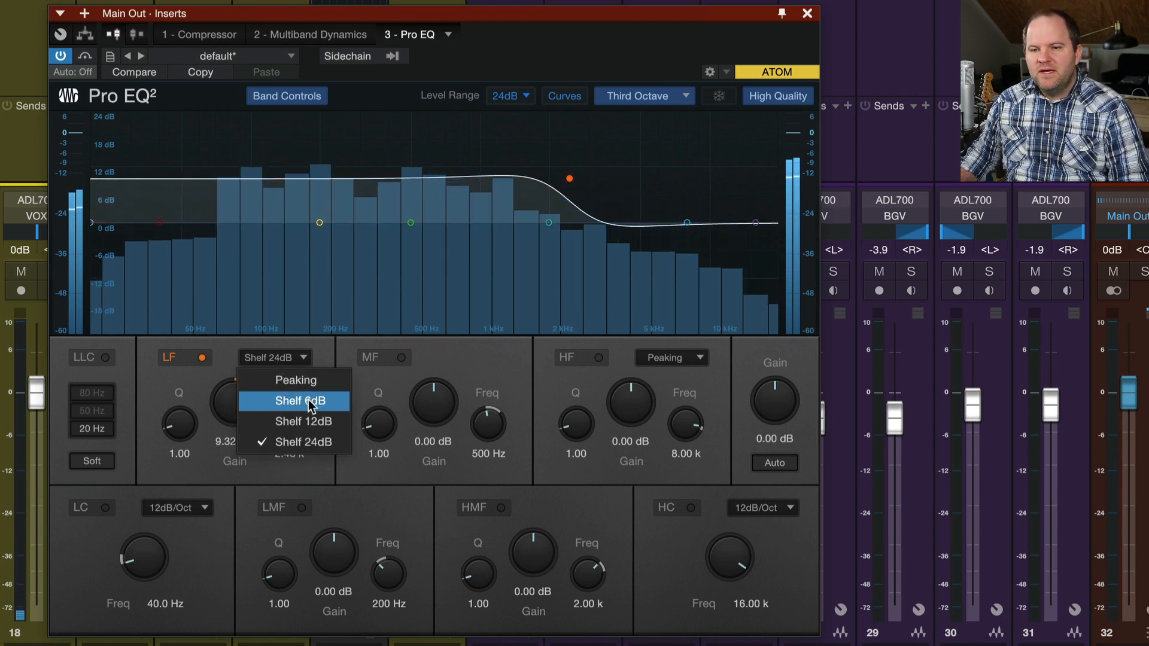
left_click(294, 401)
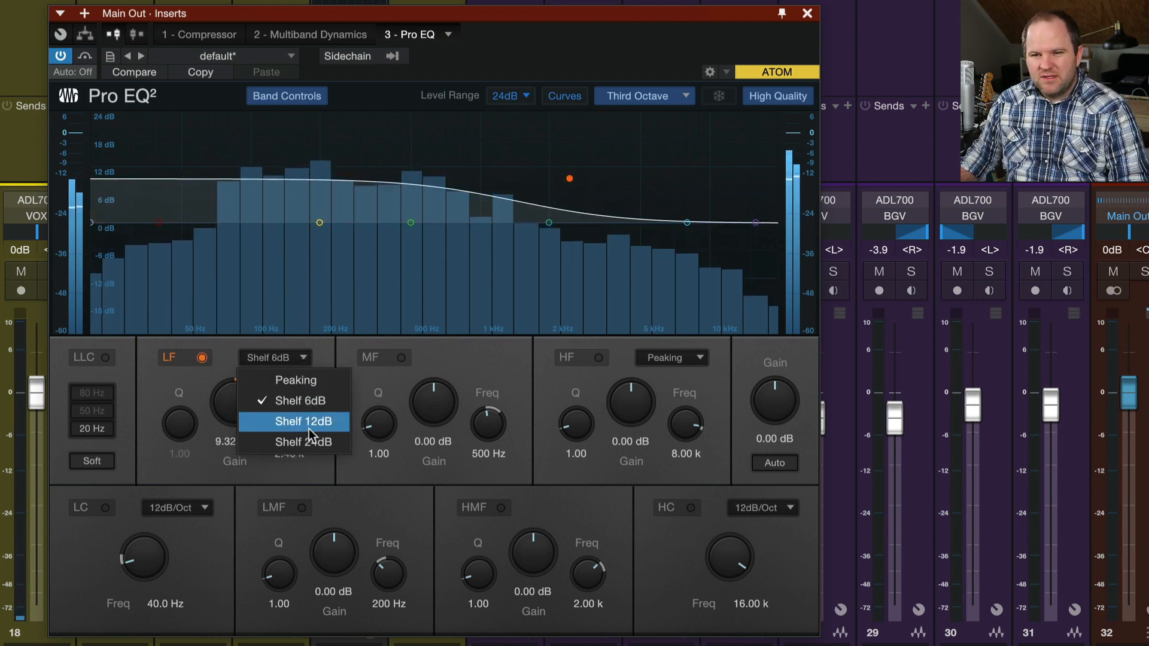
left_click(306, 421)
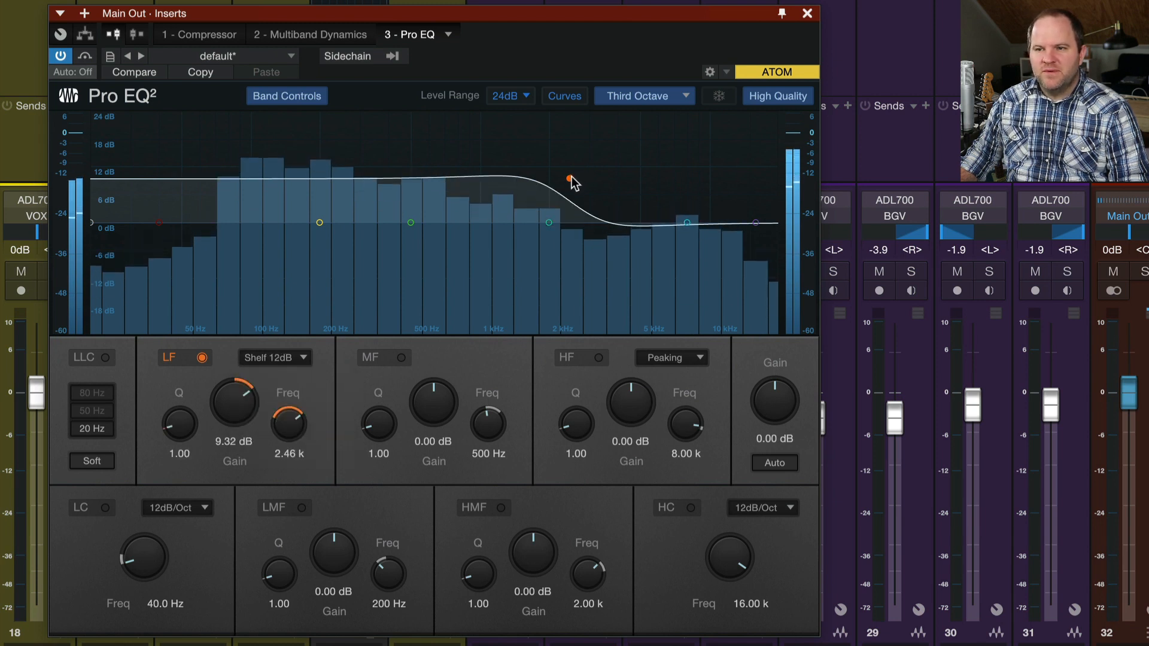
Boost the low shelf 11.5 dB at 336 Hz on a 12 dB slope, keeping the high band peaking.
left_click_drag(570, 180, 298, 244)
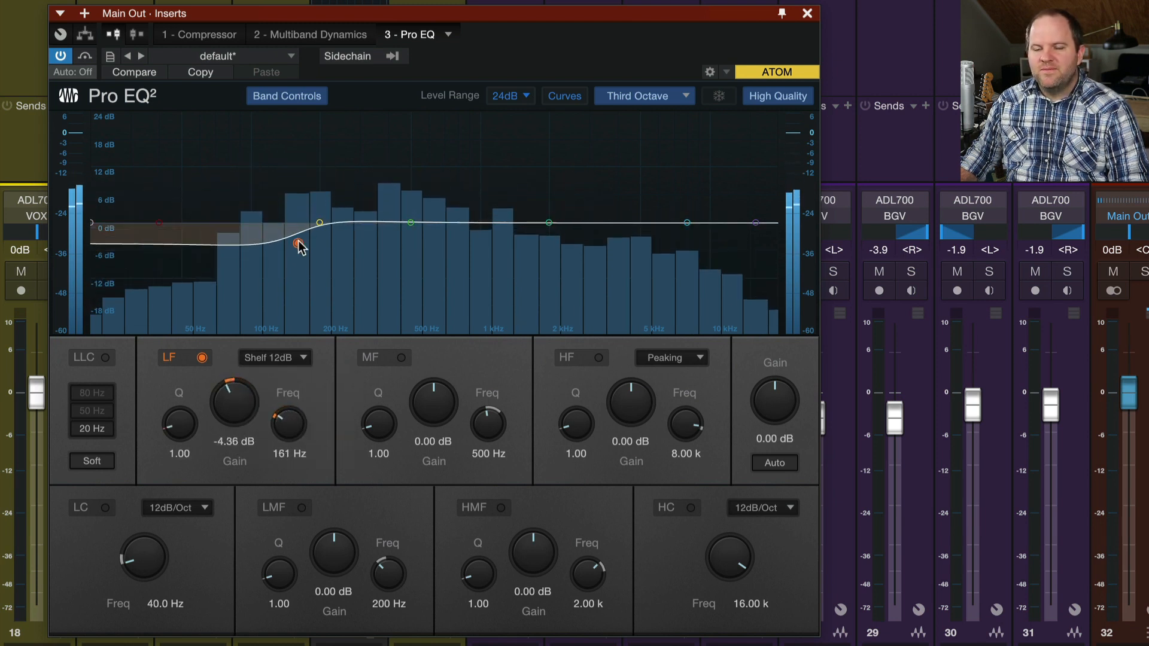
left_click_drag(299, 244, 396, 149)
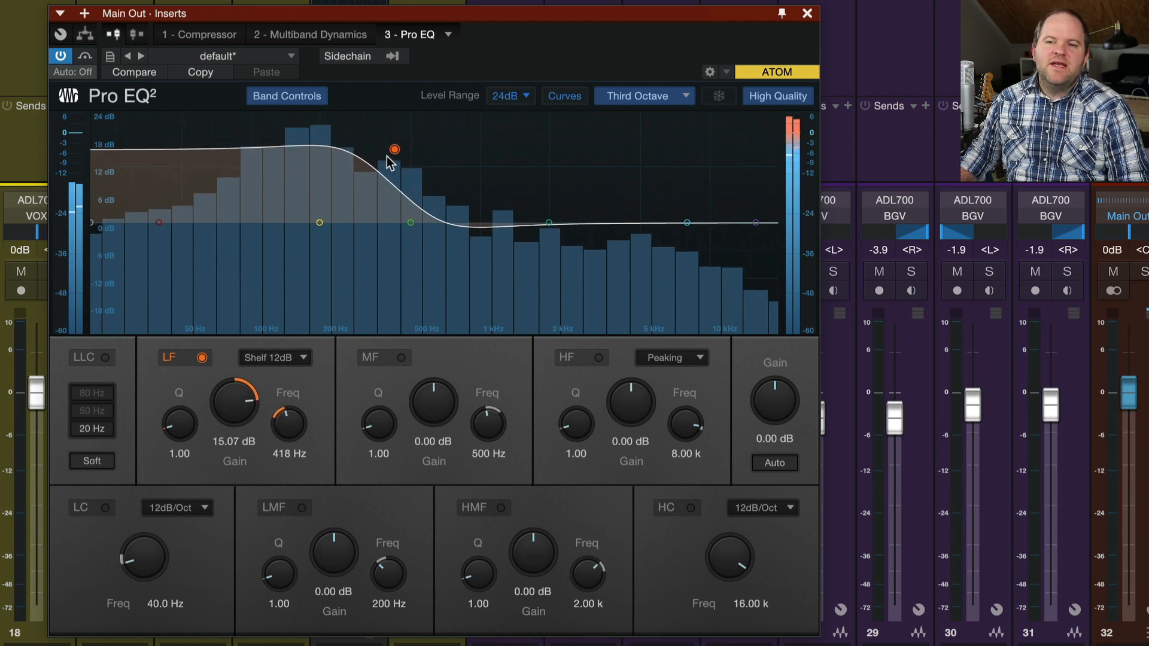
left_click(275, 358)
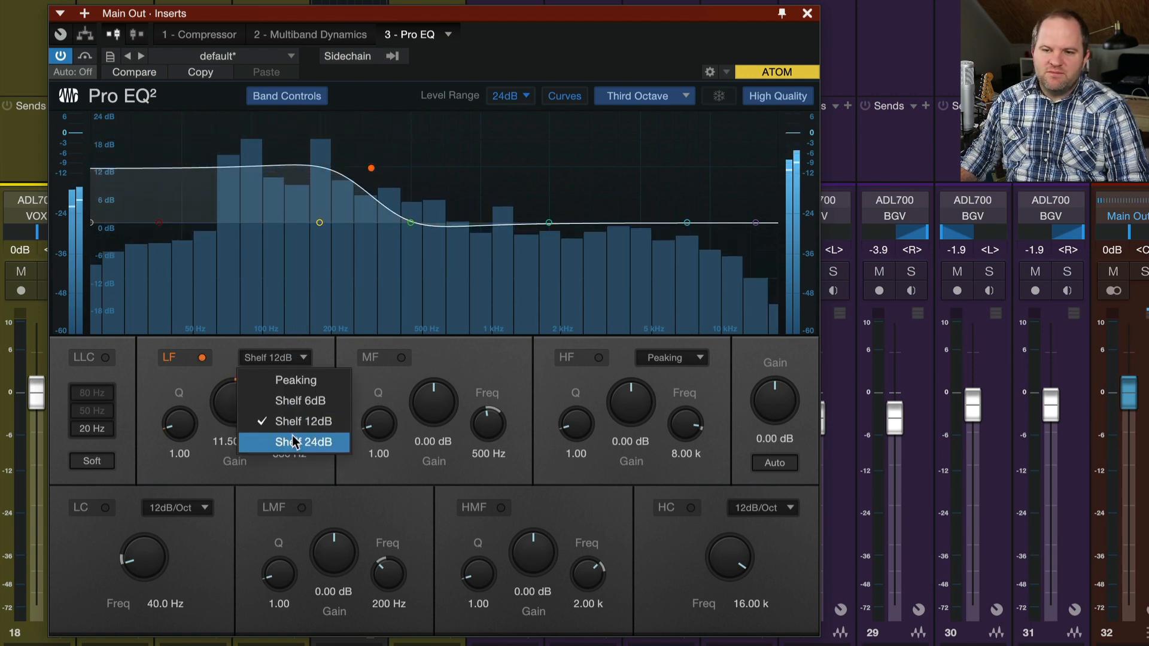
left_click(299, 442)
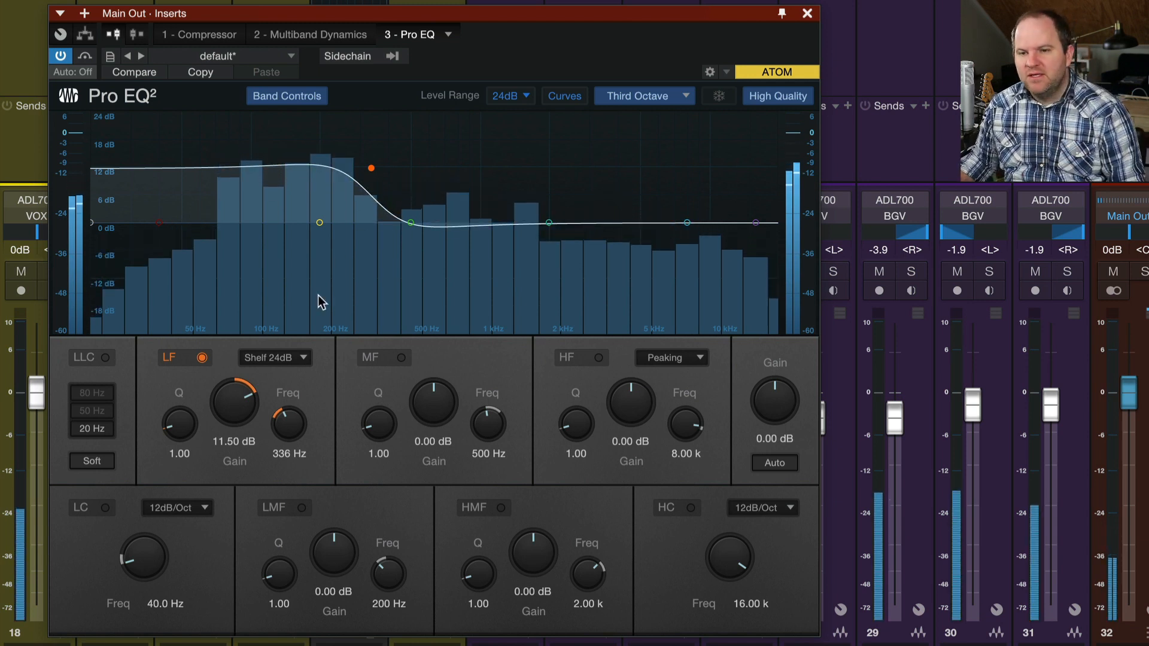
left_click(276, 358)
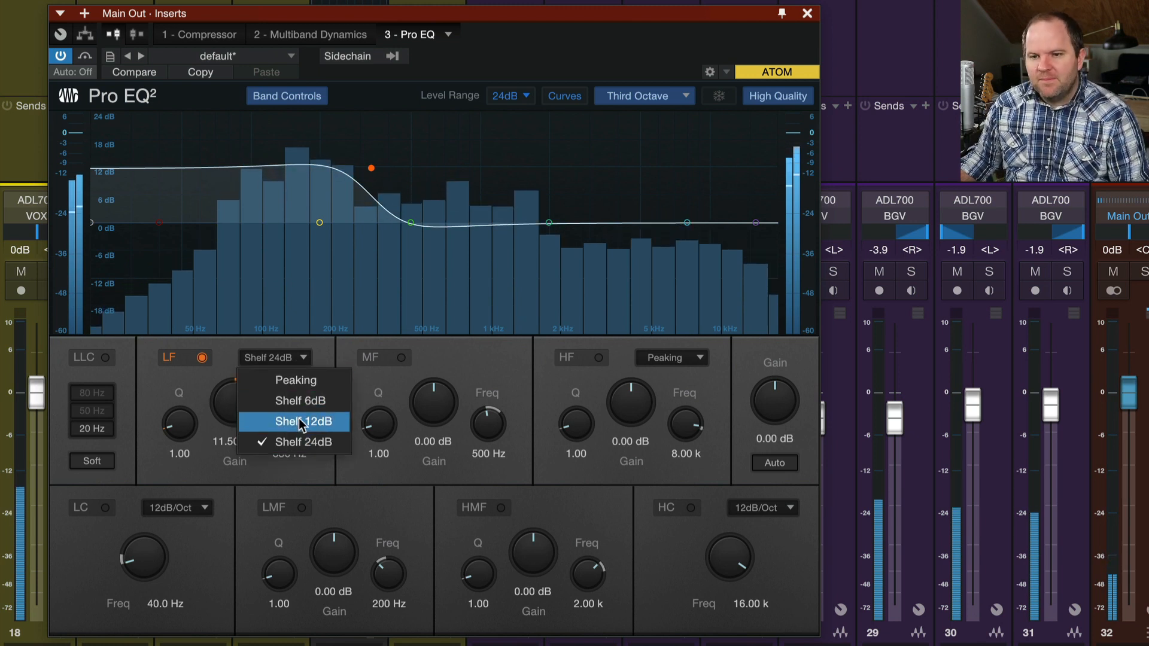
left_click(297, 421)
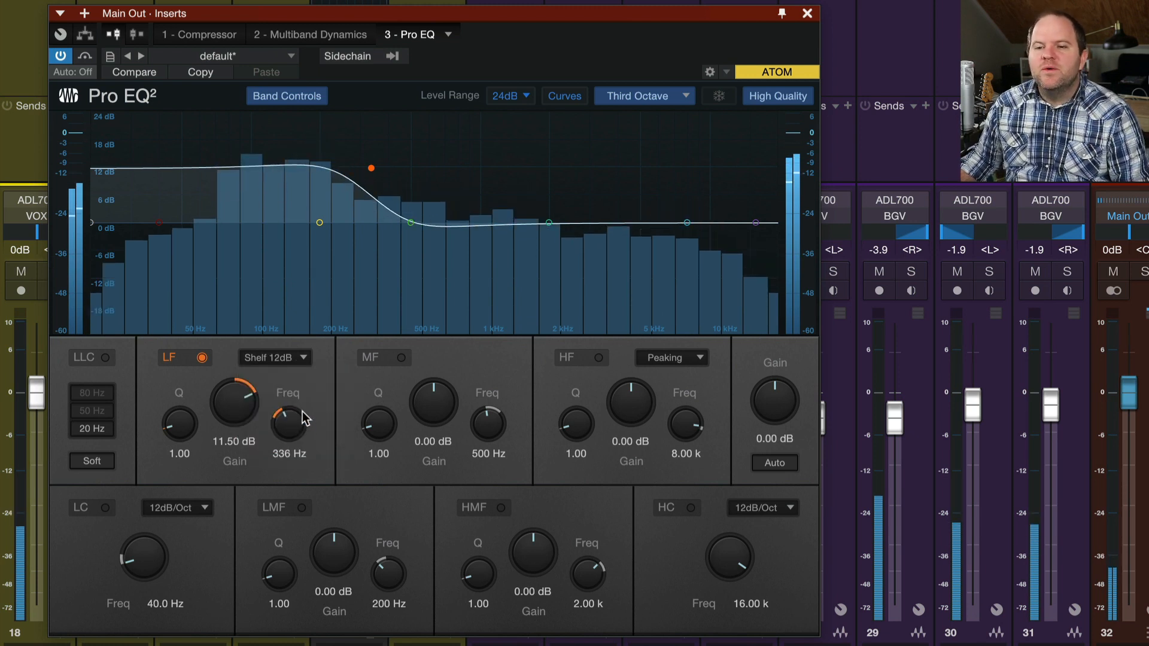
left_click(275, 358)
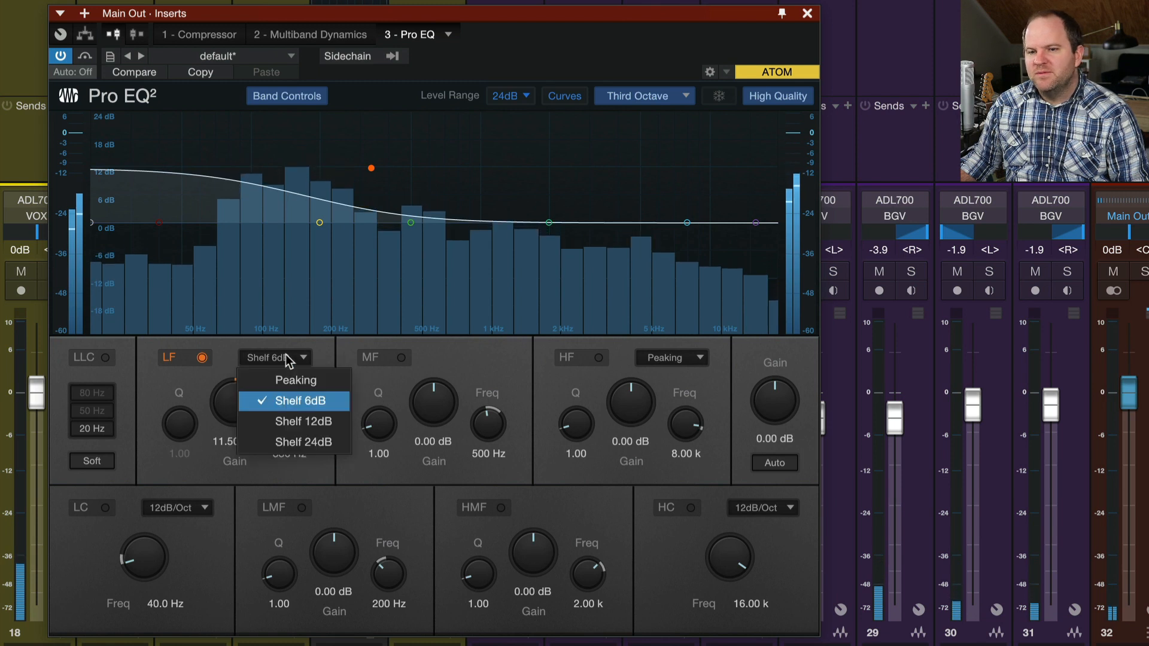
left_click(302, 421)
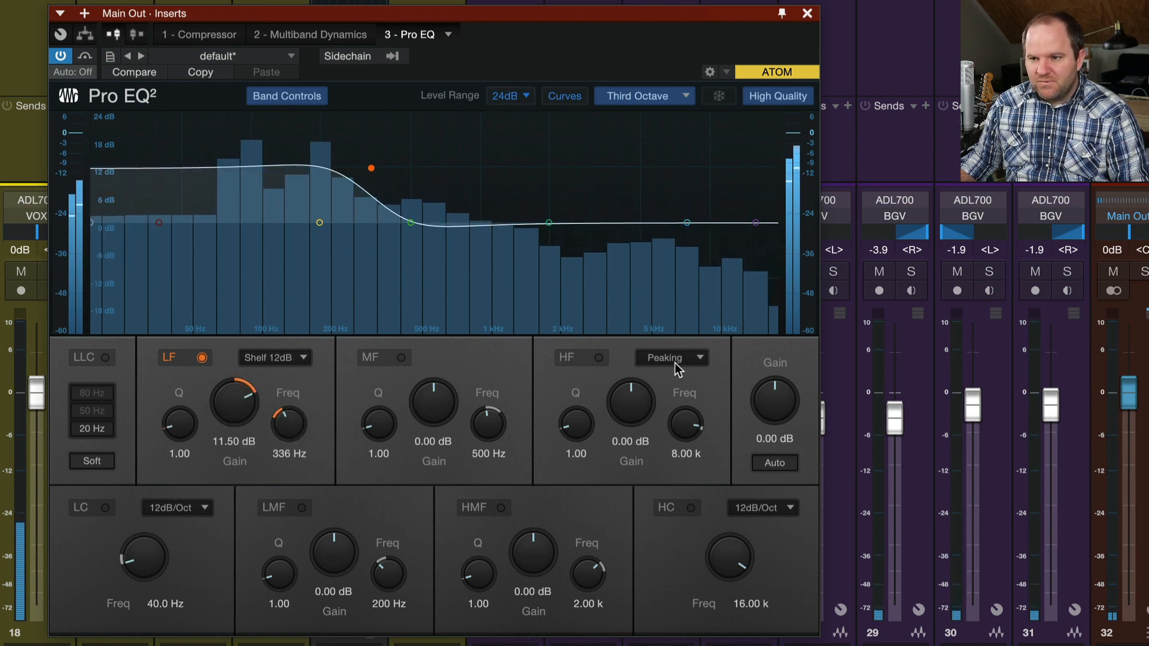
Change the low band from a shelf to a peaking bell, still 11.5 dB at 336 Hz.
left_click(671, 358)
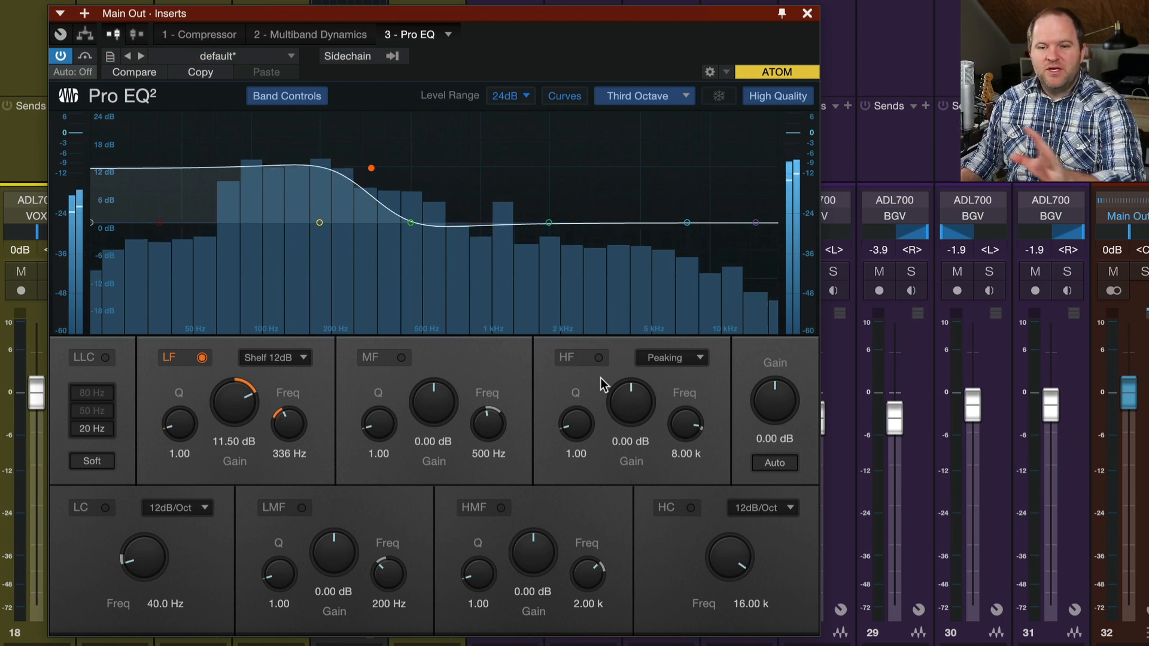
left_click(275, 358)
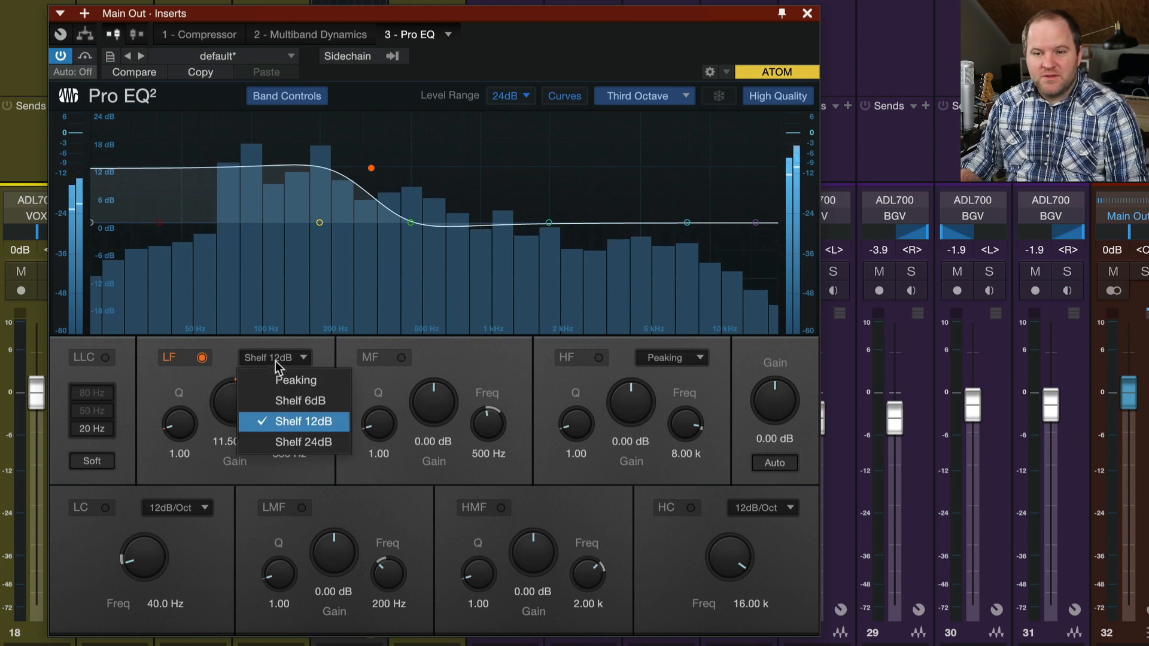
left_click(296, 380)
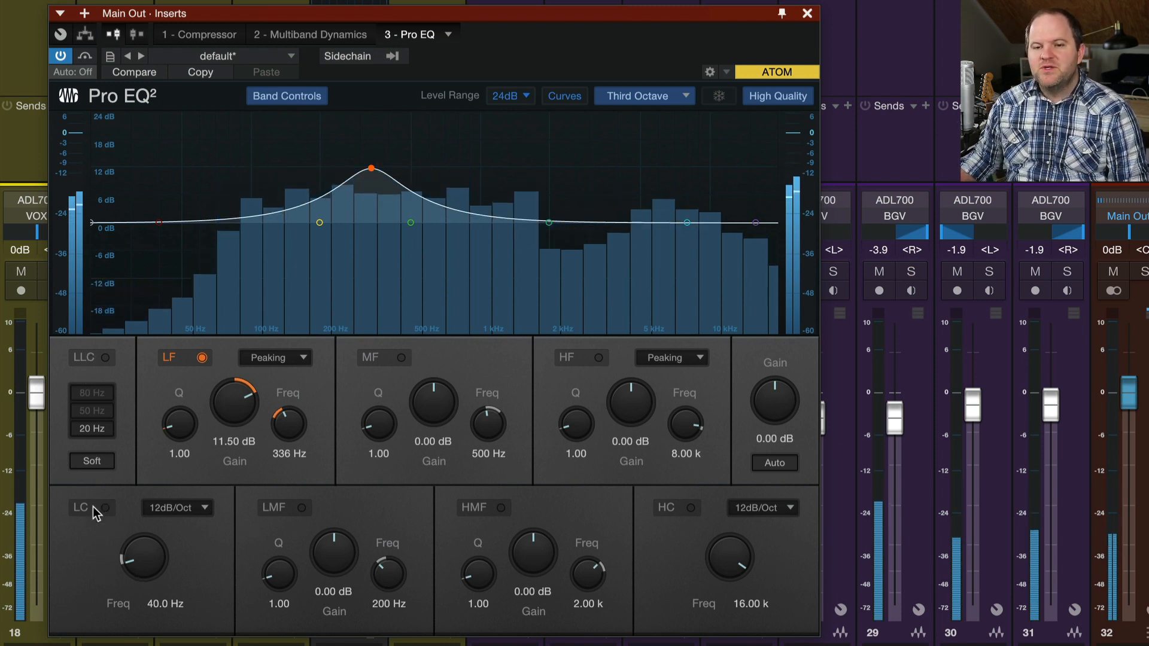
mouse_move(631, 525)
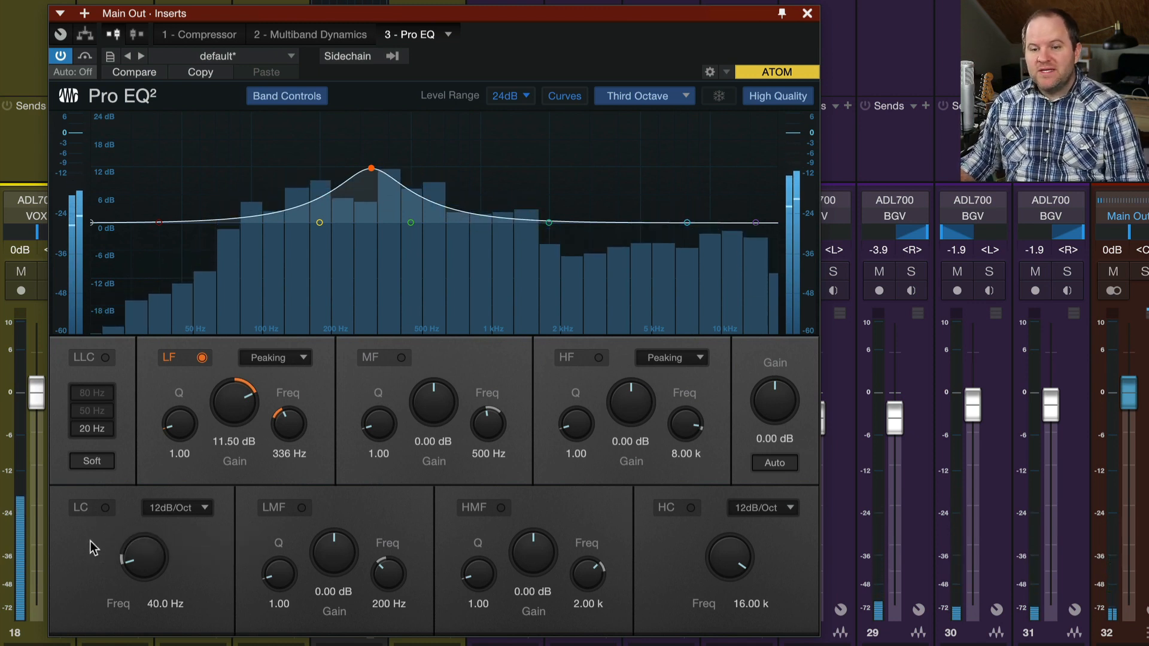
Load the 'default' preset to reset the Pro EQ².
left_click(228, 55)
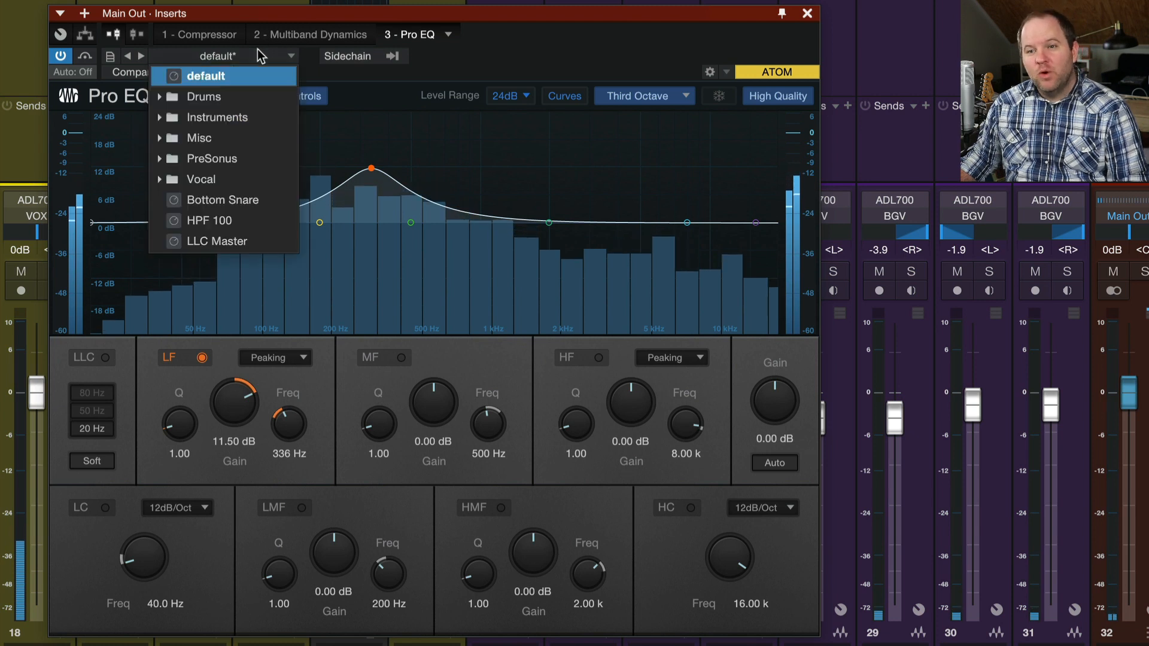
left_click(208, 75)
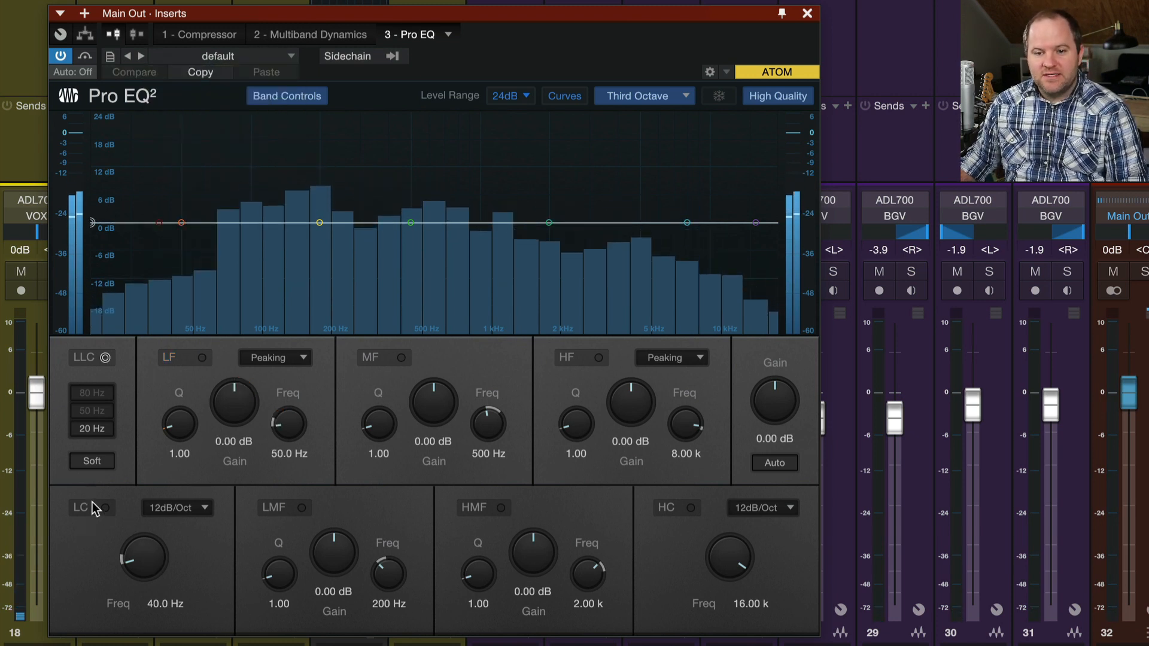
Enable a low cut near 241 Hz and bring the high cut down to 4.02 kHz.
left_click(110, 508)
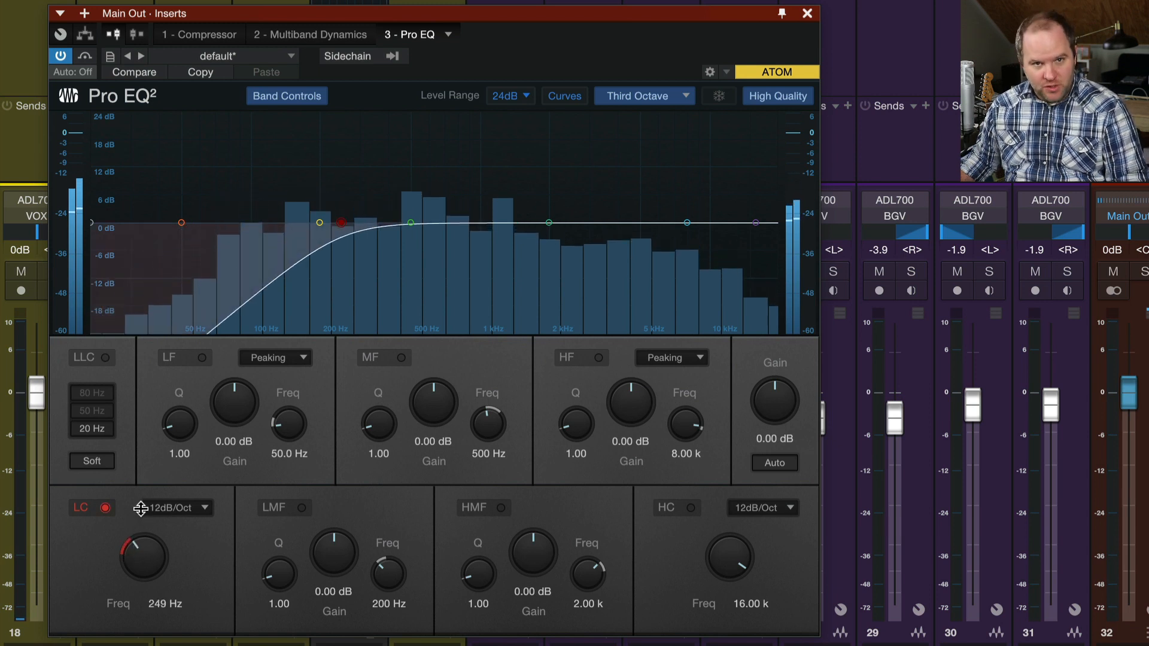
left_click_drag(143, 557, 139, 561)
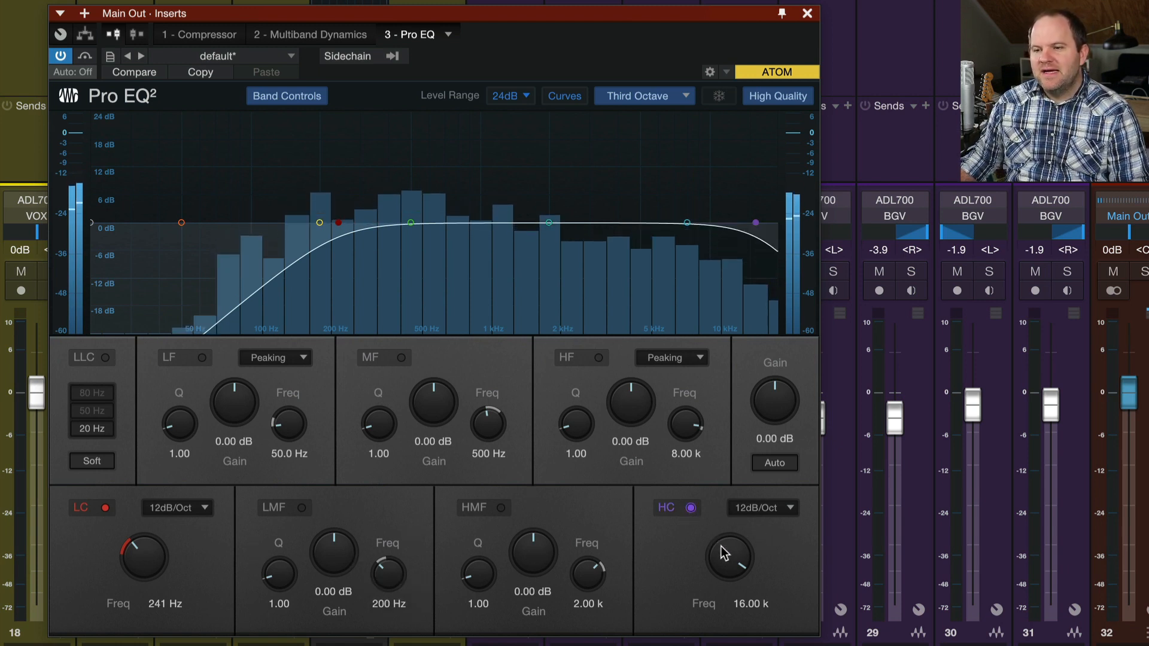
left_click_drag(730, 553, 722, 583)
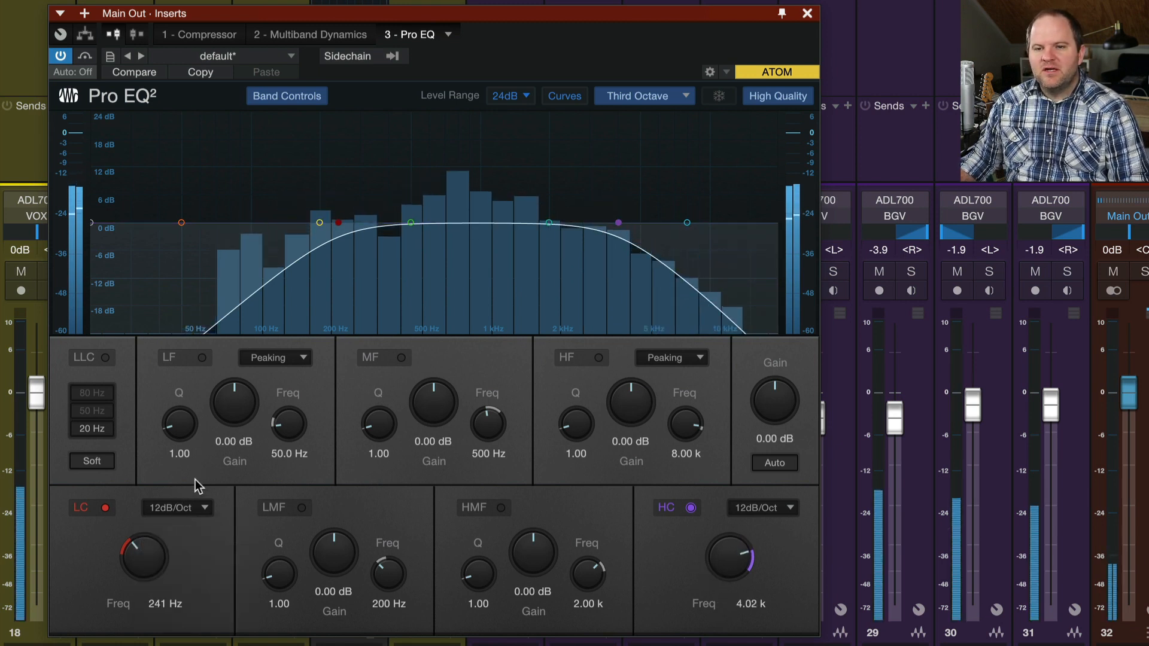
Compare low-cut slopes of 6 and 36 dB per octave.
left_click(275, 358)
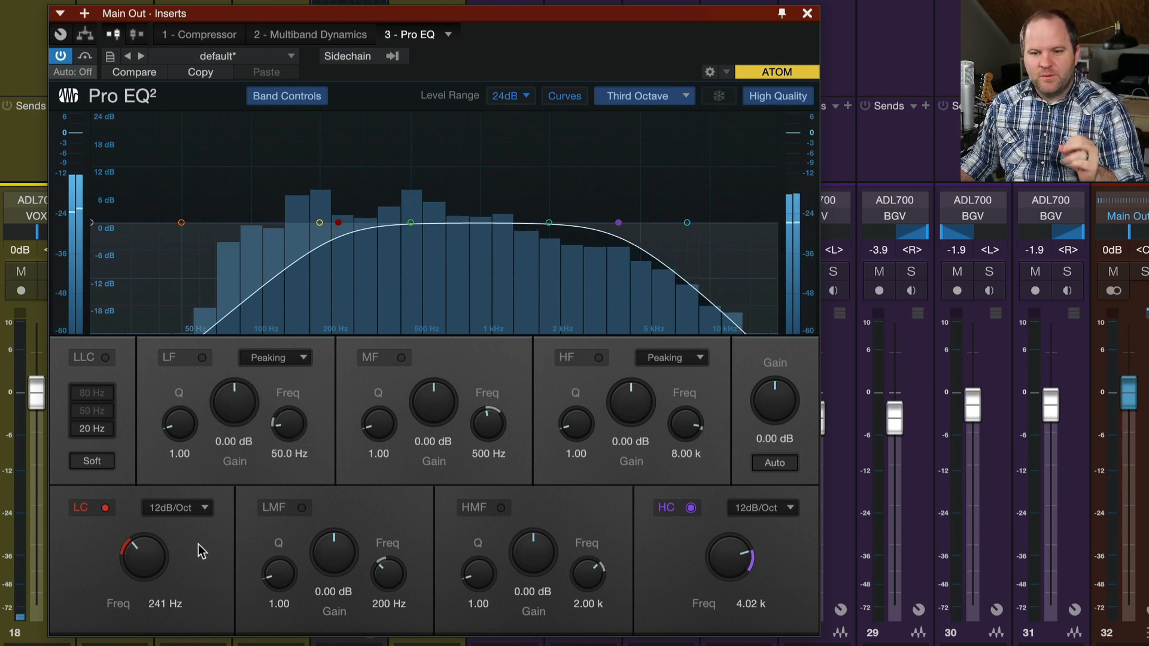
left_click(177, 508)
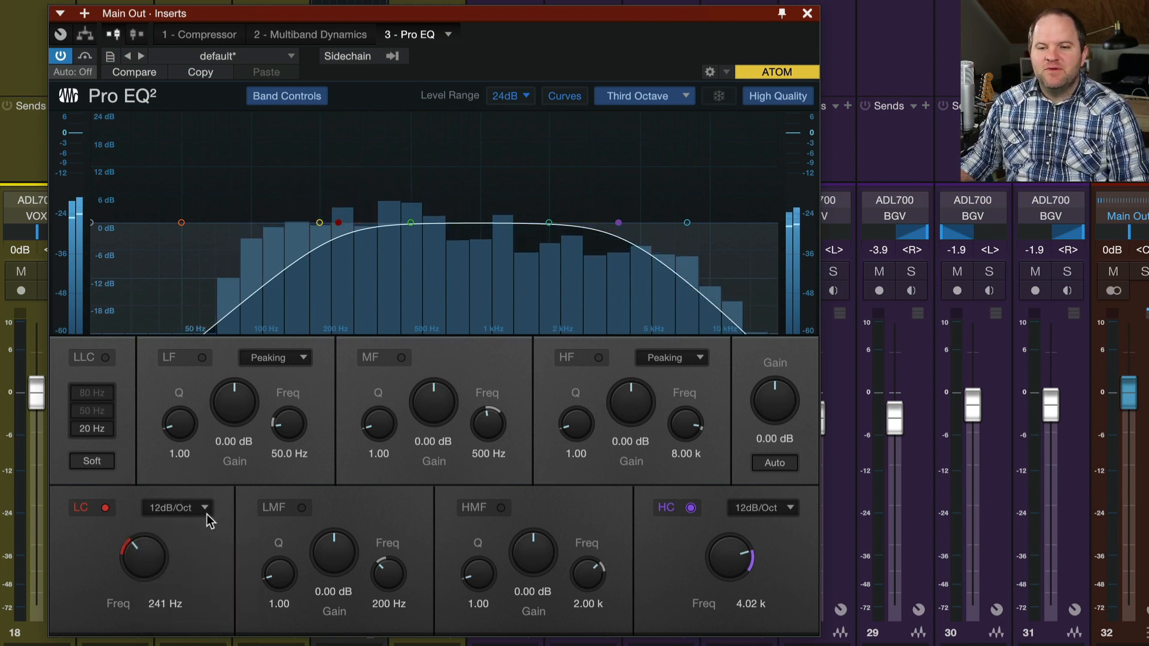
left_click(177, 508)
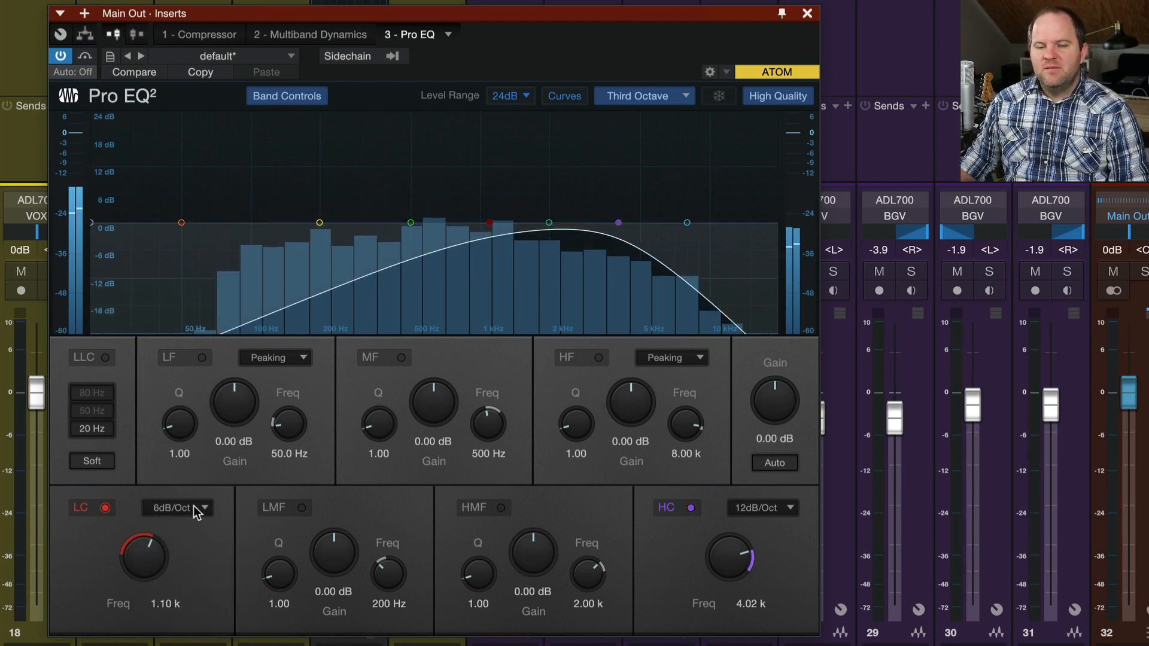
mouse_move(195, 508)
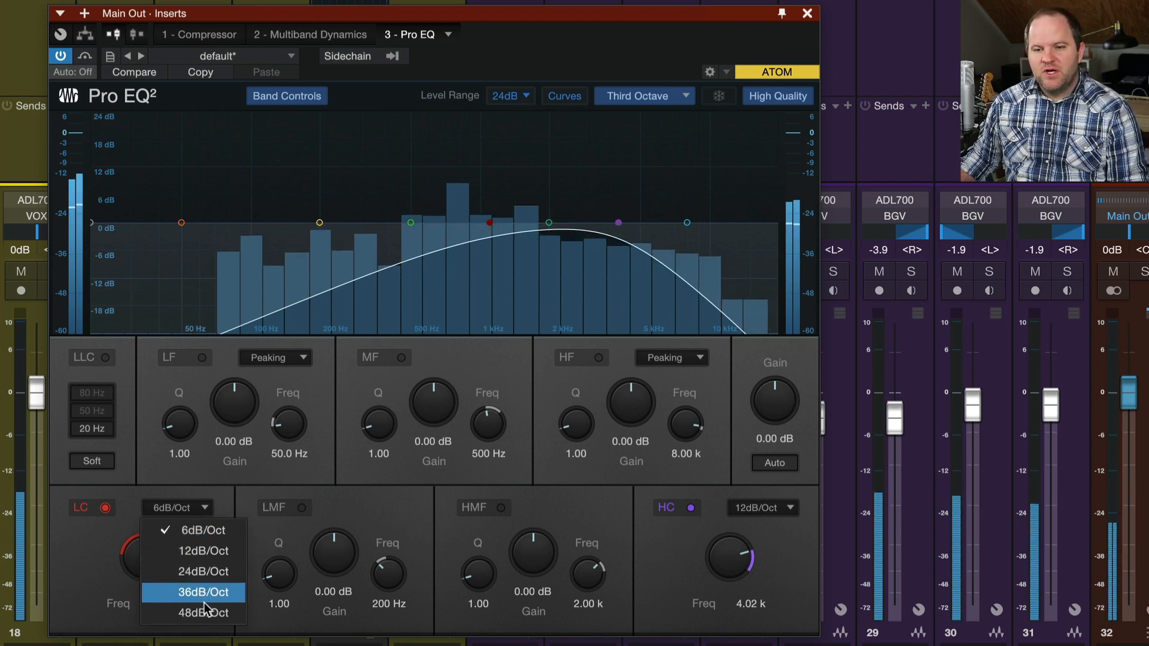
left_click(203, 613)
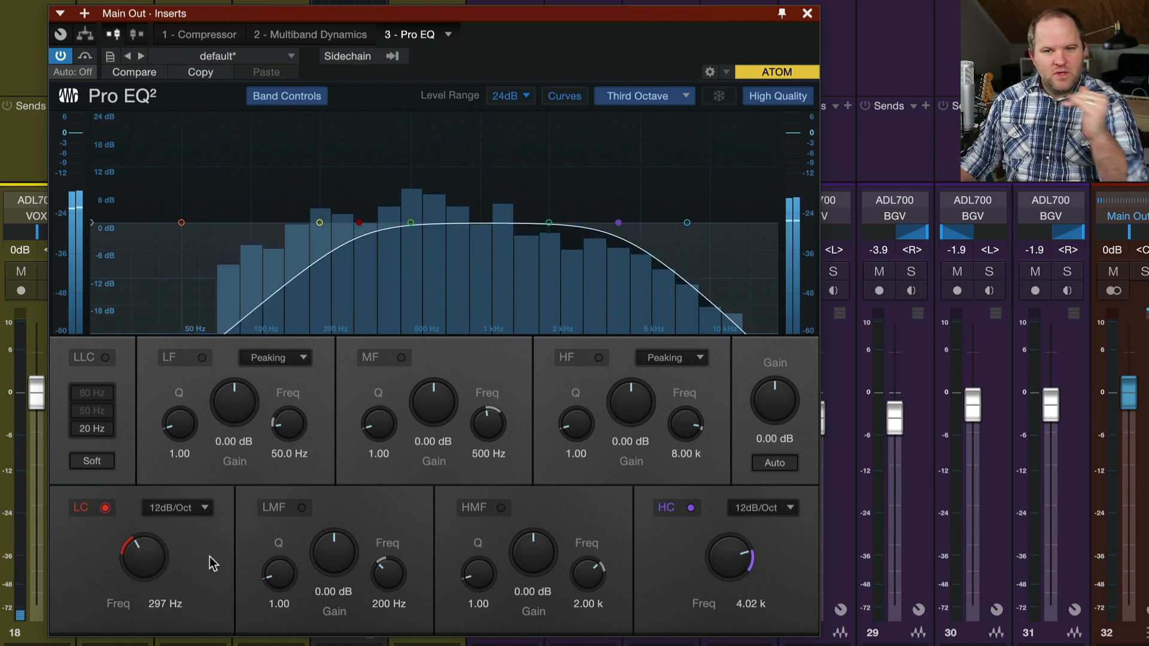
left_click(176, 508)
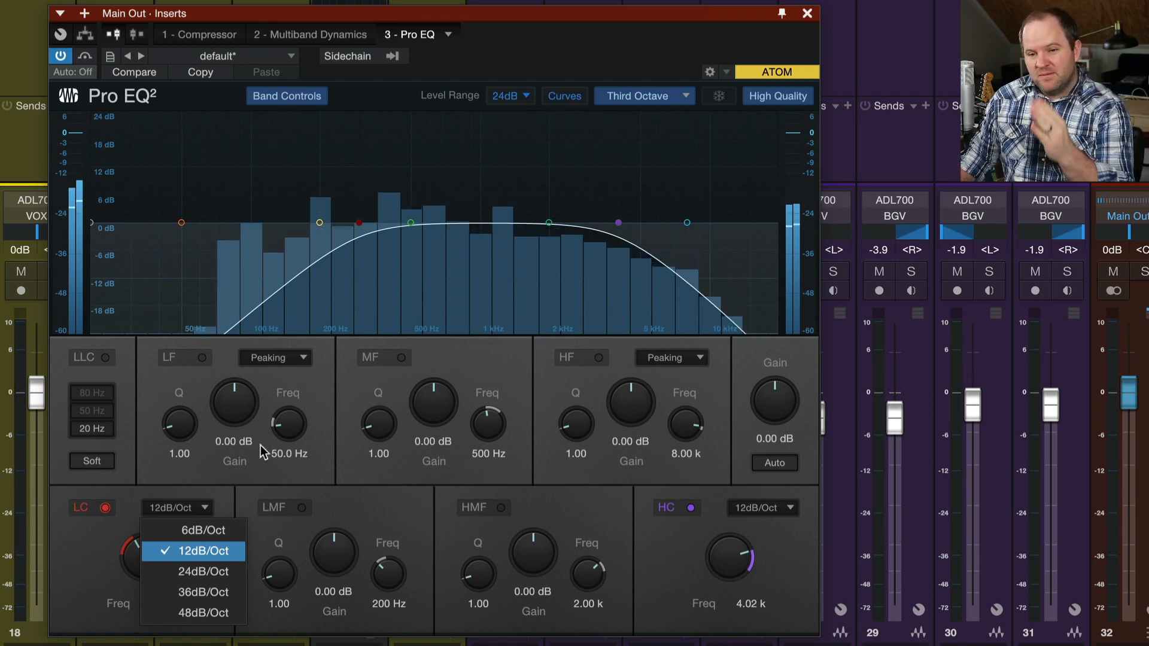
left_click(194, 593)
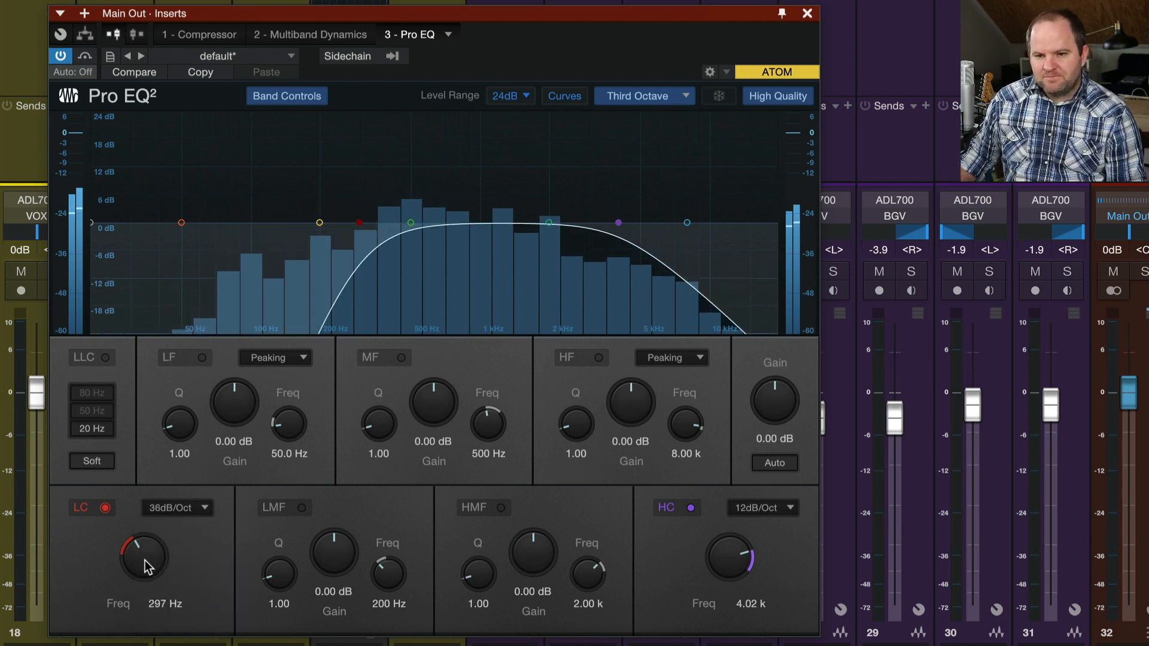
Lower the low cut to 129 Hz and return its slope to 12 dB per octave.
left_click_drag(145, 557, 145, 579)
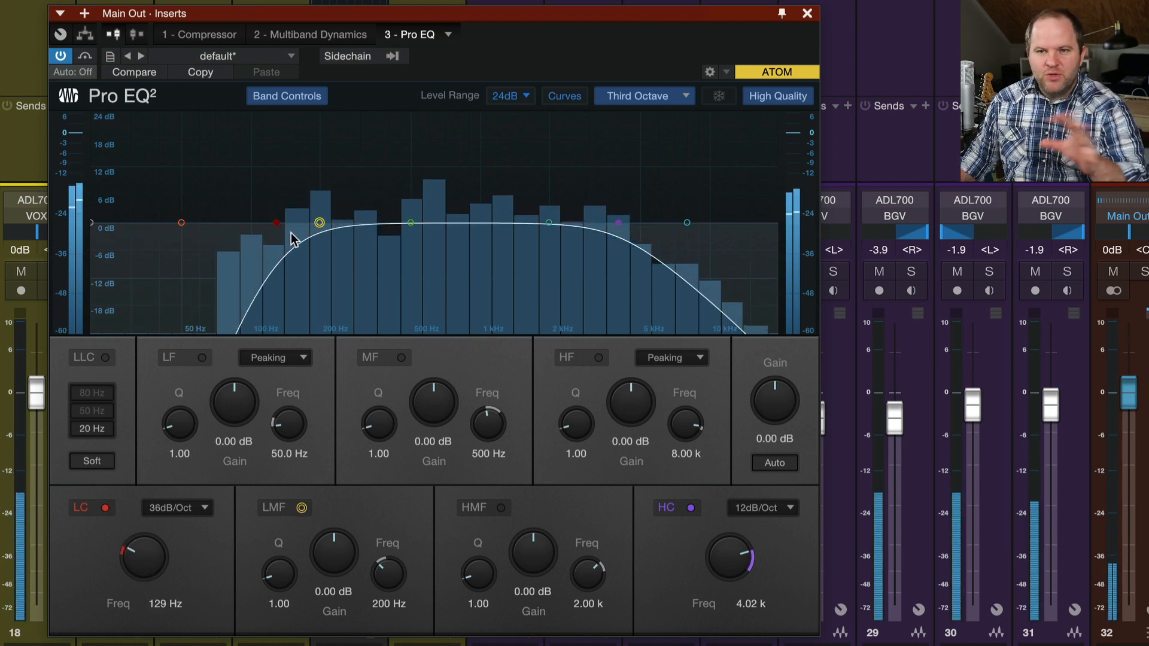
left_click(177, 508)
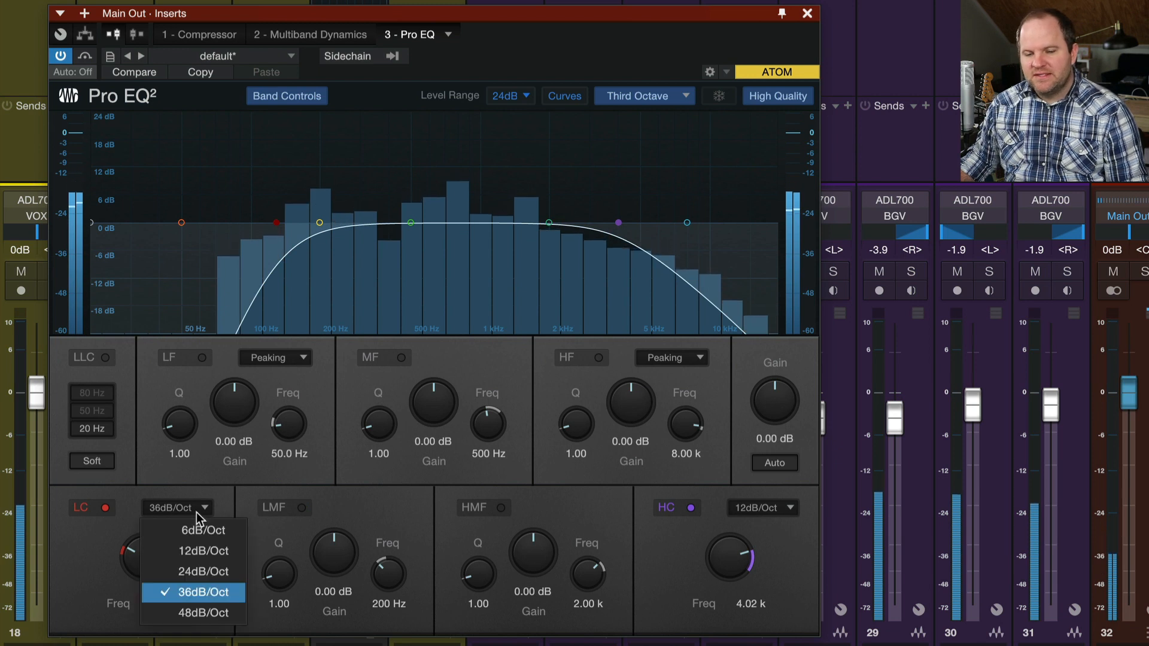
left_click(207, 551)
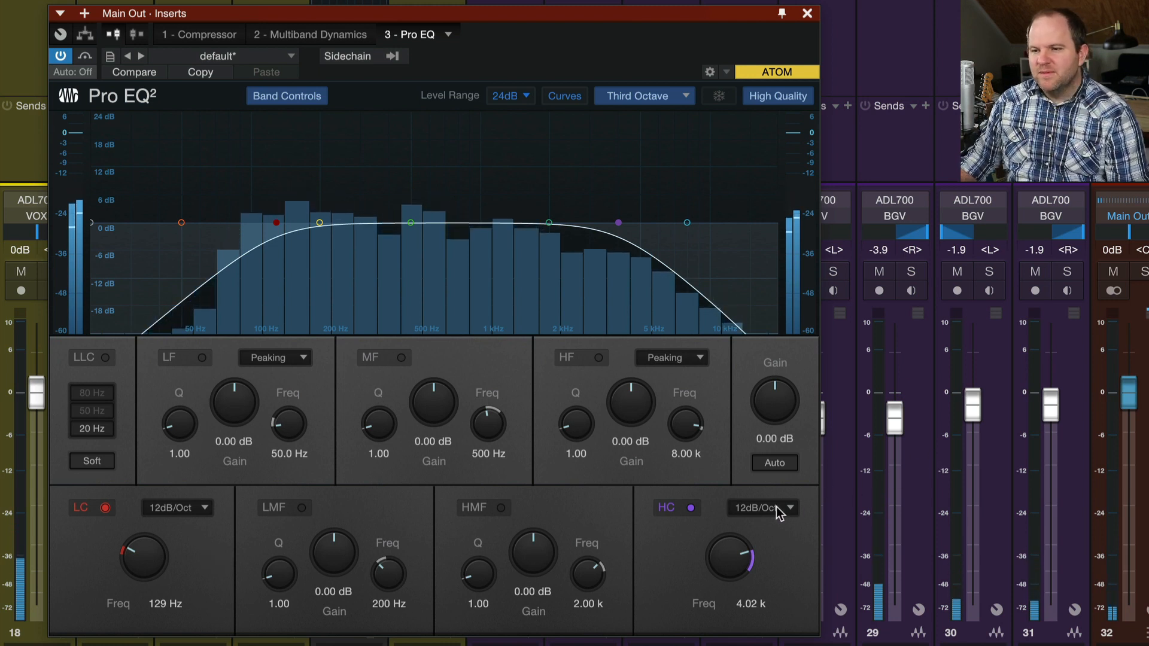
Make the high cut 48 dB per octave at 5.12 kHz, then switch the cut filters off.
left_click(762, 507)
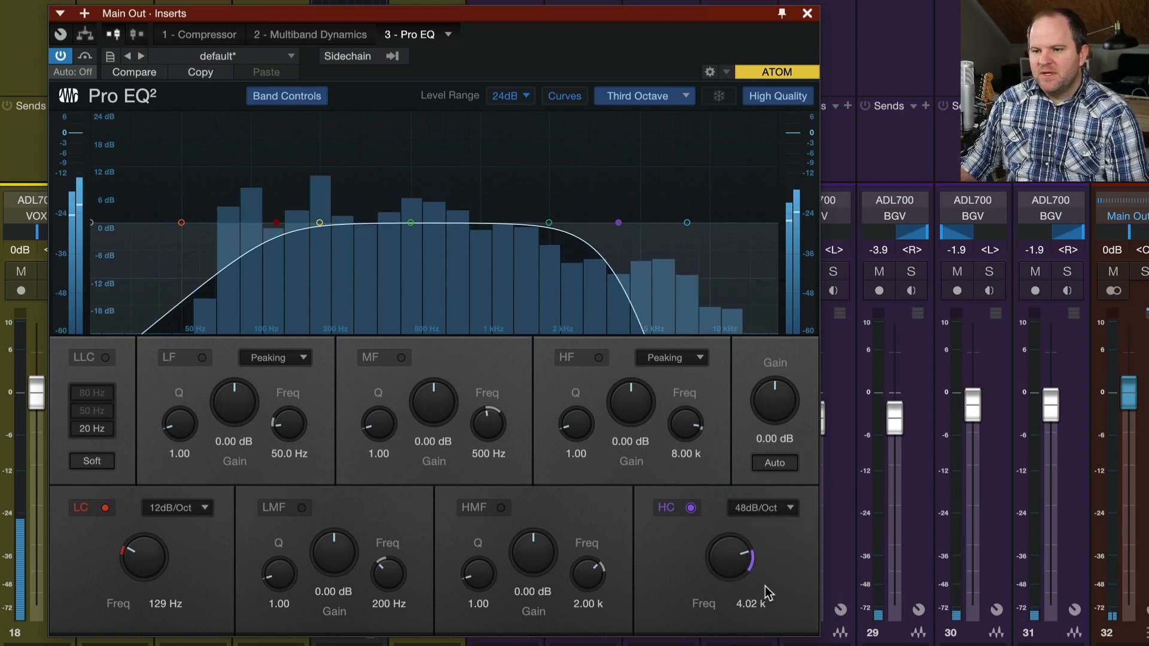
left_click_drag(729, 557, 736, 528)
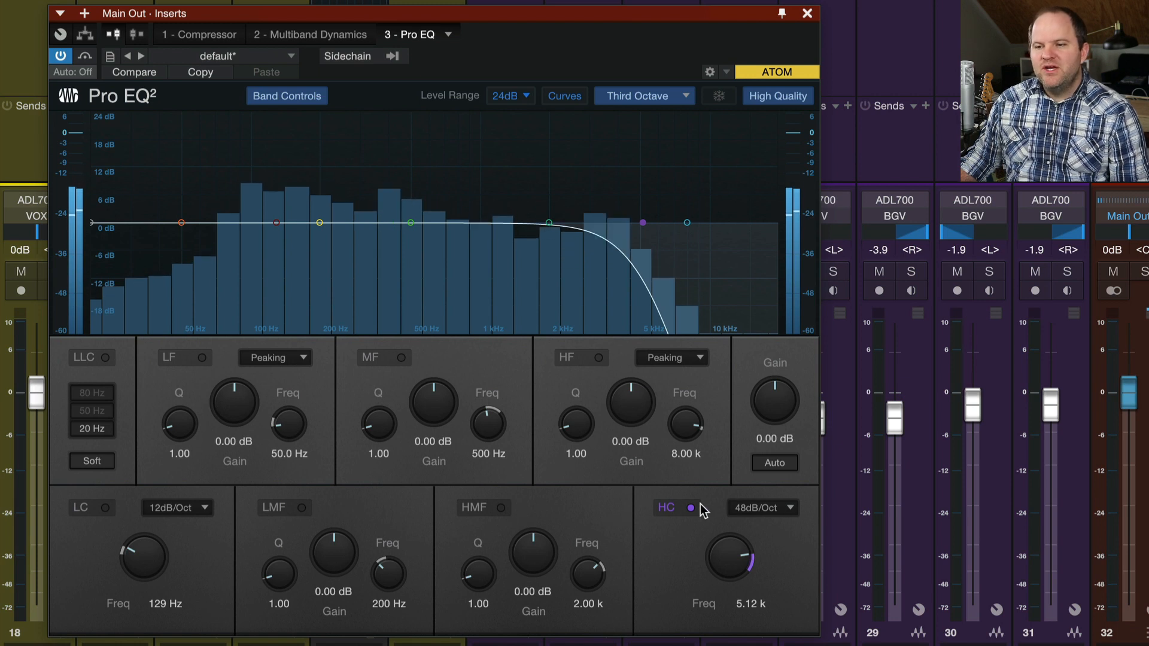
left_click(689, 508)
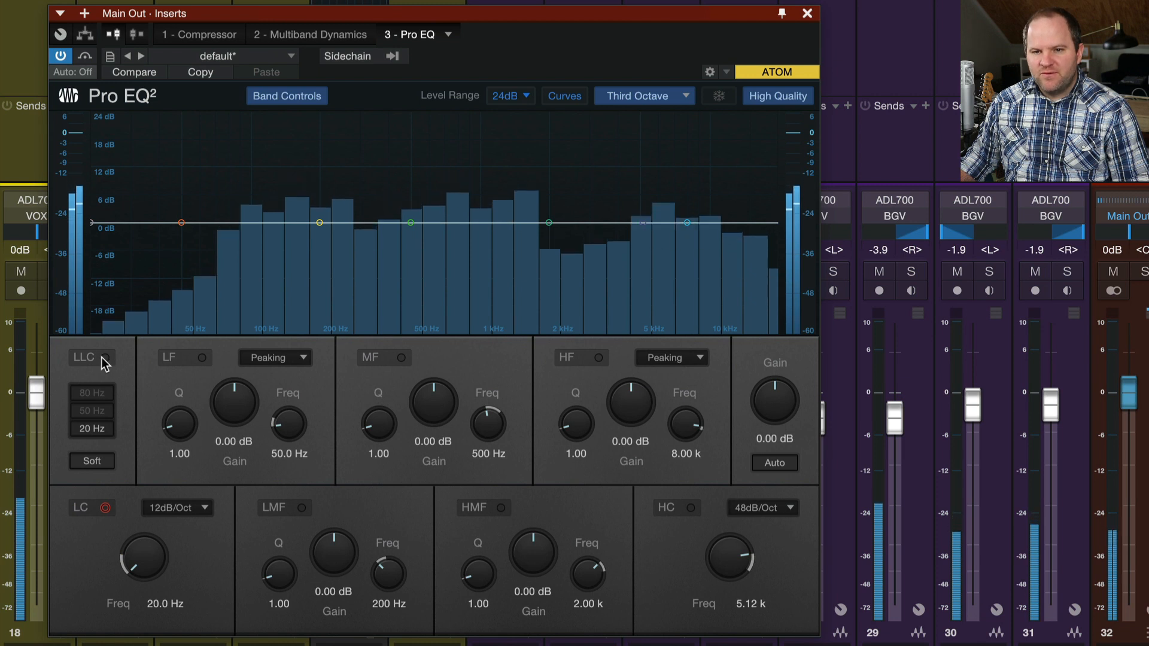
Enable the soft 80 Hz LLC, compare a regular low cut at 209 Hz, then disable the regular one.
left_click(105, 357)
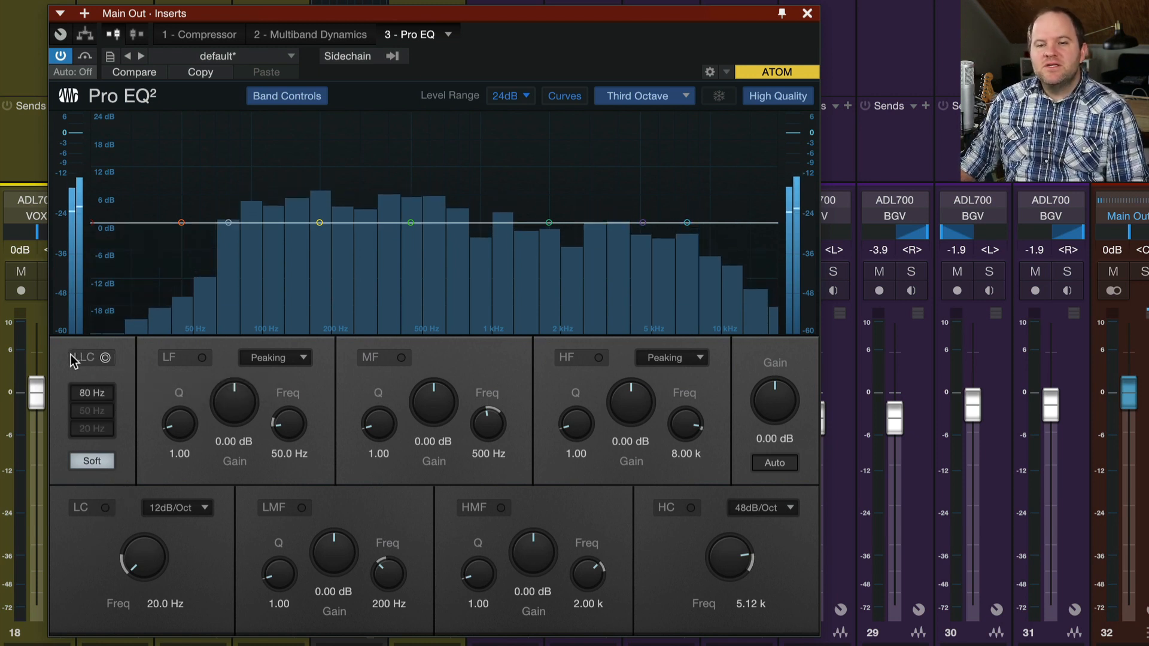
left_click(105, 358)
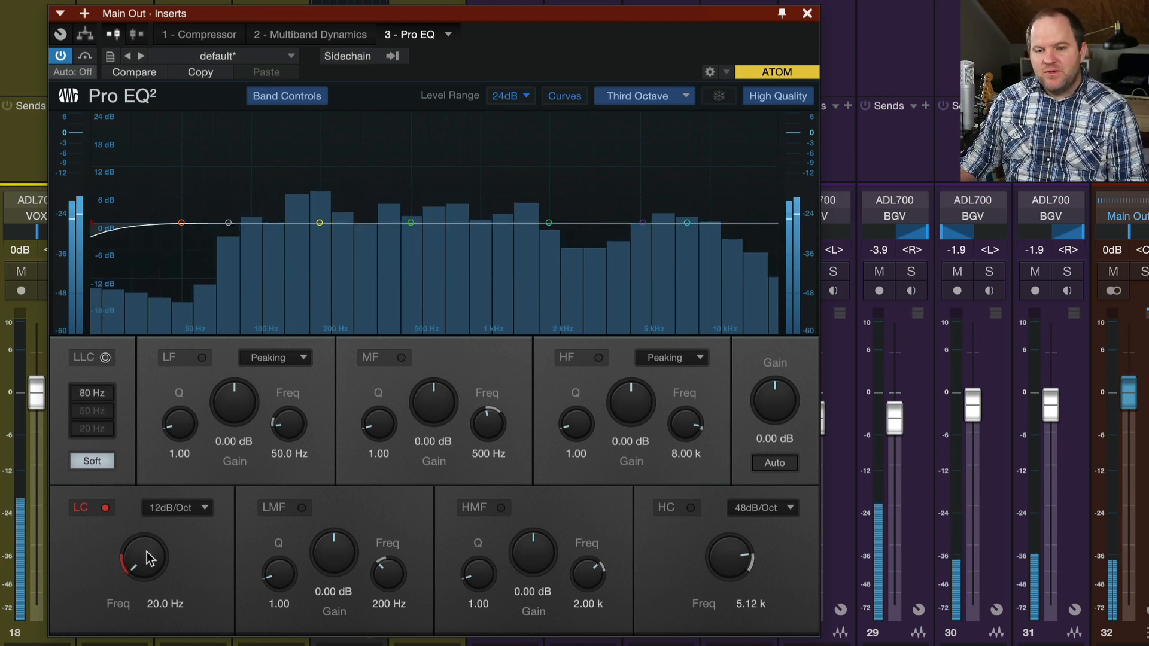
left_click_drag(145, 557, 154, 528)
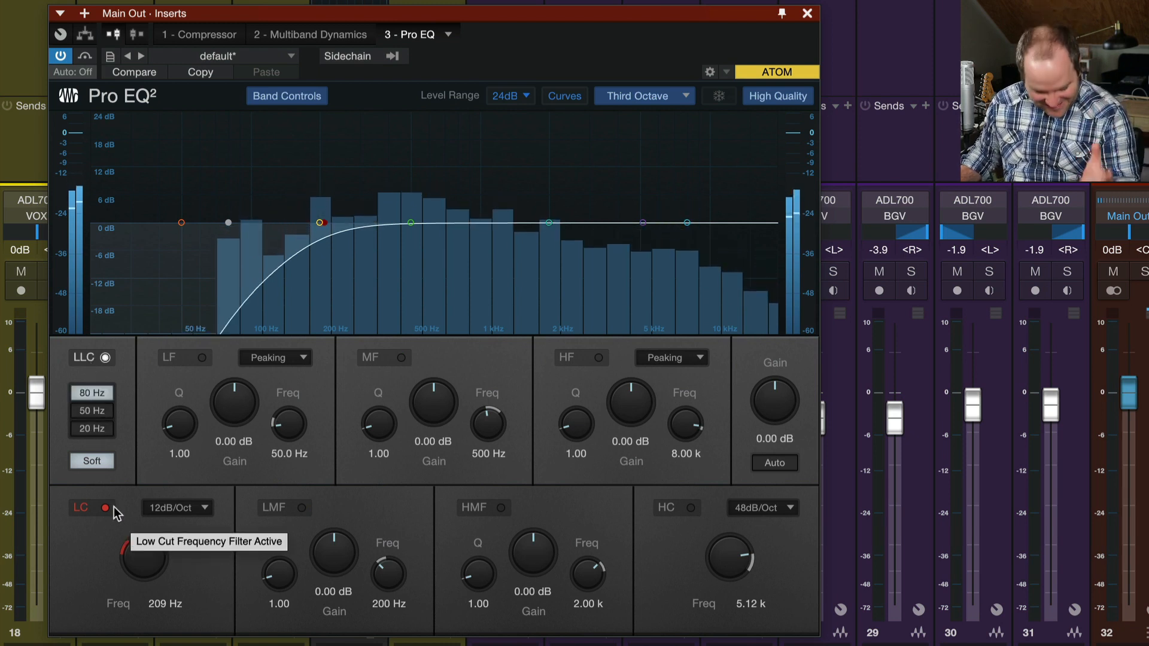
left_click(106, 507)
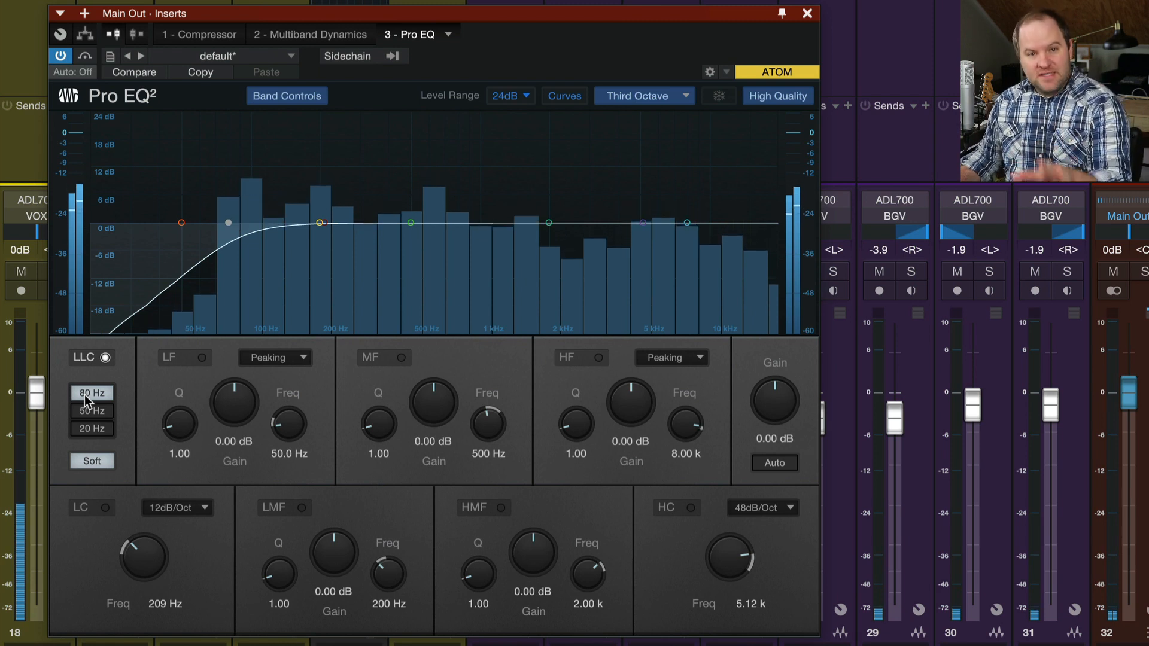
Compare the LLC corrector at 50 Hz, 80 Hz and 20 Hz.
left_click(92, 428)
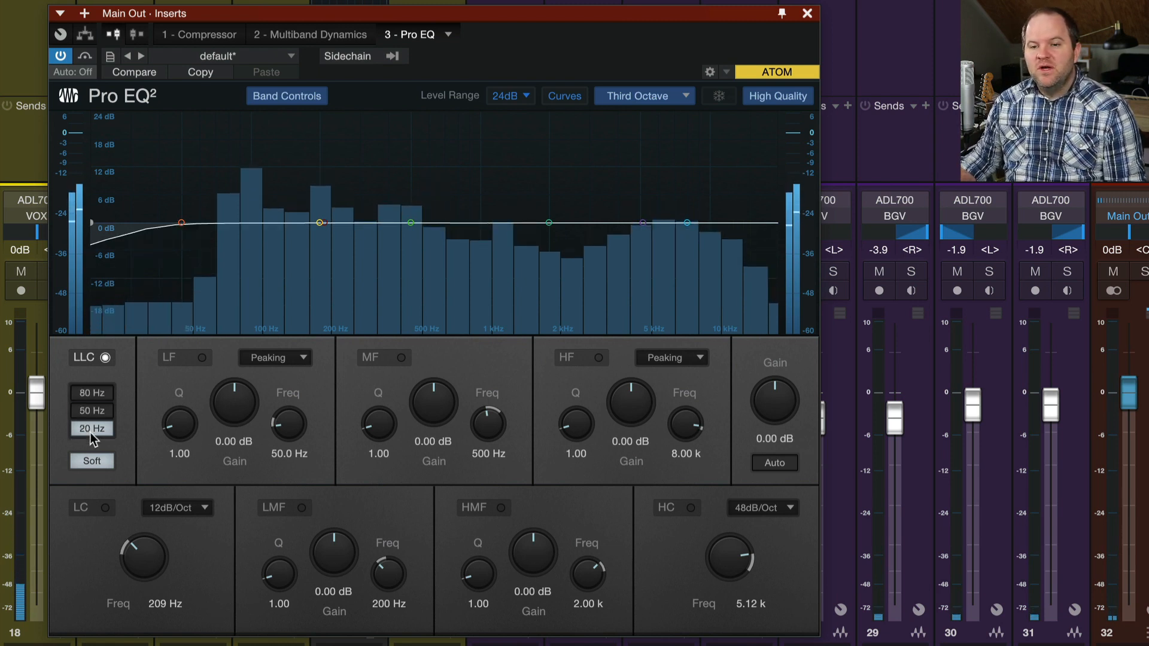
left_click(93, 393)
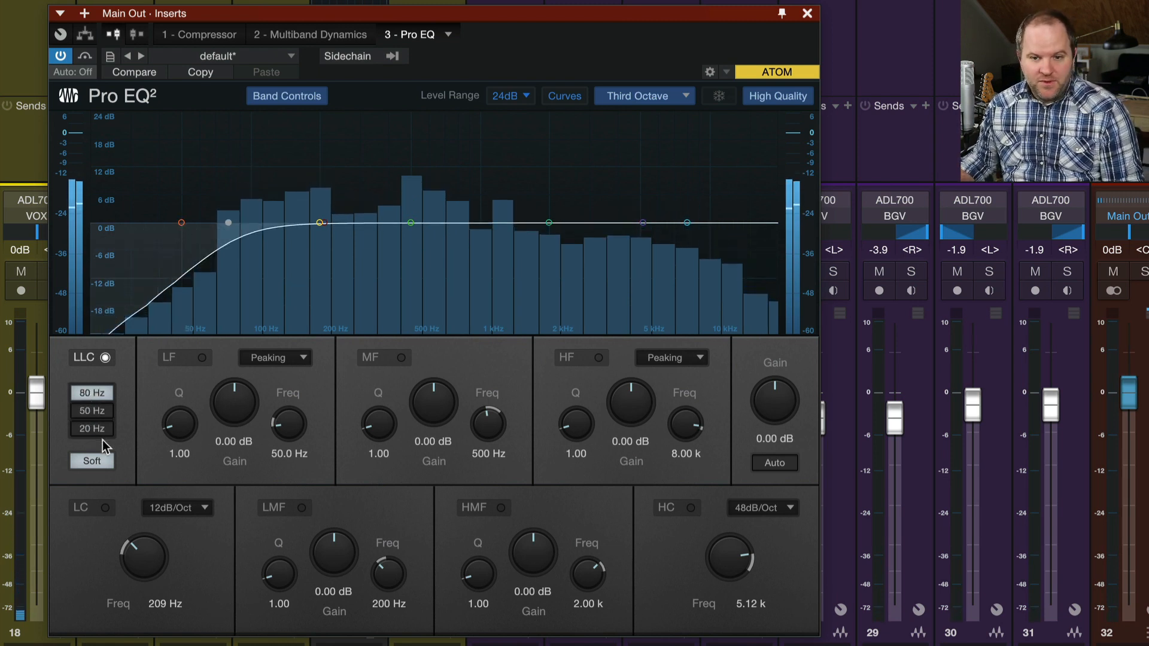
left_click(92, 428)
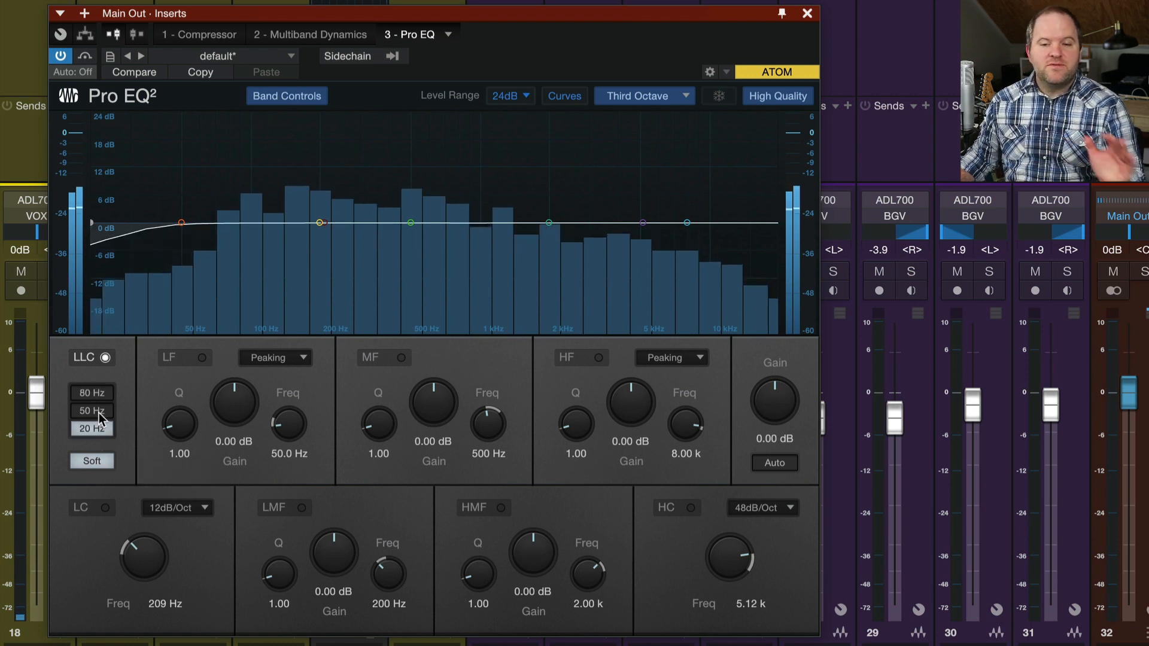
left_click(91, 392)
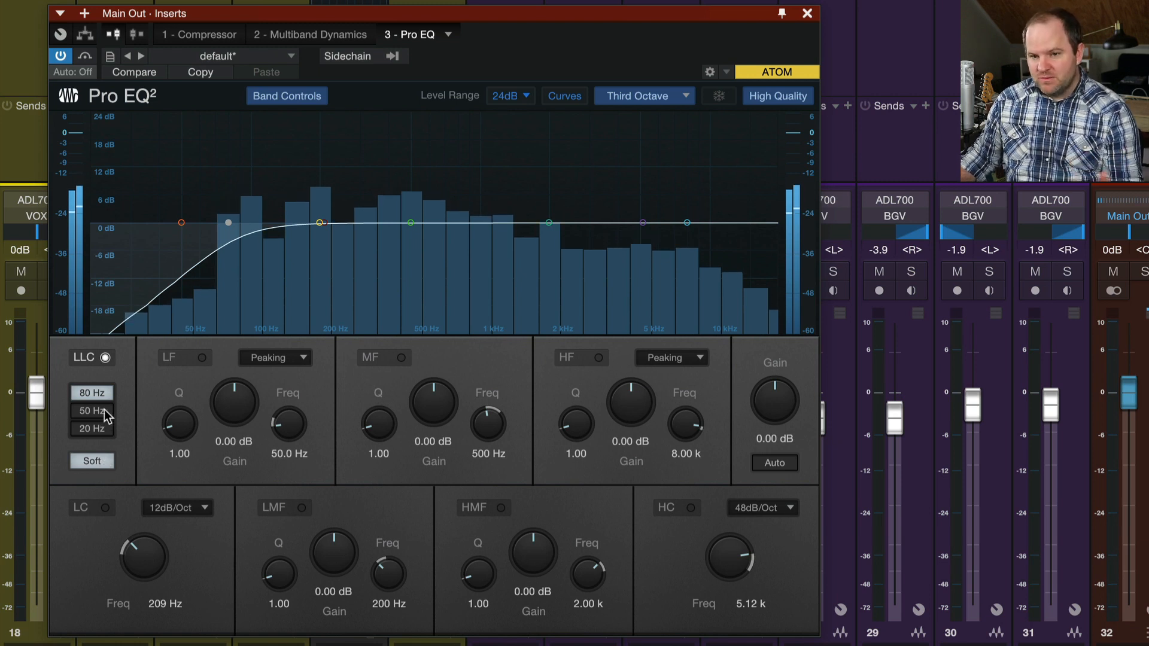
left_click(92, 410)
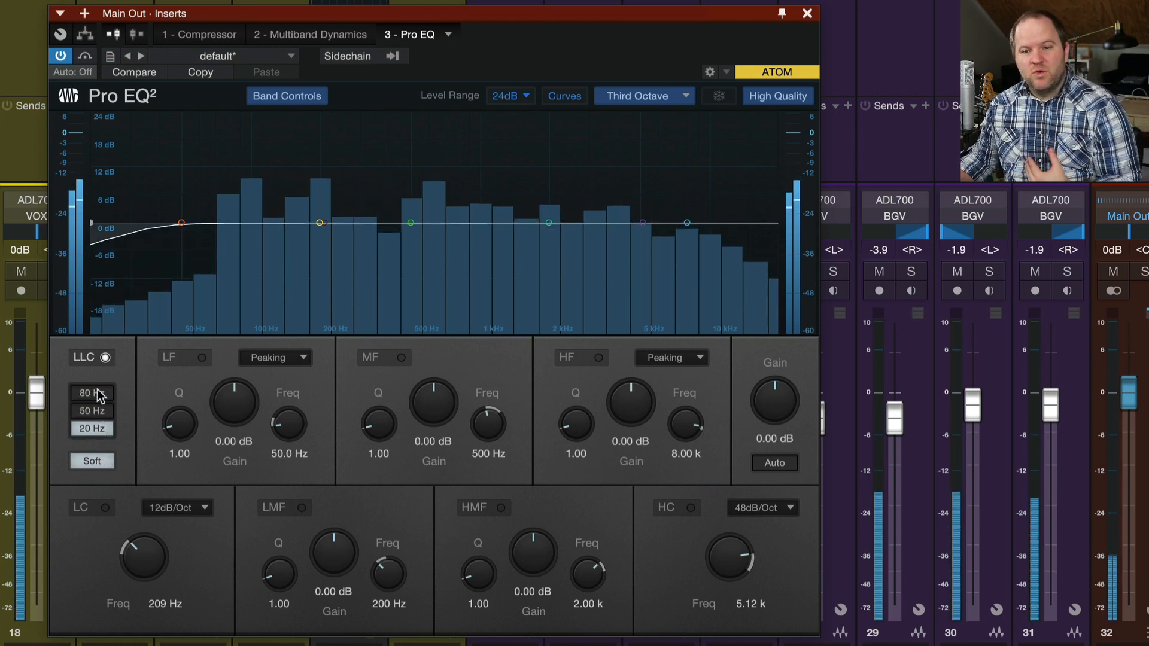
Toggle the regular low-cut band on and back off.
left_click(91, 508)
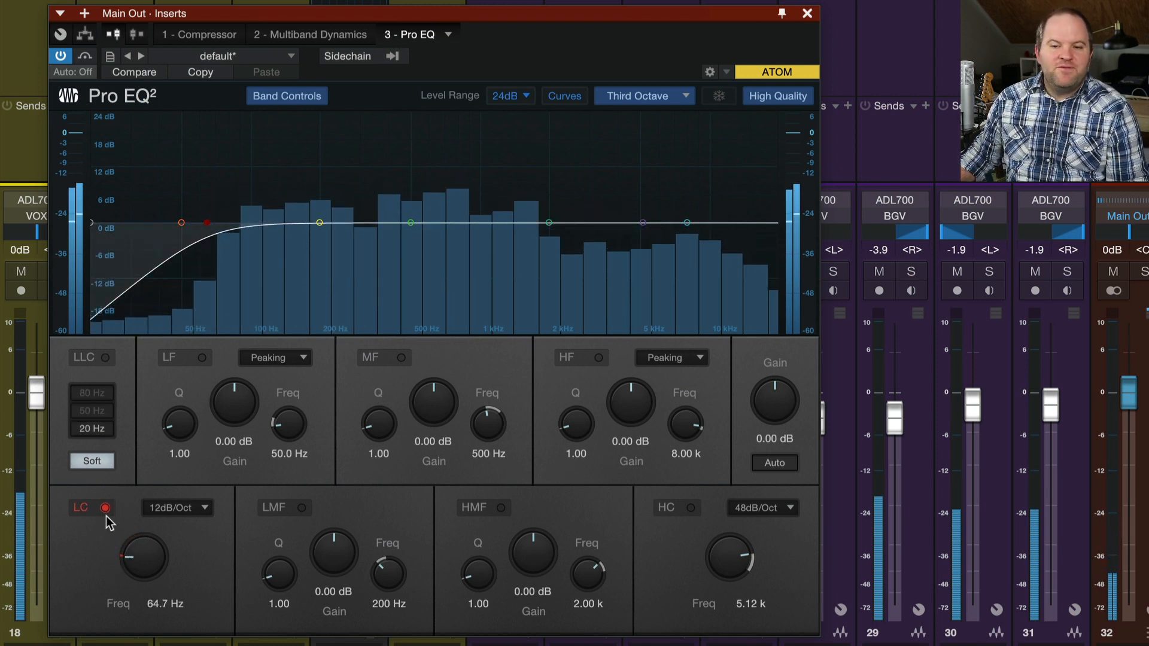
left_click(103, 507)
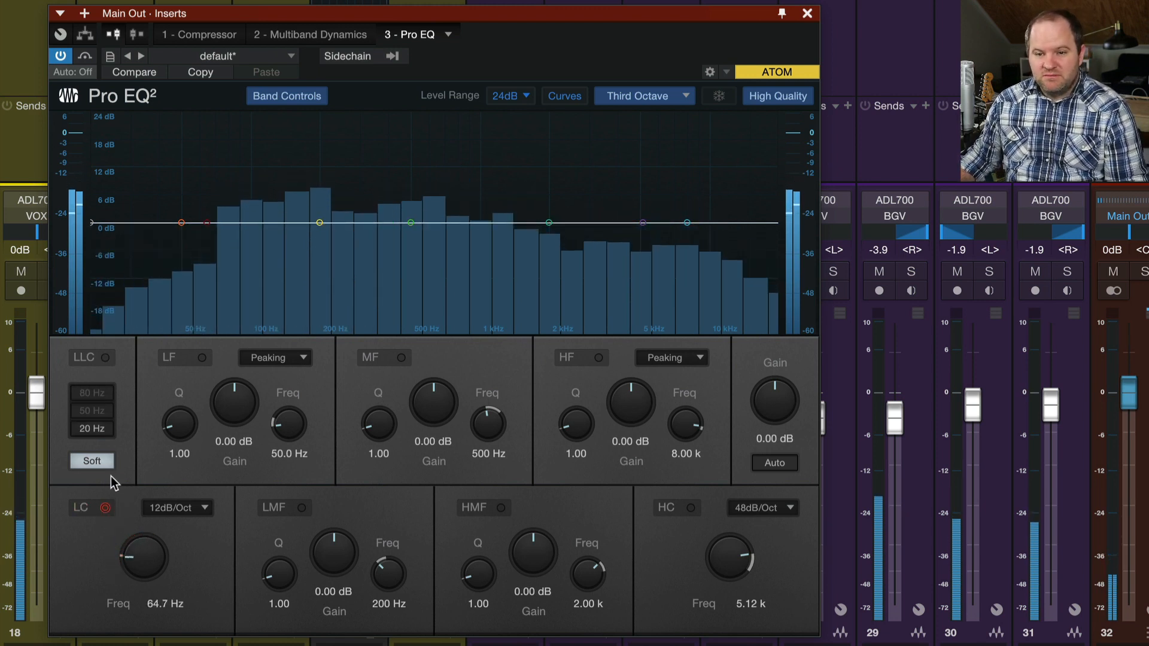
Switch the LLC off on the reset EQ, then drag the low-mid band into a tall boost near 164 Hz.
double_click(164, 603)
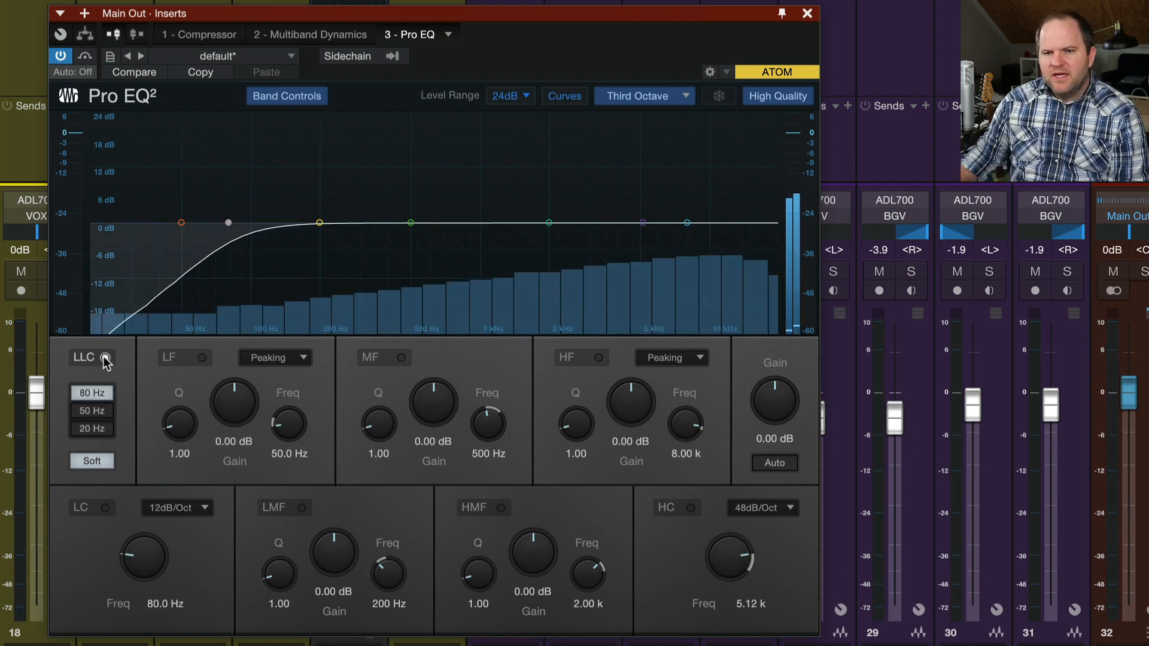
left_click(109, 358)
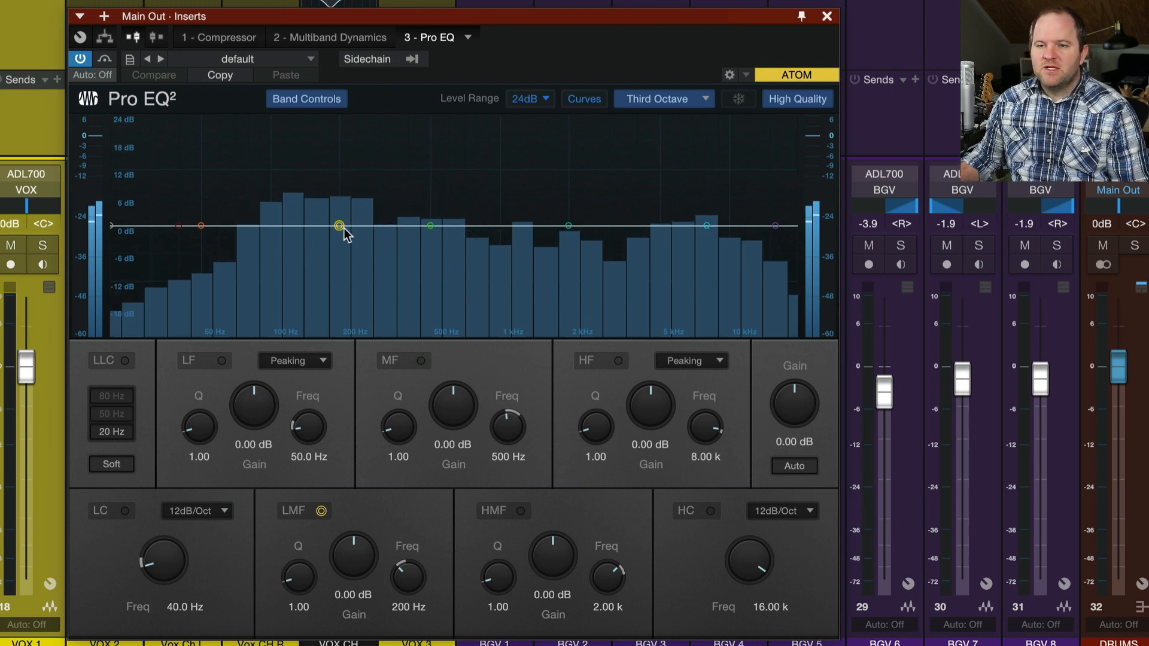
left_click_drag(338, 226, 320, 123)
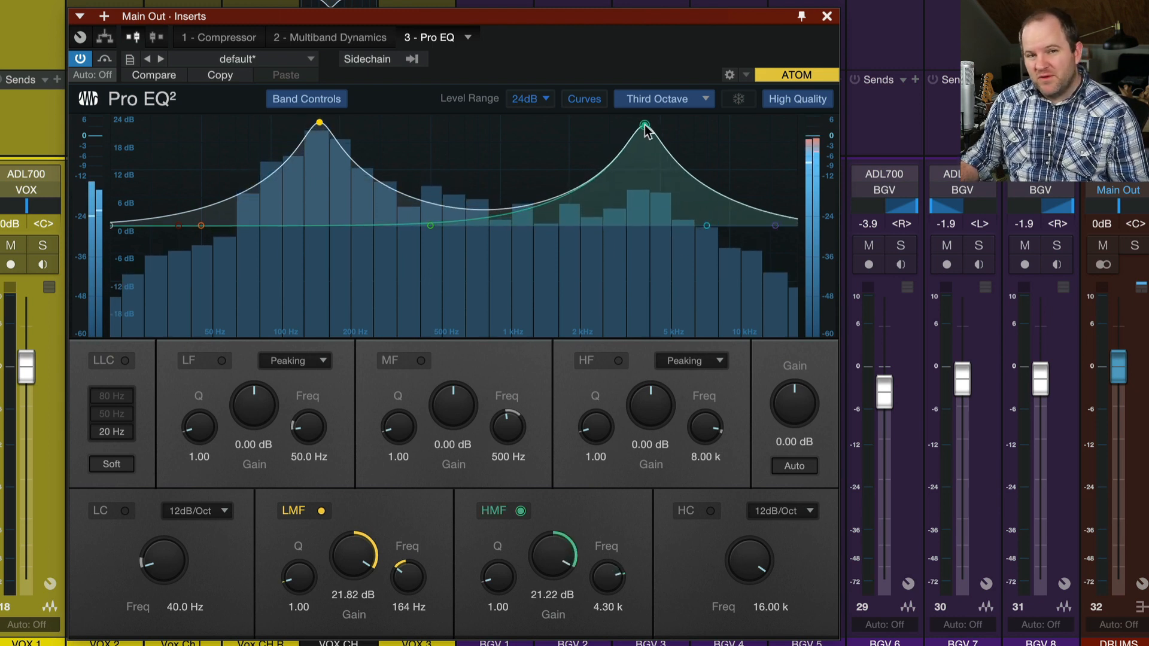
mouse_move(794, 402)
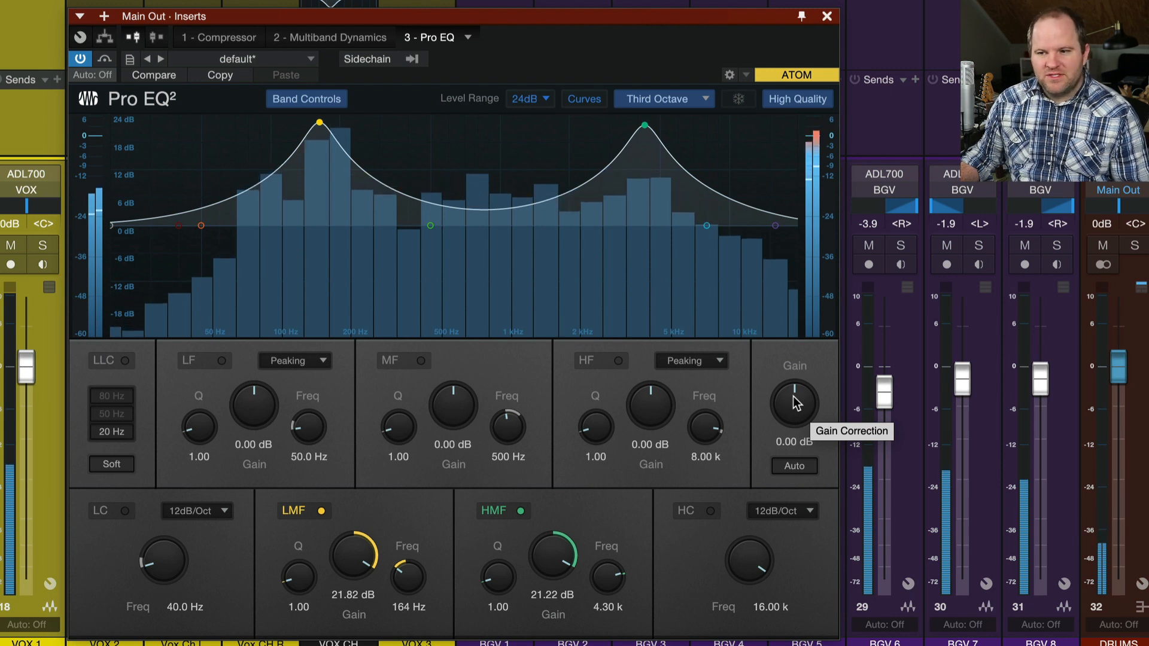
Nudge the output Gain down and back to 0 dB, then engage Auto gain correction.
left_click_drag(794, 400, 793, 411)
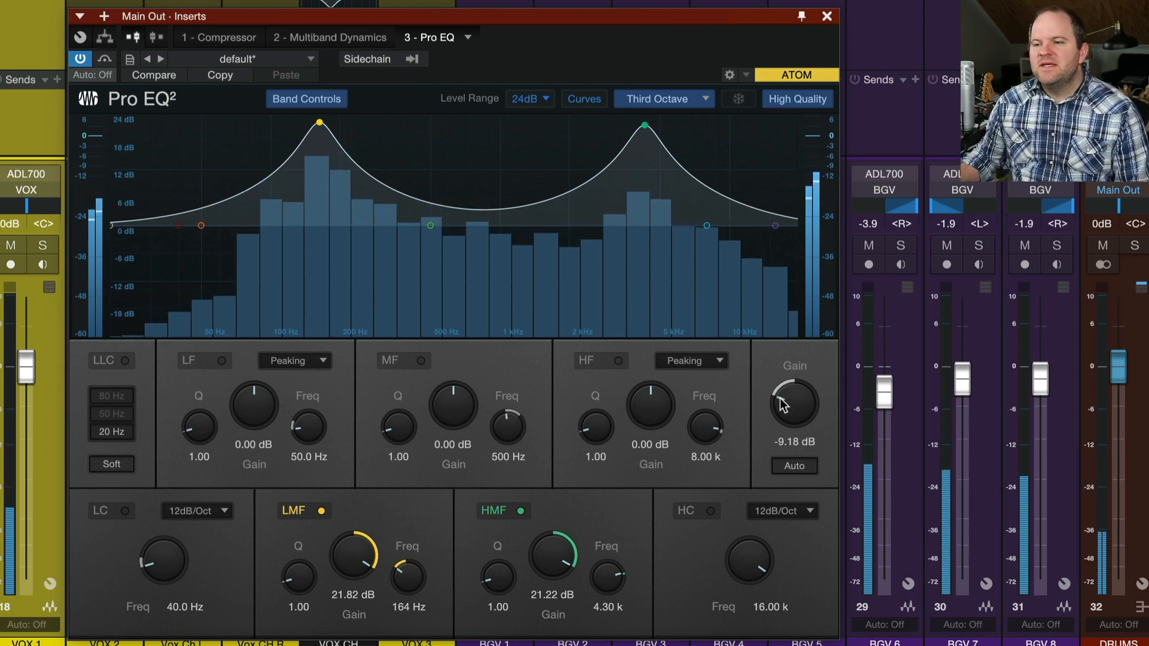
left_click_drag(794, 403, 794, 396)
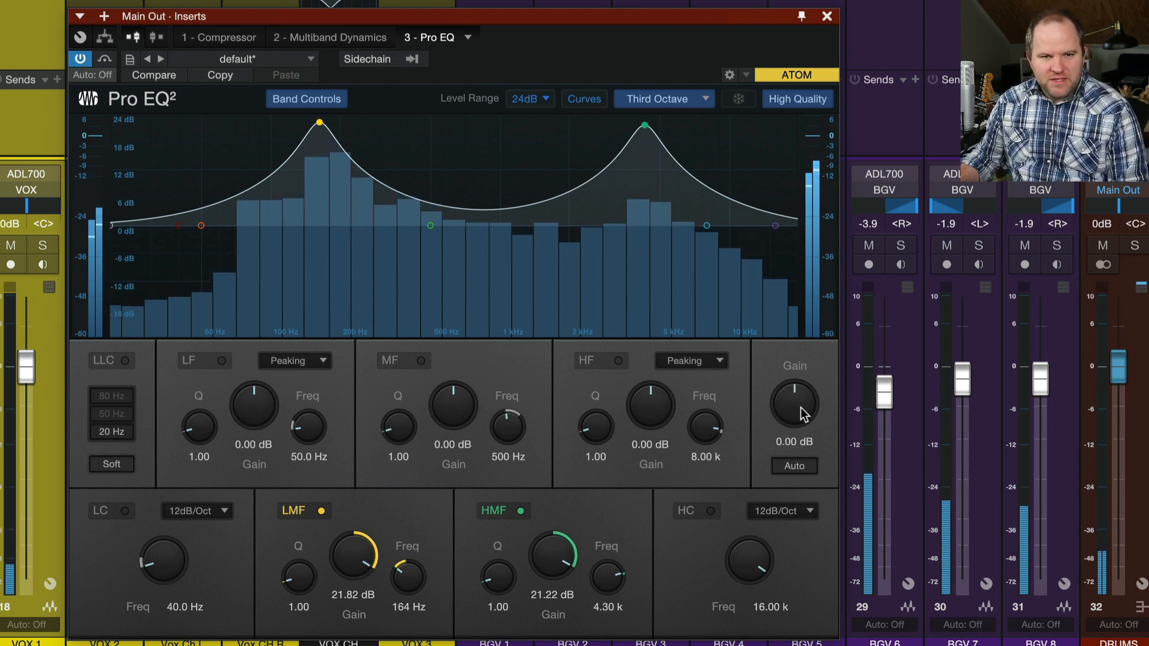
mouse_move(794, 466)
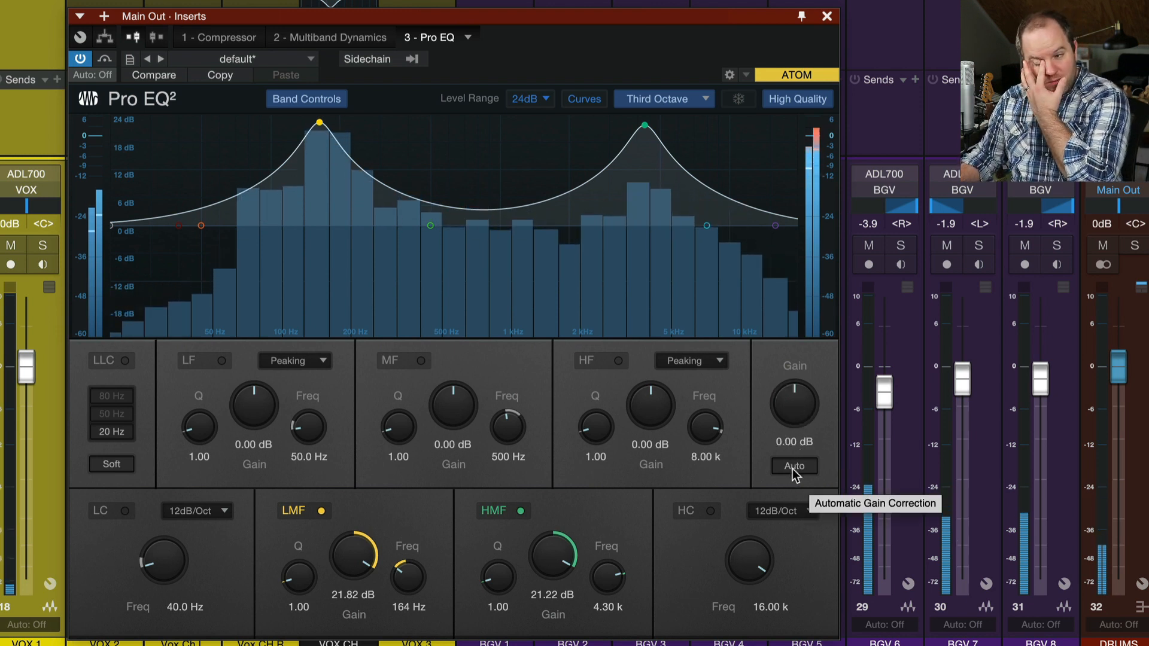
left_click(792, 466)
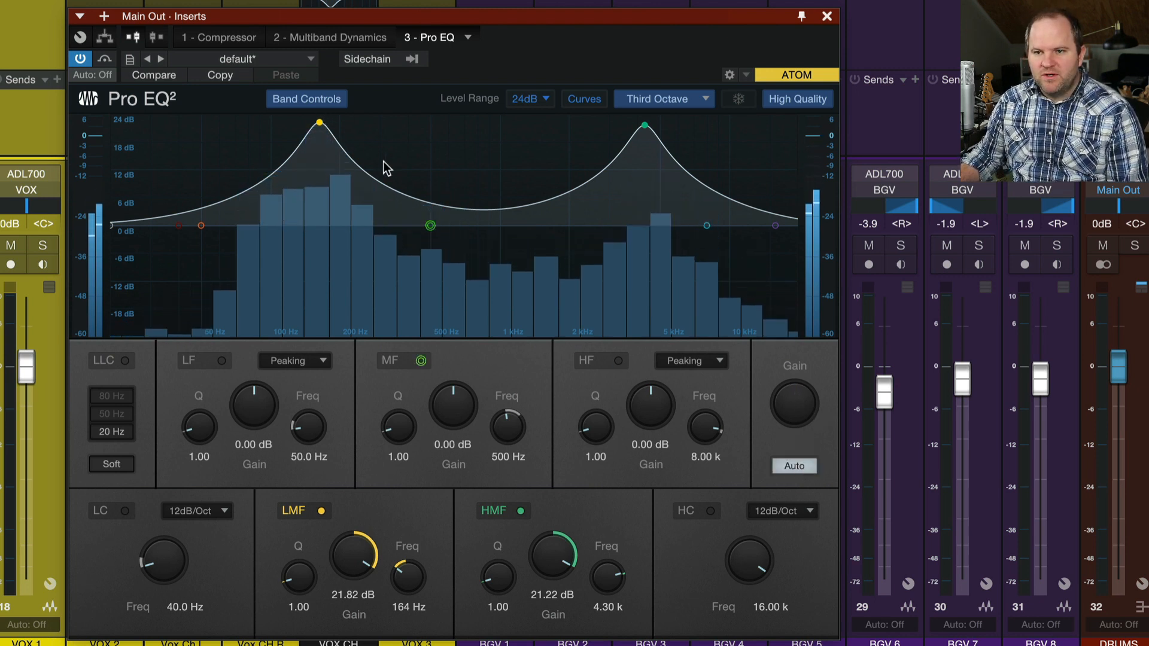
Turn the mid boosts into cuts and sculpt a −24 dB low-mid notch near 486 Hz.
left_click_drag(318, 121, 312, 320)
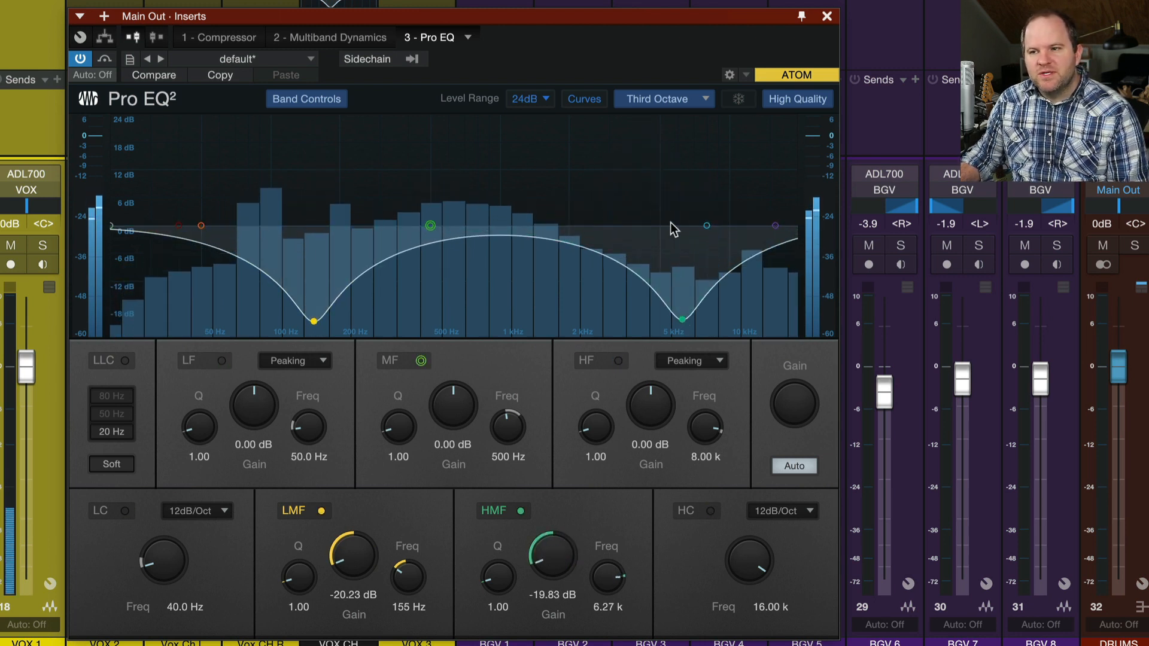
mouse_move(693, 360)
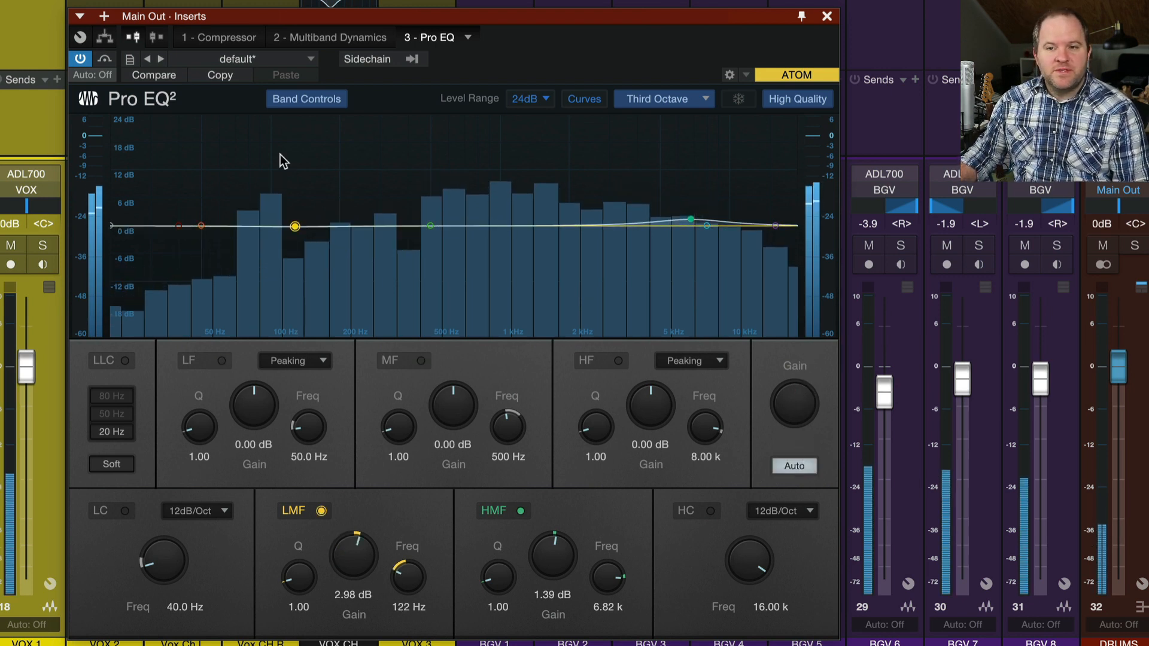
left_click_drag(296, 226, 279, 237)
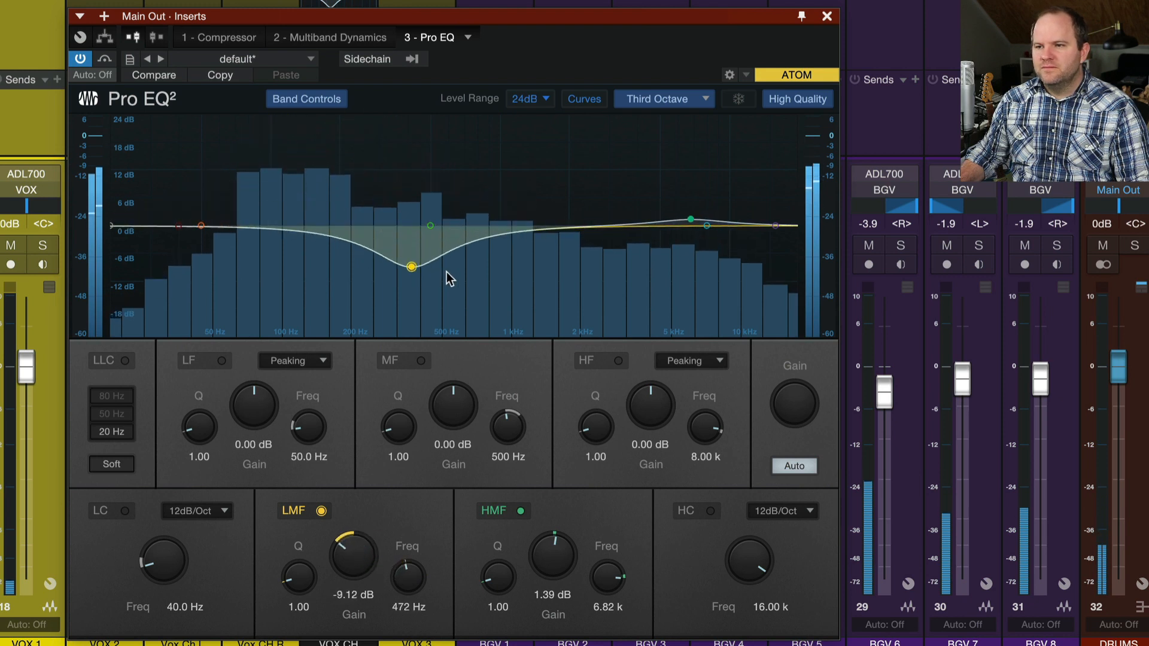
left_click_drag(410, 266, 427, 335)
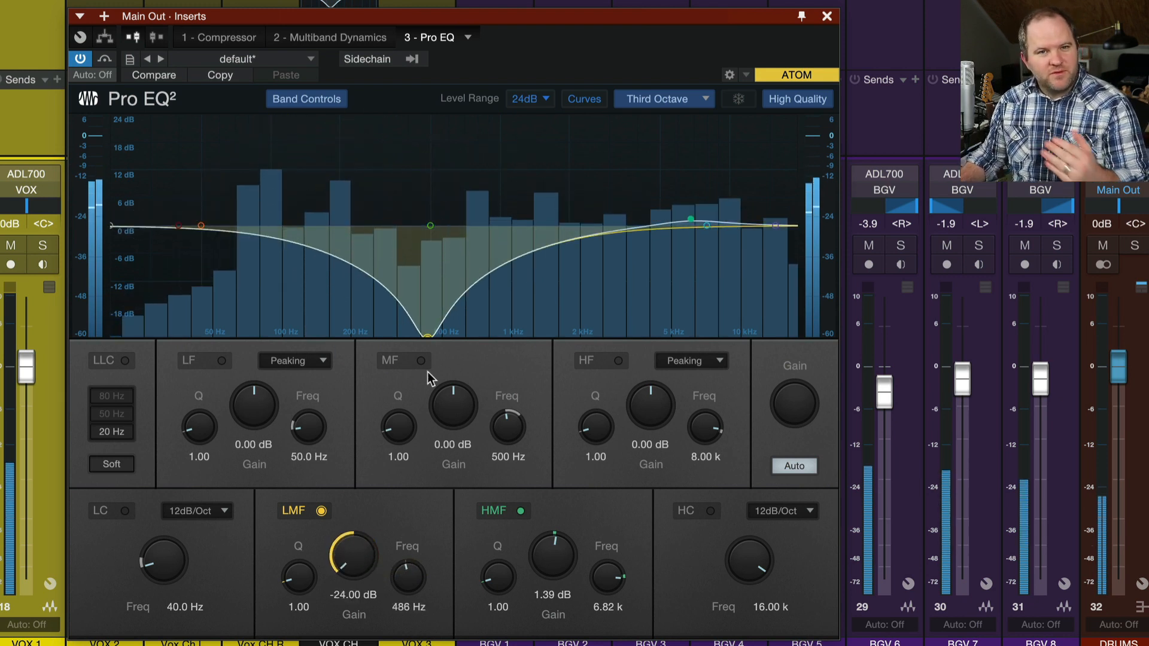
left_click_drag(429, 334, 427, 335)
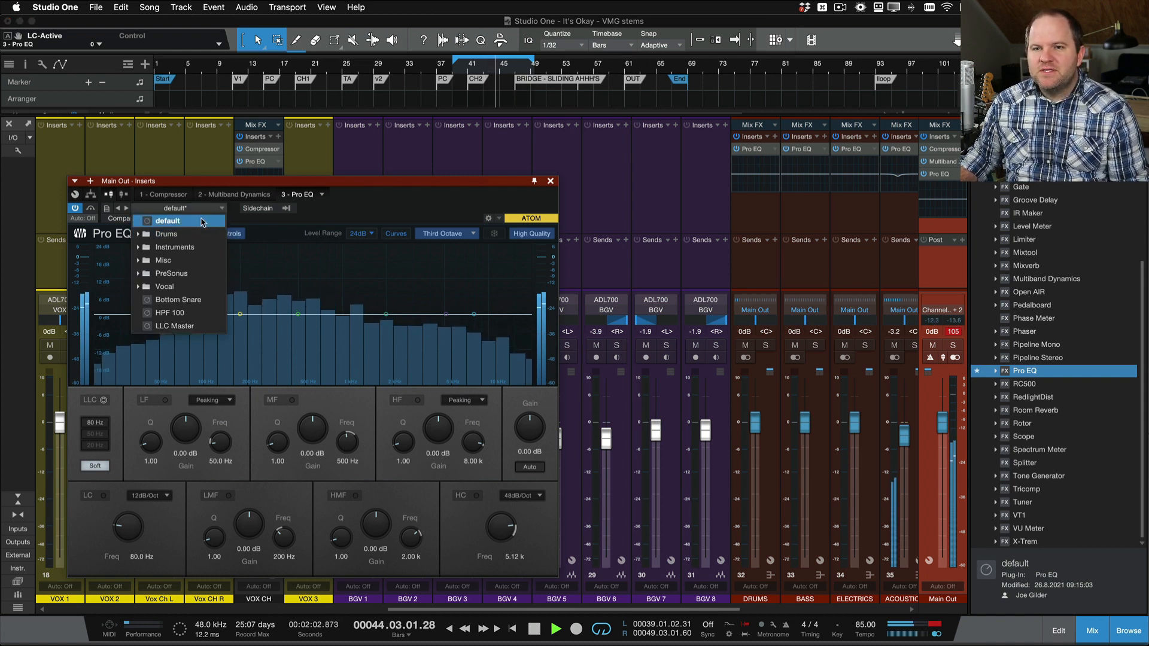
Load the 'default' preset so all Pro EQ² bands return to 0 dB.
left_click(170, 220)
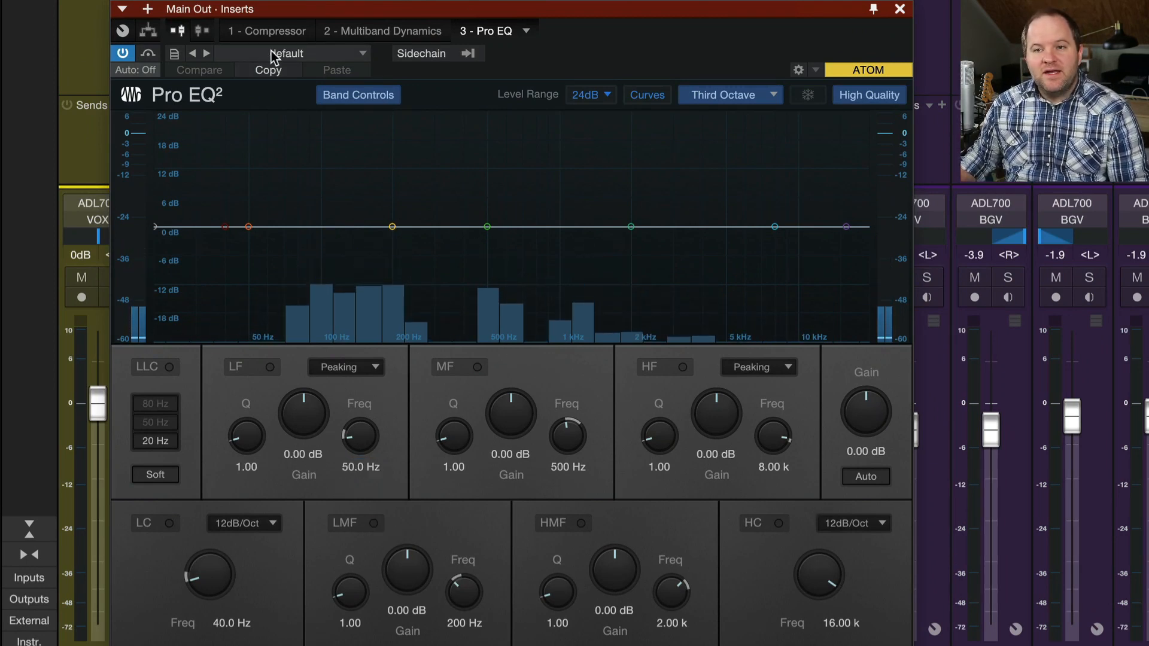
Bring up the preset file menu to store the current settings as the default preset.
left_click(286, 53)
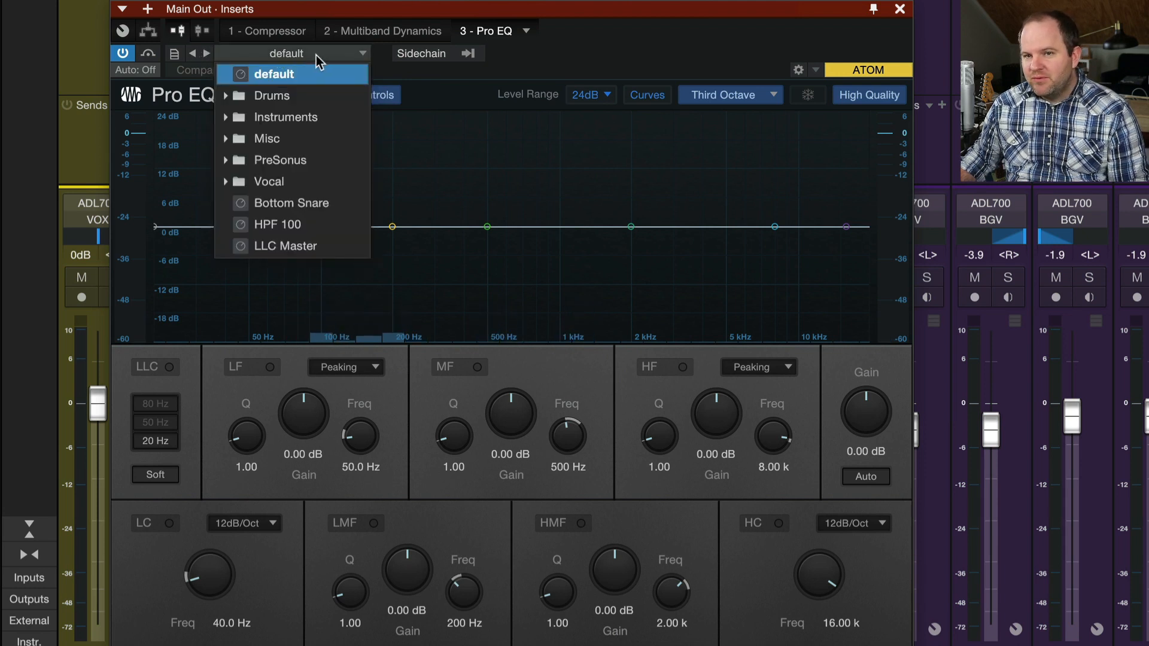
left_click(175, 53)
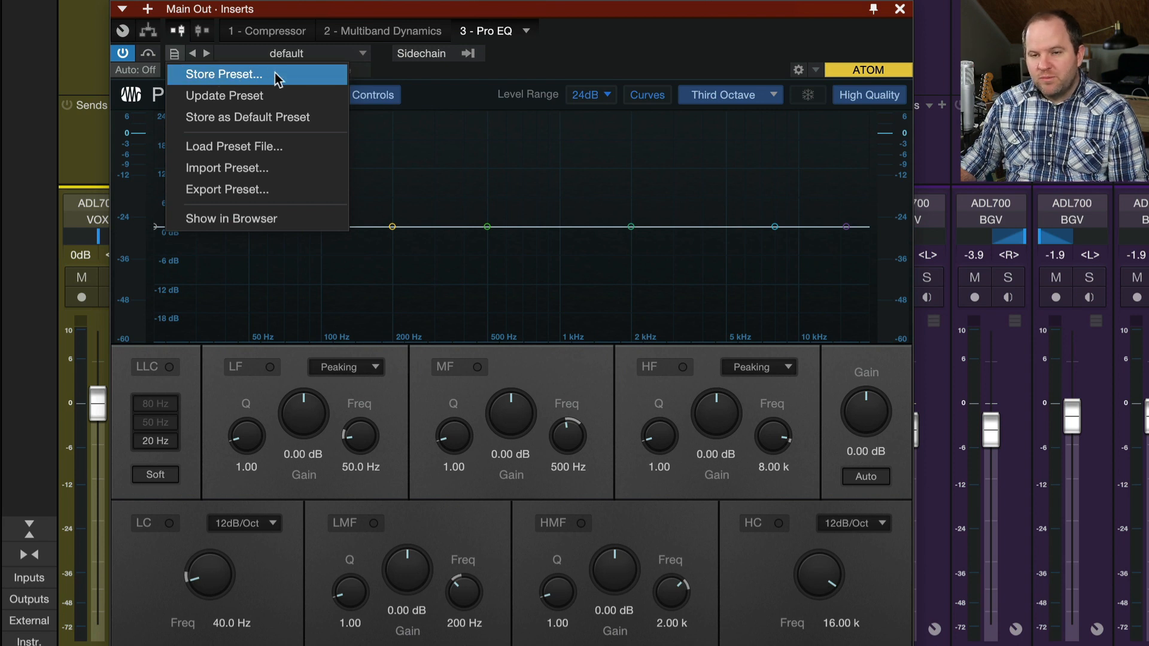
mouse_move(221, 121)
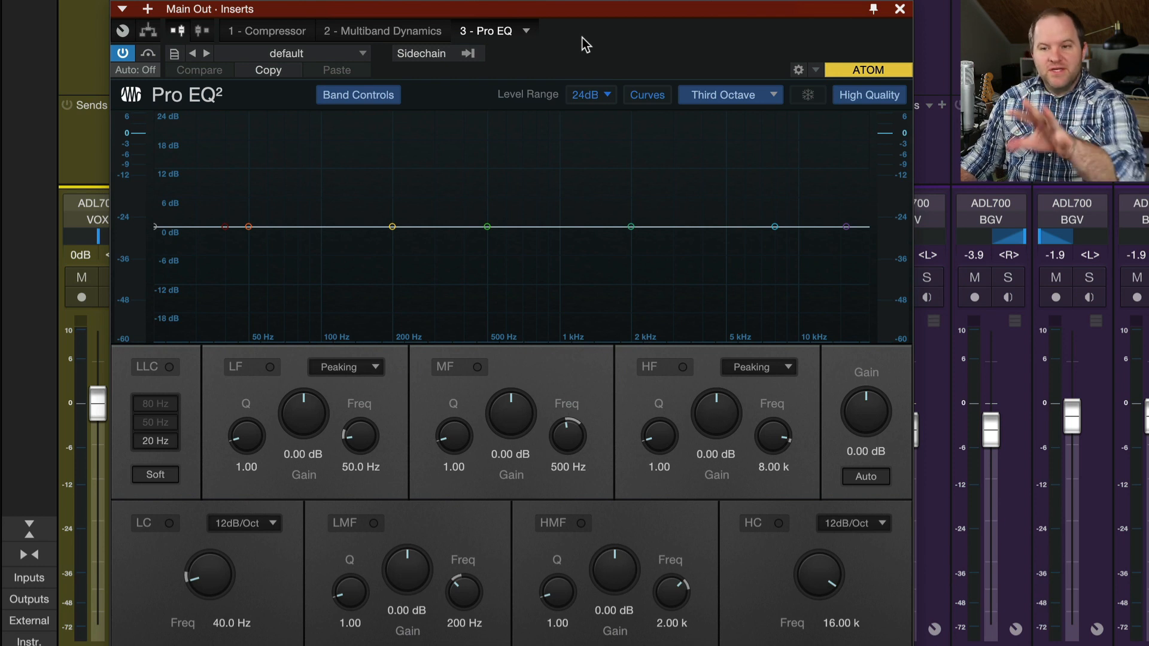
Keep the Third Octave spectrum display and set the high-cut slope to 12dB/Oct.
left_click(726, 95)
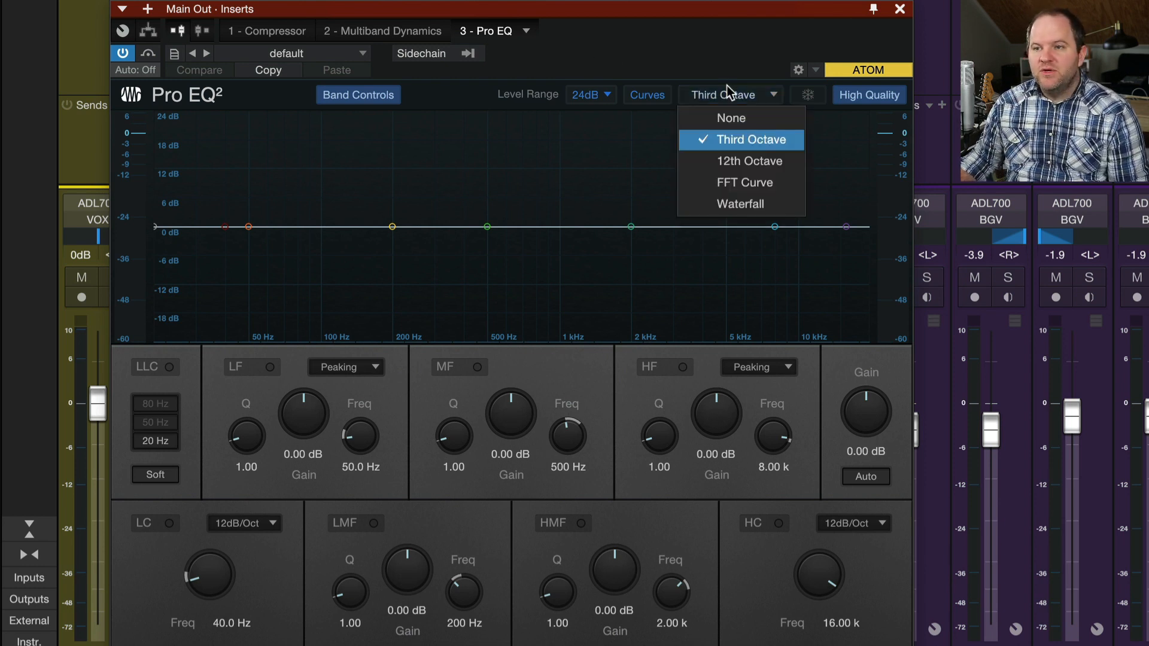
left_click(740, 139)
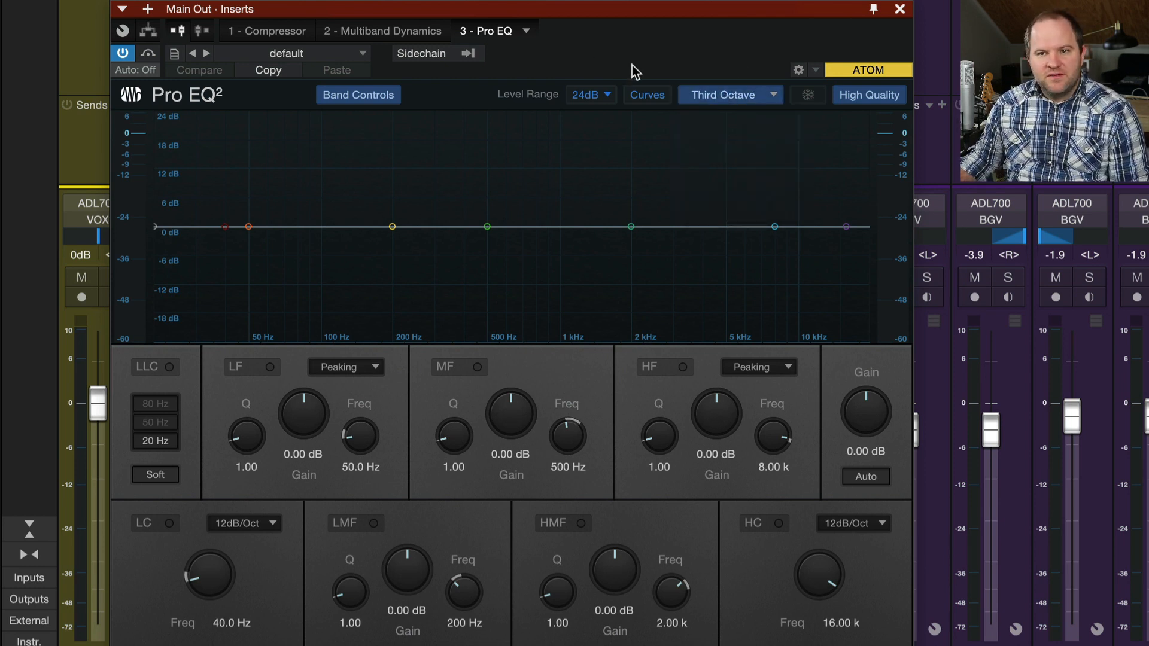
mouse_move(836, 482)
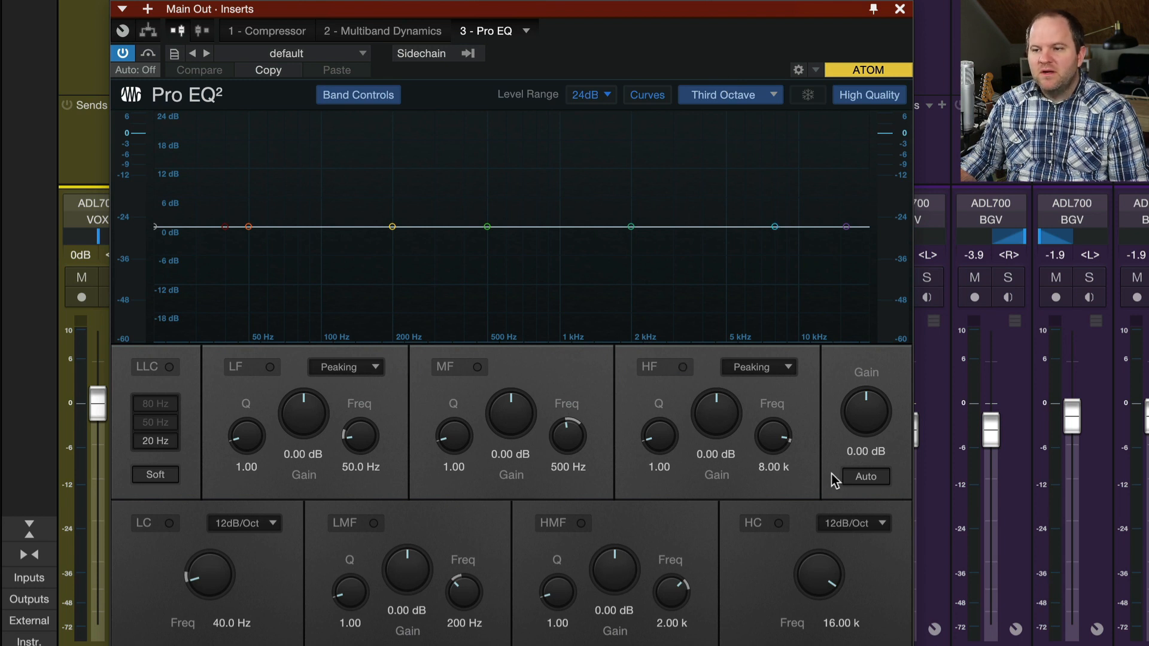
left_click(852, 523)
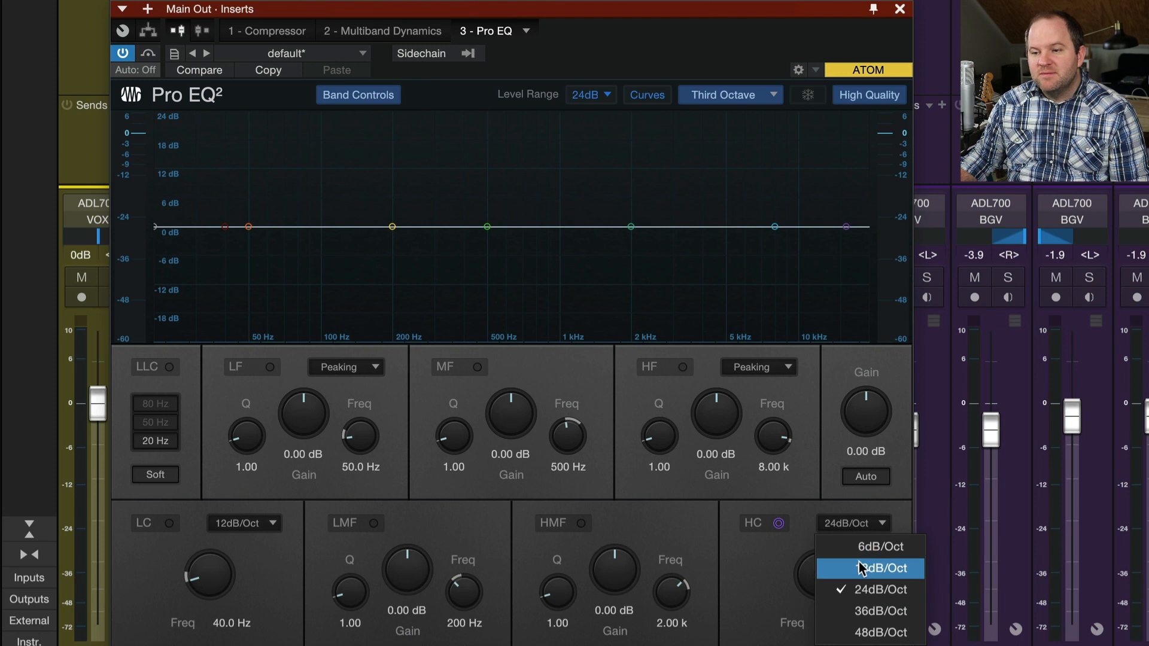
left_click(870, 569)
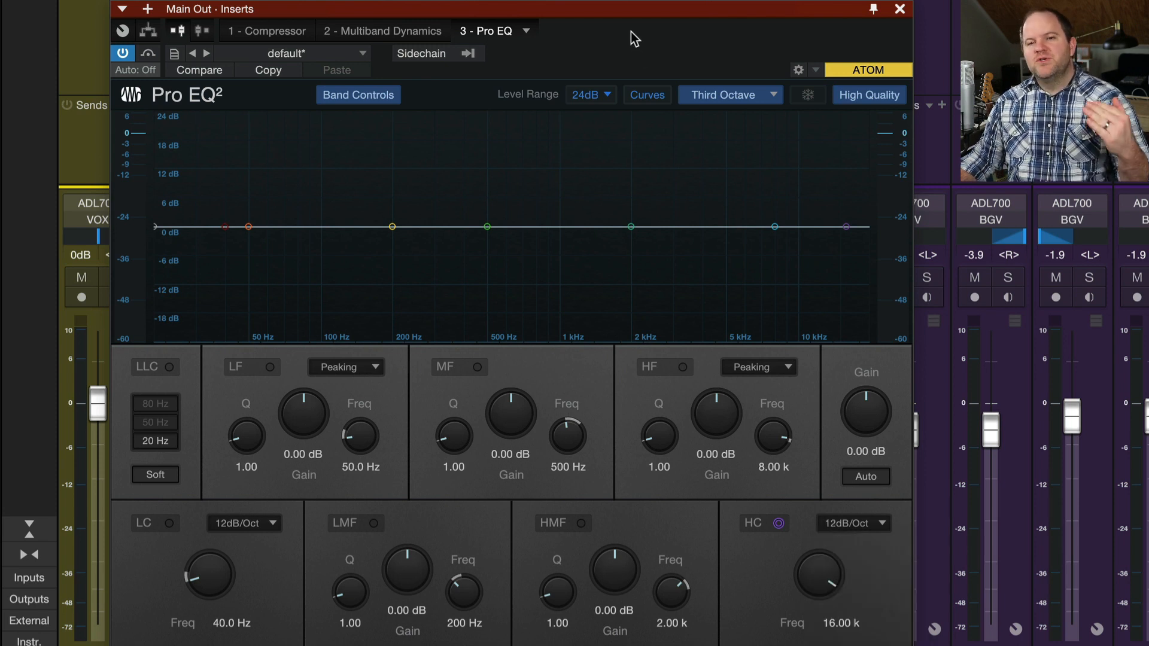